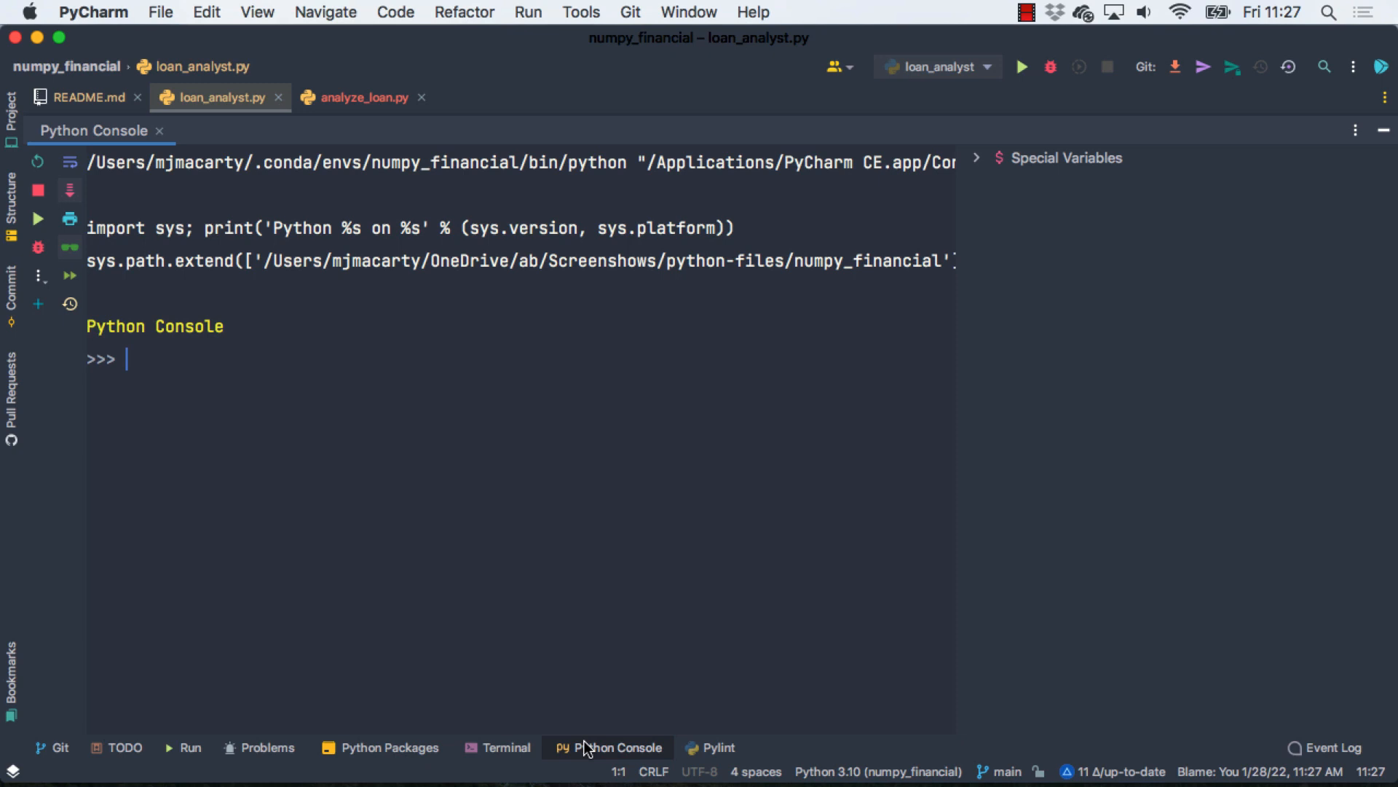
Step: Import Loan from loan_analyst in the console and create loan = Loan(5.875, 30, 360000)
type("from loan_analyst_impor")
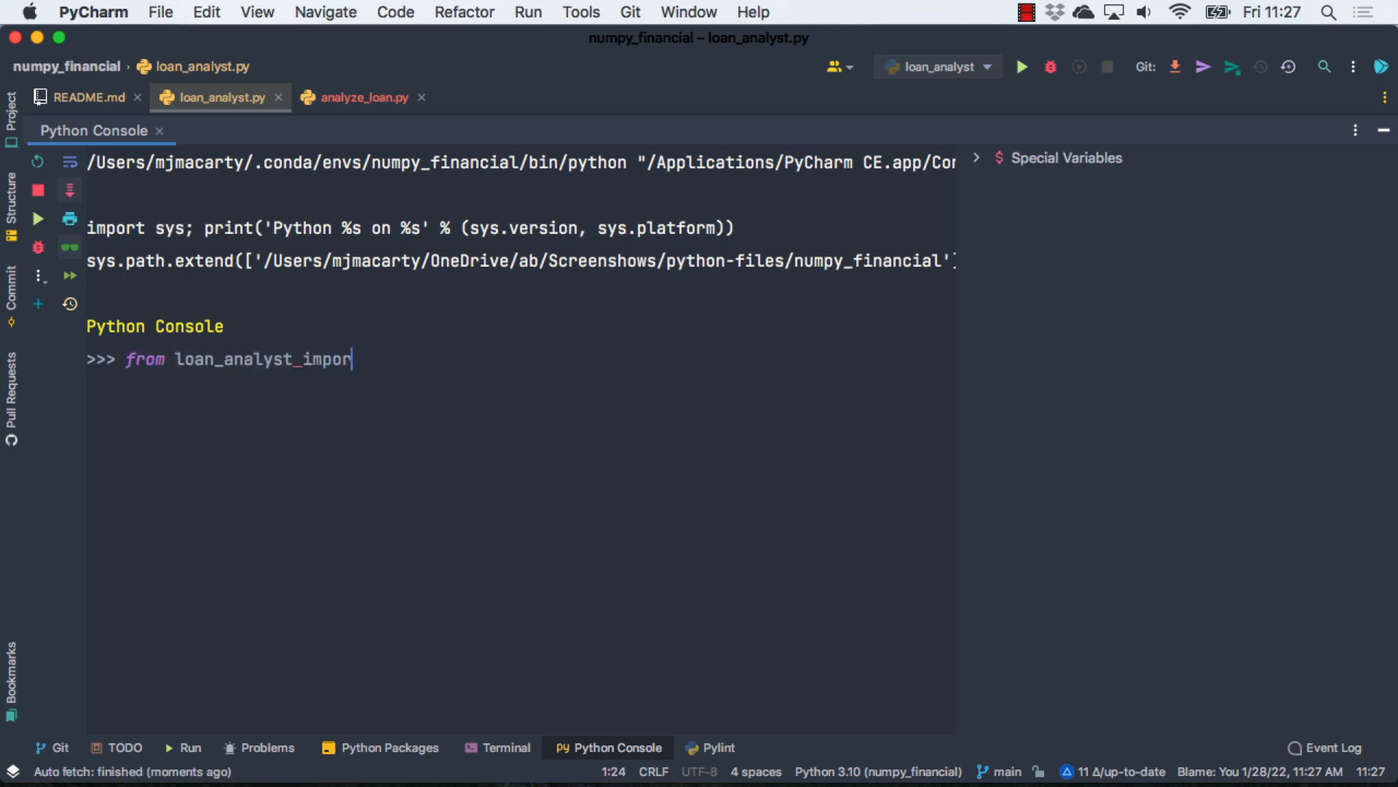
key("enter")
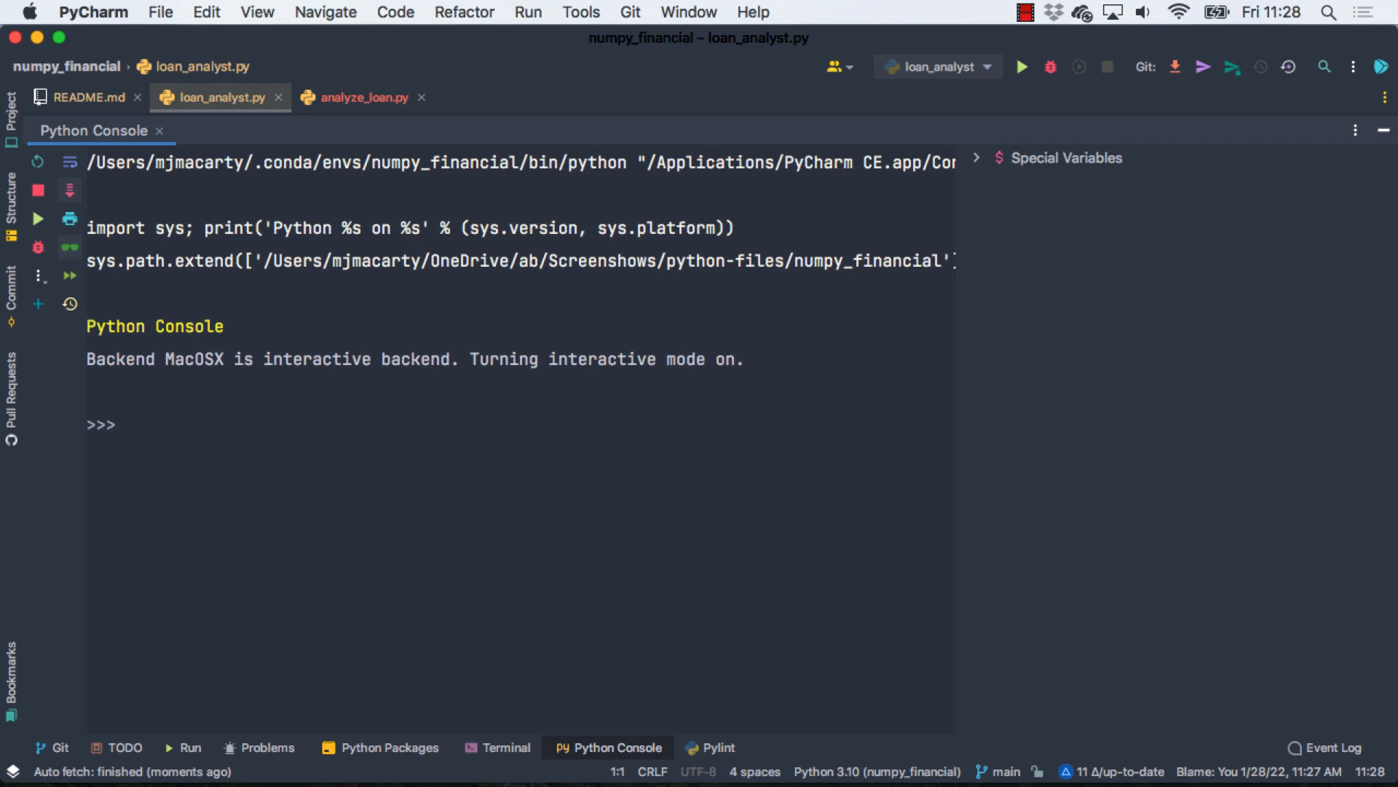
type("loan")
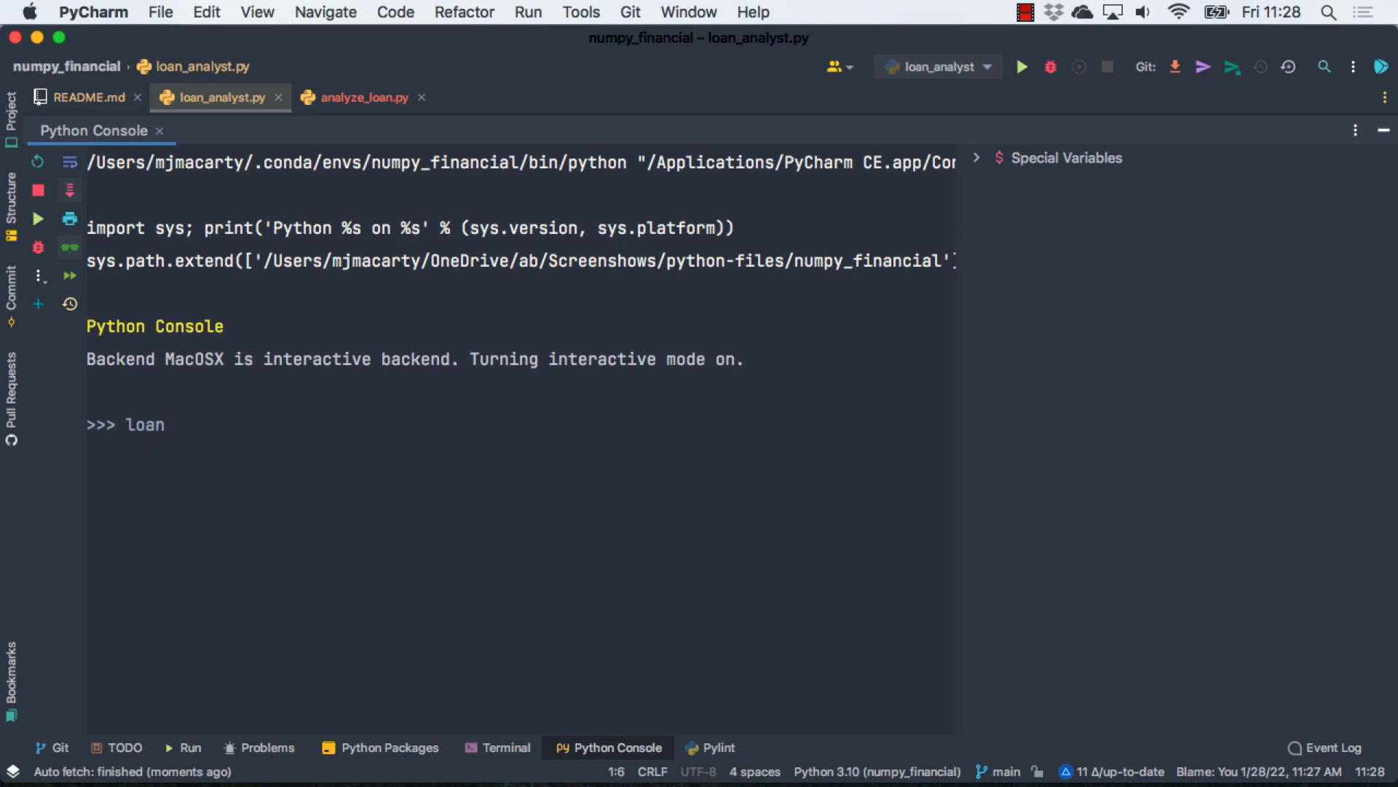
type("=")
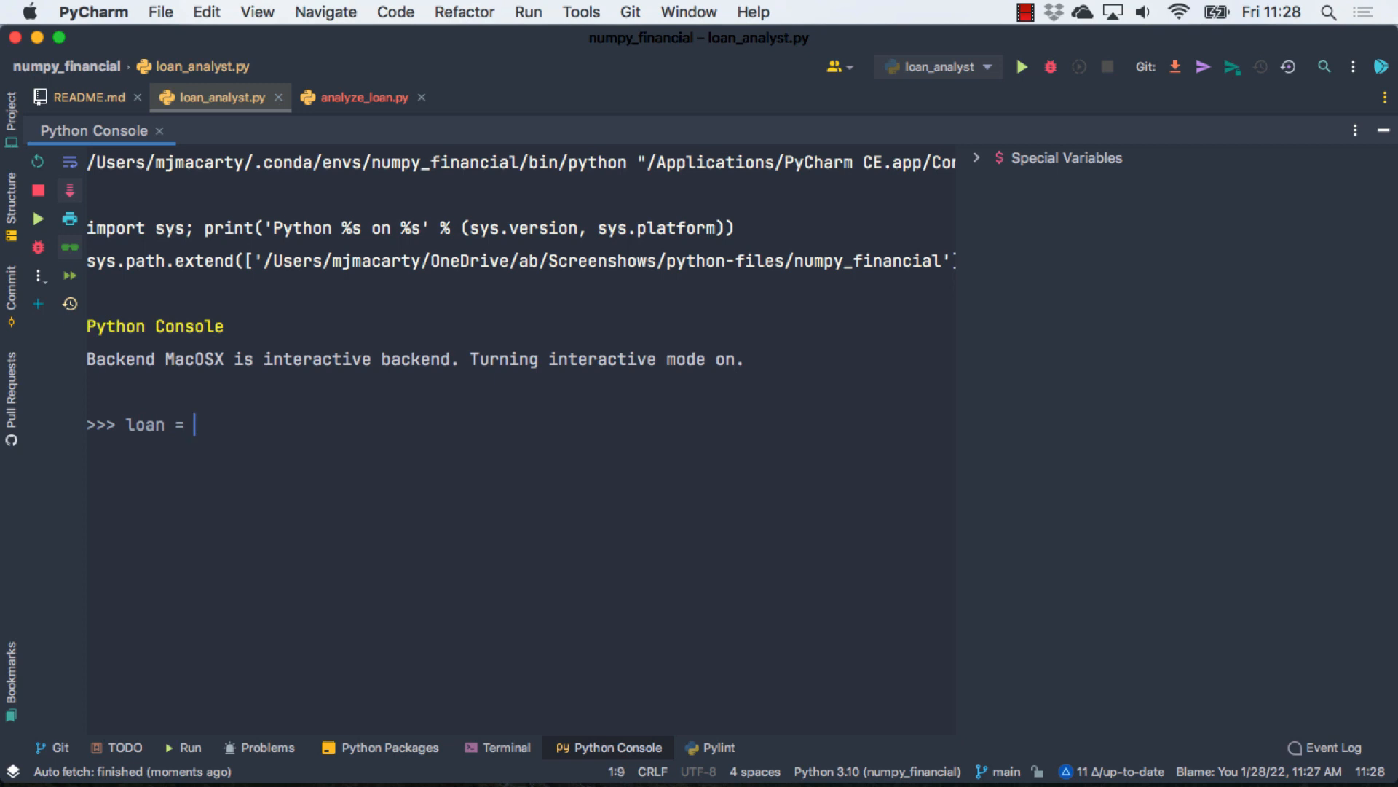
type("Loan(5.875,")
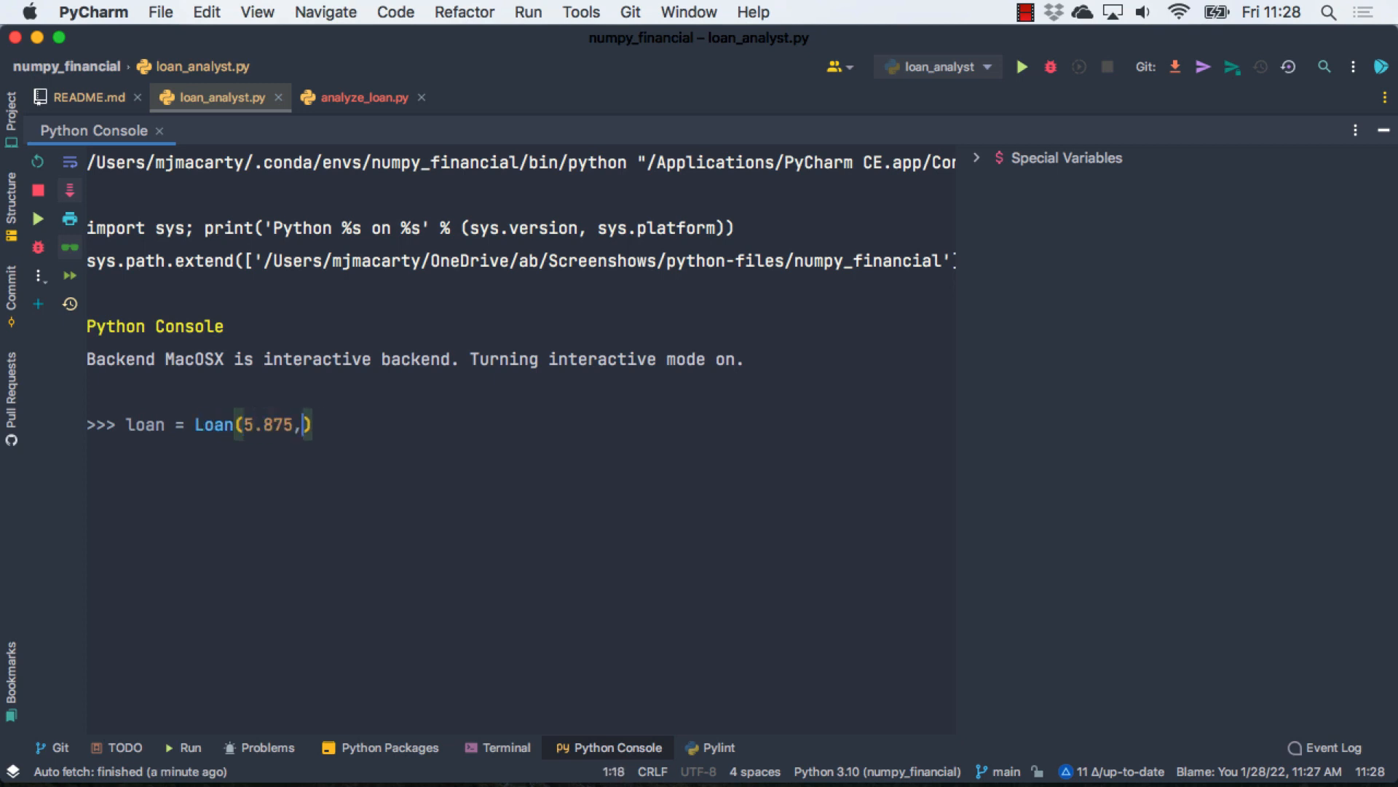
type("30, 360000")
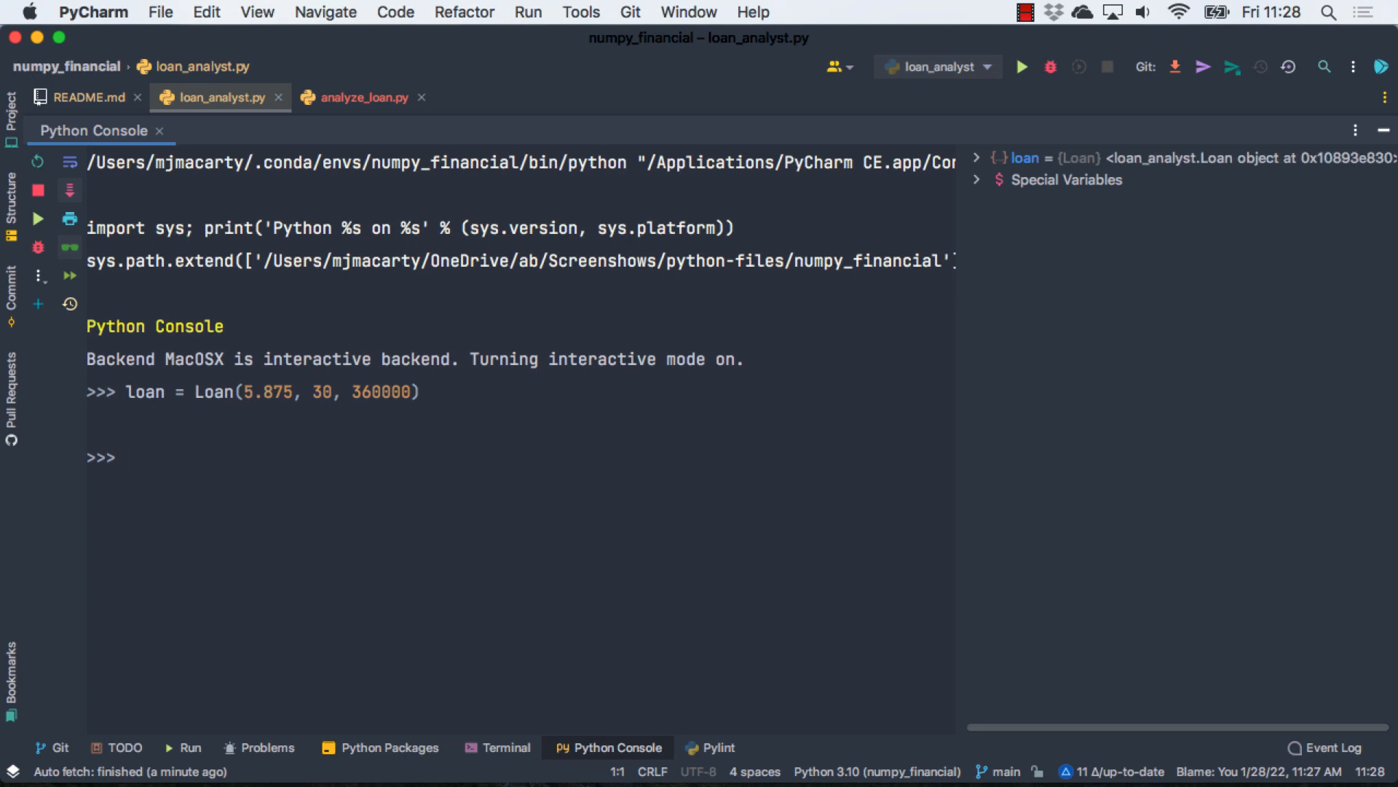
Step: Display the loan's monthly payment 2129.54 and its 360-row amortization table
type("loan.pm")
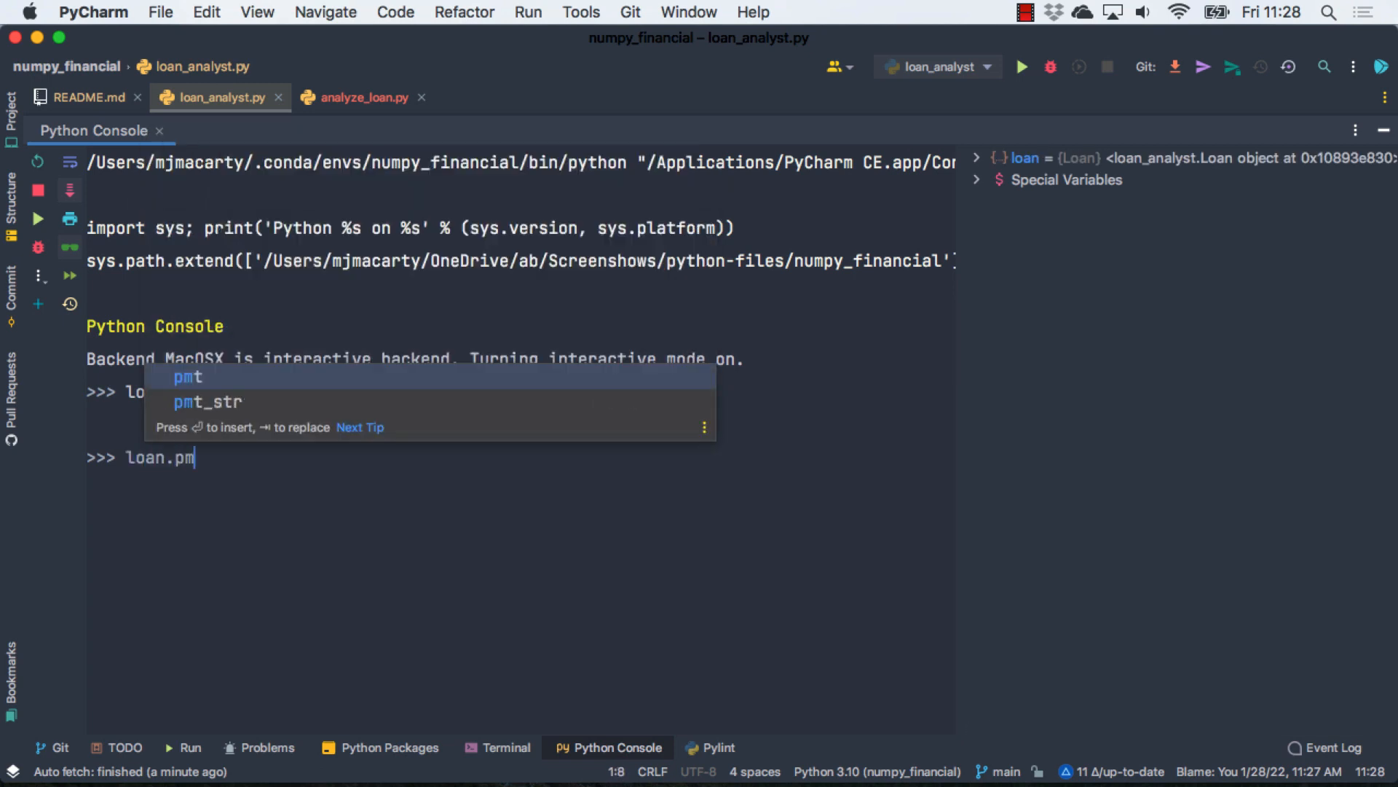
key("enter")
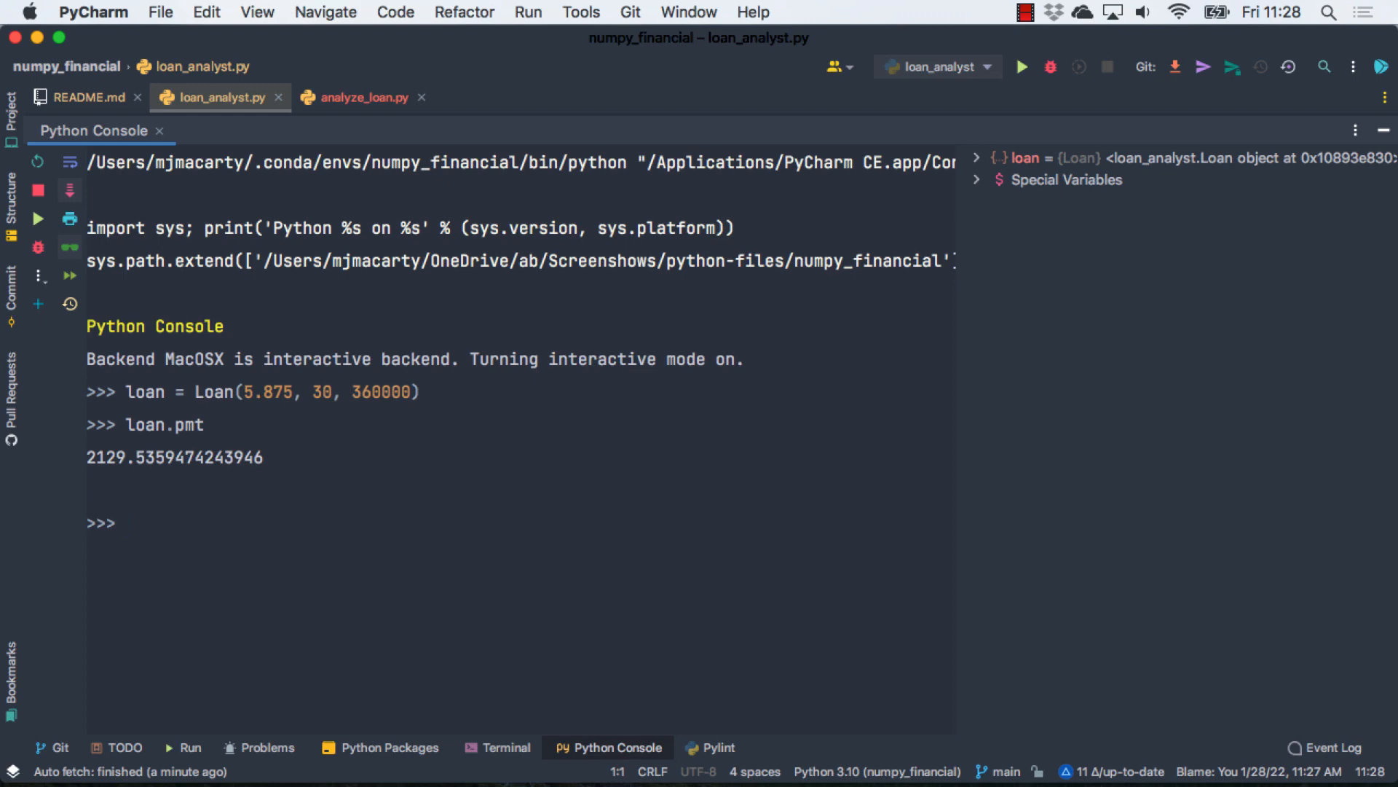
type("loan")
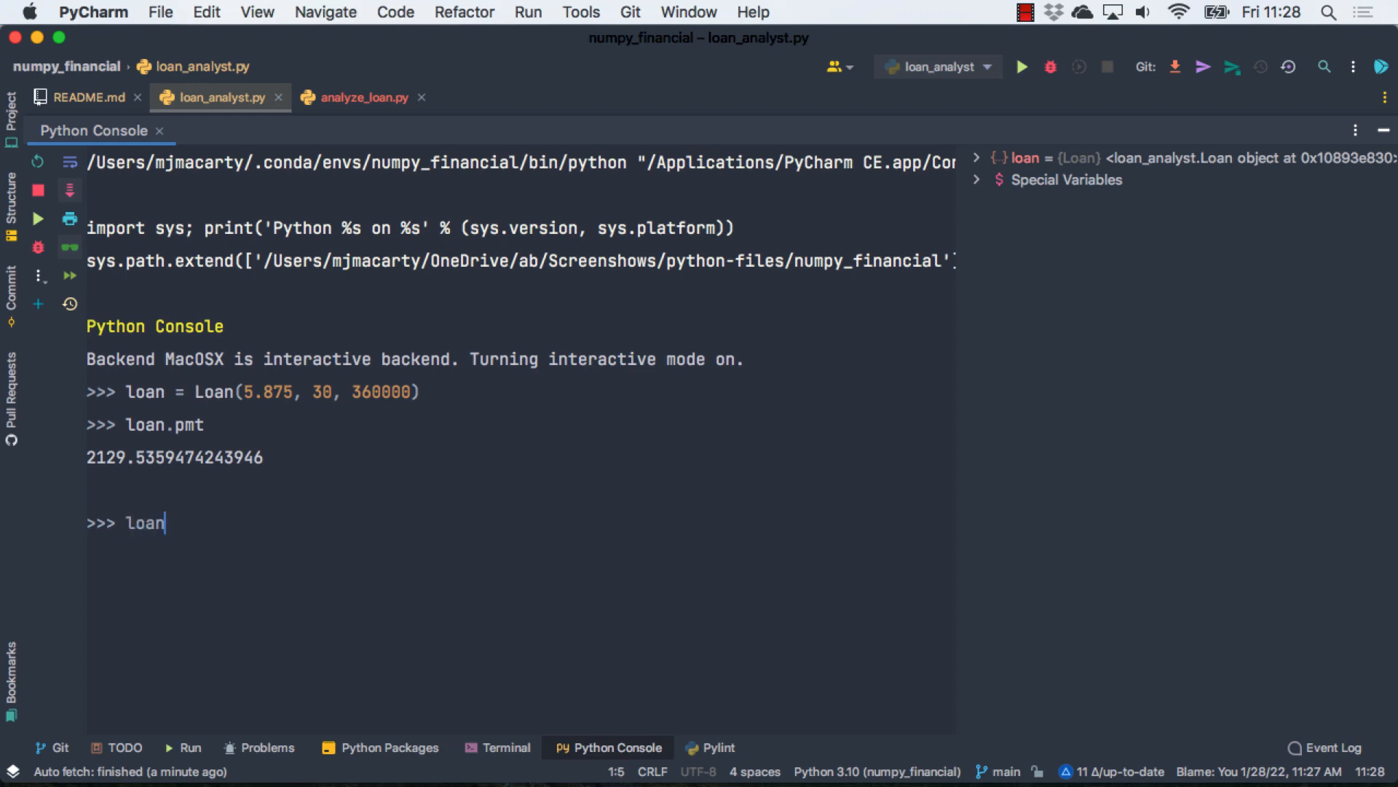
key("enter")
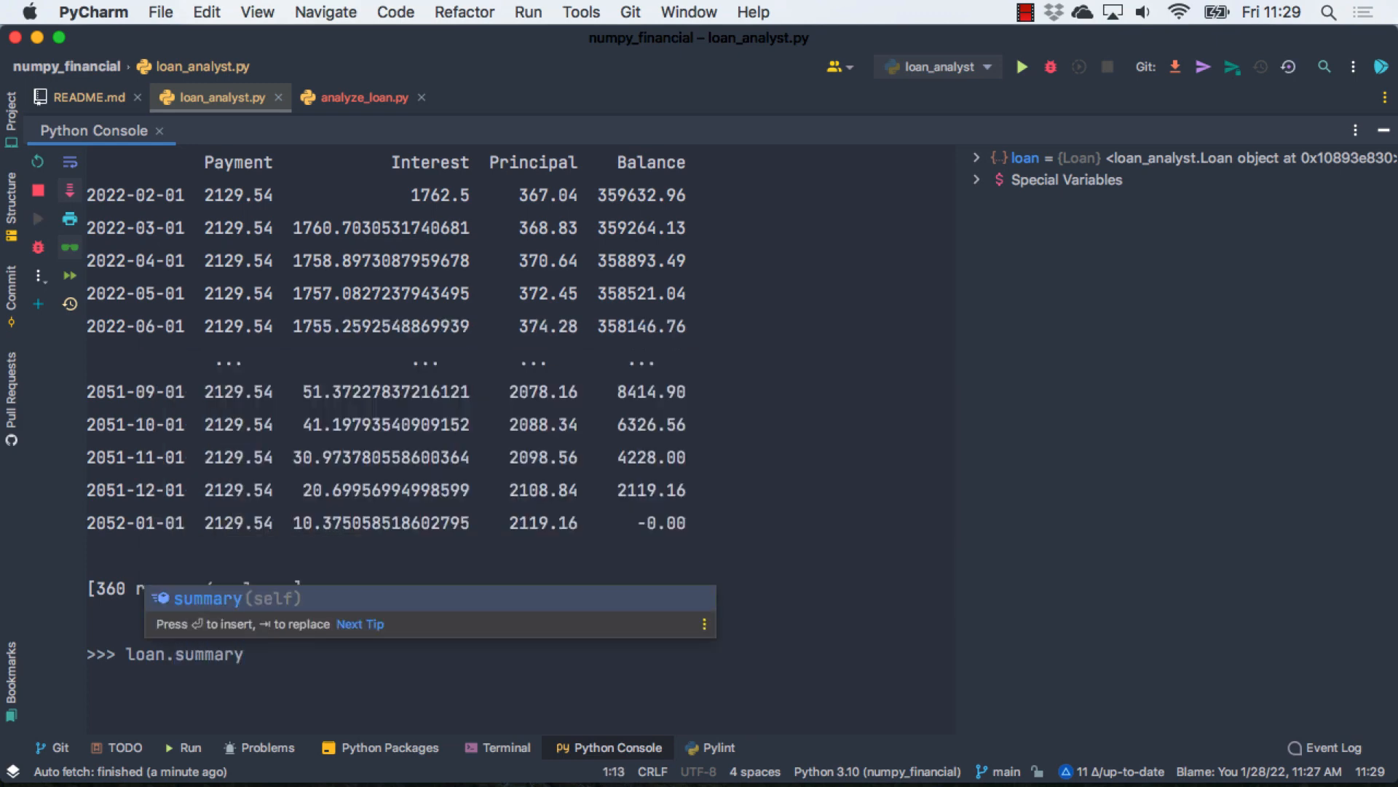
Step: Show the loan summary and the pay_early(100) payoff result of 26.67
key("enter")
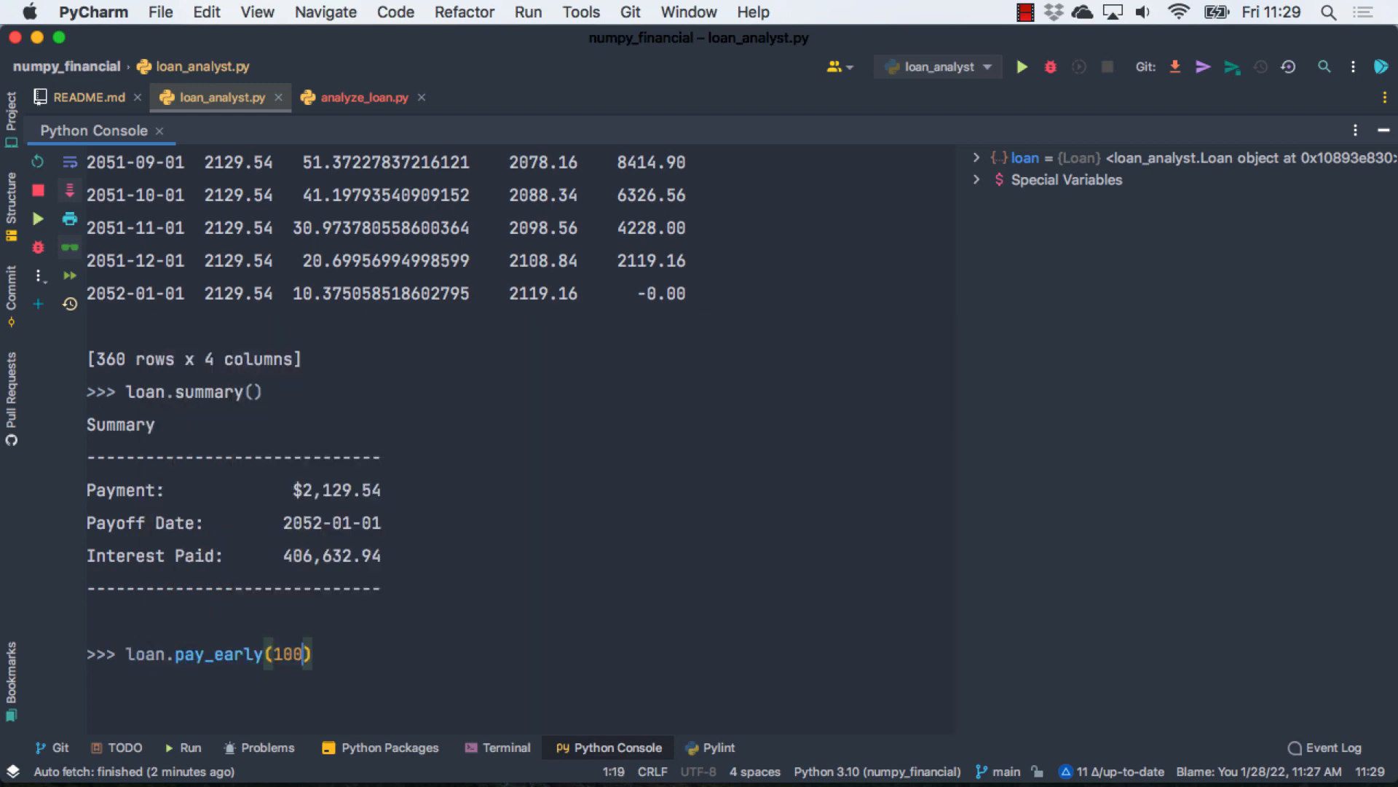
key("enter")
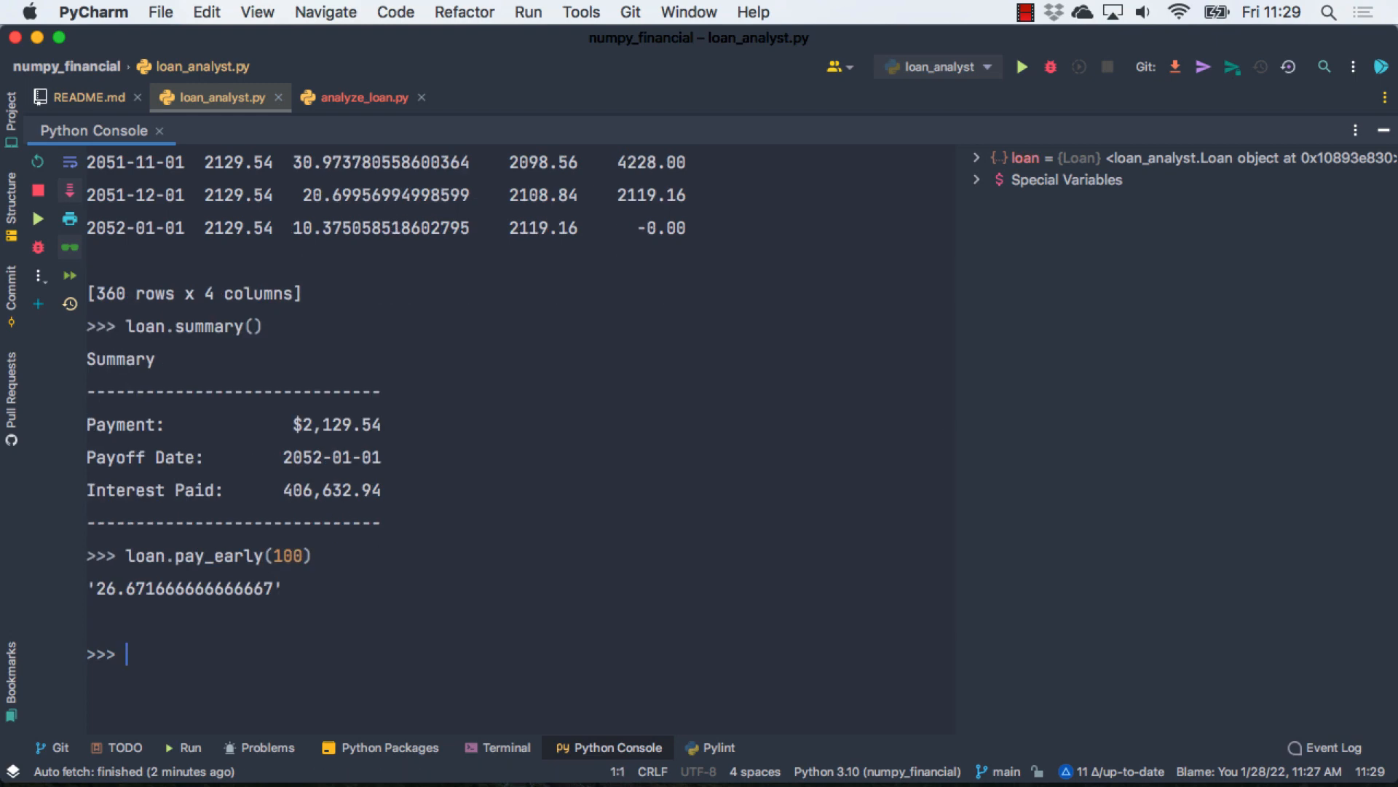
mouse_move(337, 412)
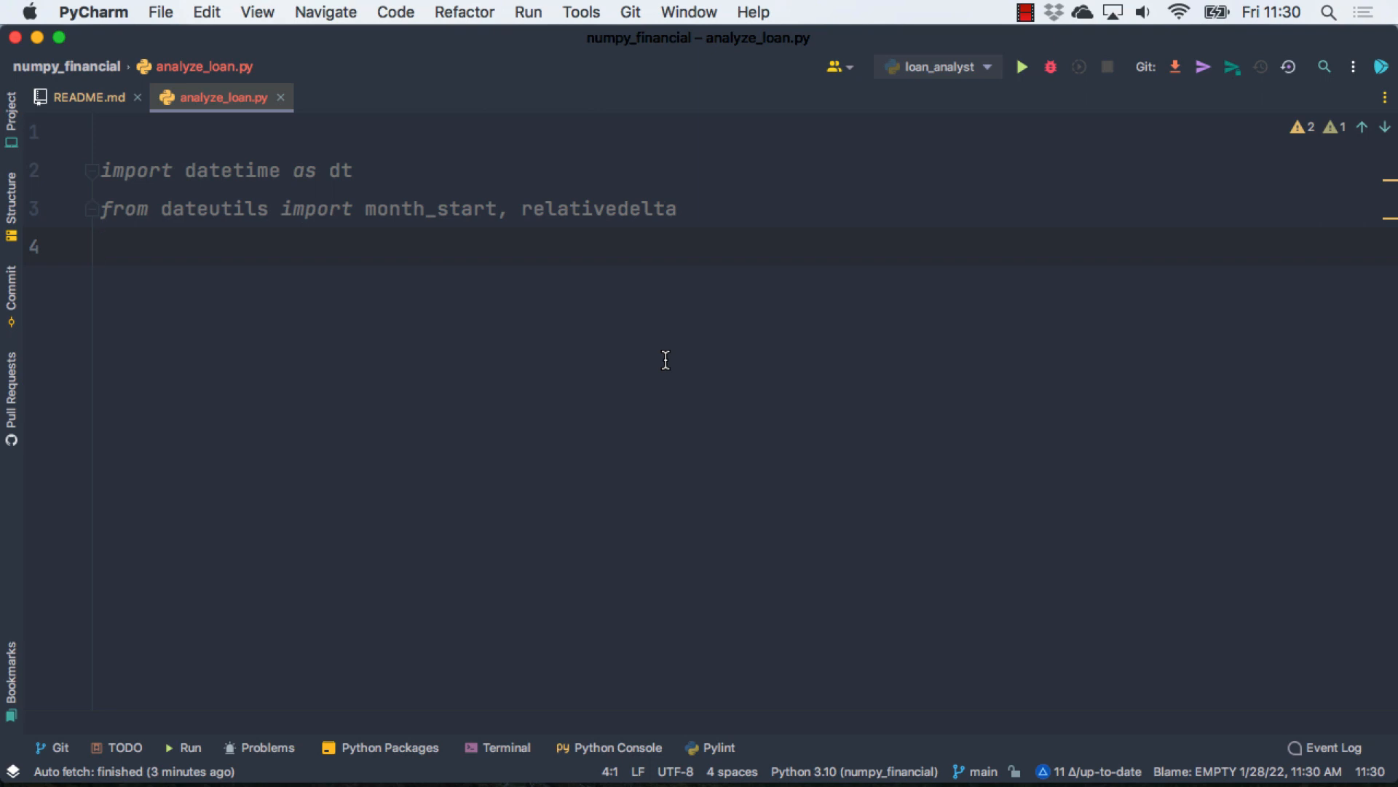
Step: Place the cursor on line 4 of analyze_loan.py and open a local terminal
left_click(103, 247)
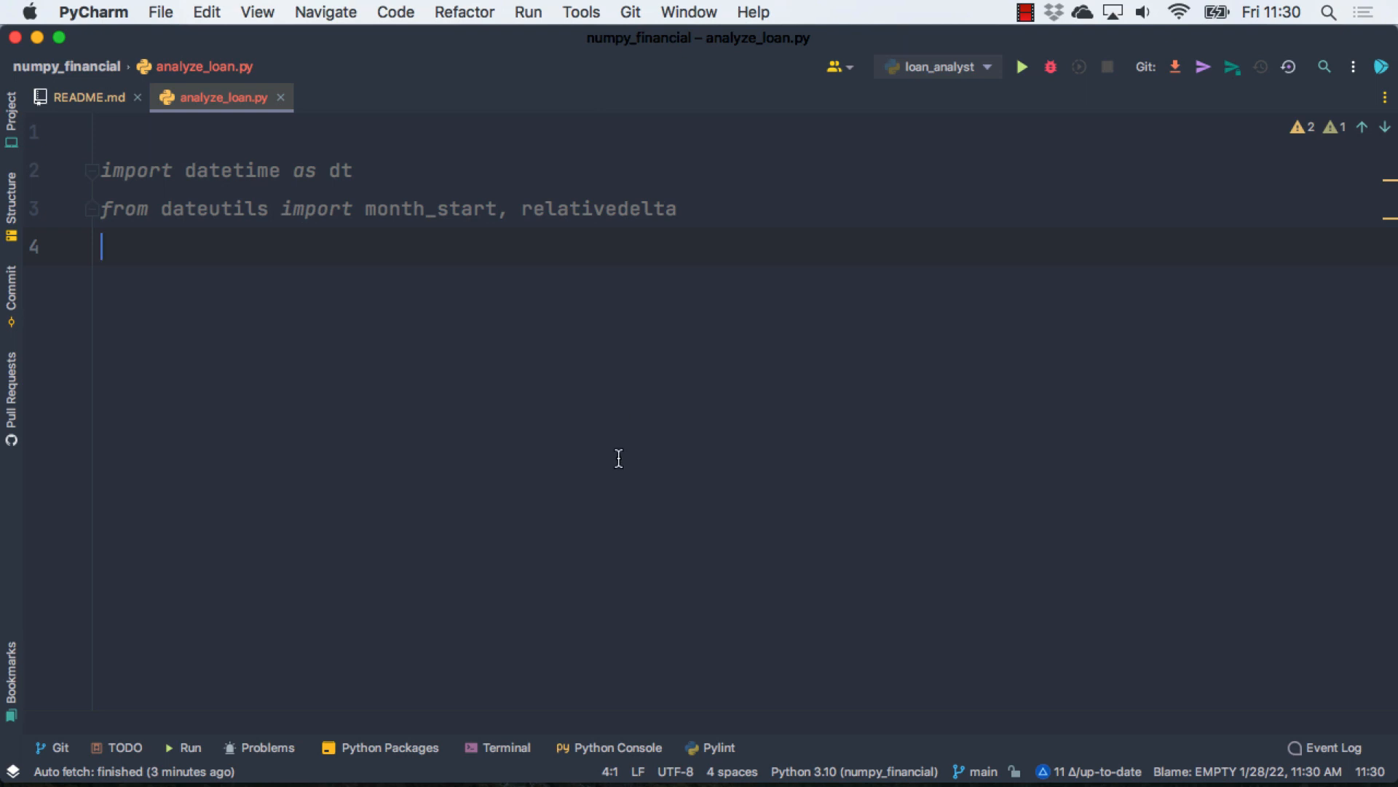
left_click(498, 747)
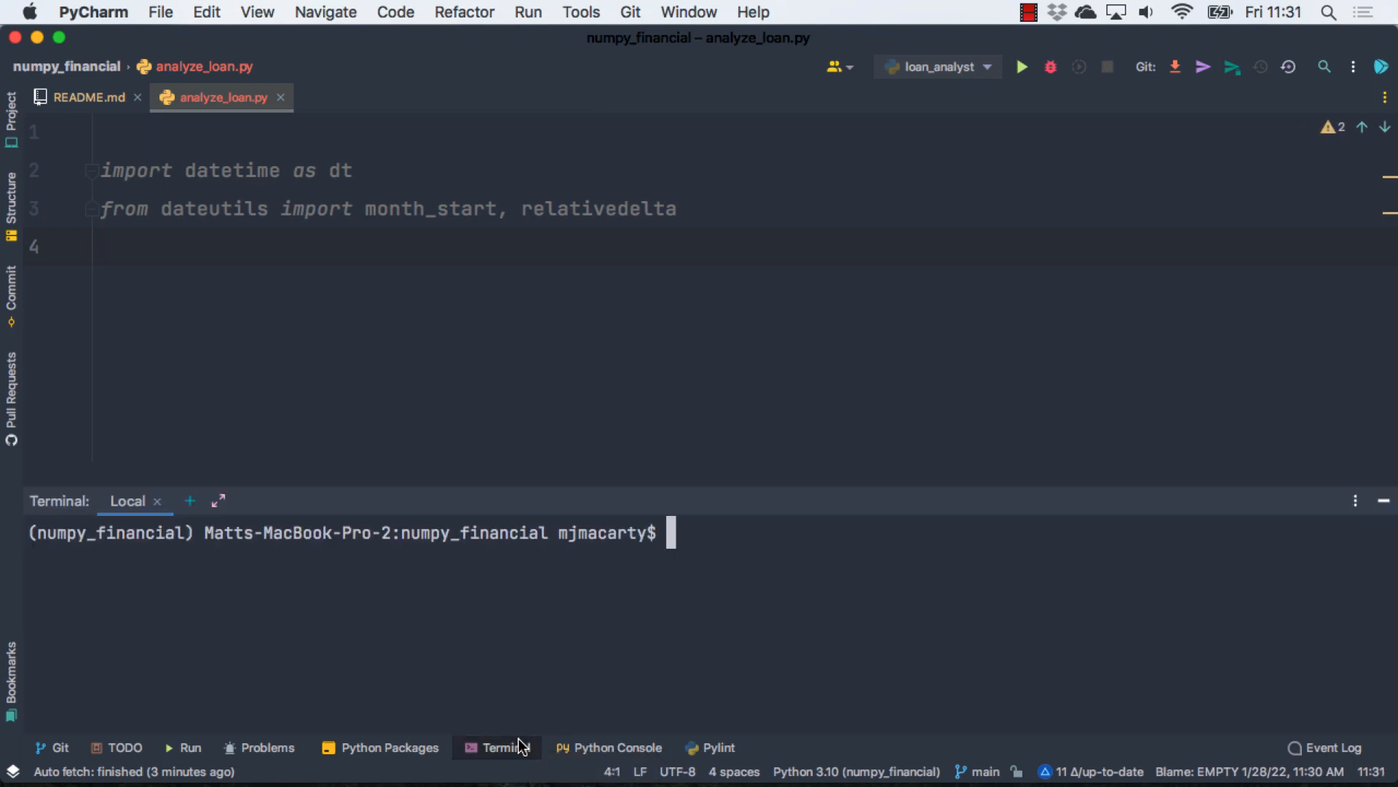
Step: Run pip install dateutils and add the matplotlib, numpy_financial and pandas imports
type("pip install dat")
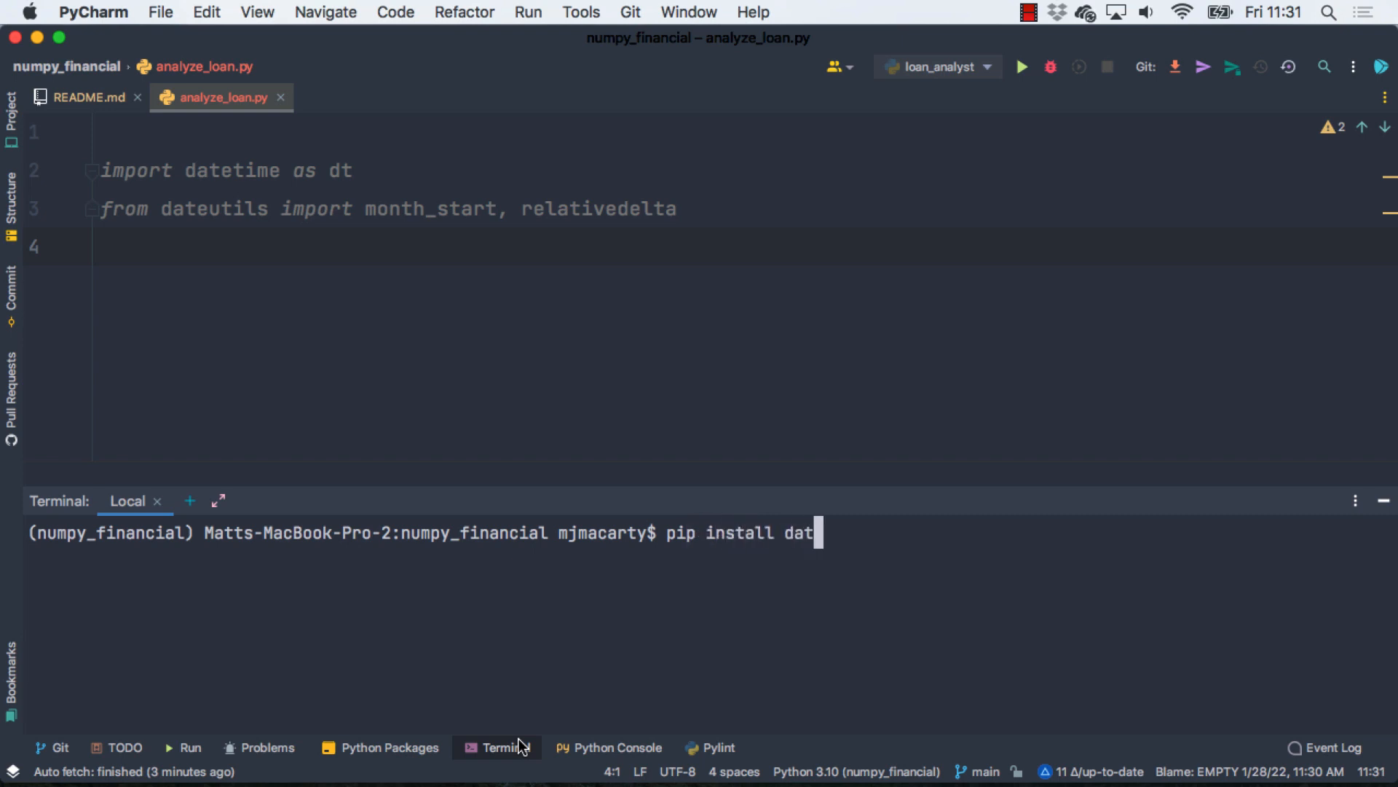
type("eutils")
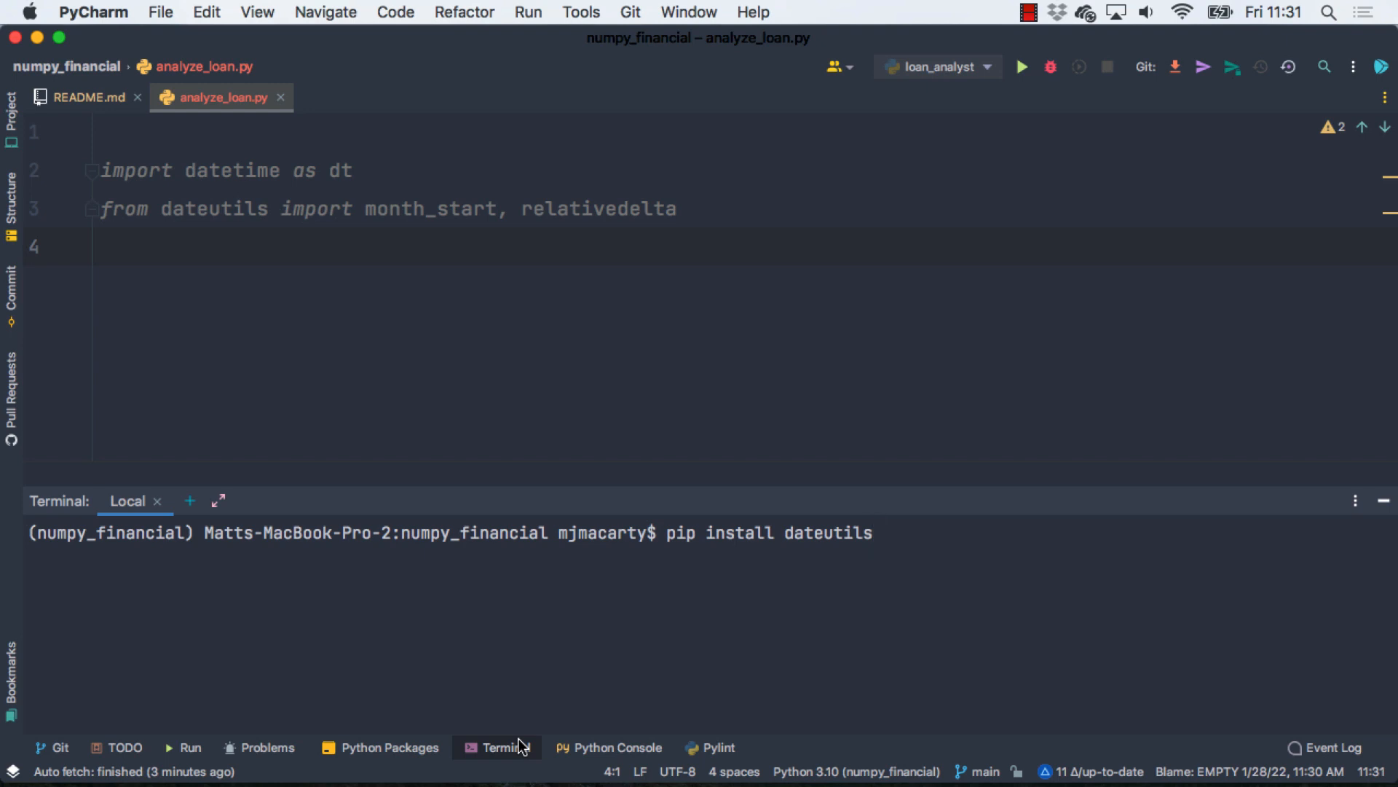
type("import matplotlib.pyplot as plt")
type("import pandas as pd")
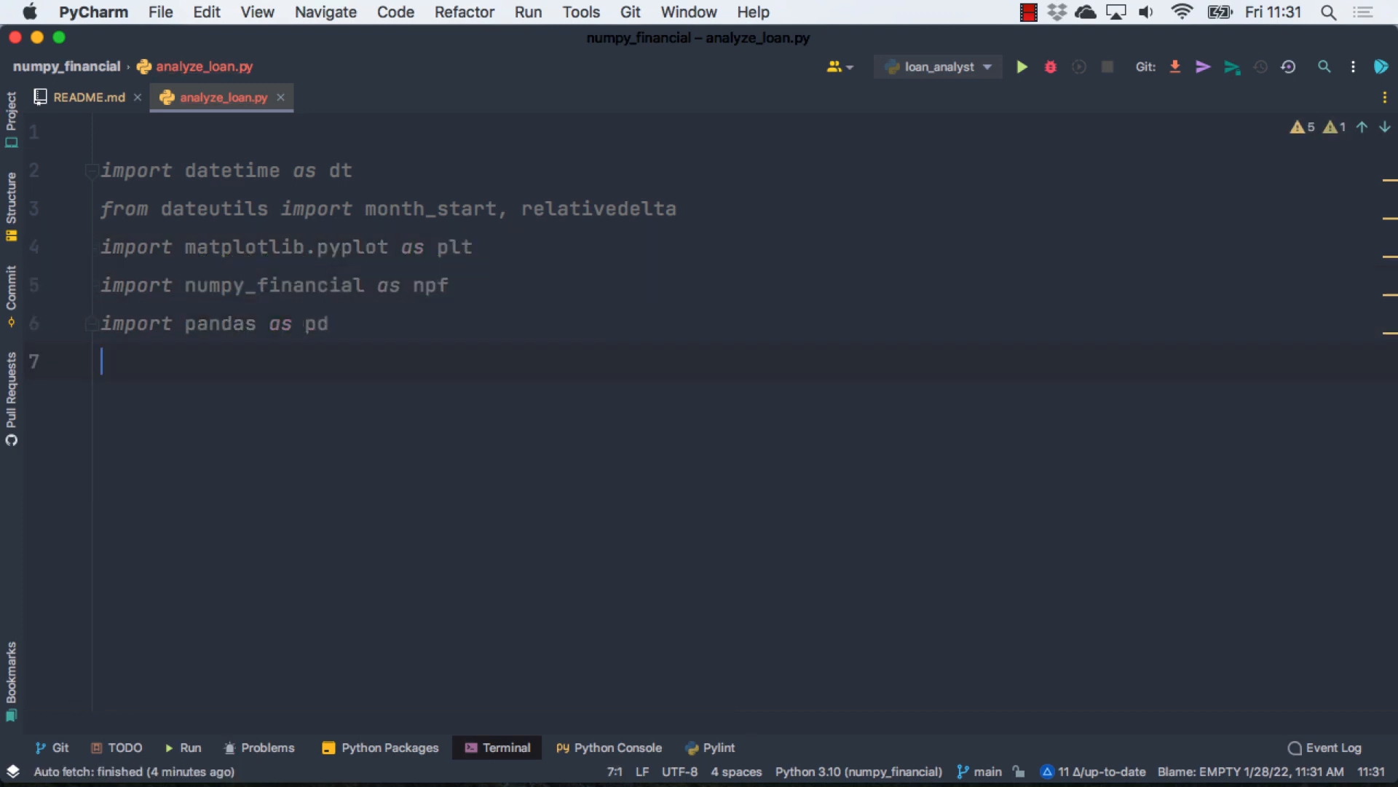
Step: Define class Loan with an __init__ taking rate, term, loan_amount and start
key("enter")
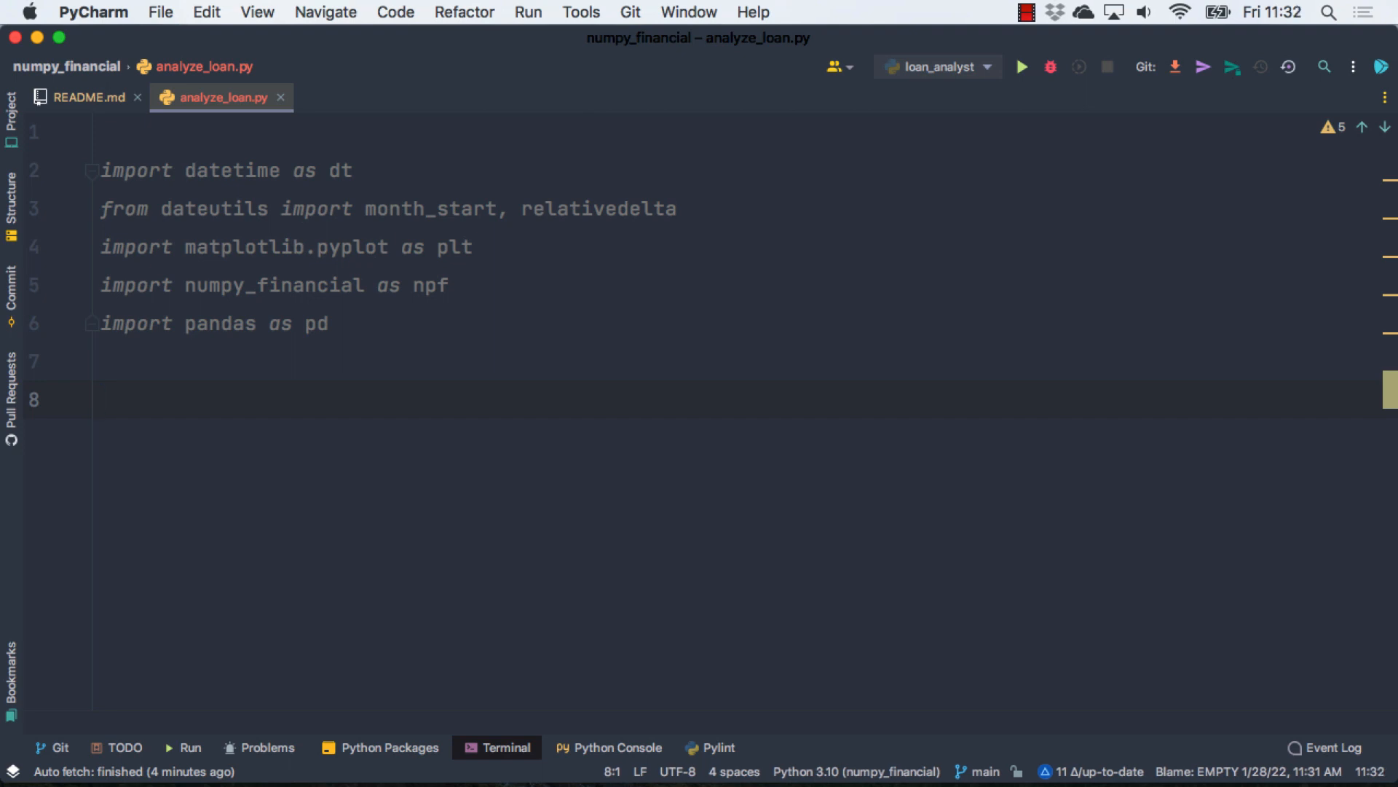
type("class Lo")
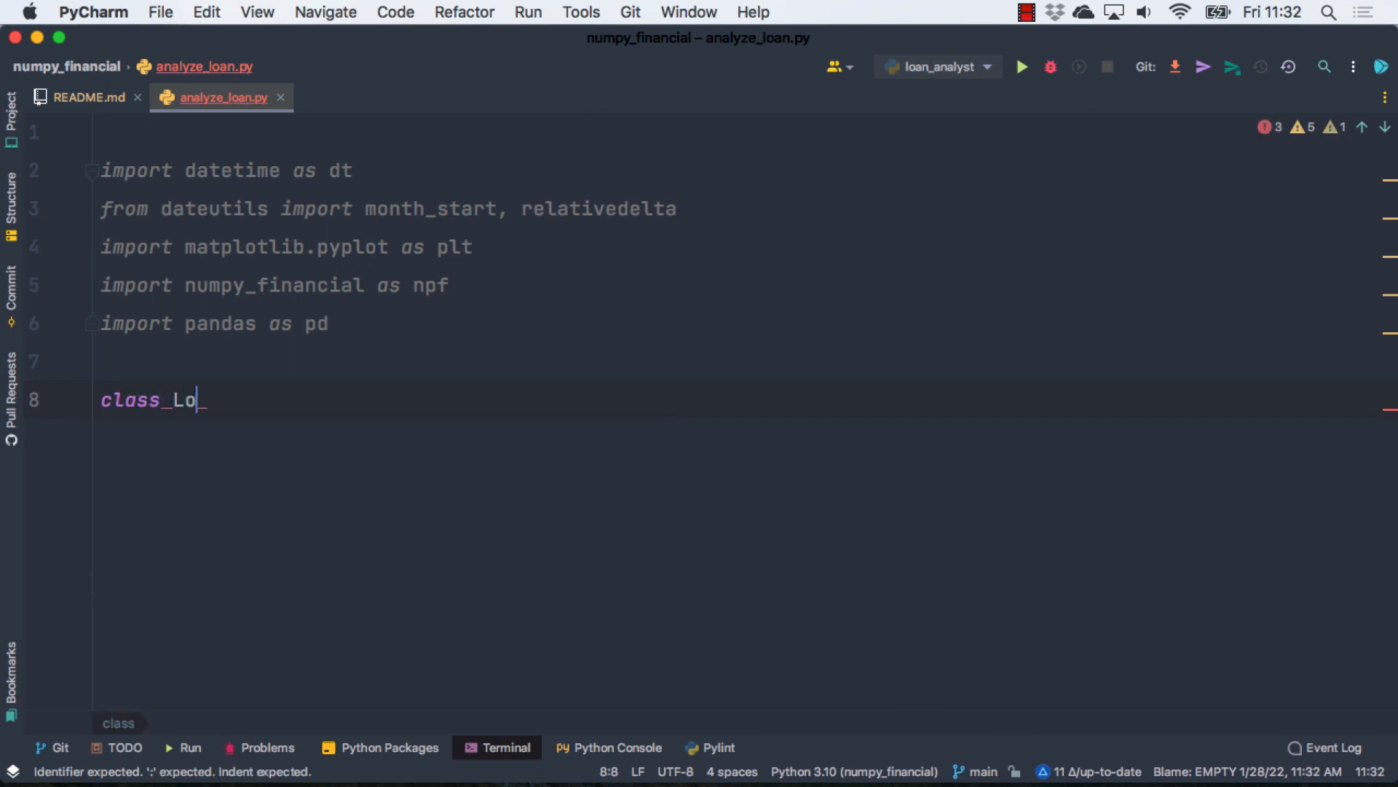
type("an:")
type("def __init__(self):")
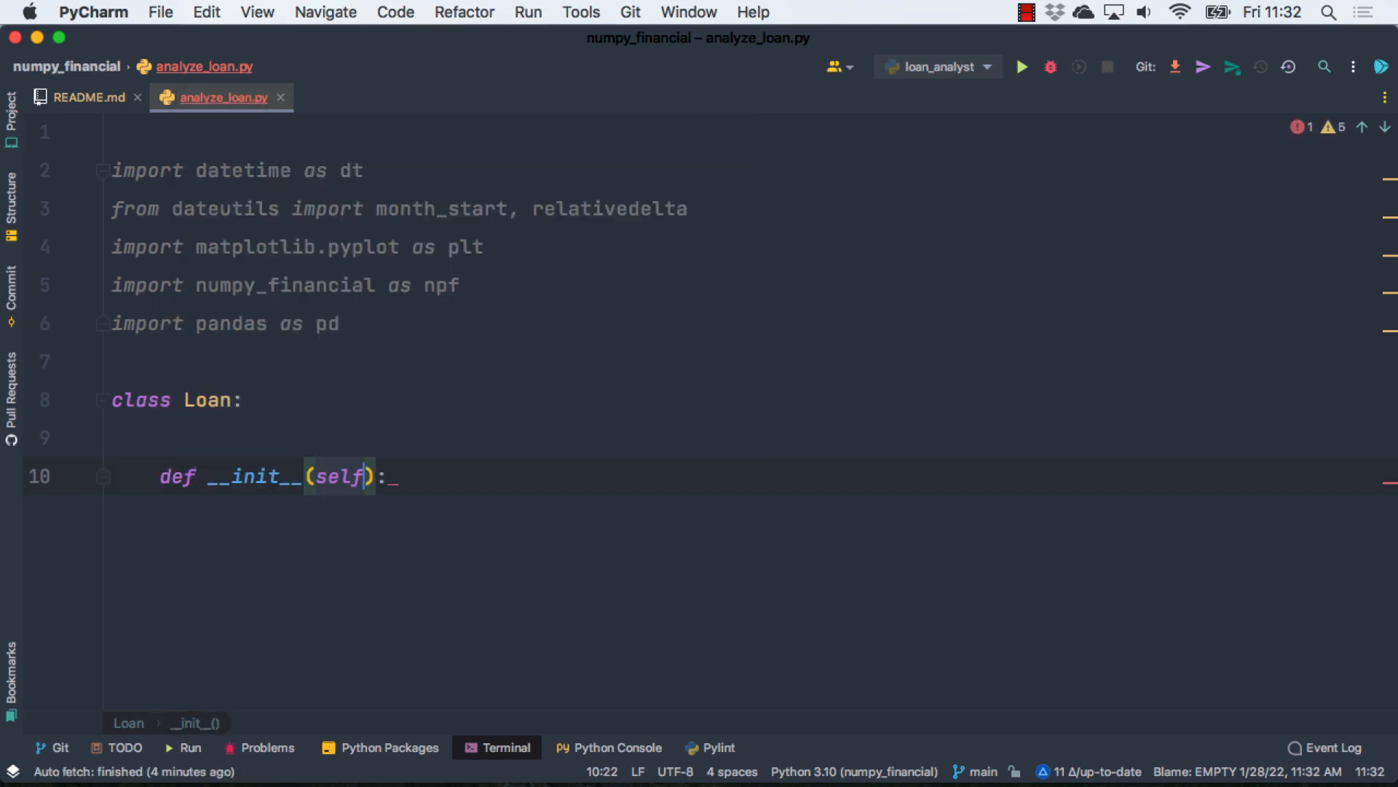
type(",")
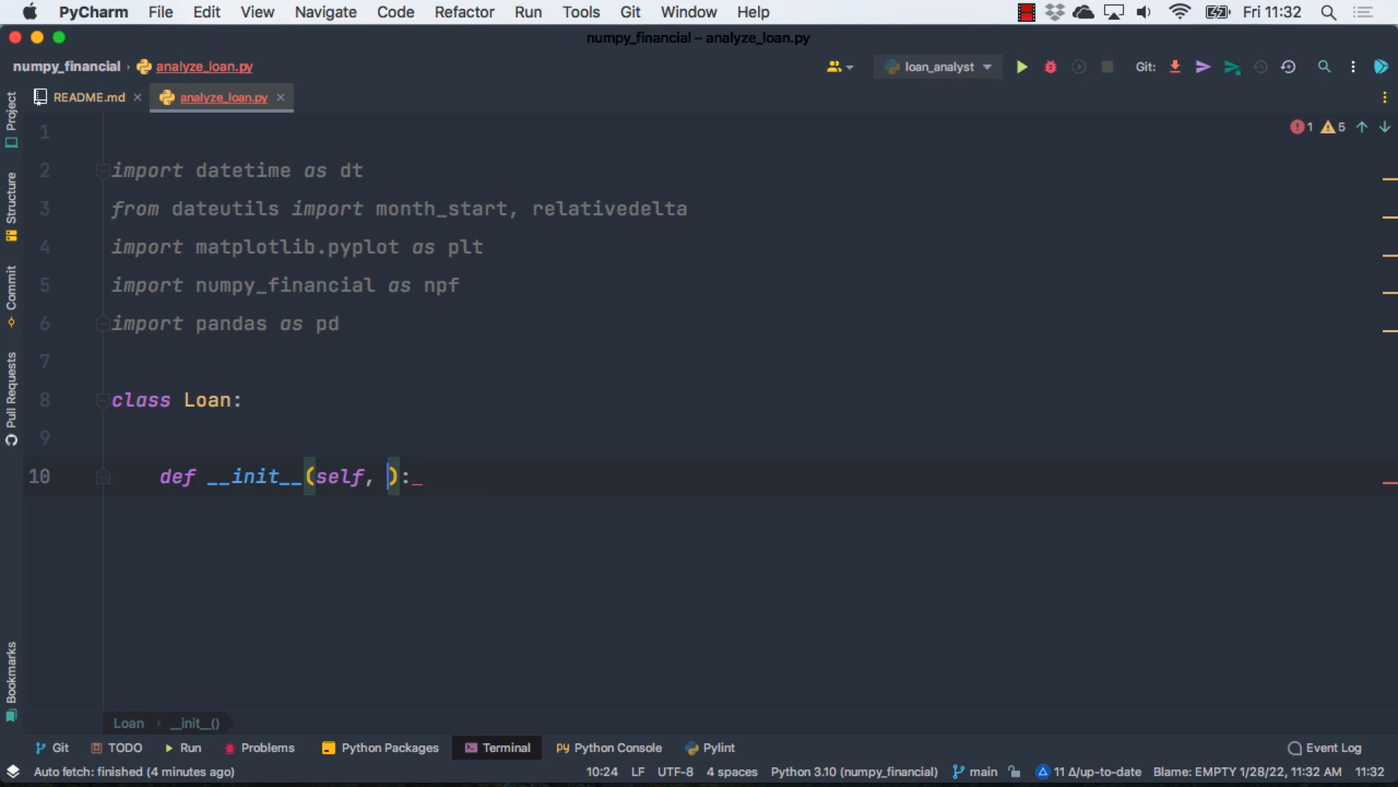
type("r")
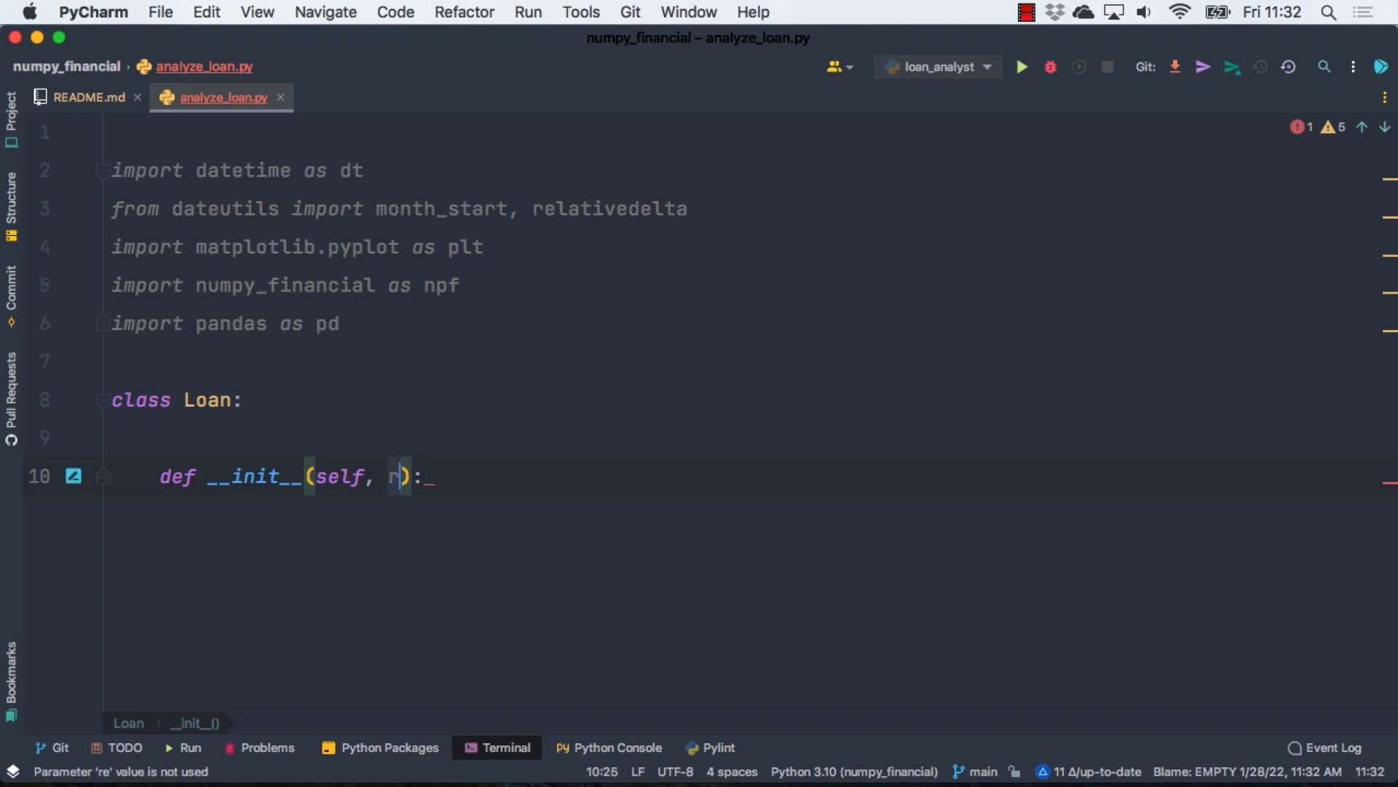
type("ate, term,")
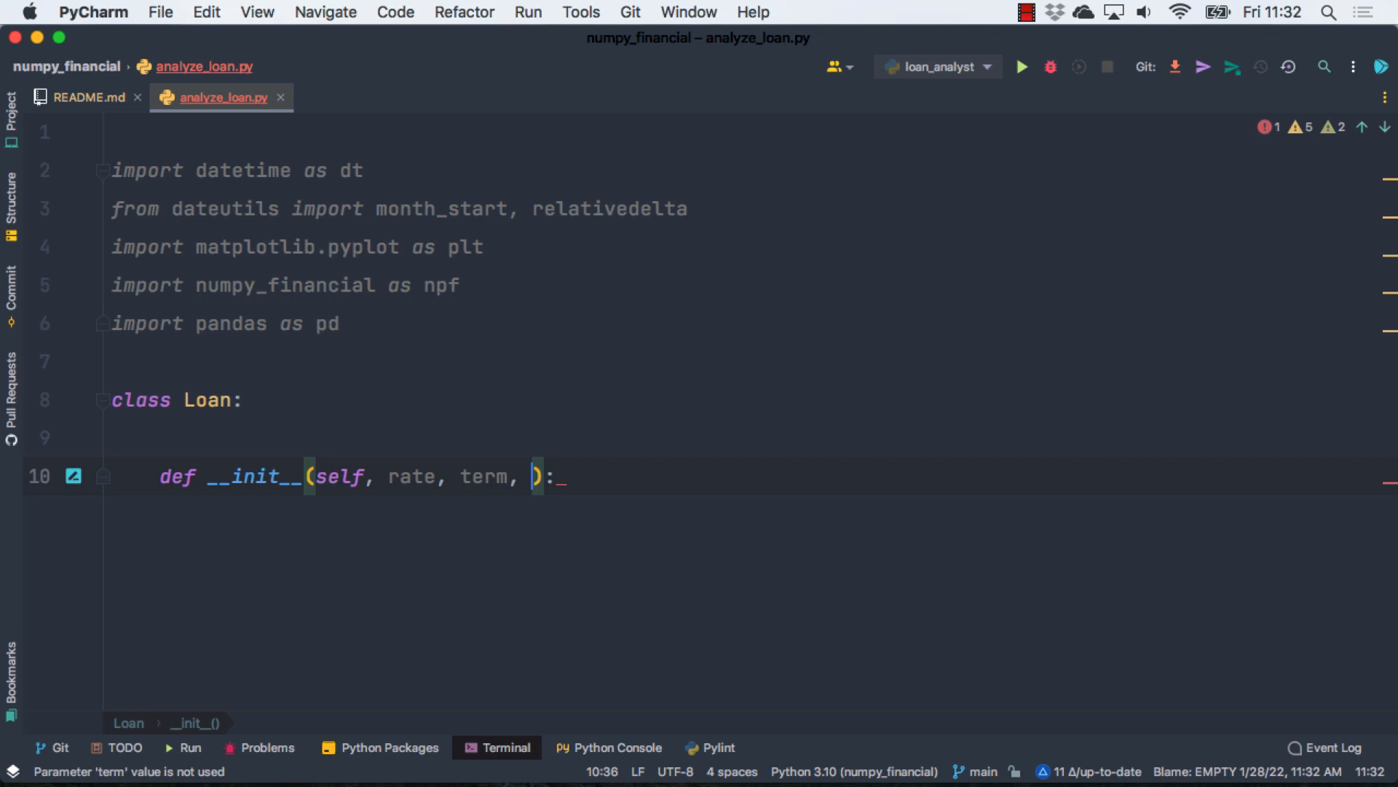
type("loan_amount")
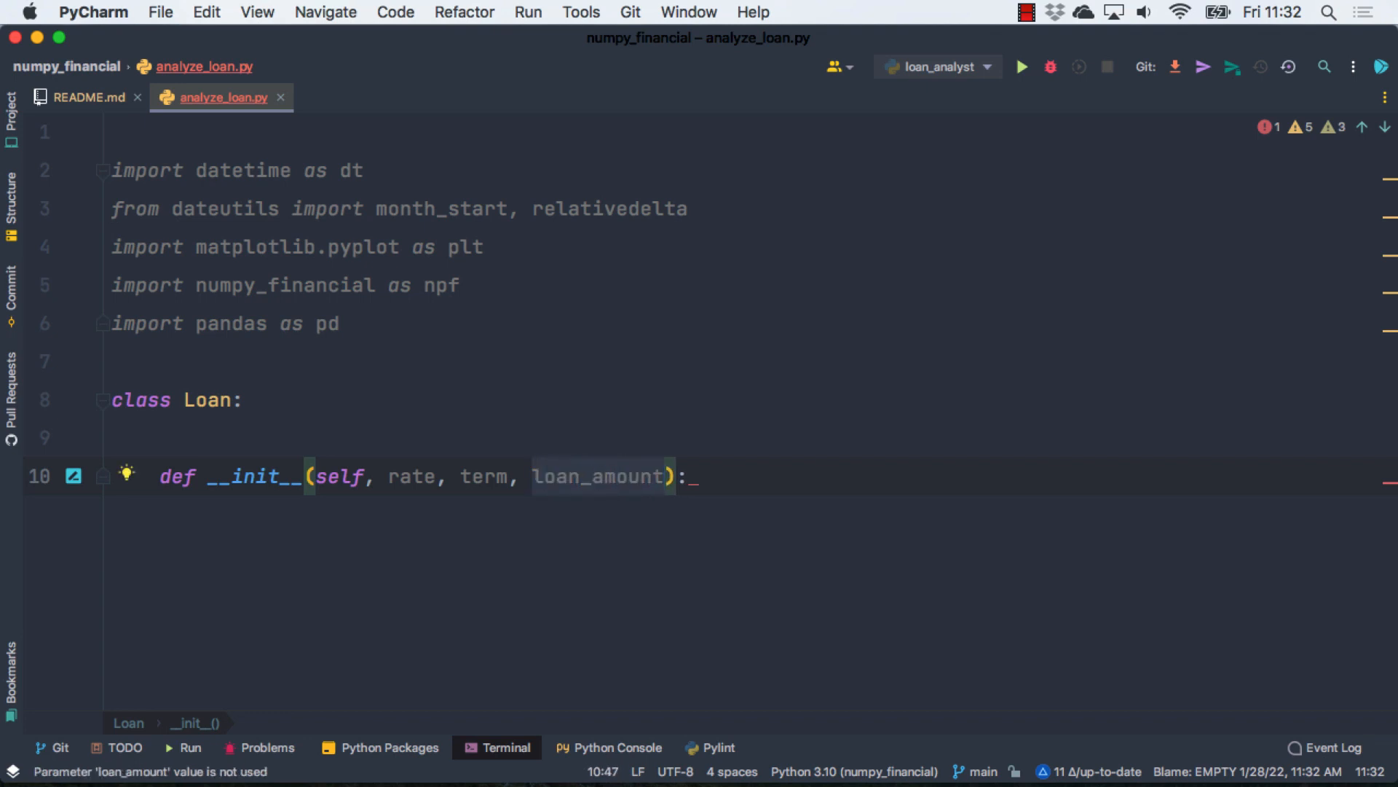
type(",")
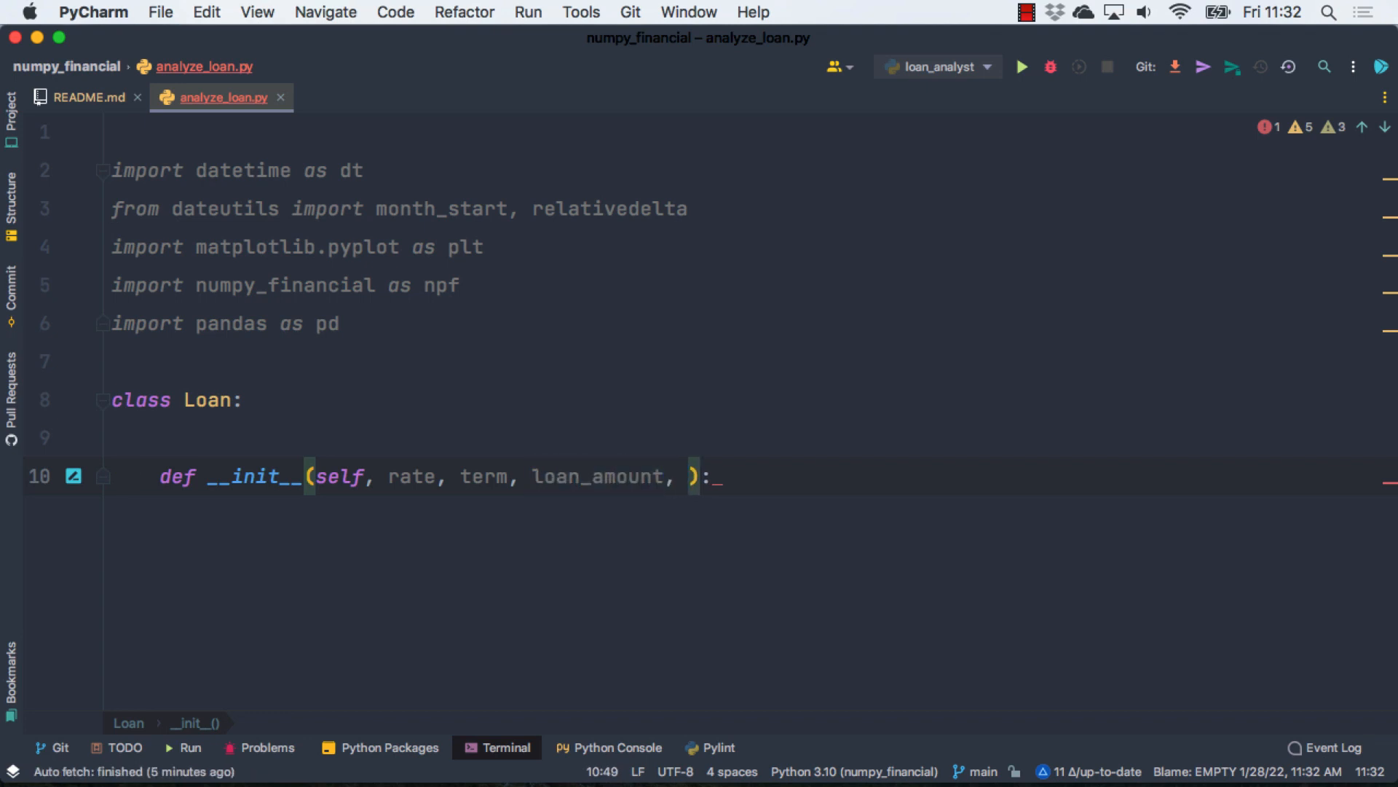
type("st")
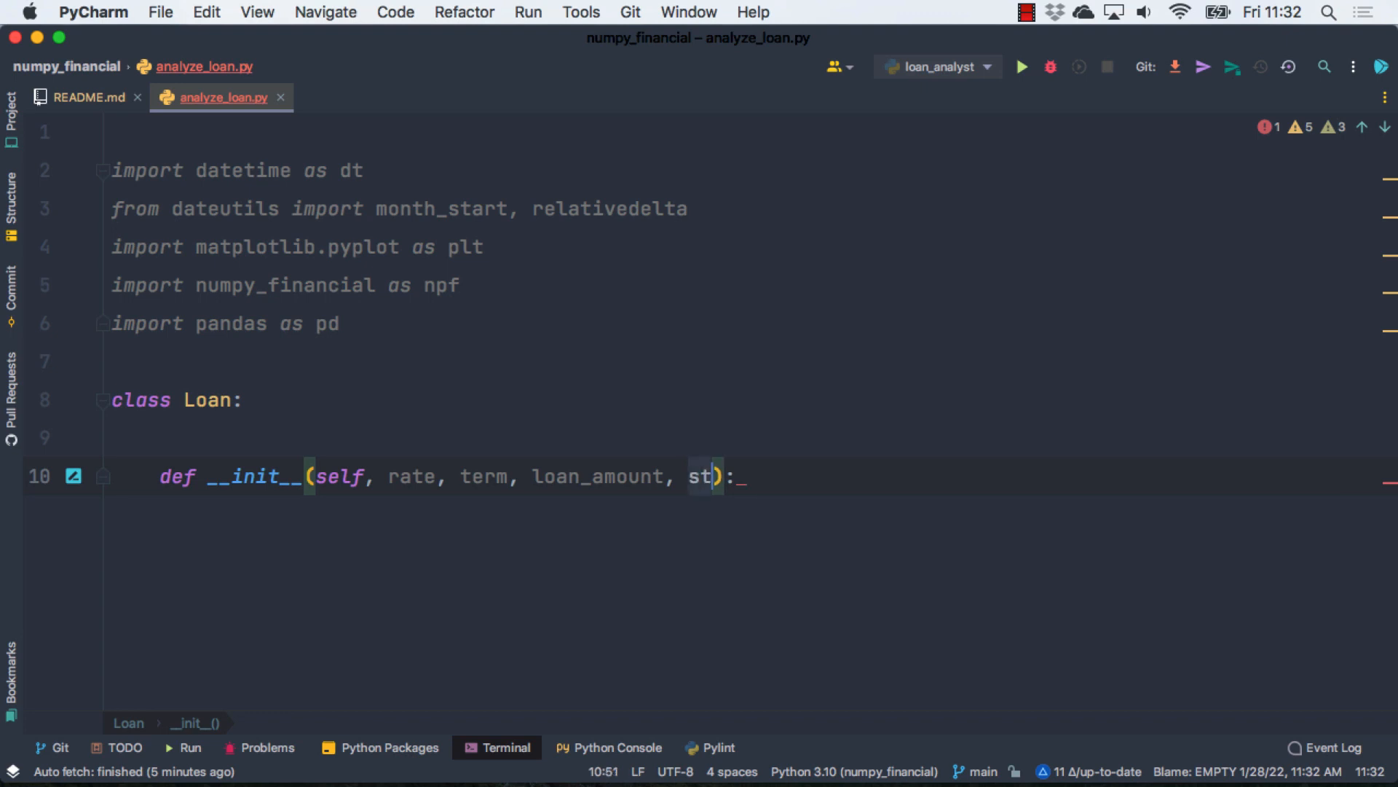
type("art =")
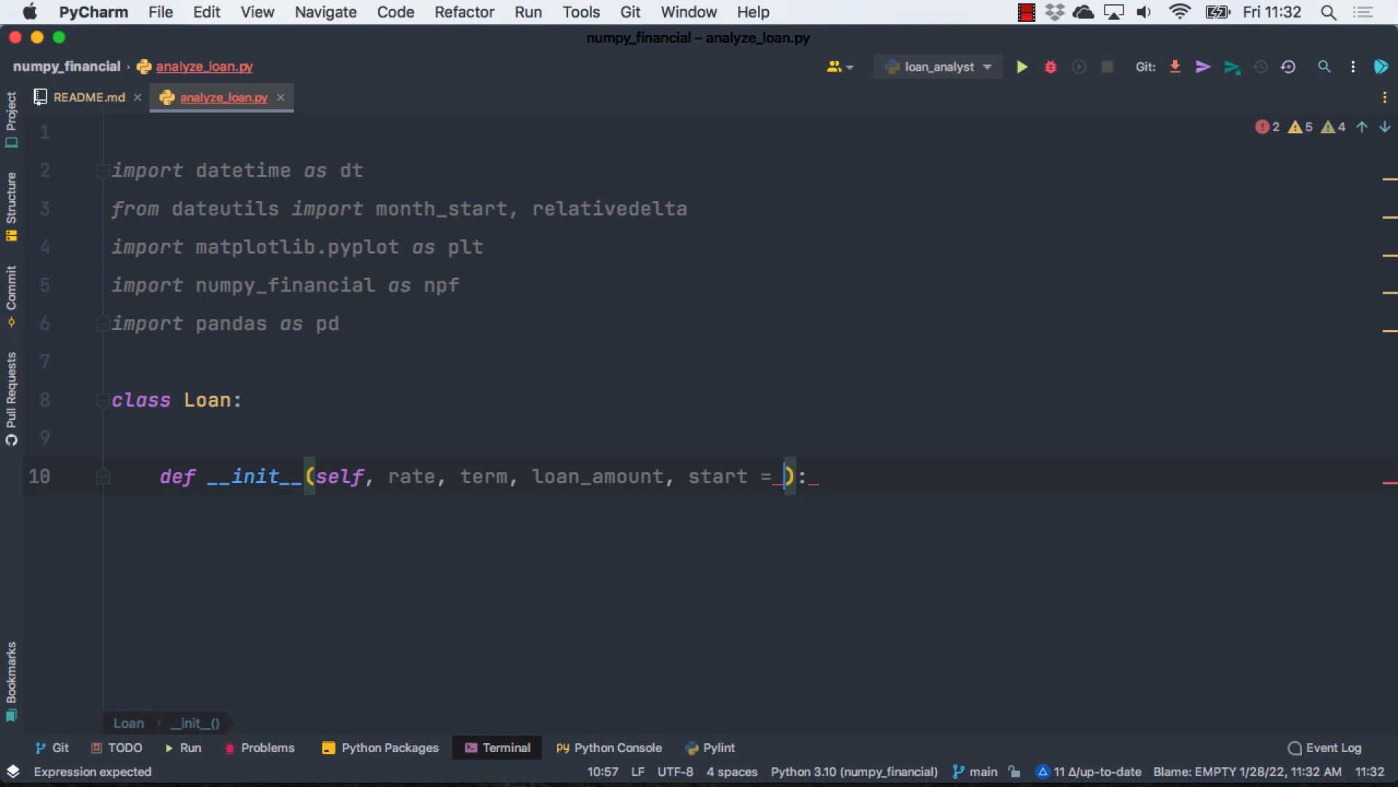
Step: Default start to dt.date.today().isoformat() using autocomplete suggestions
type("dt.d")
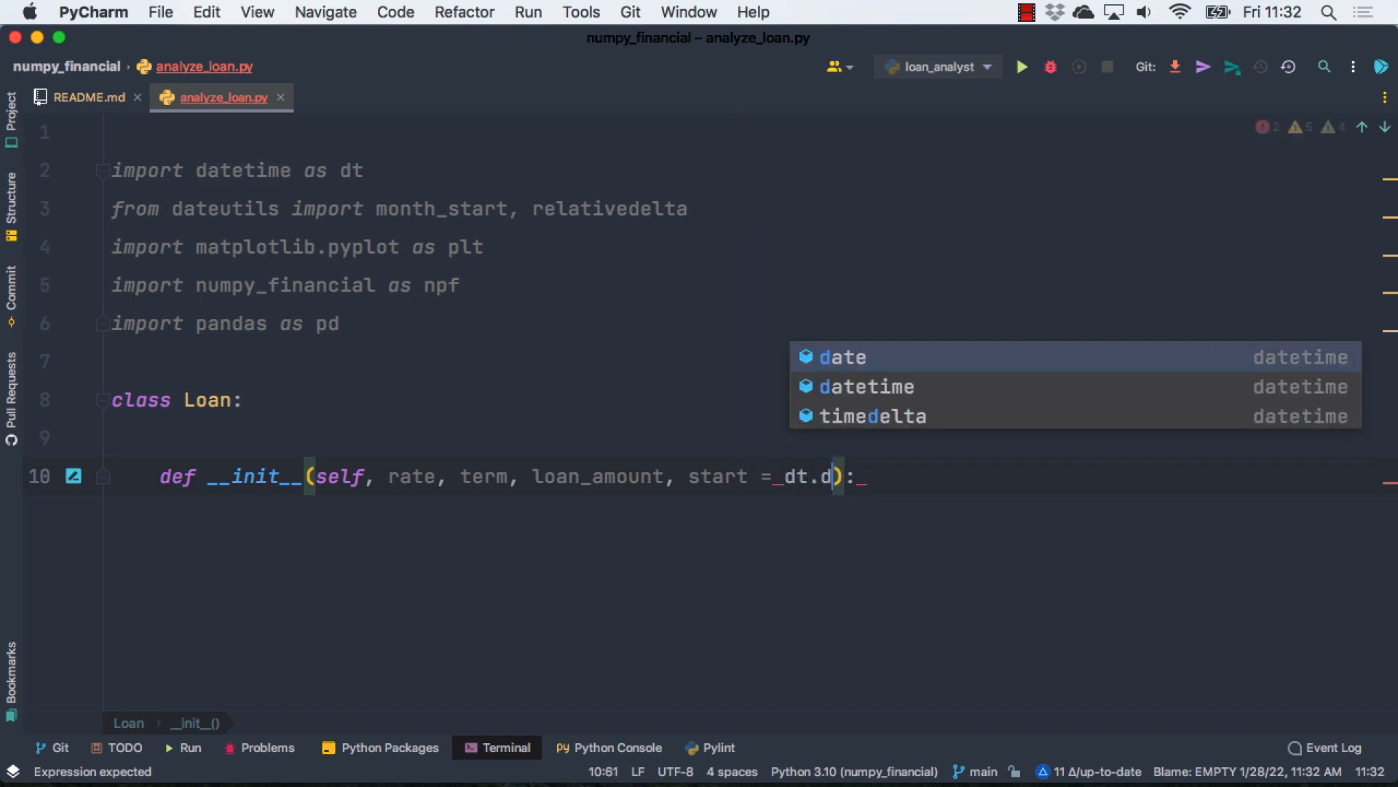
left_click(842, 357)
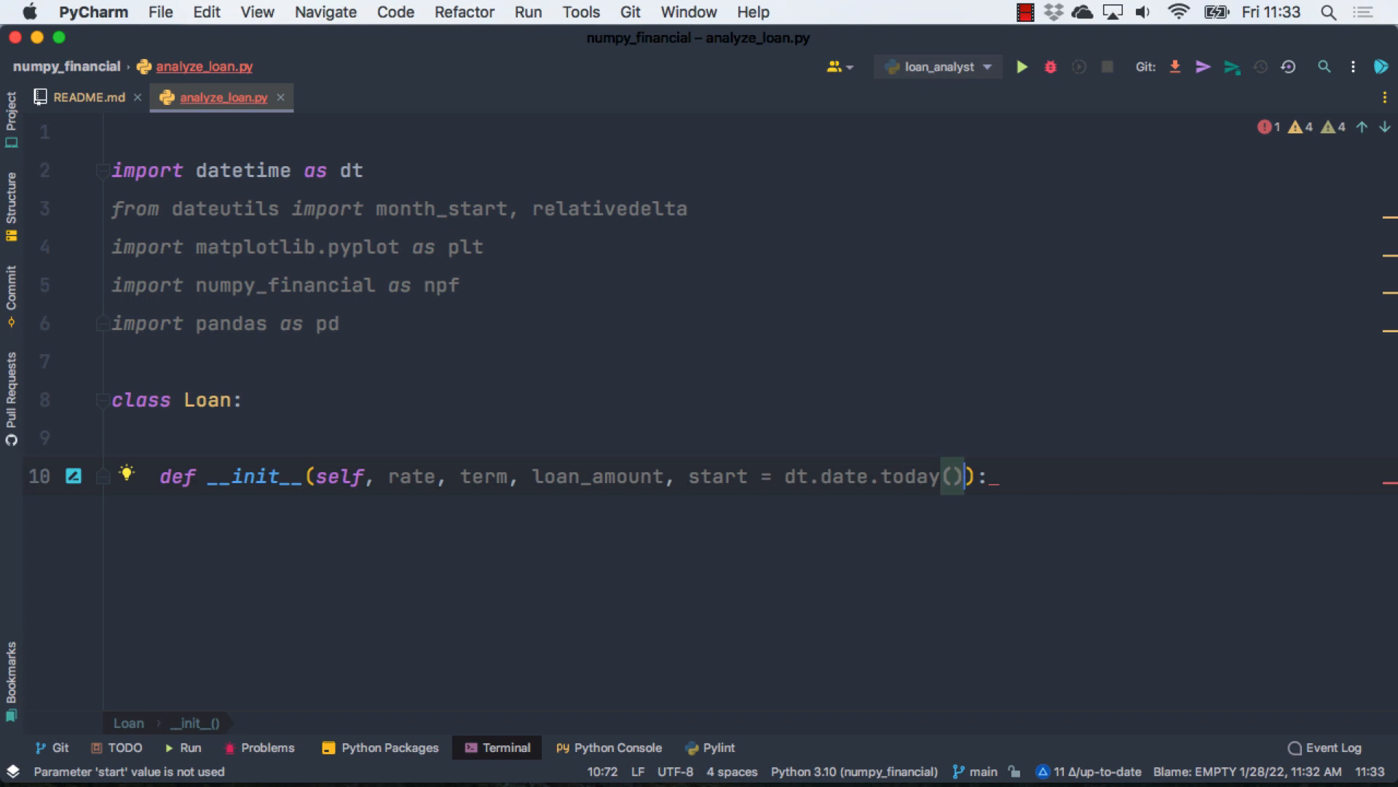
type("isof")
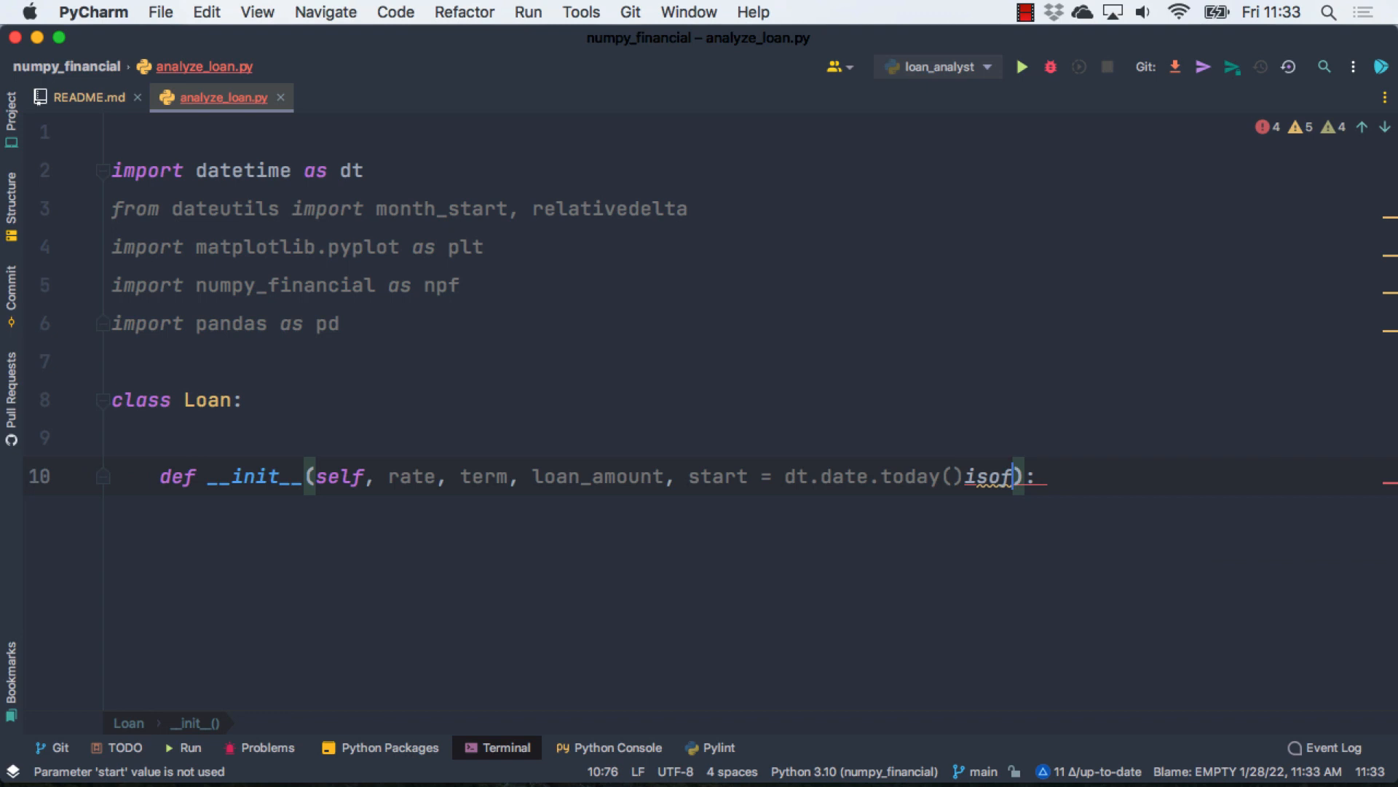
type(".")
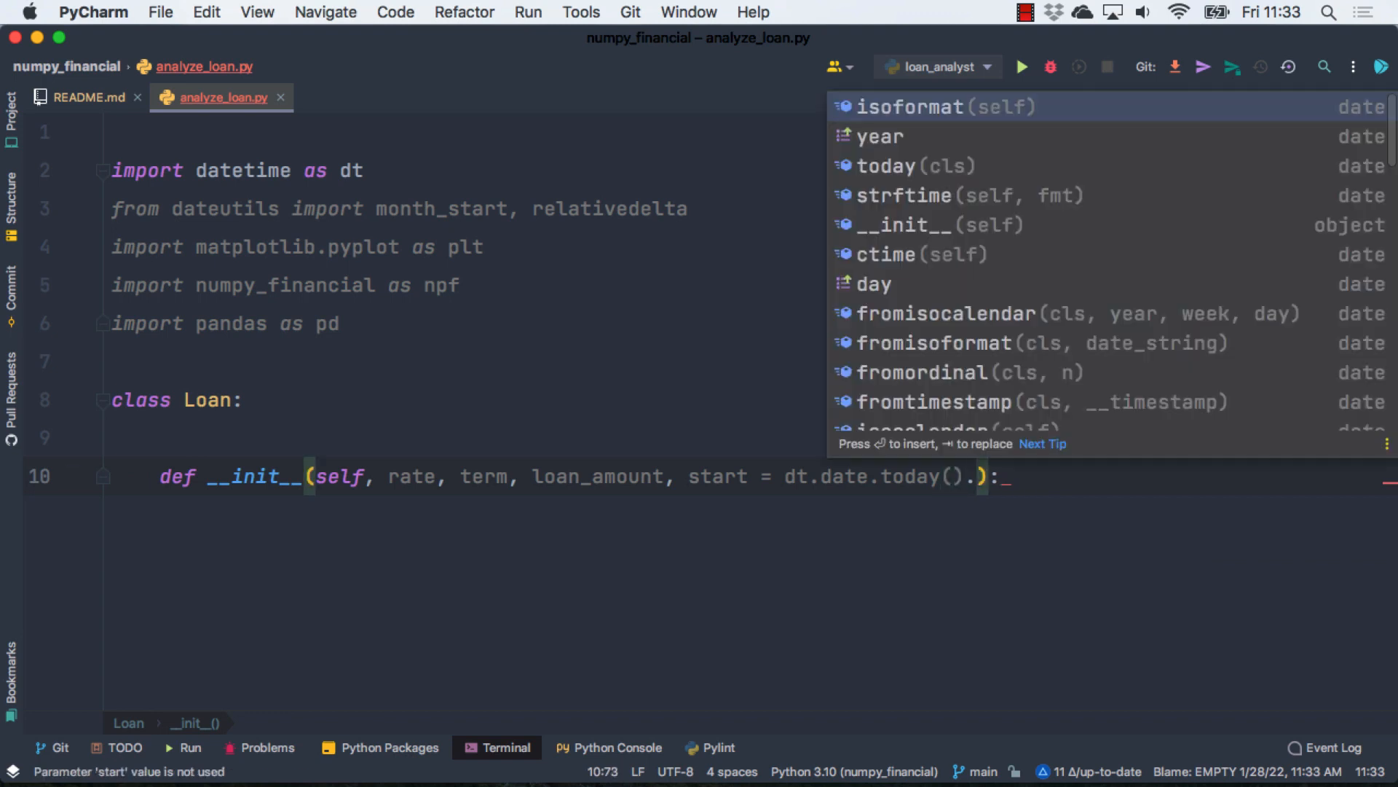
type("isoformat")
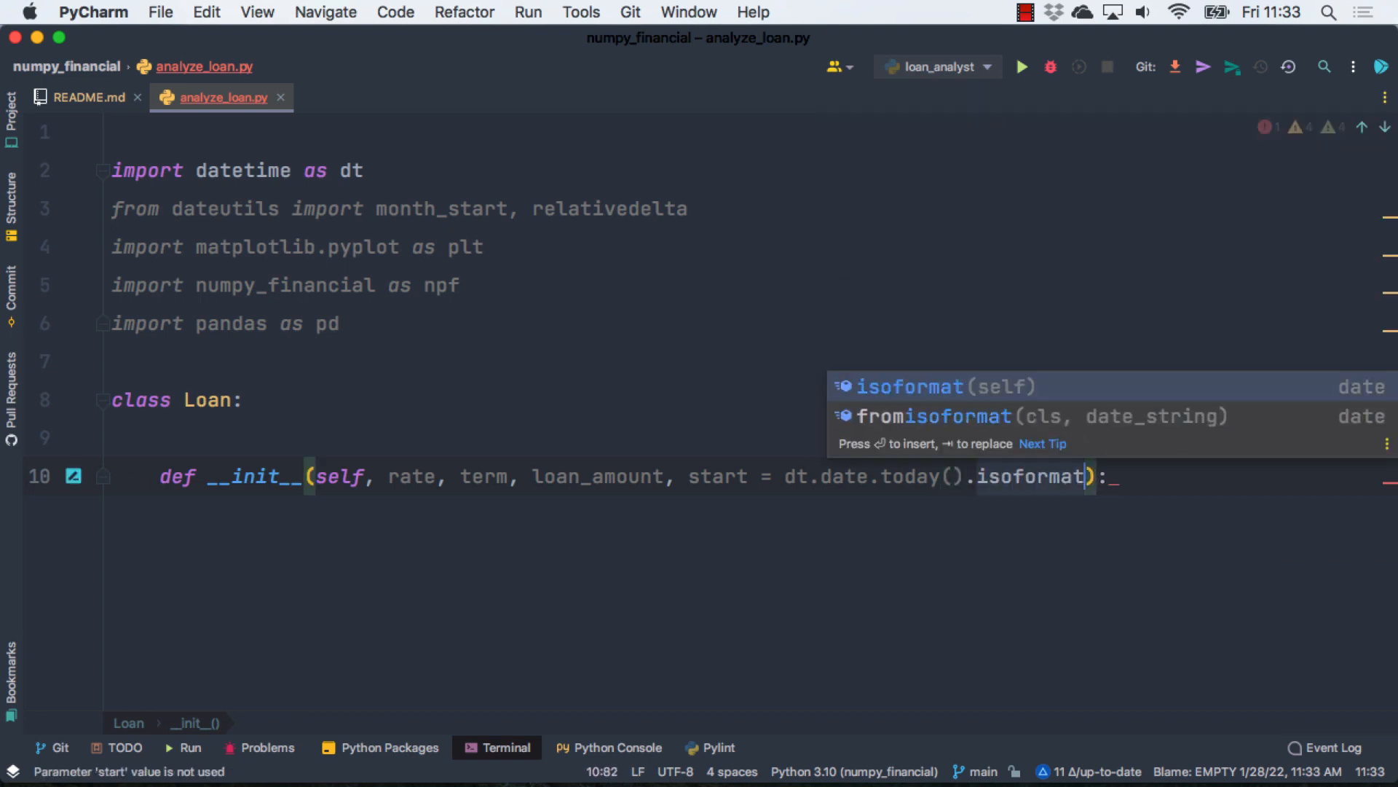
type("(")
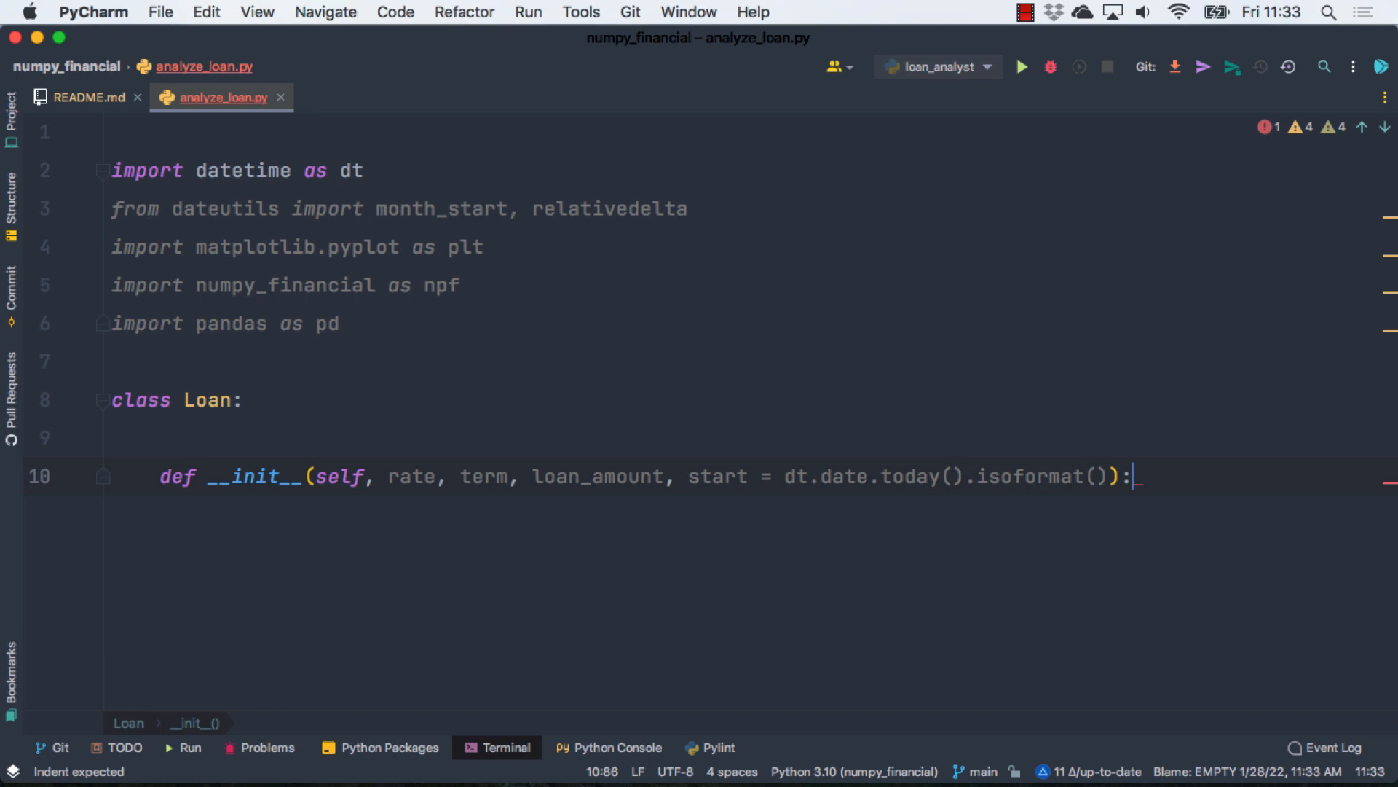
type("s")
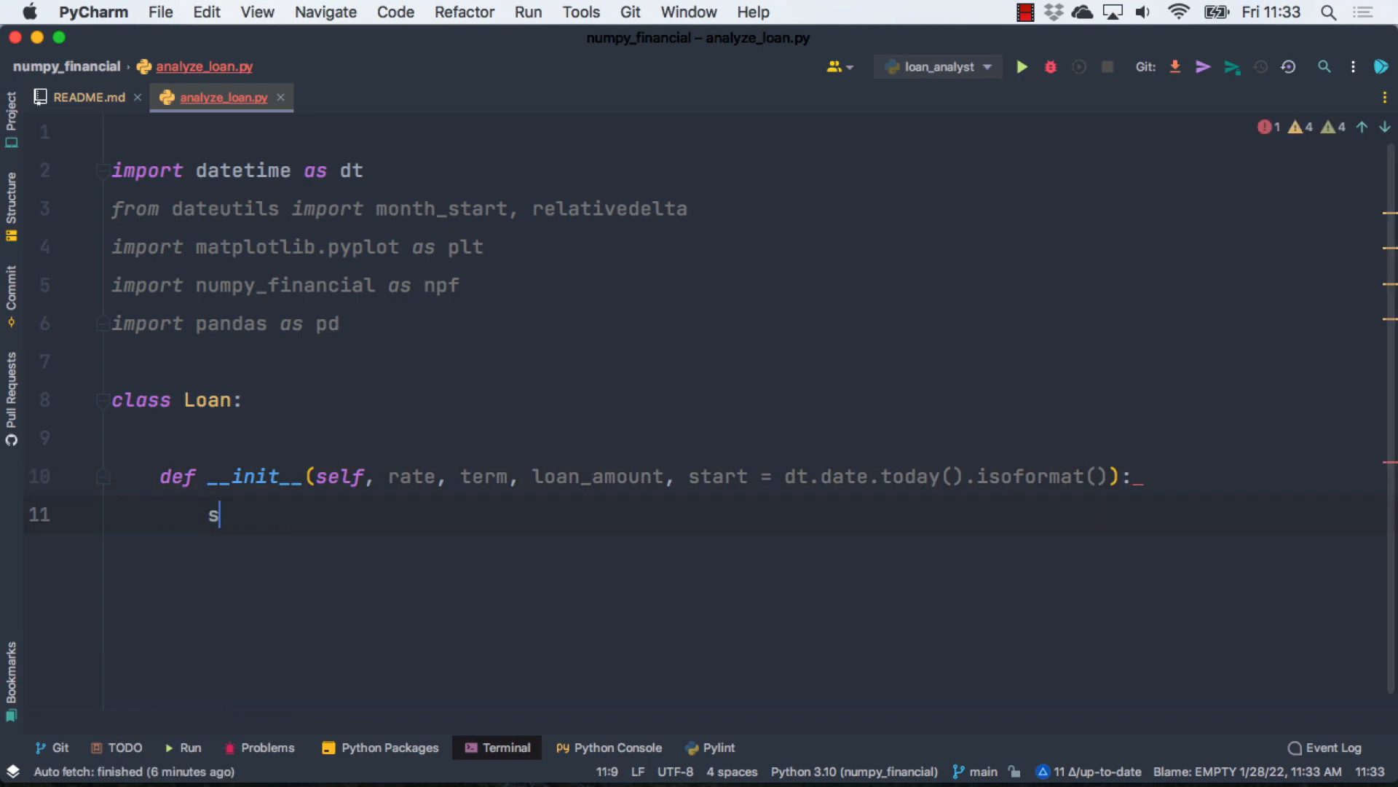
Step: Store rate, periods, loan_amount, start as month_start plus 31 days, and begin npf.pmt
type("elf.rate = rate / 1200")
type("self.loan_amount")
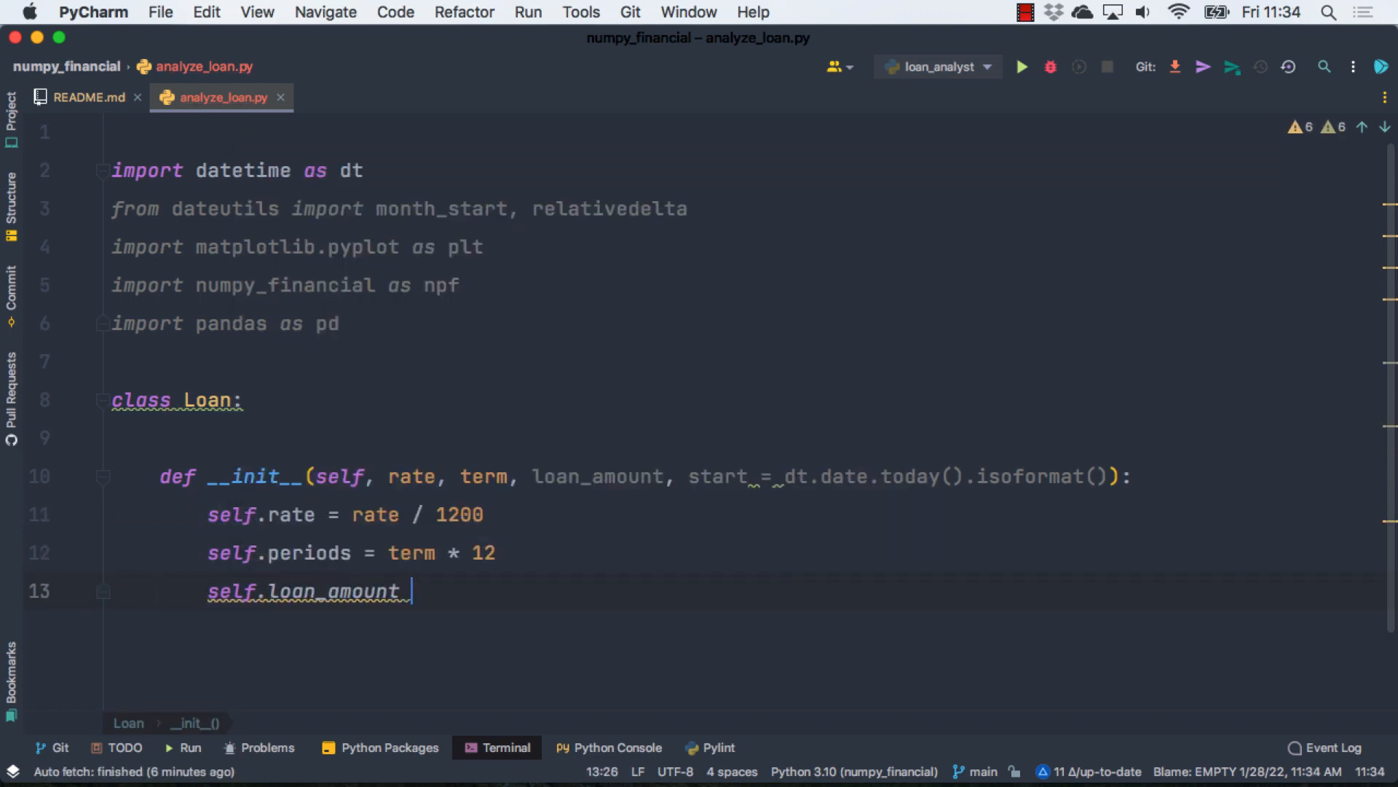
type("self.start = month_sta")
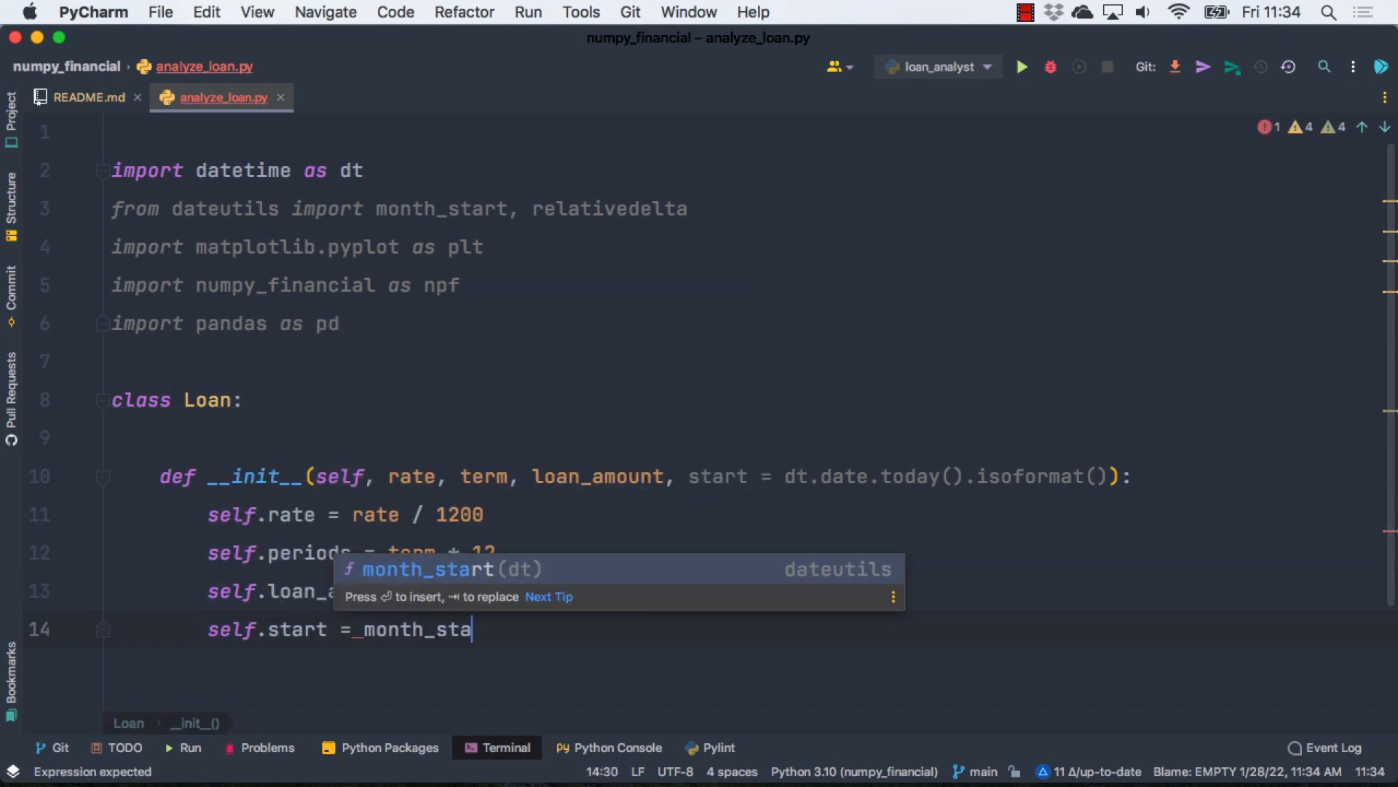
type("rt(dt.date.fromisoformat(start")
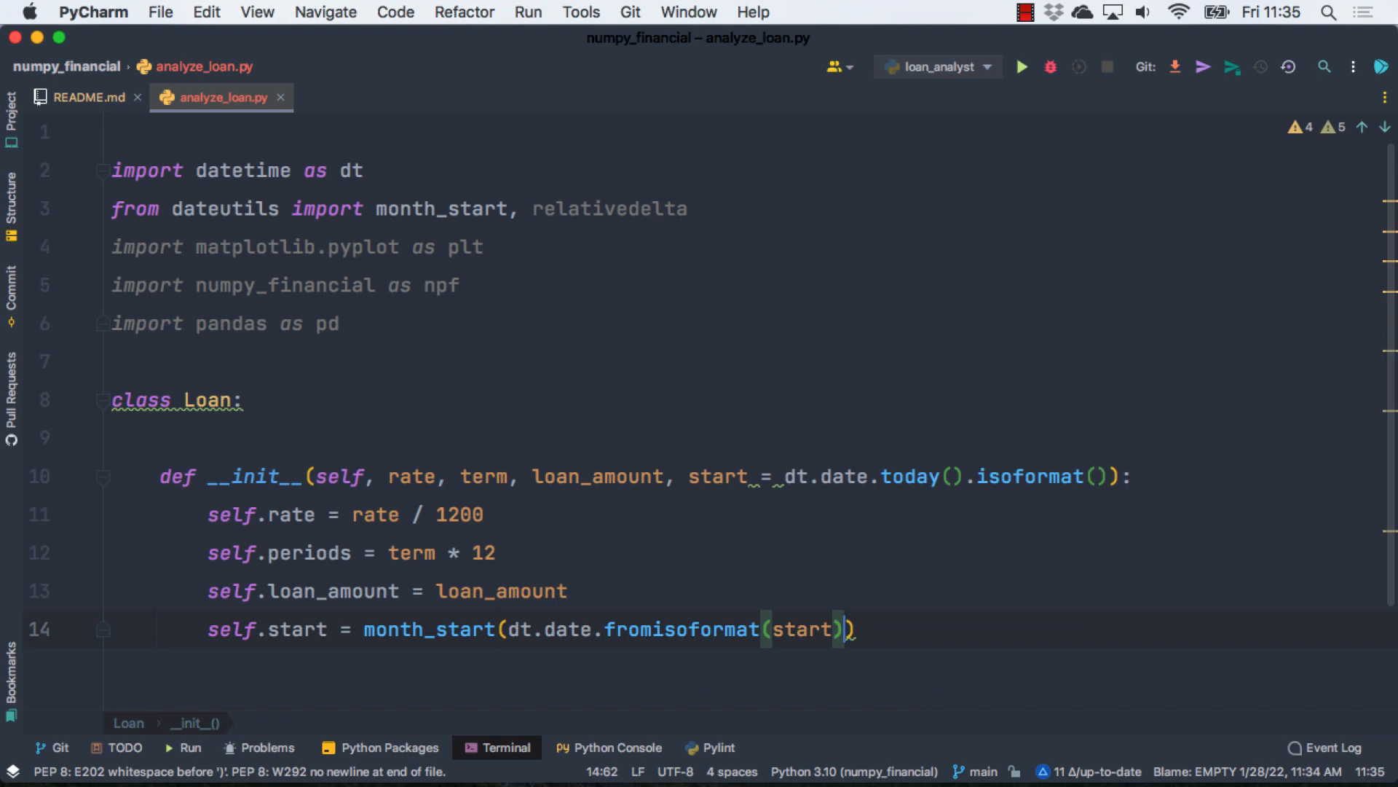
type("+ dt.timedelta(31)")
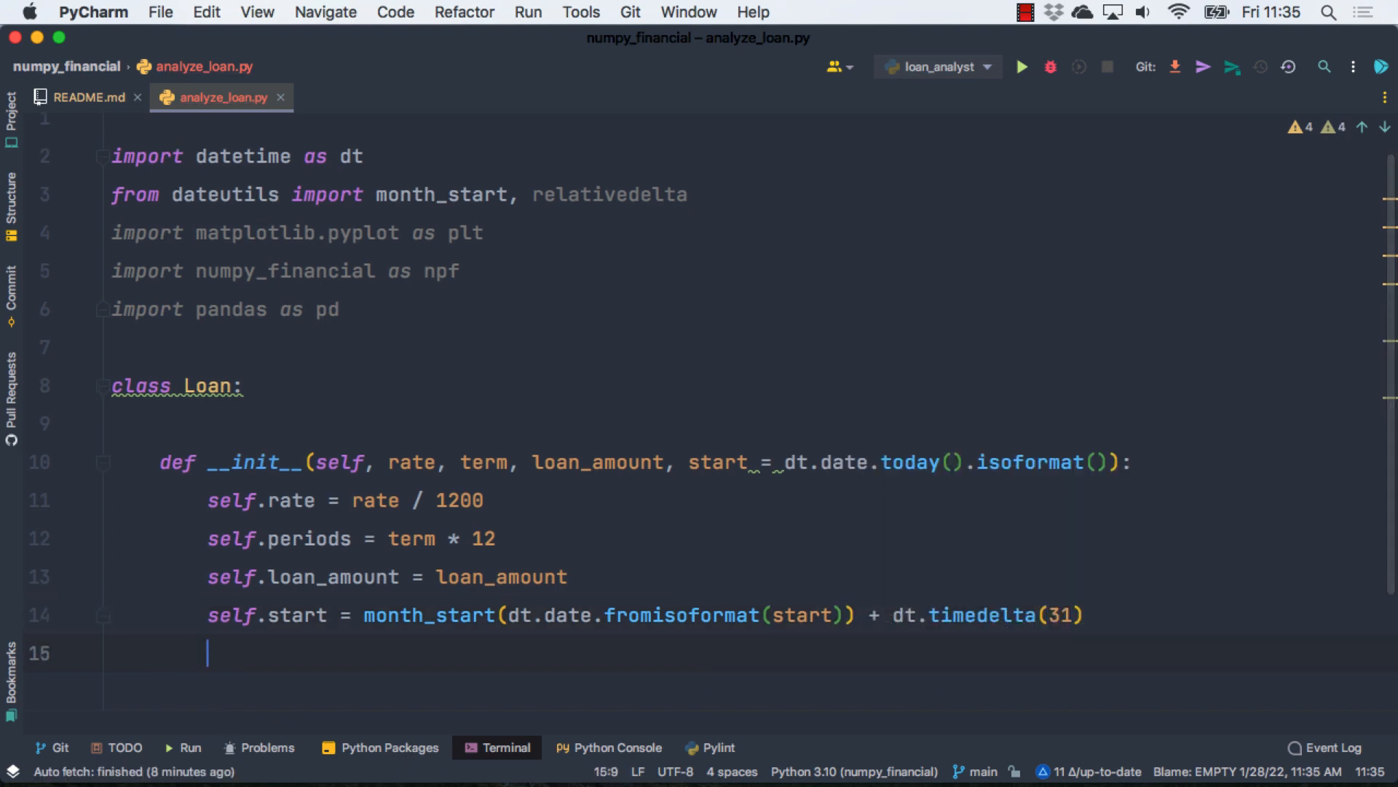
type("self.pmt = npf.pmt(self.rate, self.periods, -self.loan_amount")
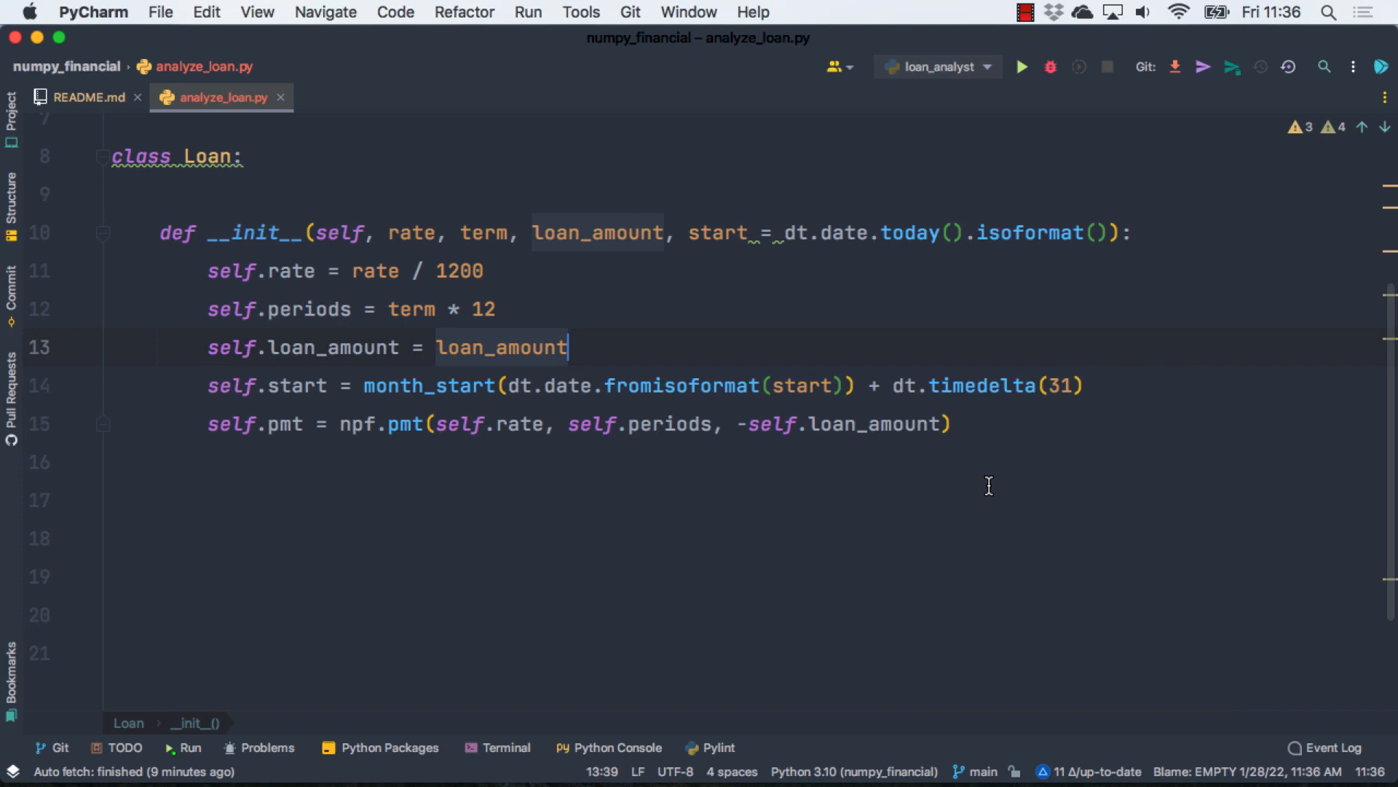
Step: Create Loan(5.875, 30, 360000), print loan.pmt, and run to get 2129.5359474243946
left_click(1021, 66)
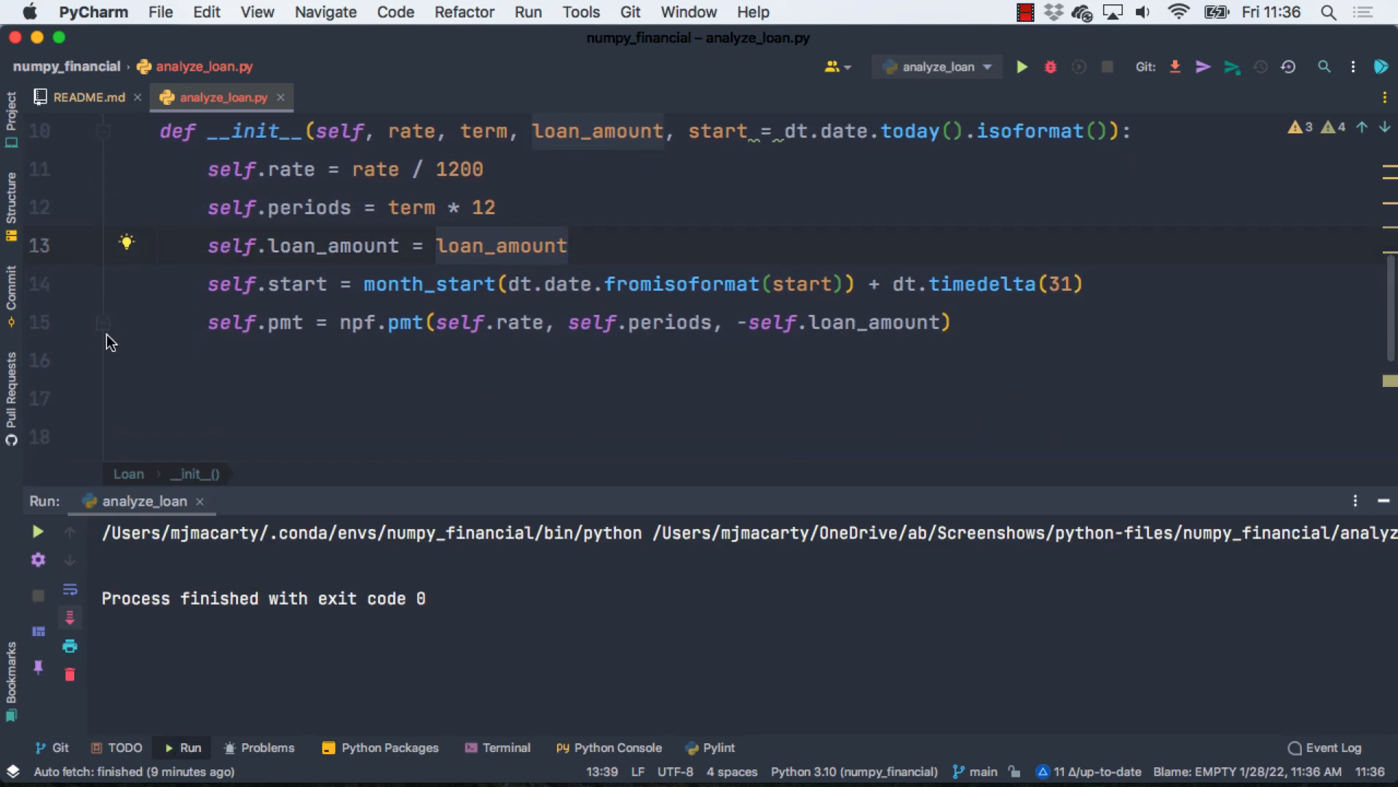
type("loan =")
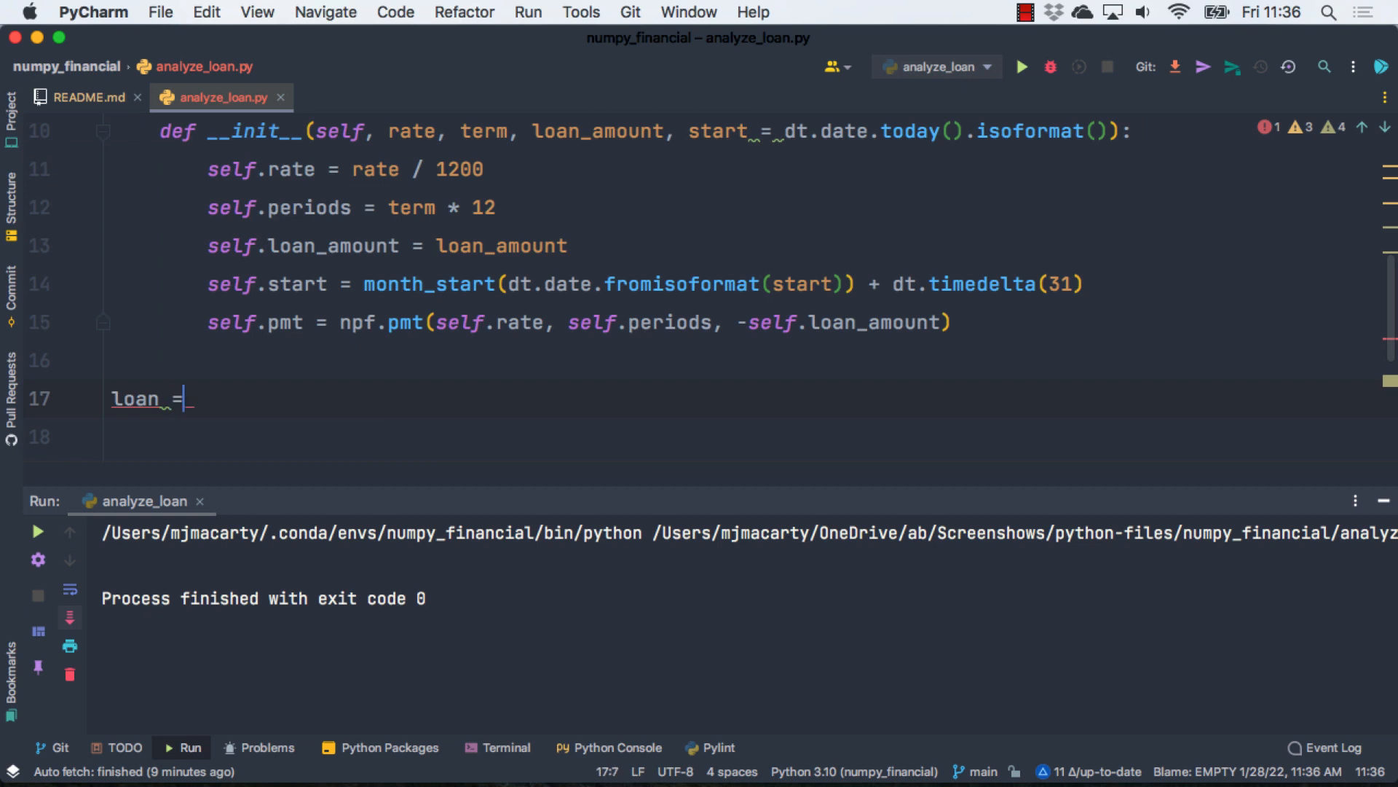
type("Loan()")
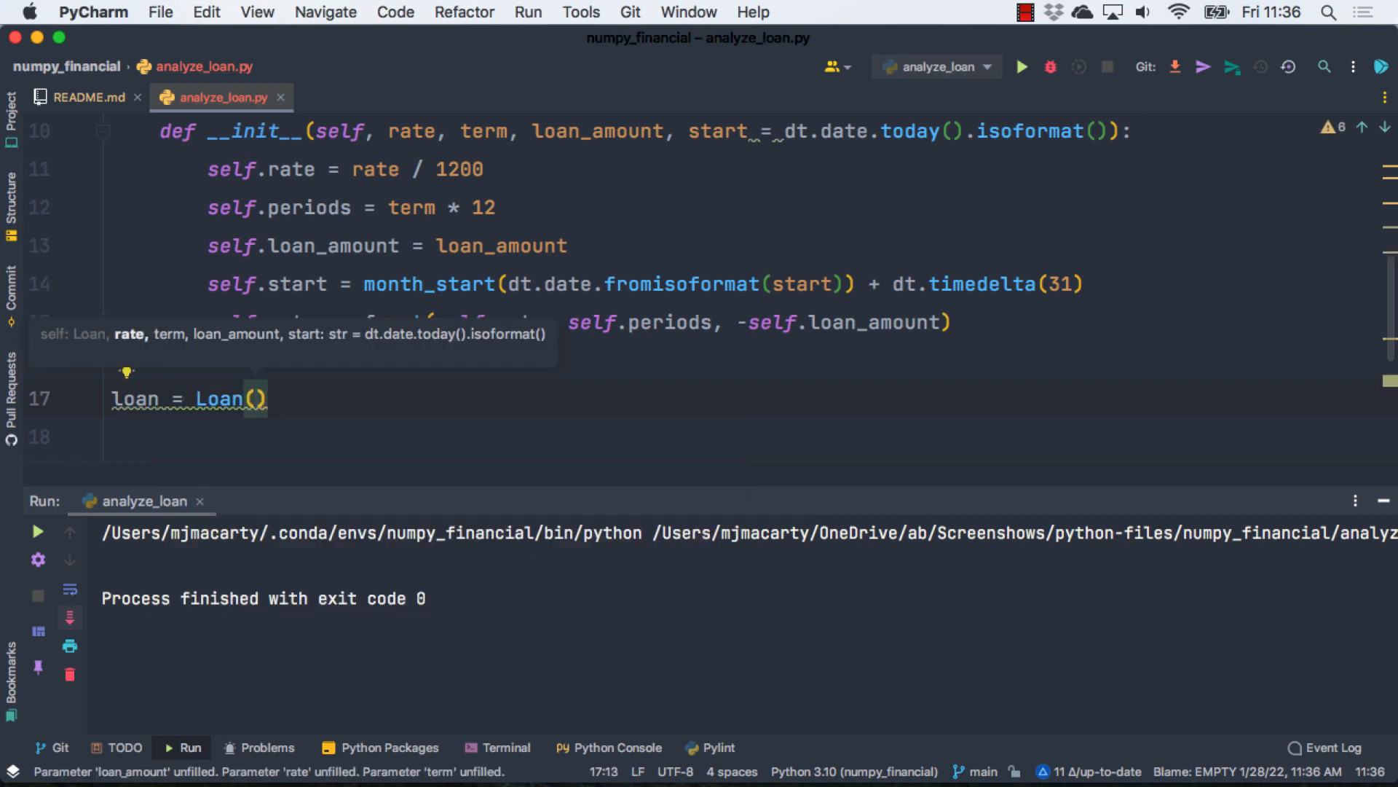
type("5.875, 30,")
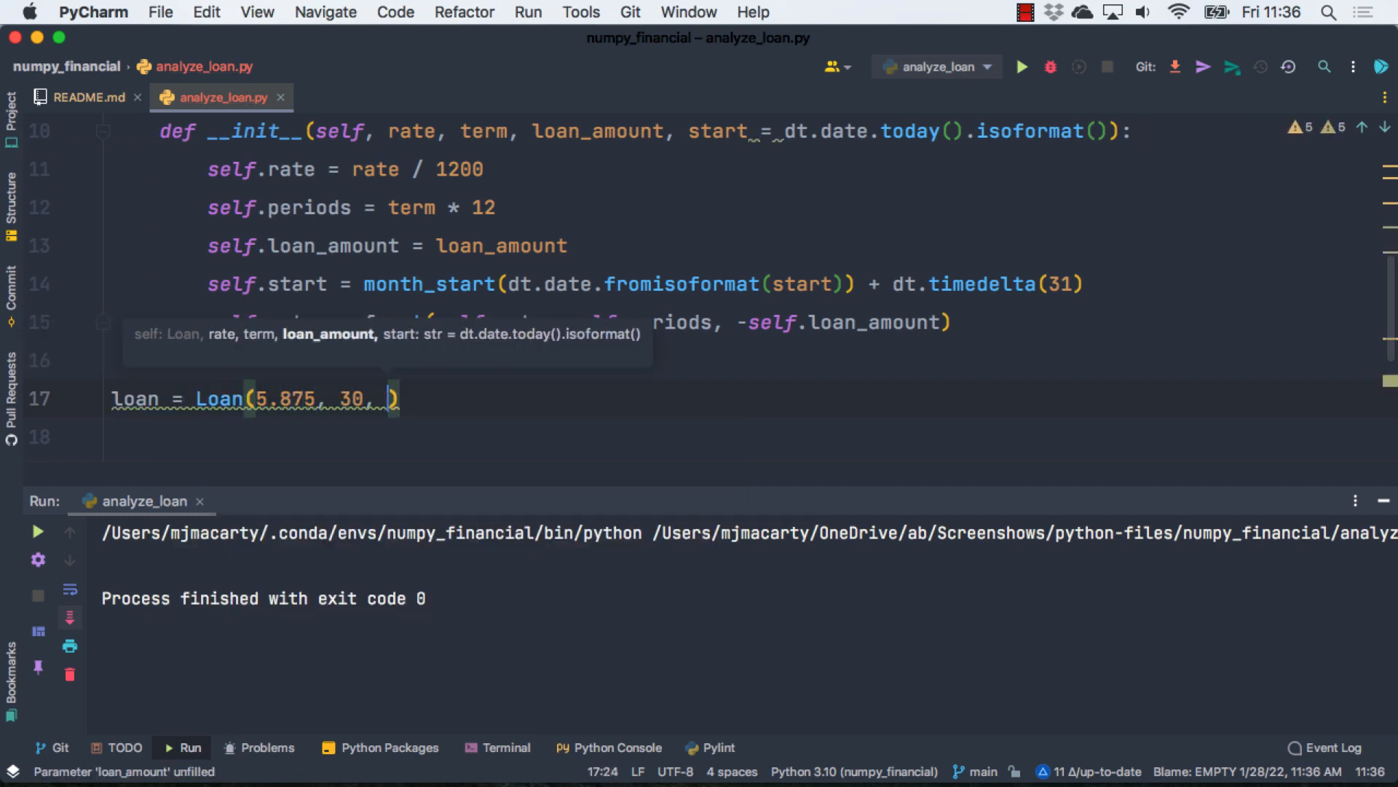
type("360000")
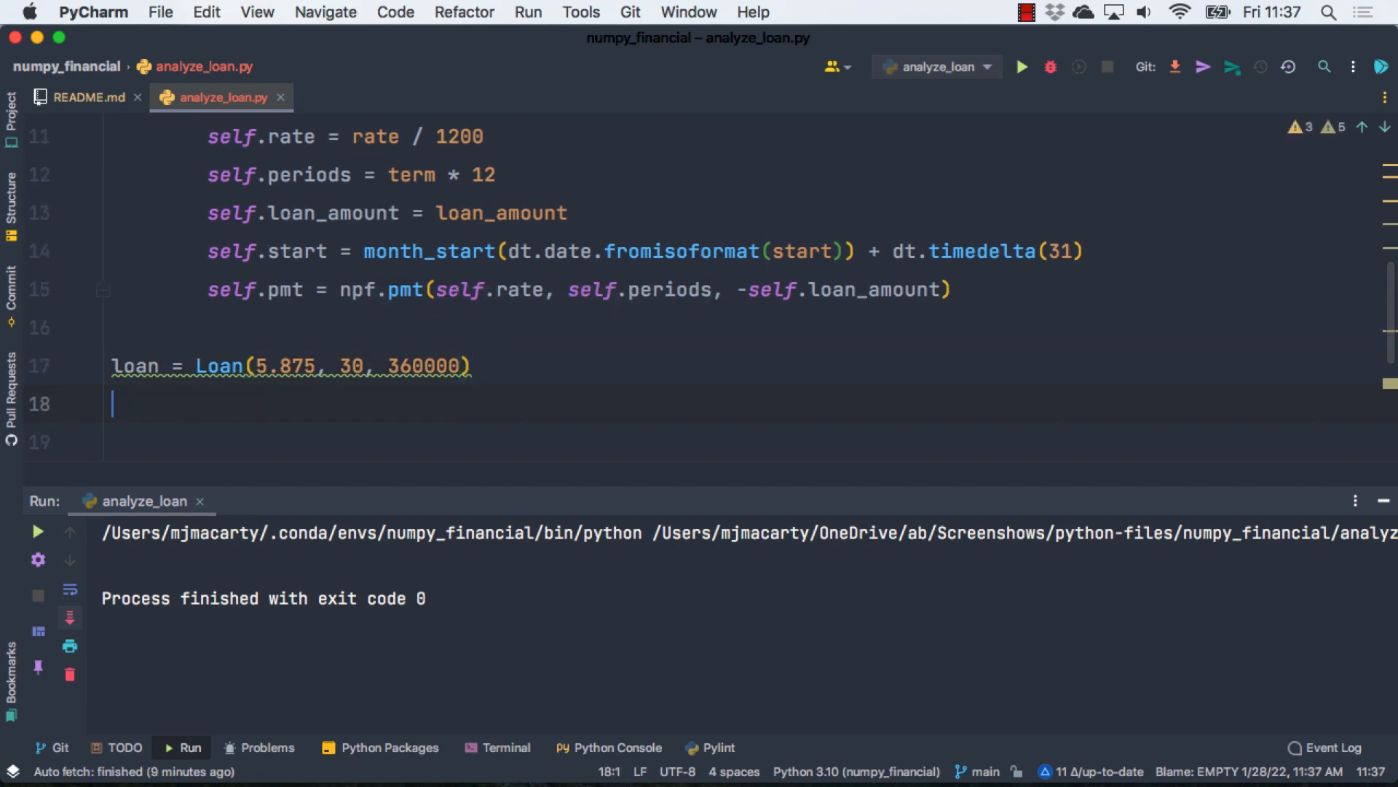
type("print(")
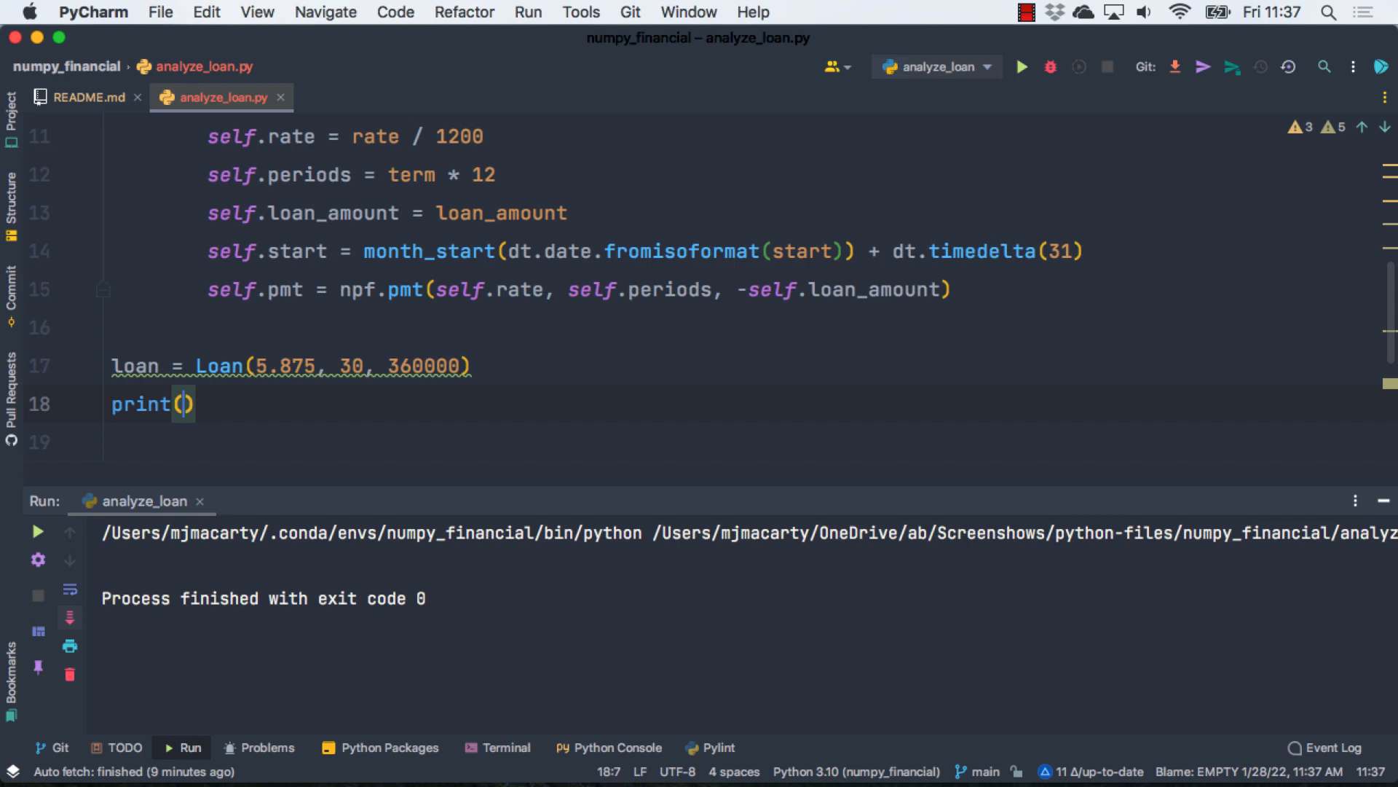
type("loan")
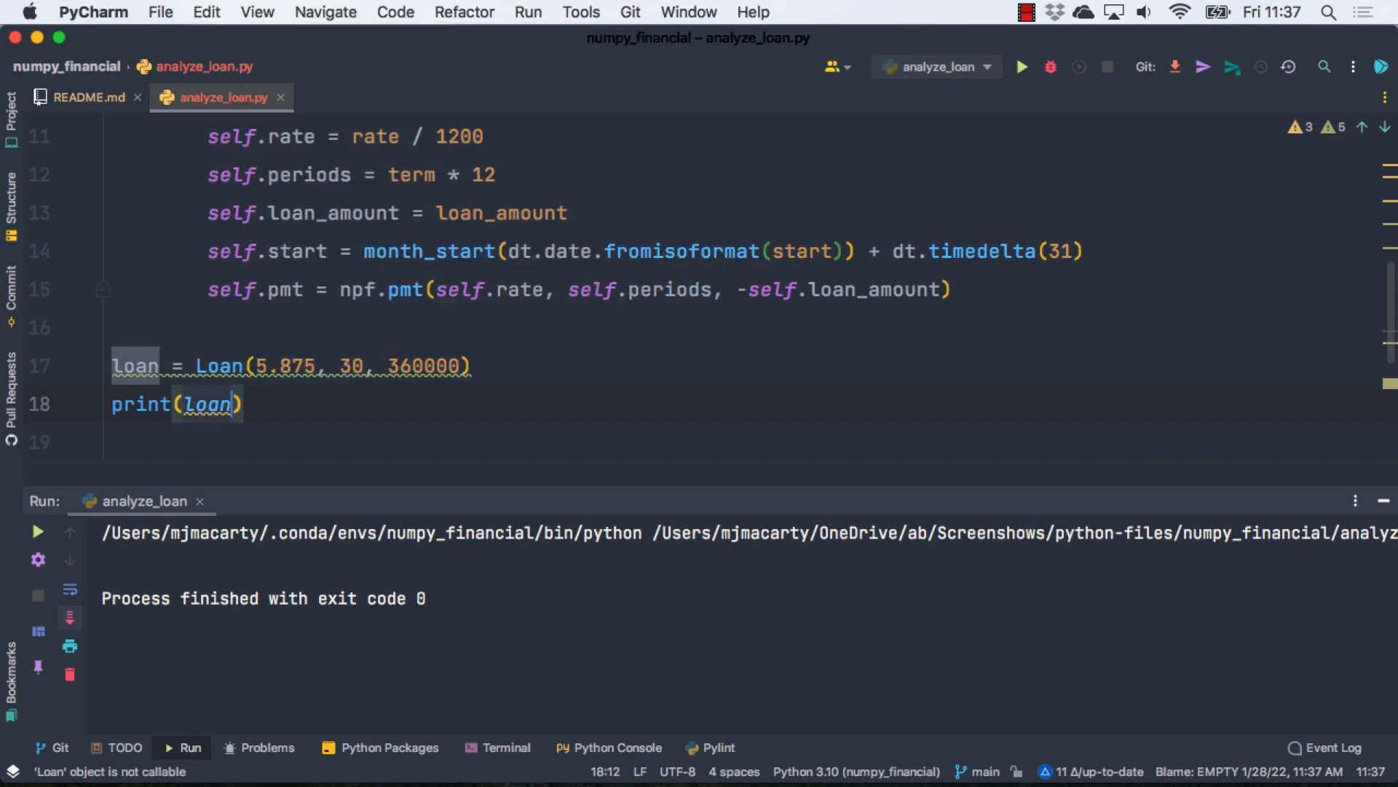
type(".pmt")
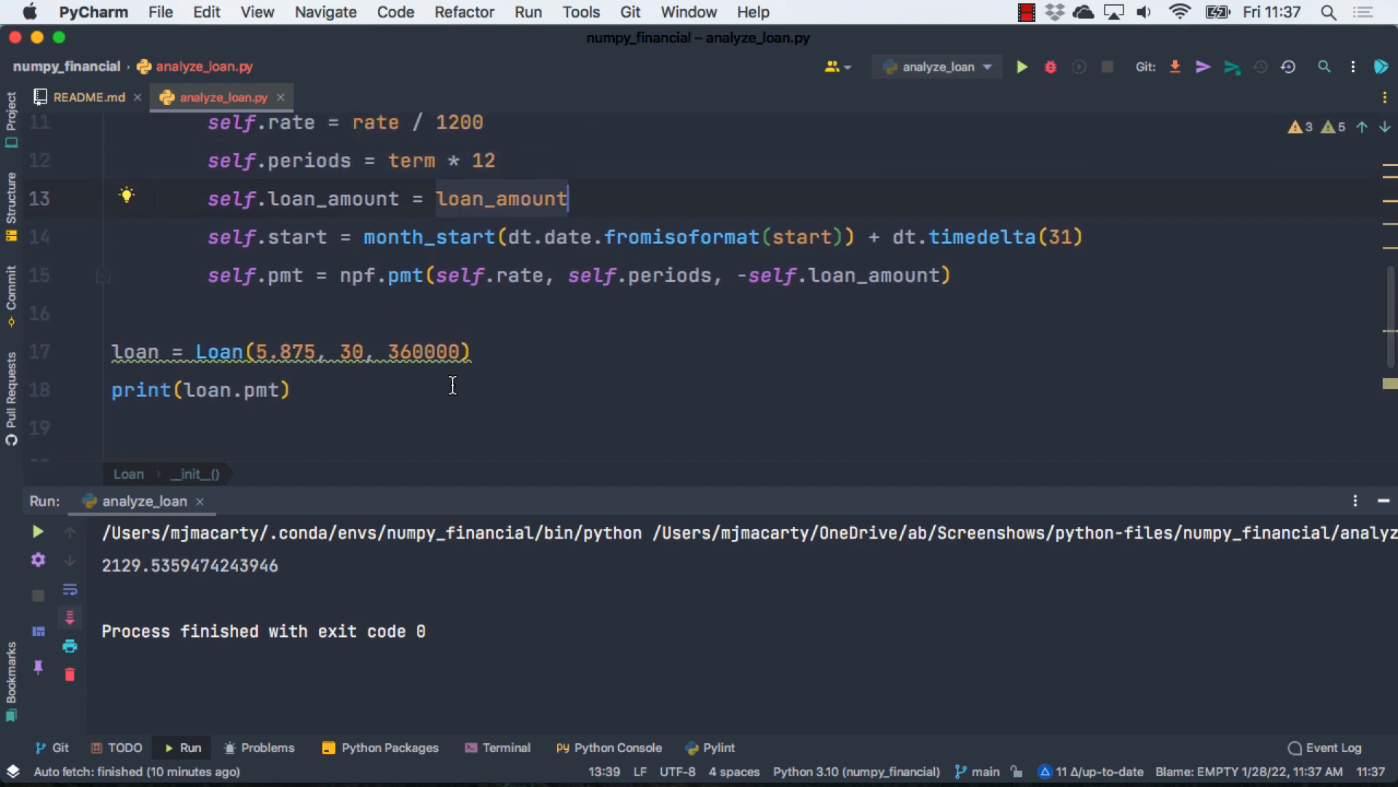
mouse_move(945, 285)
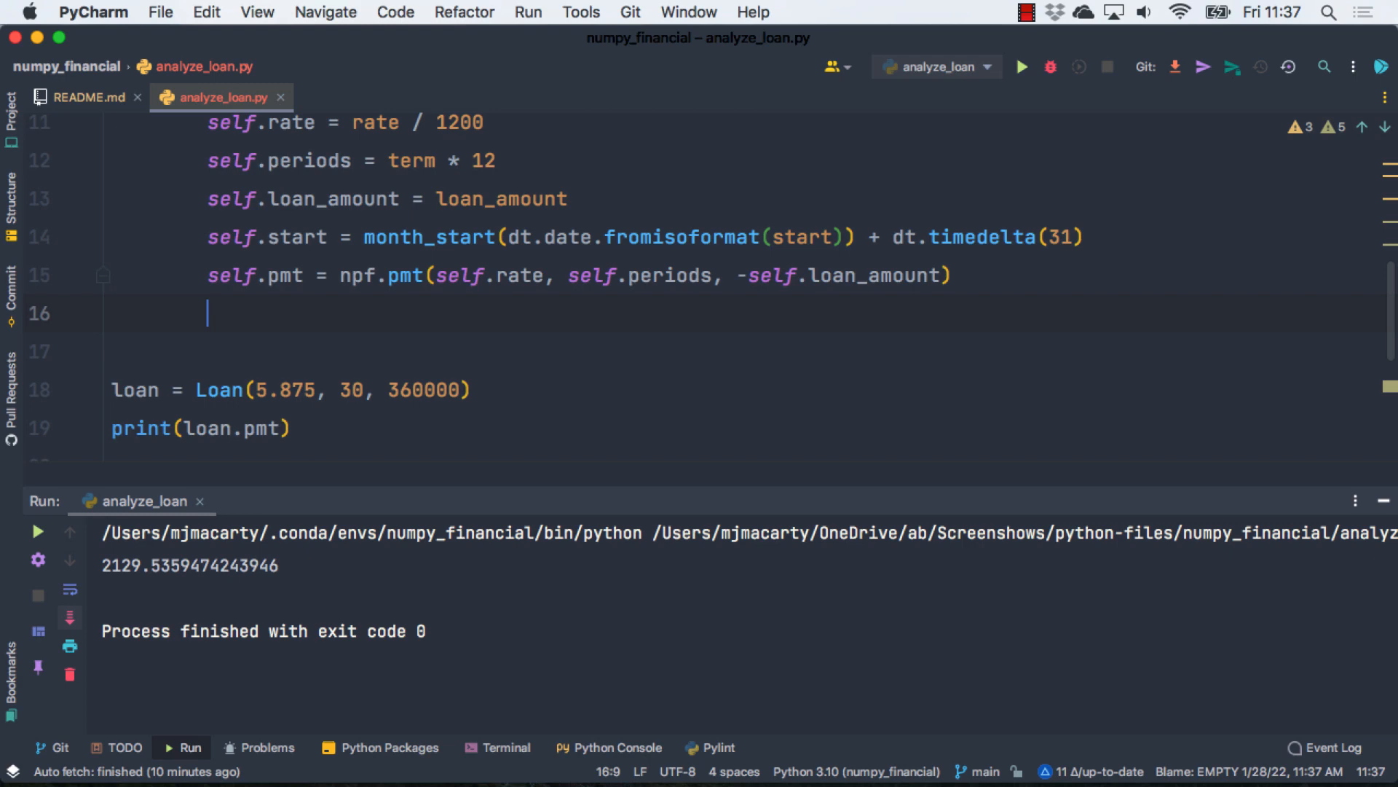
Step: Add self.pmt_str = f"${self.pmt:,.2f}" to the constructor
type("self.pmt_str =")
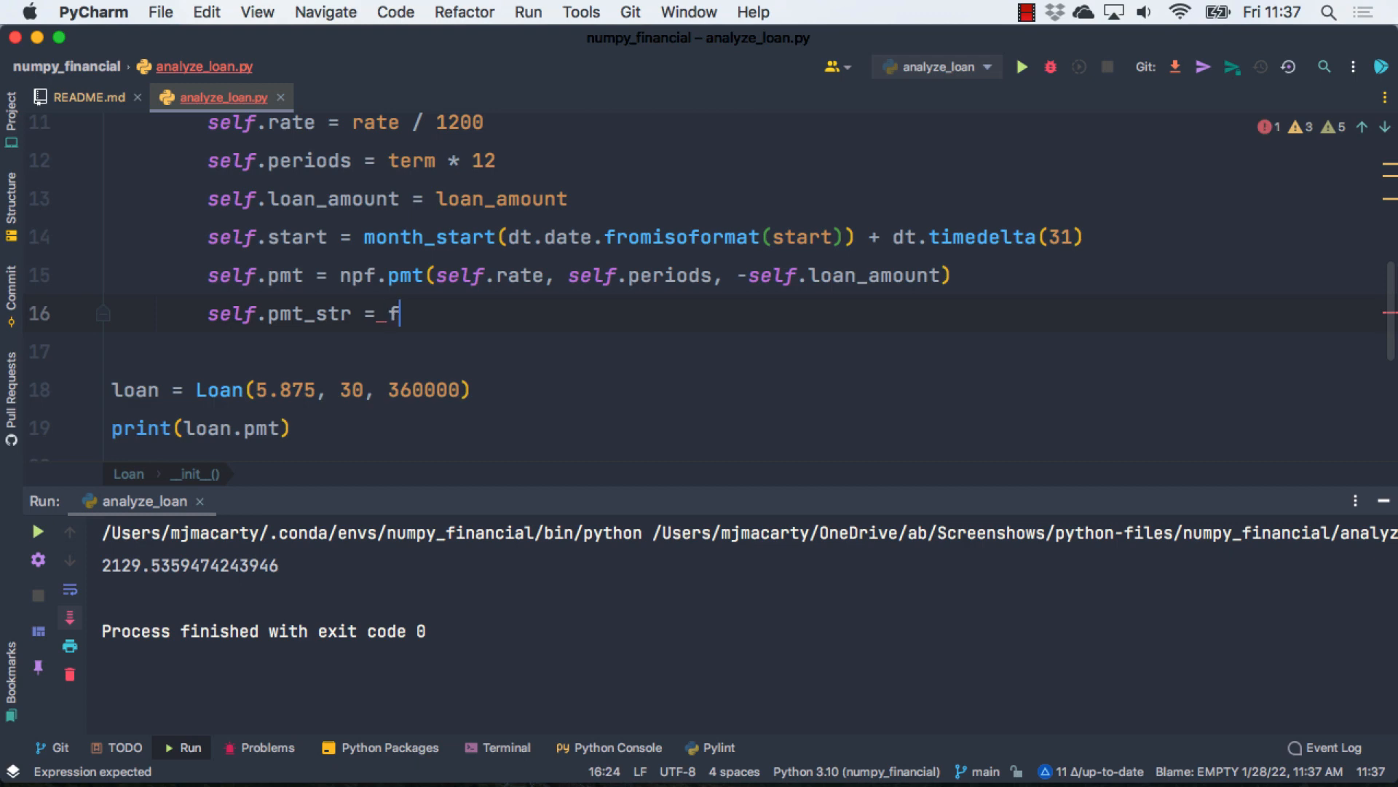
type("f\"\"")
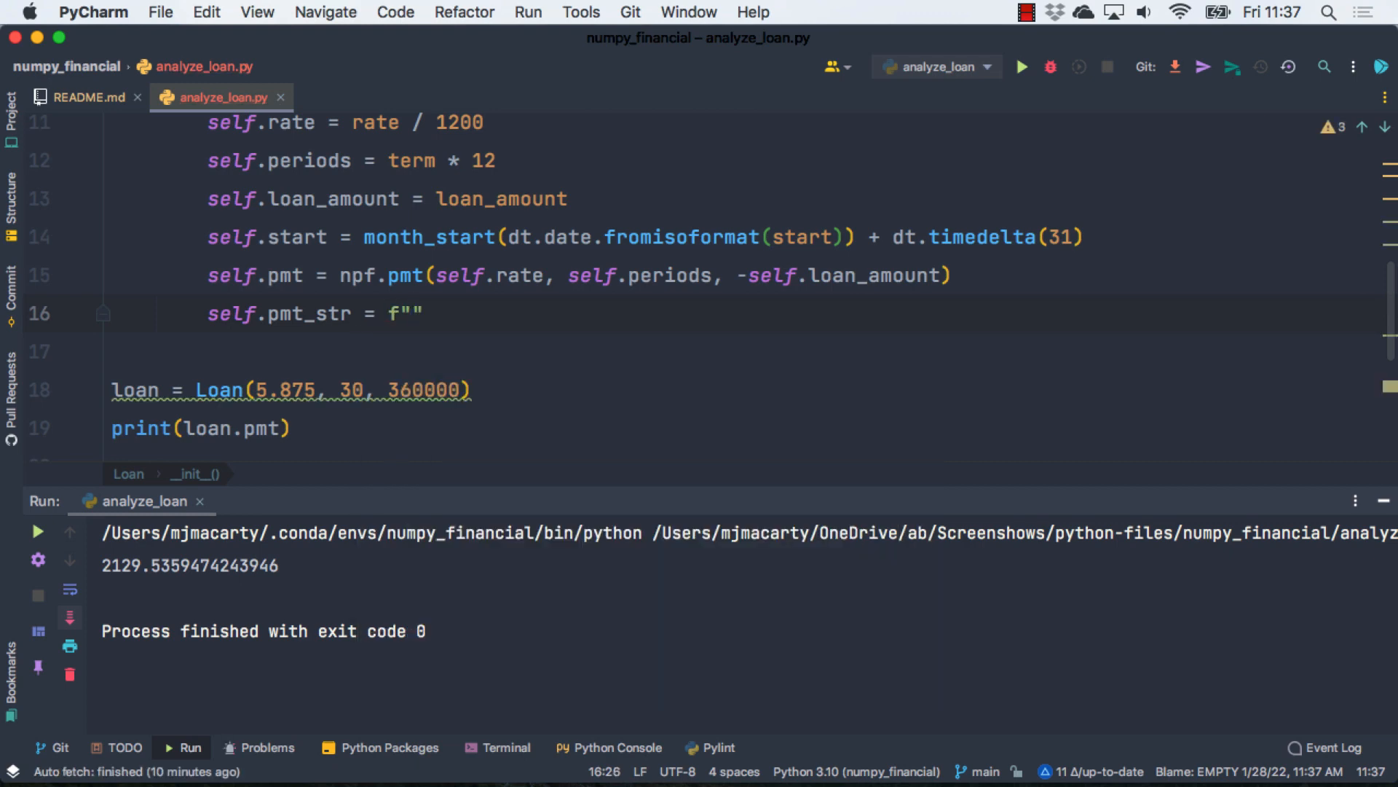
type("${}")
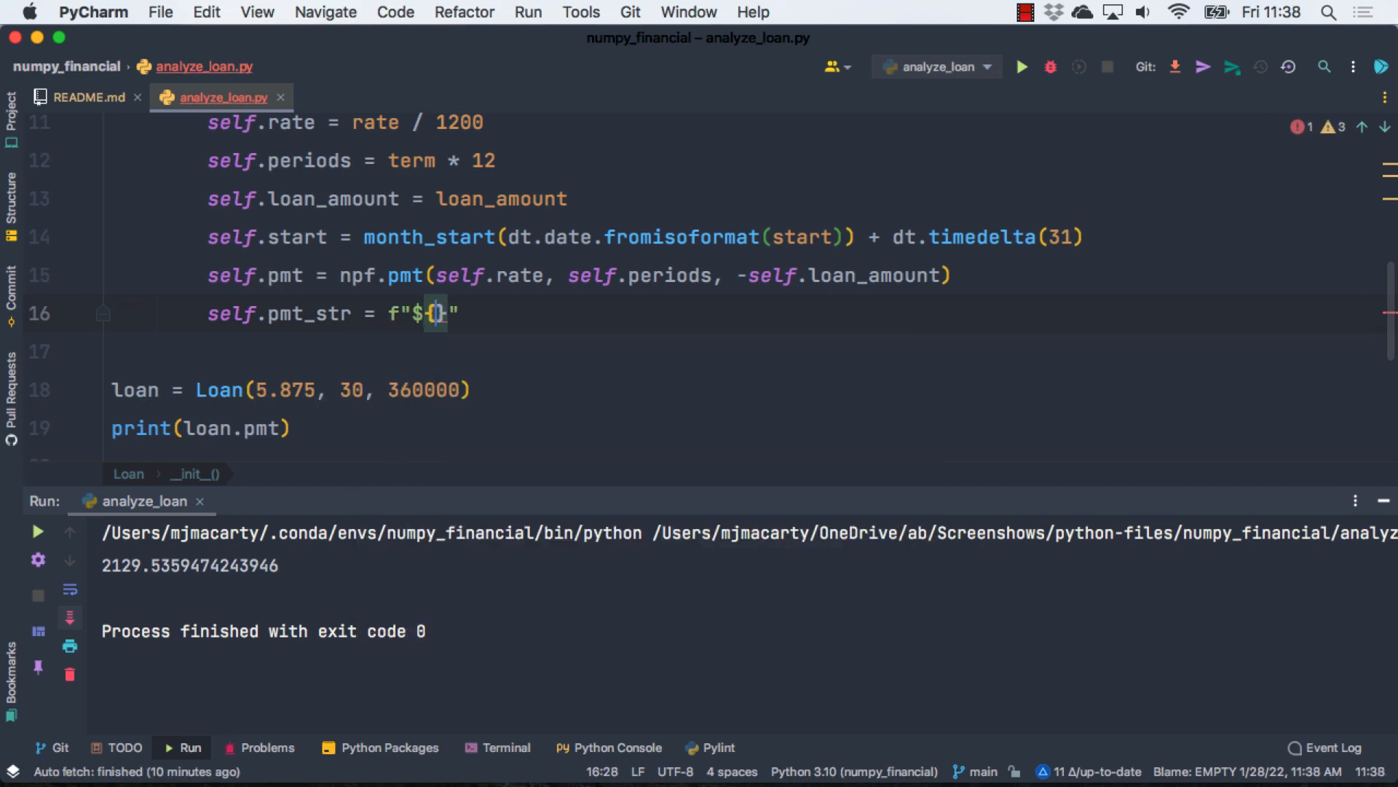
type("self.pmt:,.2")
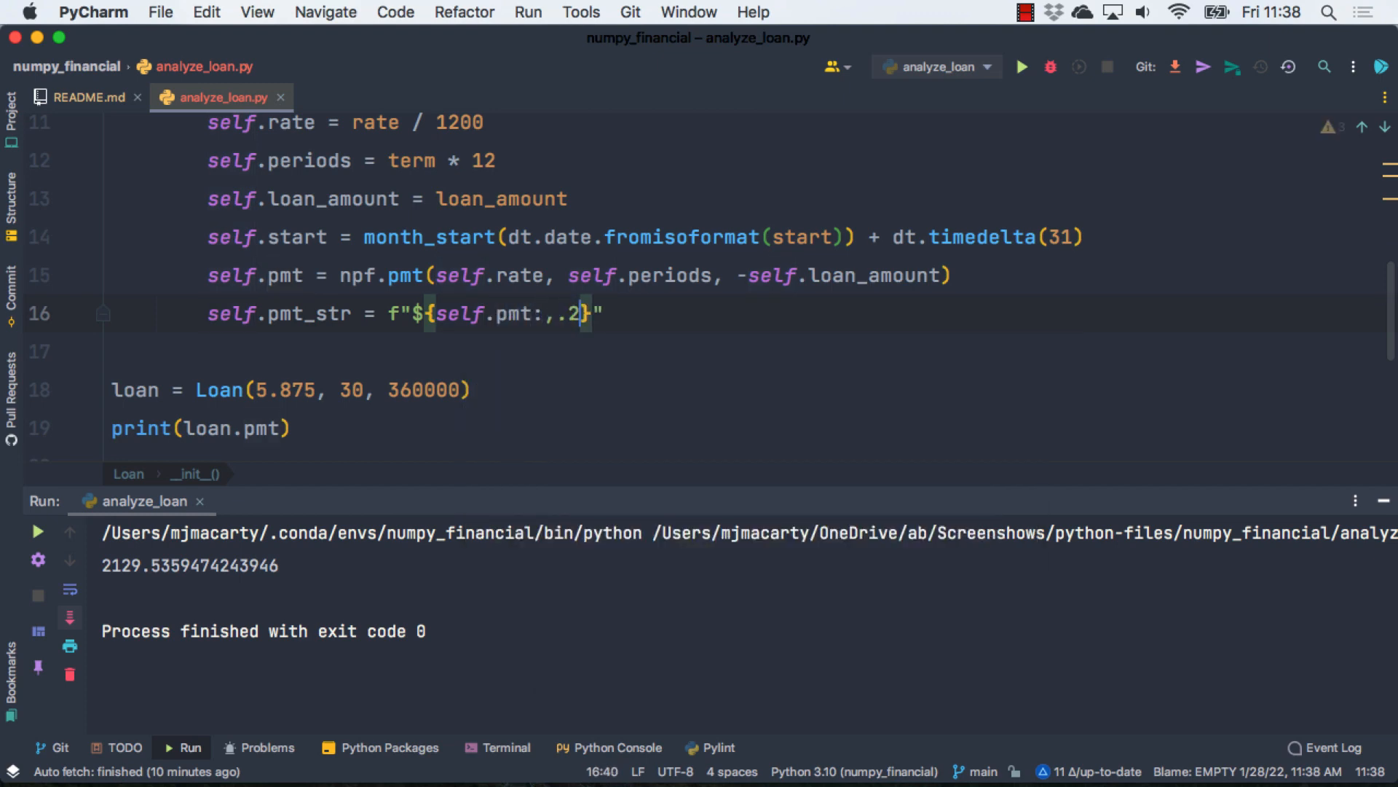
type("f")
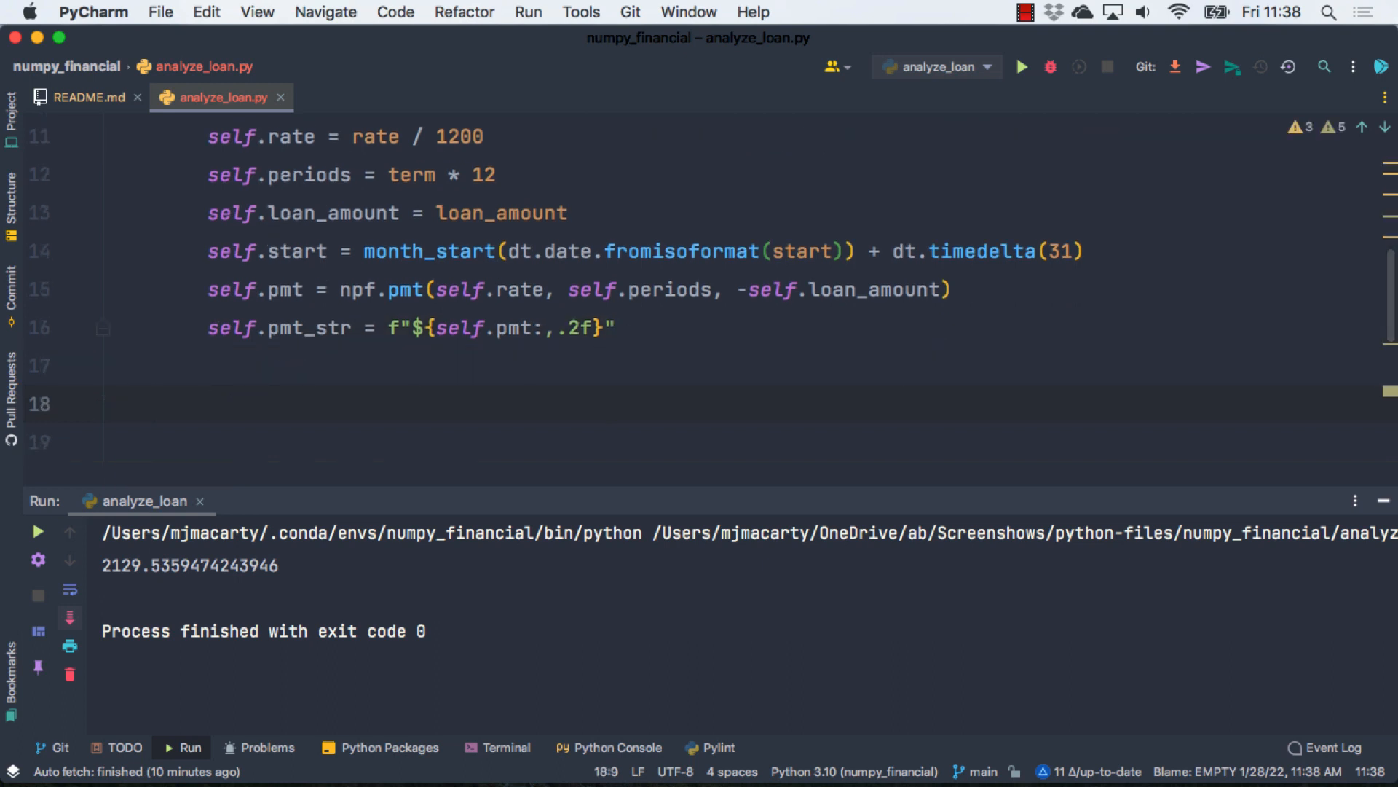
Step: Add a loan_table(self) method inside the Loan class
left_click(183, 404)
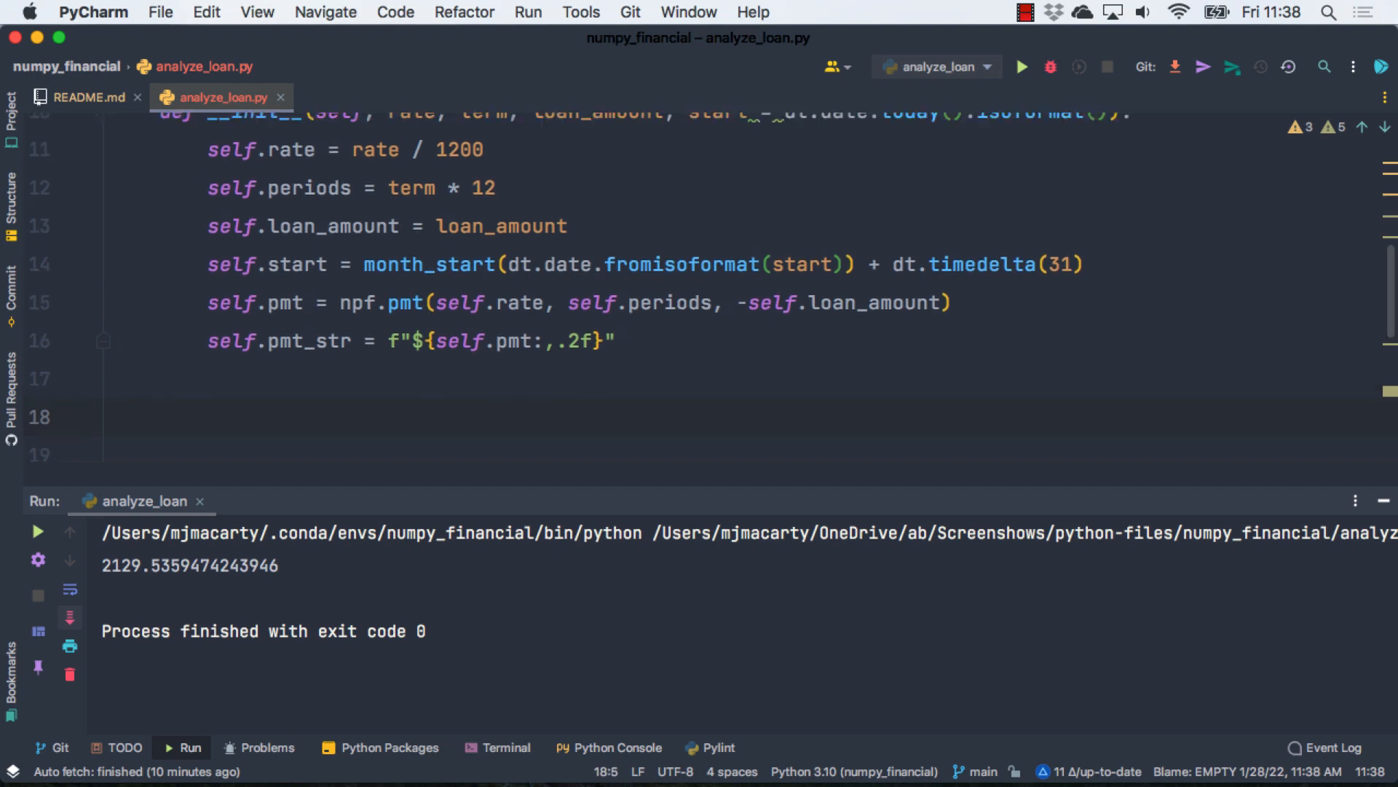
scroll("down", 3)
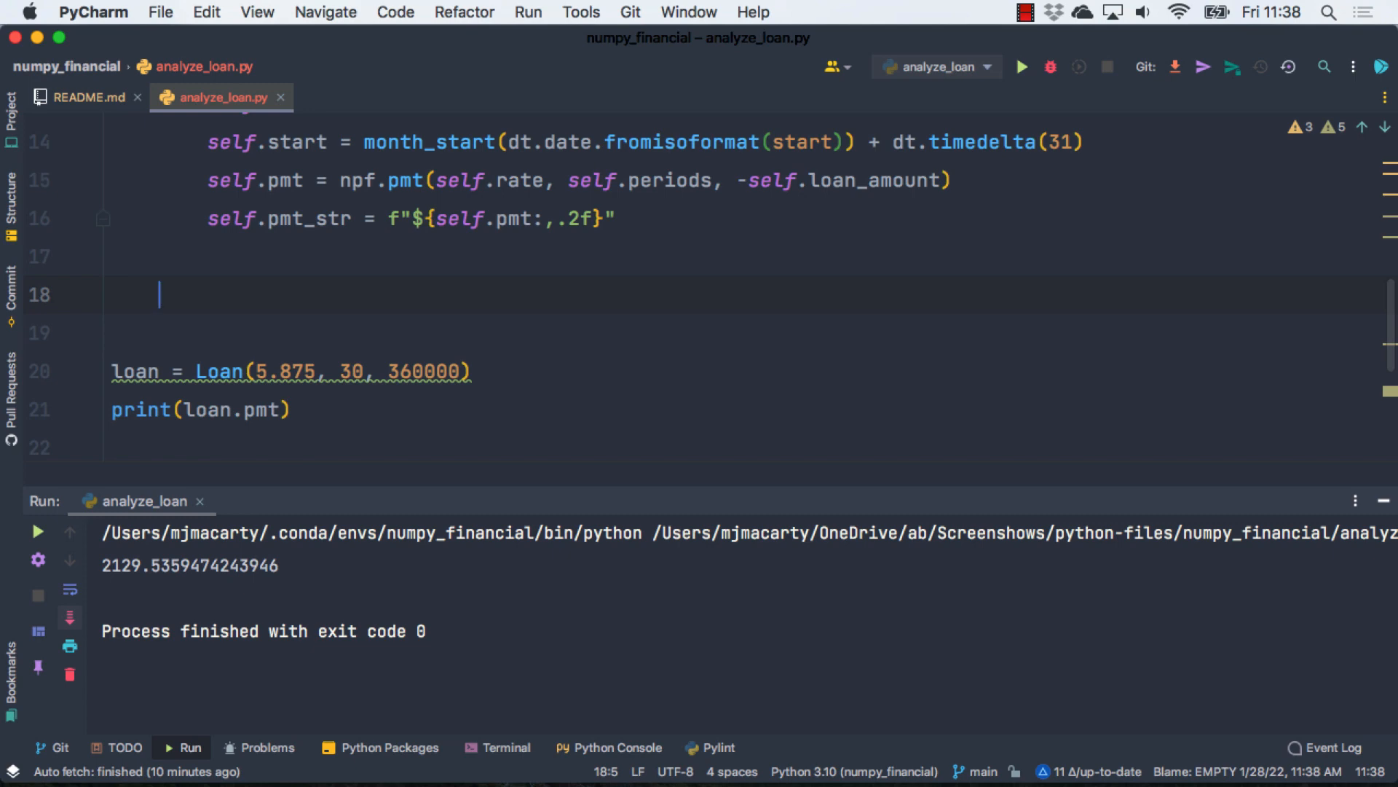
type("def")
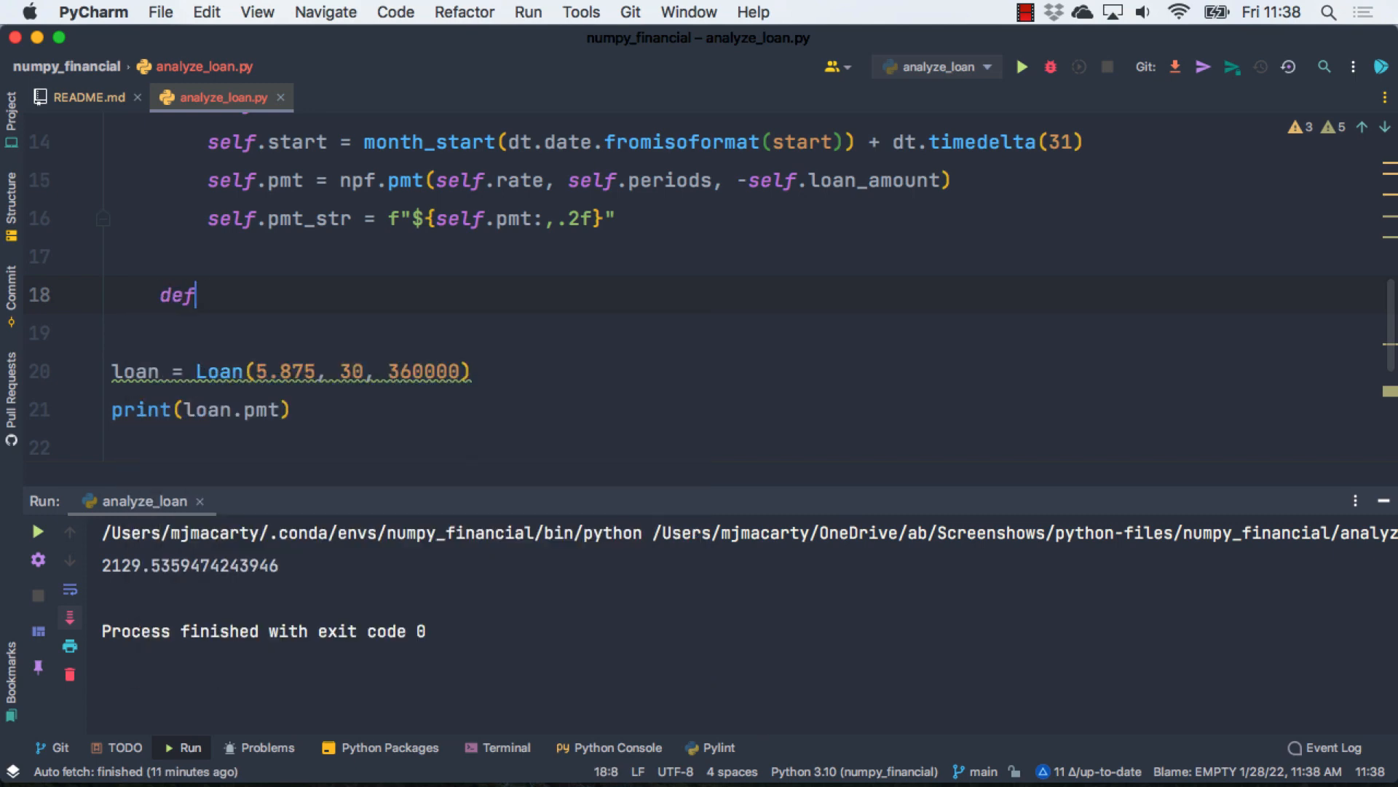
type("loan_")
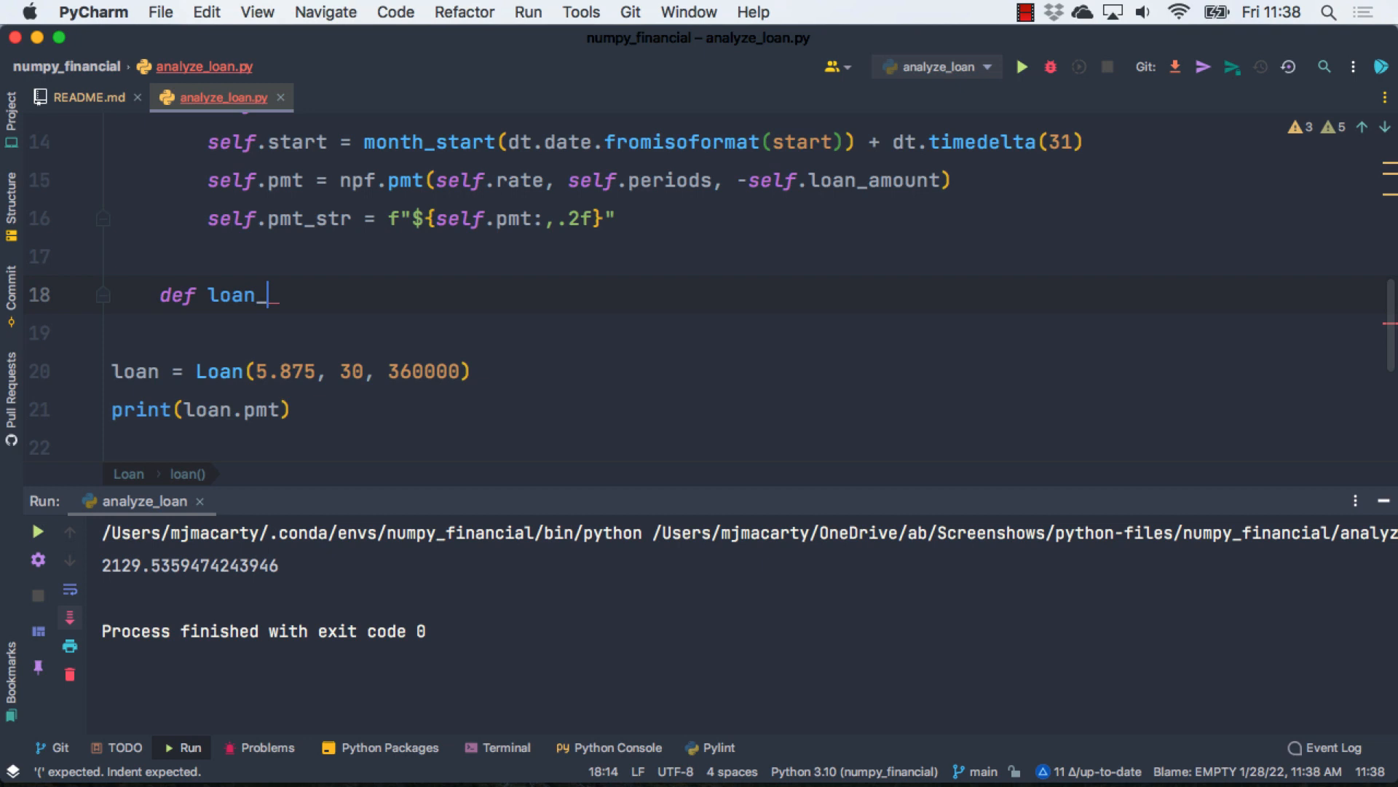
type("table(self):")
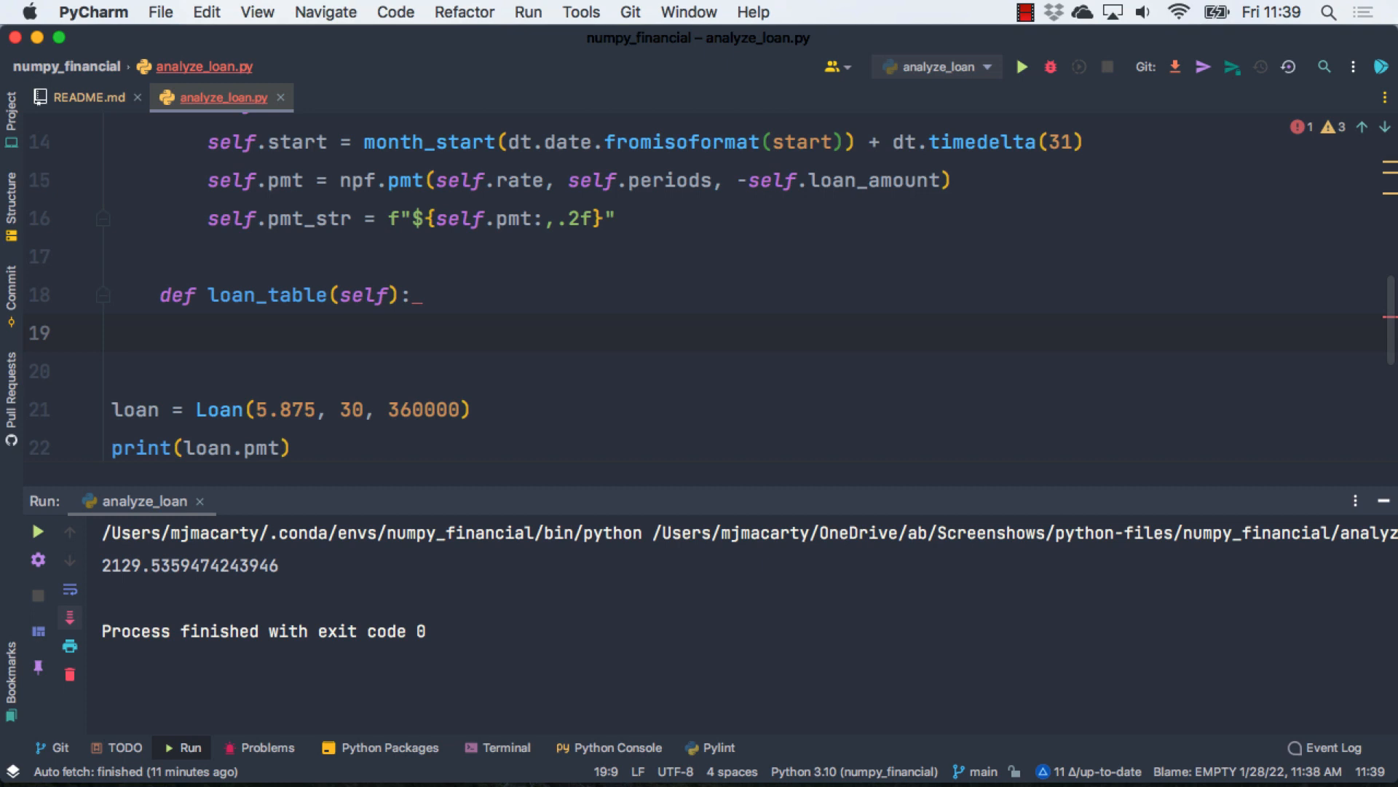
Step: Build periods as self.start + relativedelta(months=x) for each of self.periods
type("period")
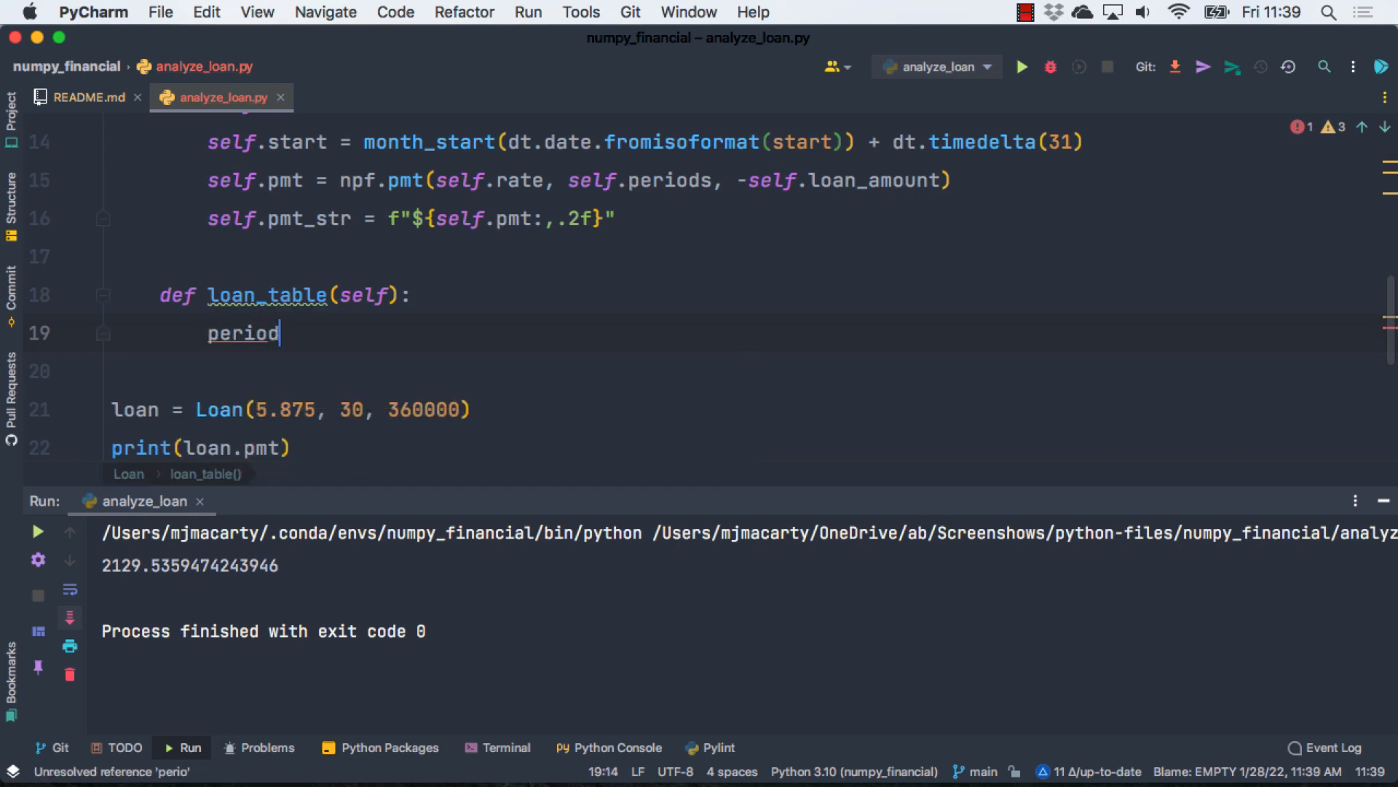
type("s")
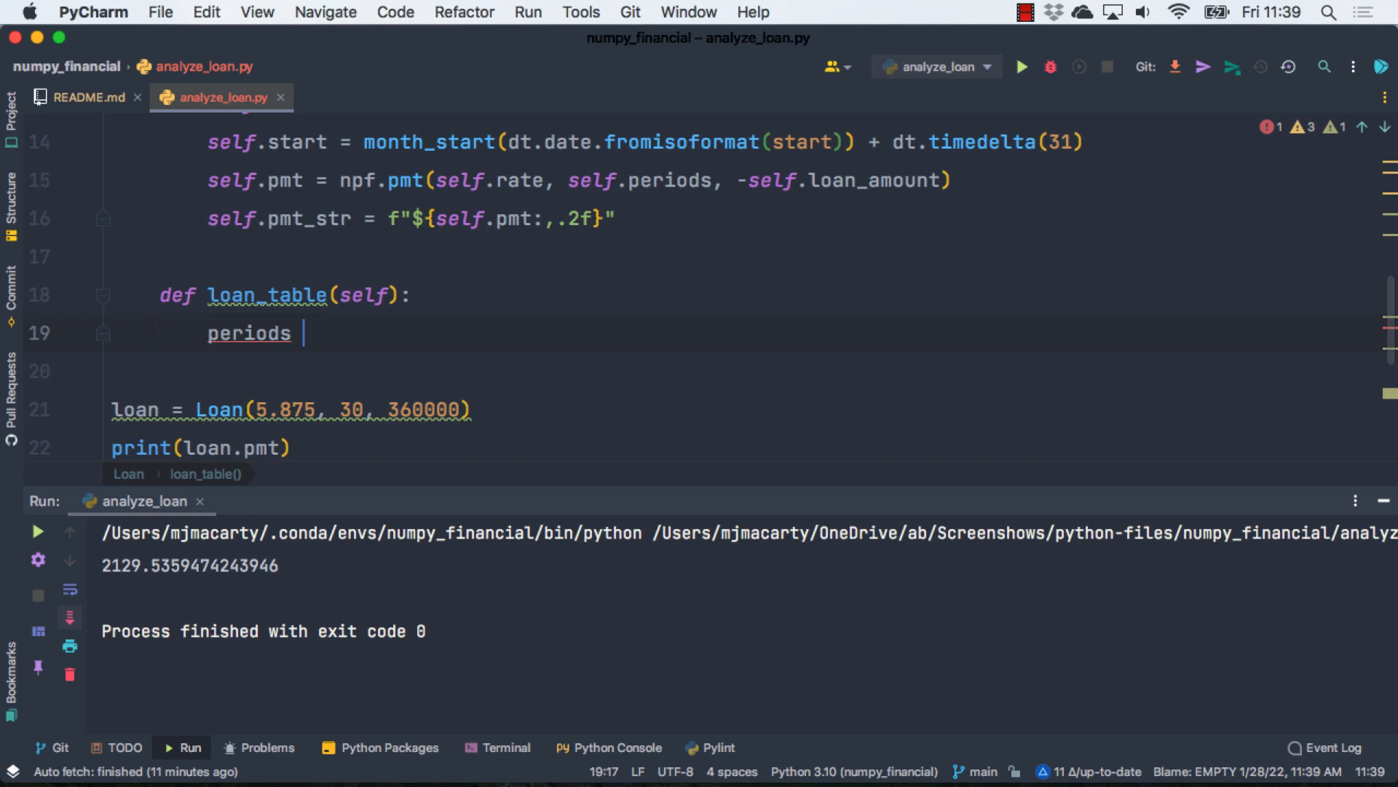
type("=")
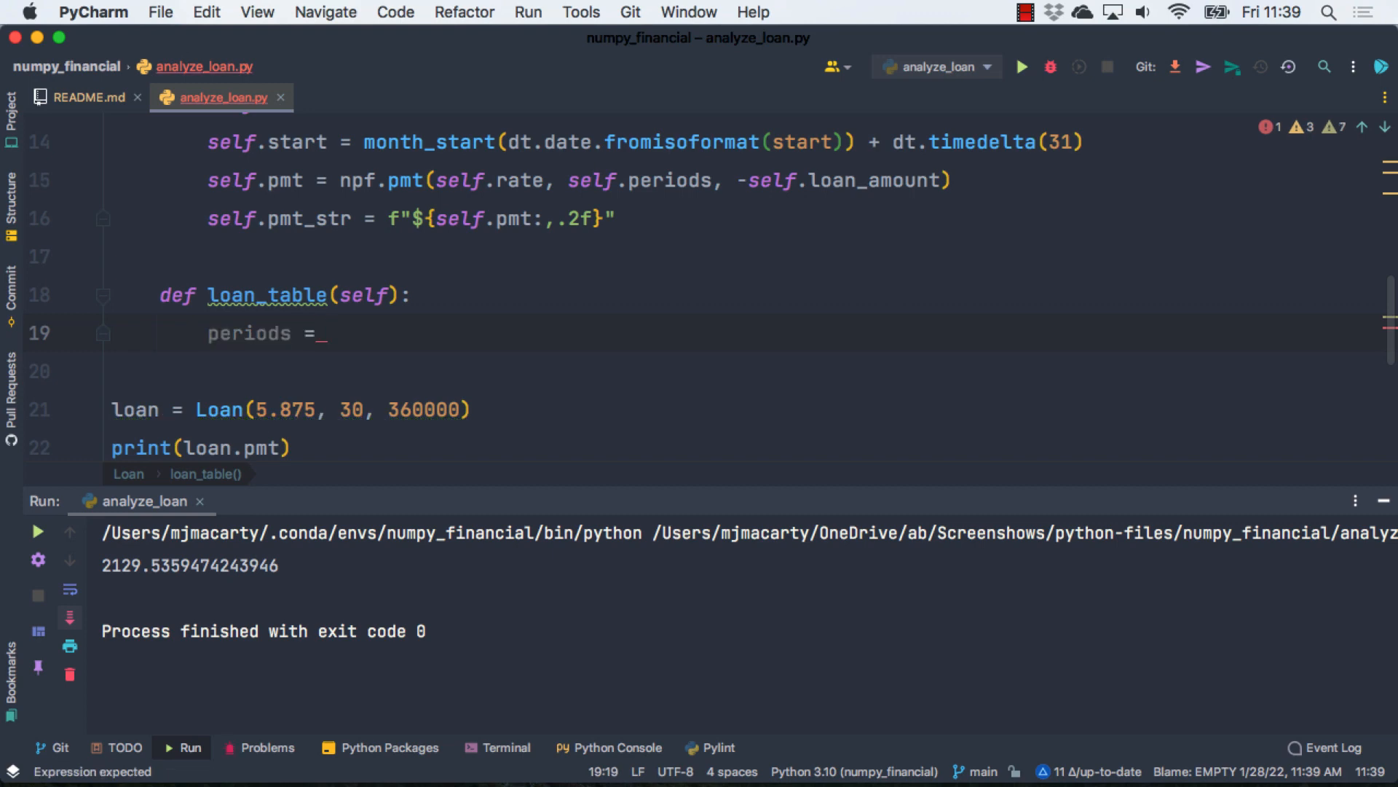
type("[]")
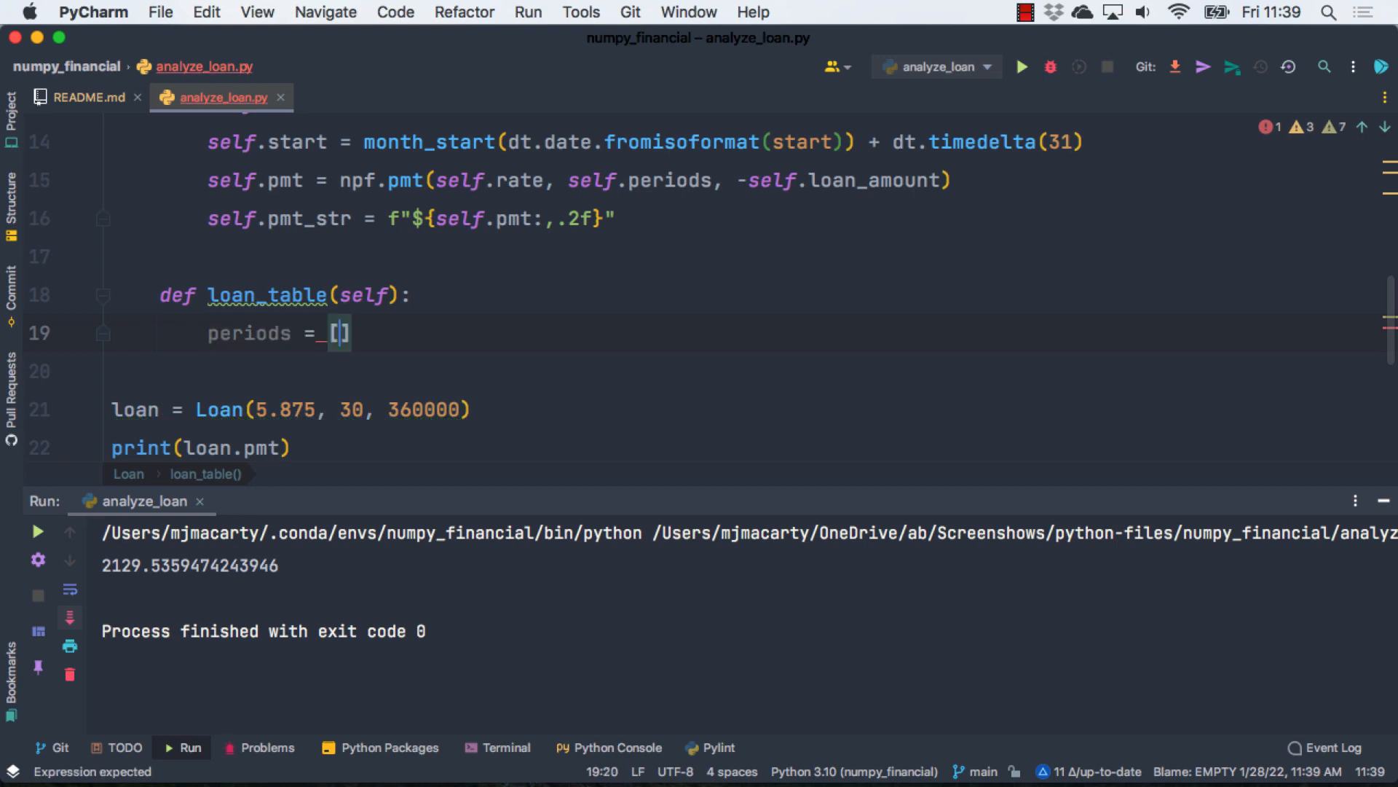
type("self.start + relativedelta")
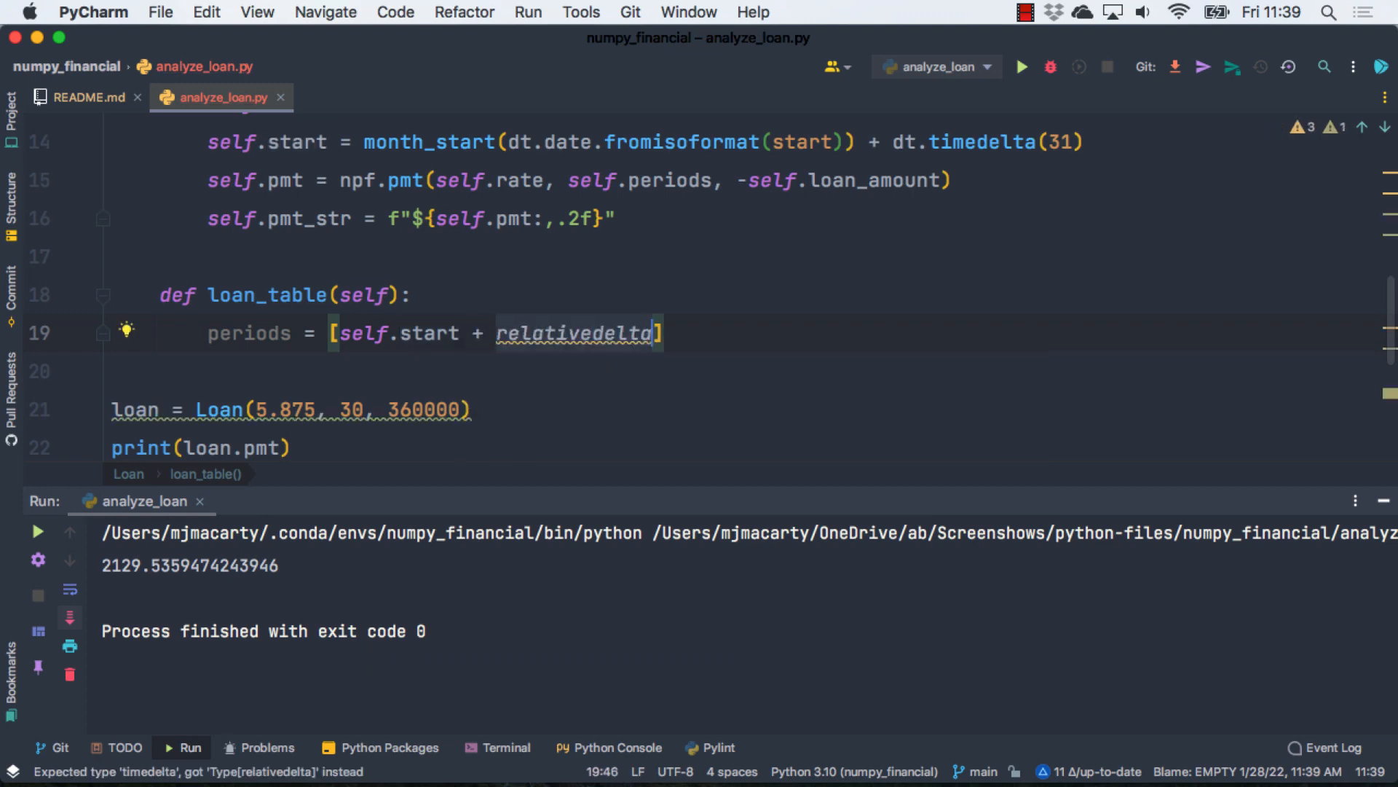
type("(monthsx")
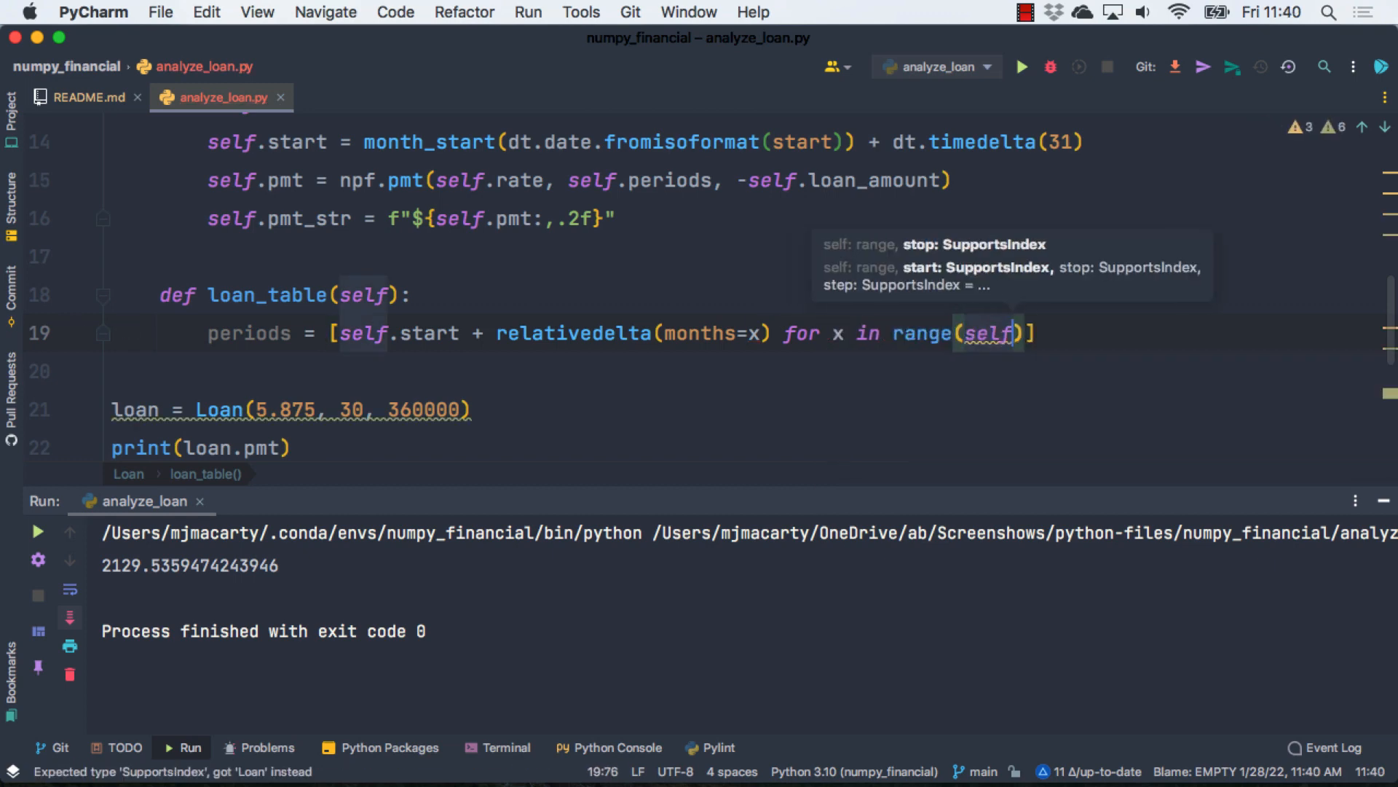
type(".periods")
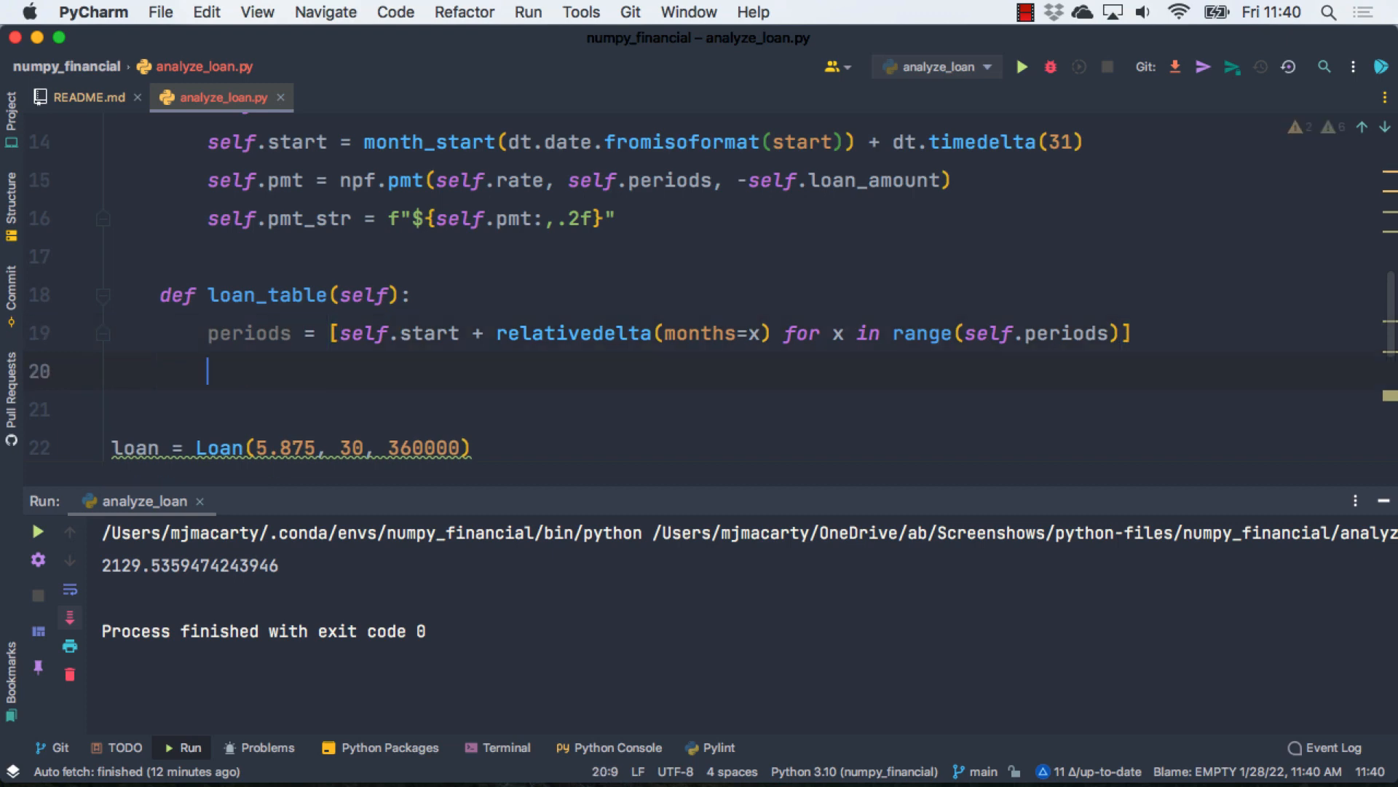
Step: Add an interest list using npf.ipmt(self.rate, month, self.periods, -self.loan_amount) for months 1 to self.periods
type("in")
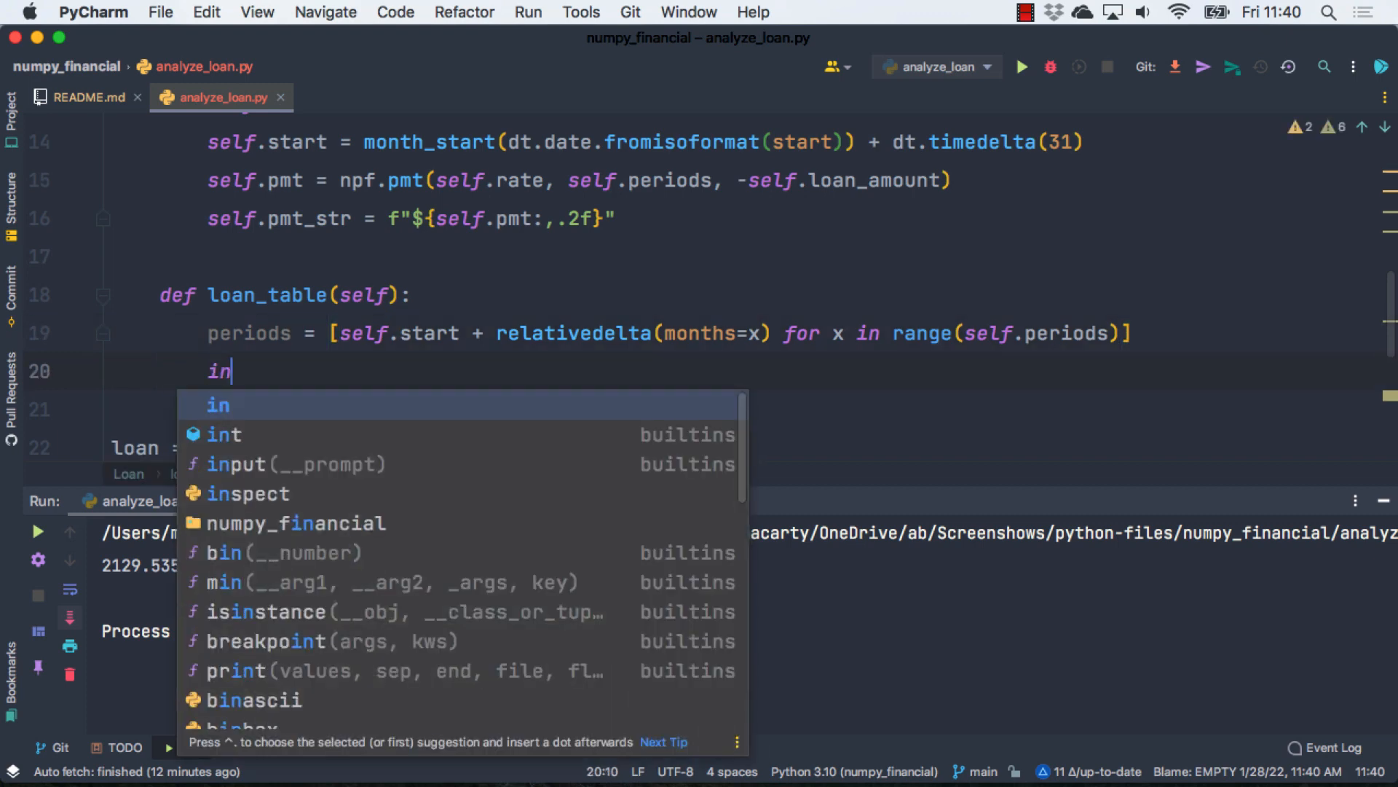
type("terest = []")
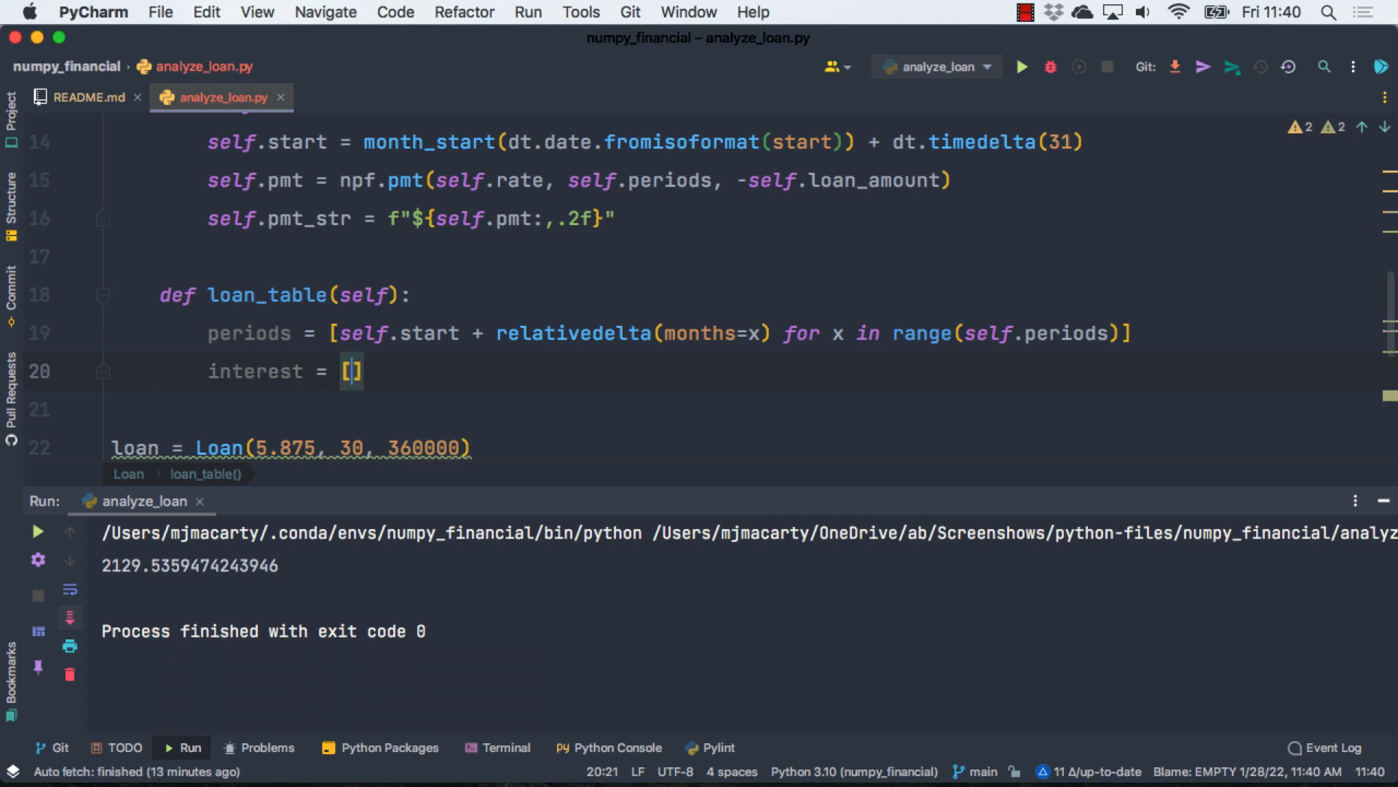
type("npf.i")
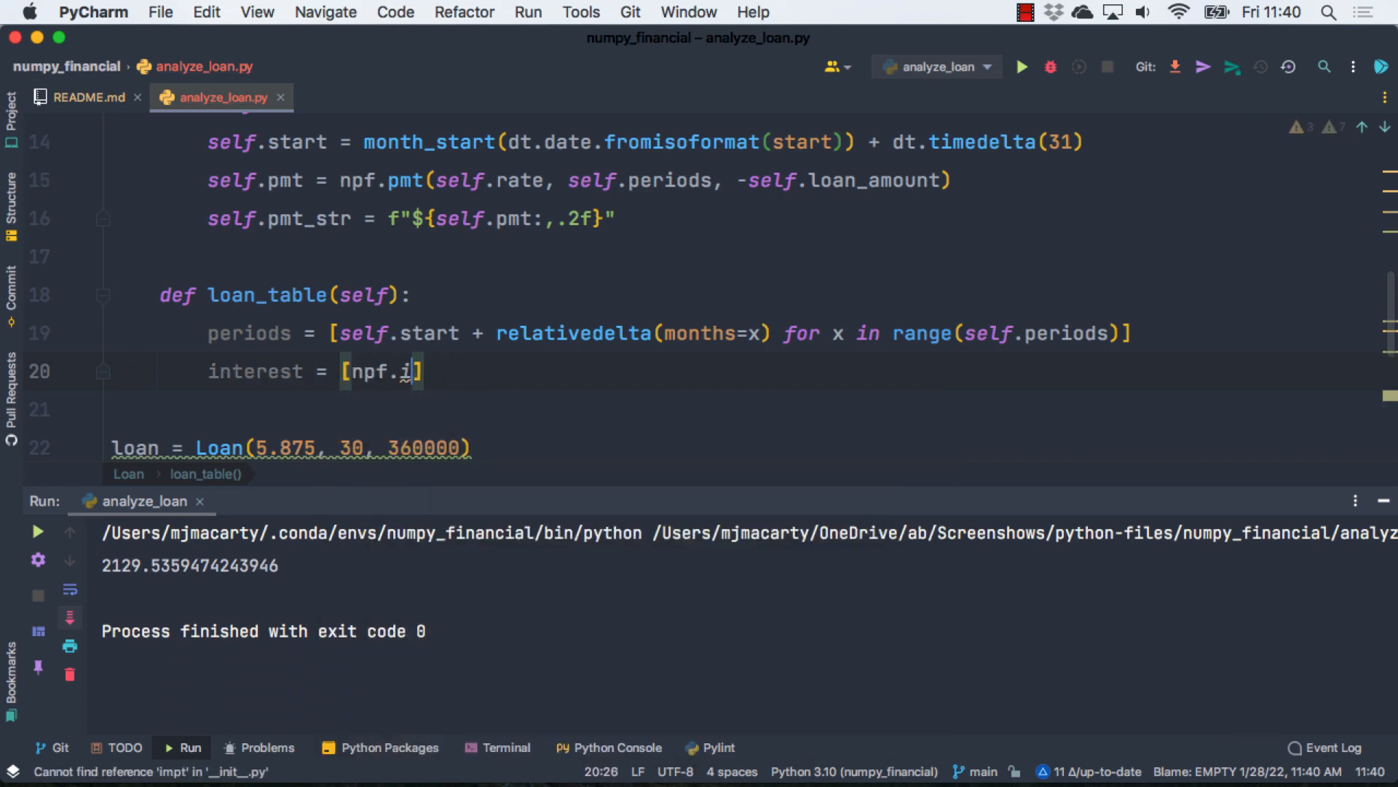
type("pmt()")
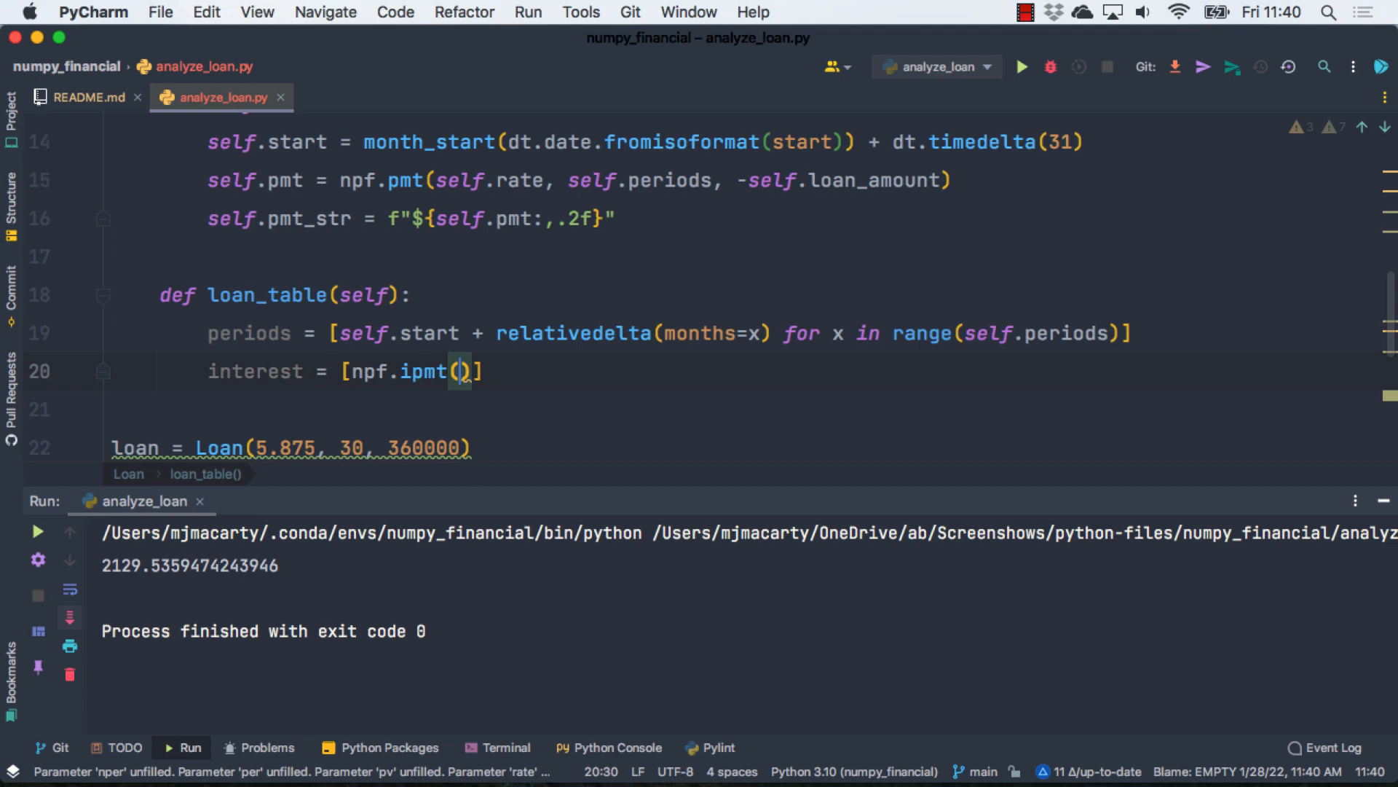
type("self.rate, month slef")
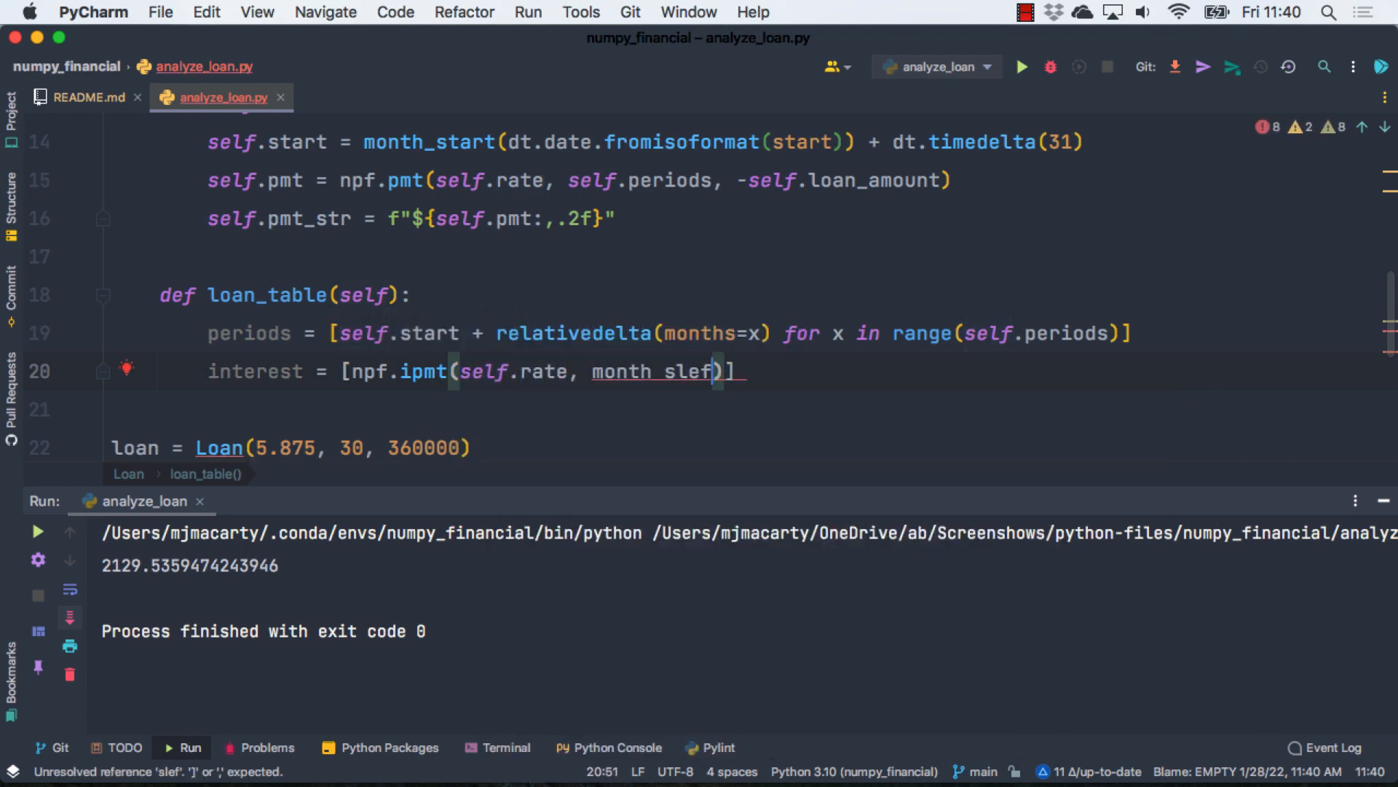
type(".periods, -self.loan_amount")
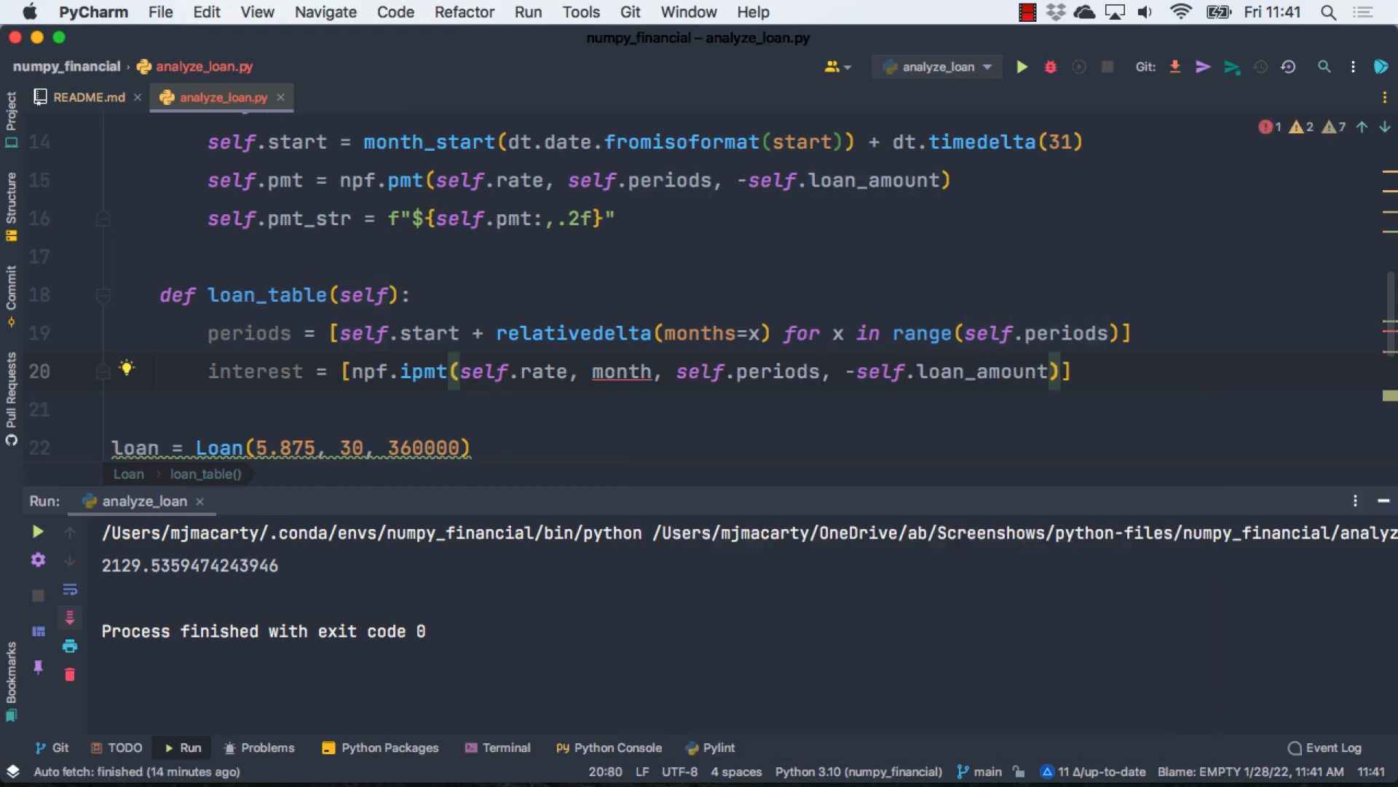
type("fo]")
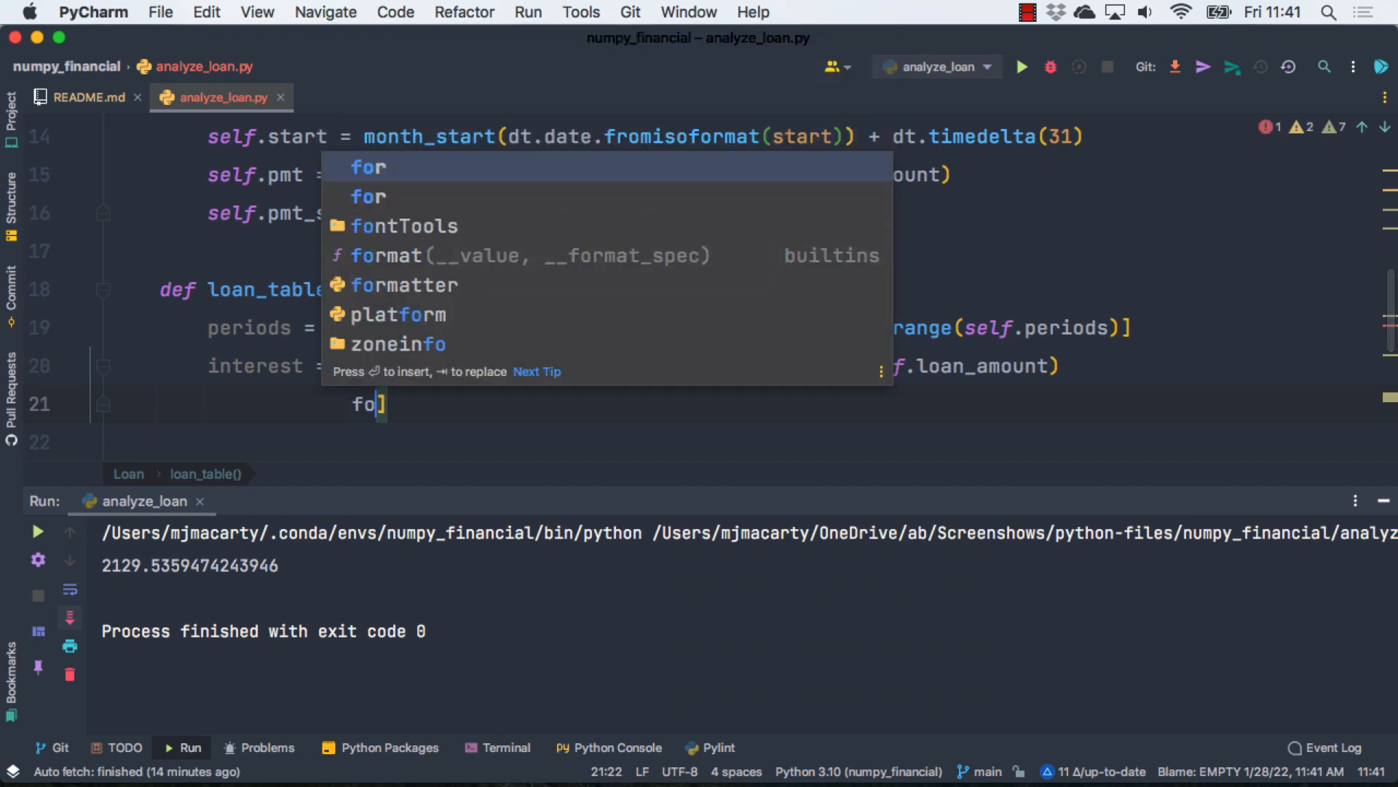
type("r_month in range(1, self.periods + 1")
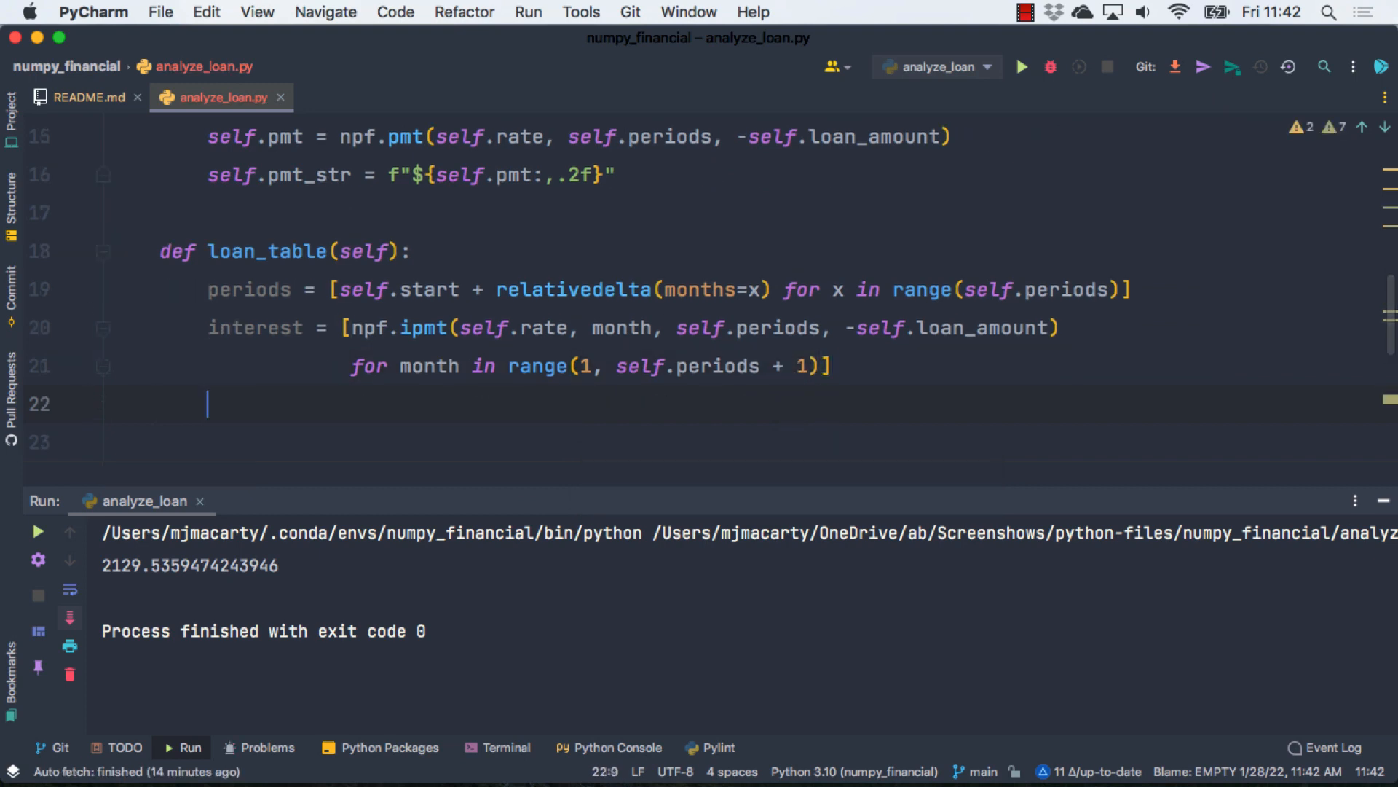
Step: Add the npf.ppmt principal list and begin table = pd.DataFrame({})
type("princ")
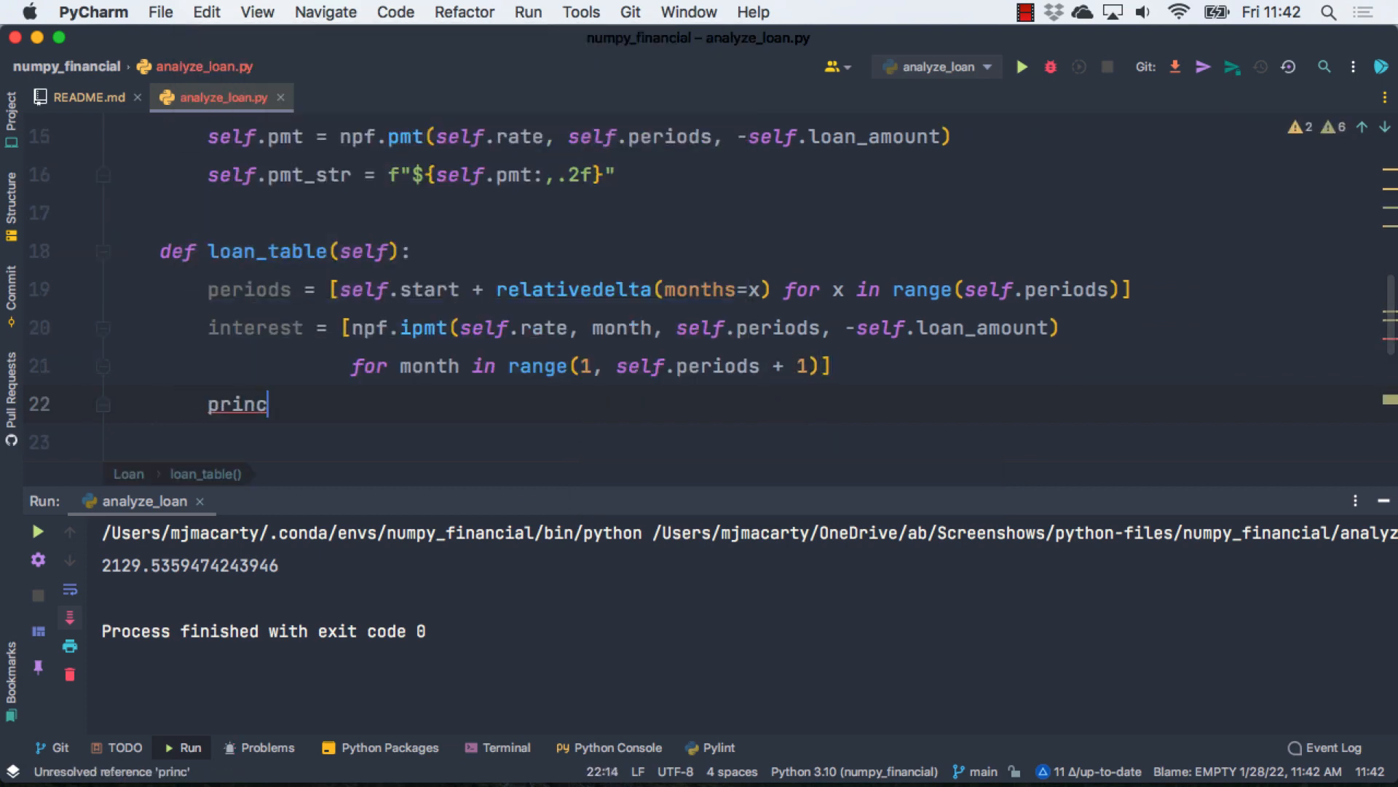
type("ipal = [npf.ppmt(self.rate, month, self.periods, -self.loan_amount")
left_click(742, 442)
type("for month in range(1, self.periods + 1)]")
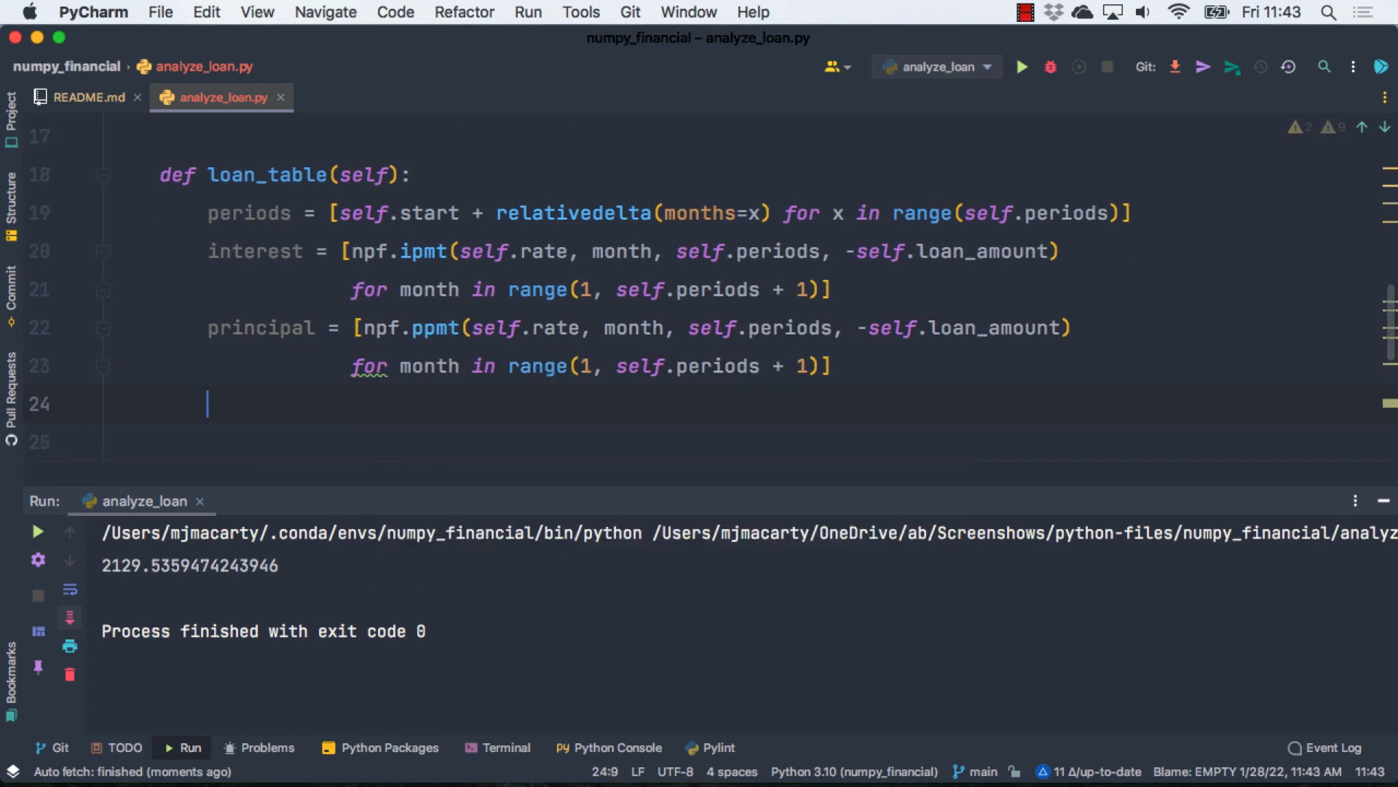
type("table")
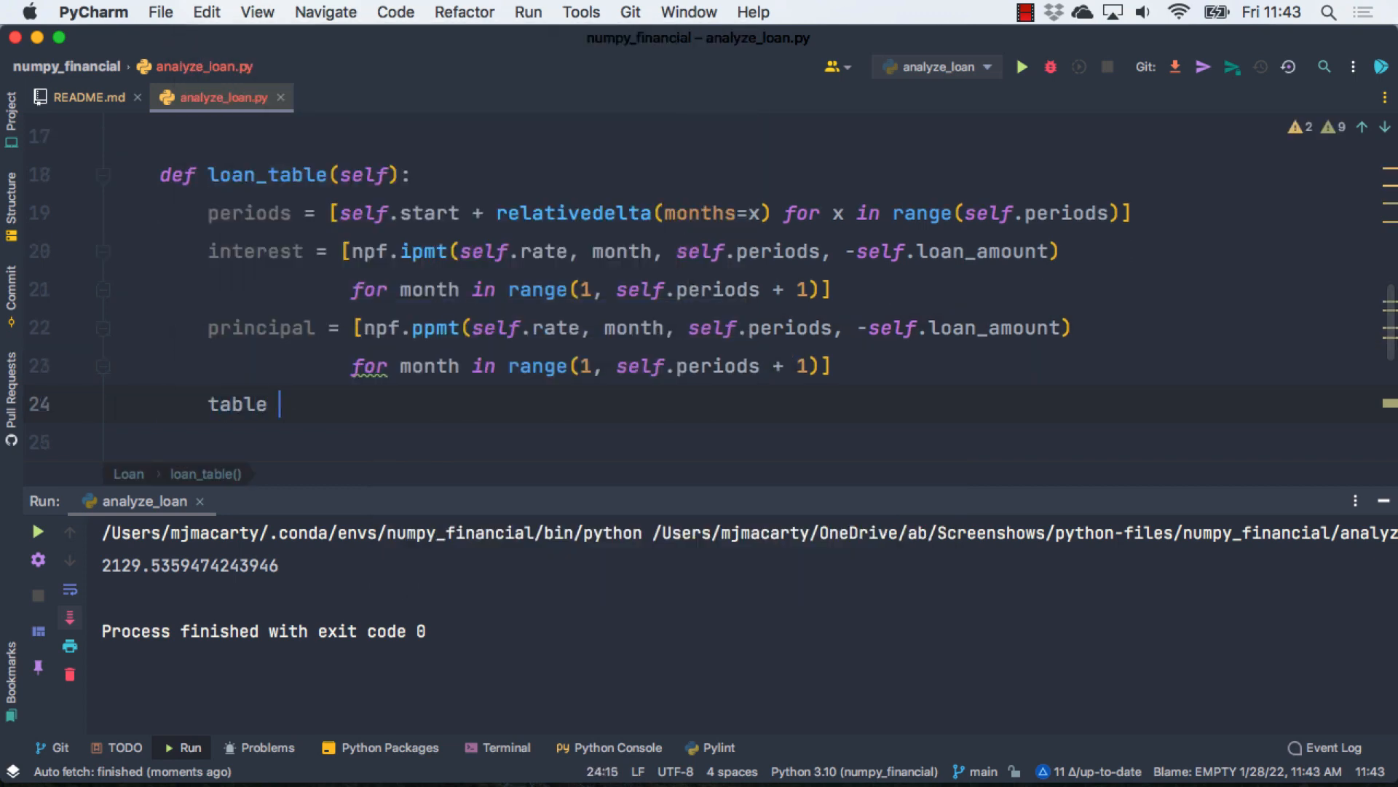
type("=")
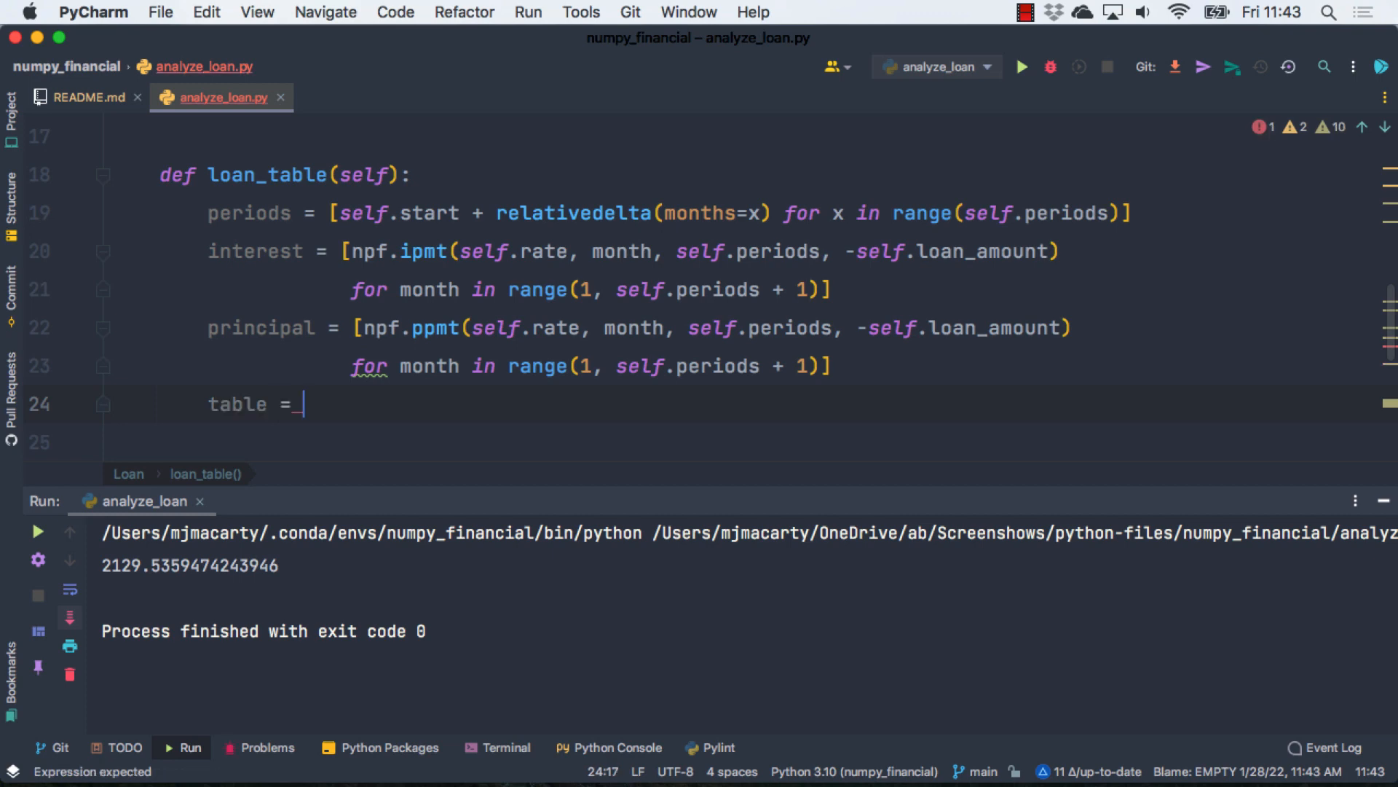
type("pd.Data")
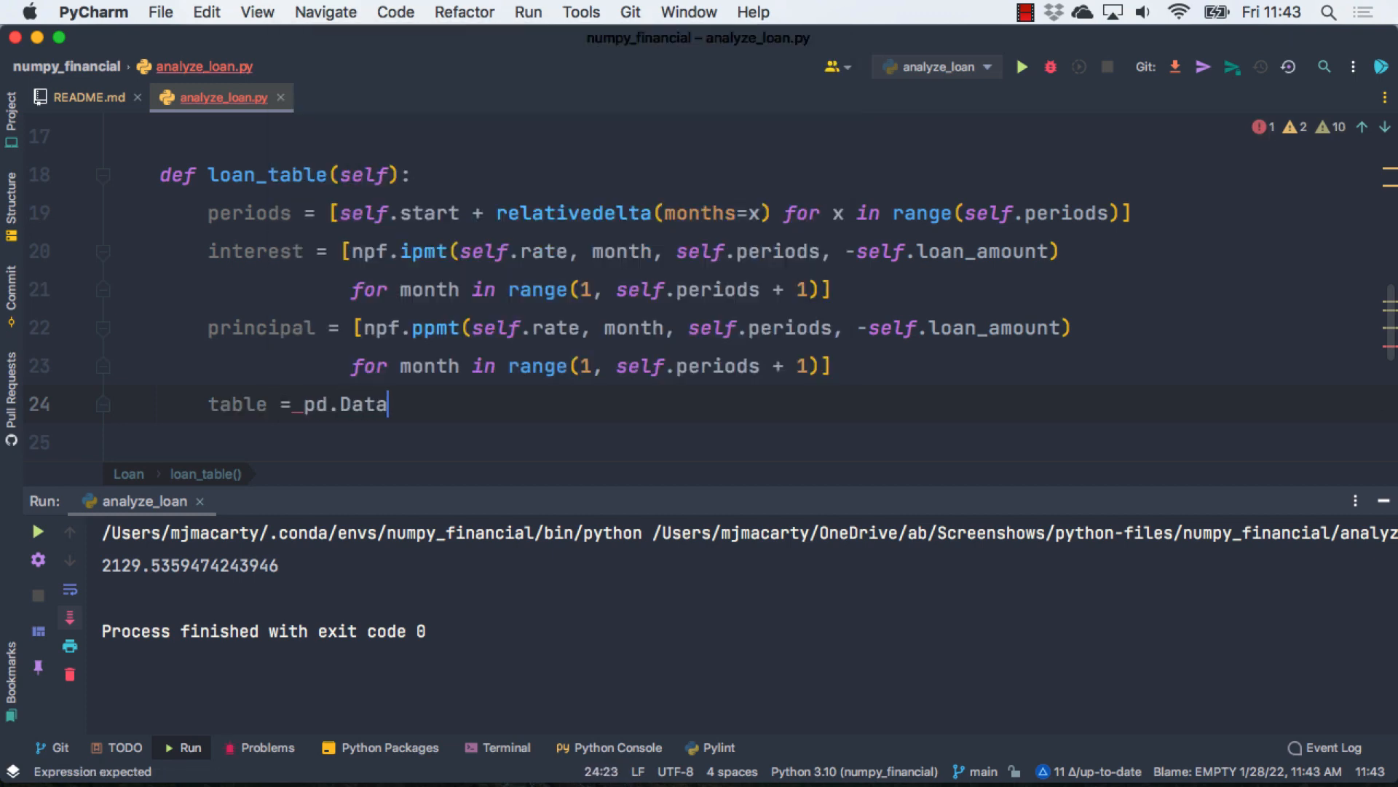
type("Frame({})")
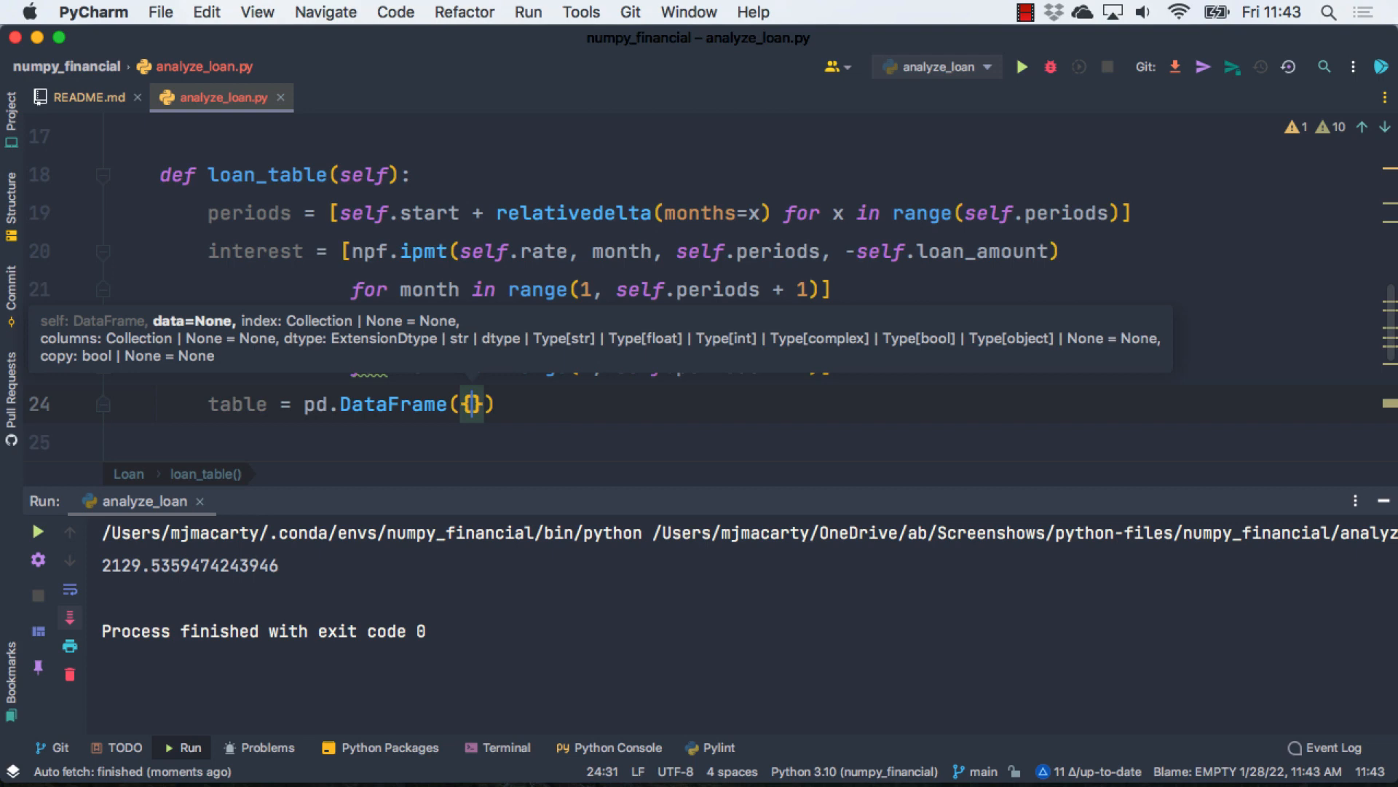
Step: Fill the DataFrame with Payment self.pmt, Interest interest and Principal principal columns
type("'Pay'")
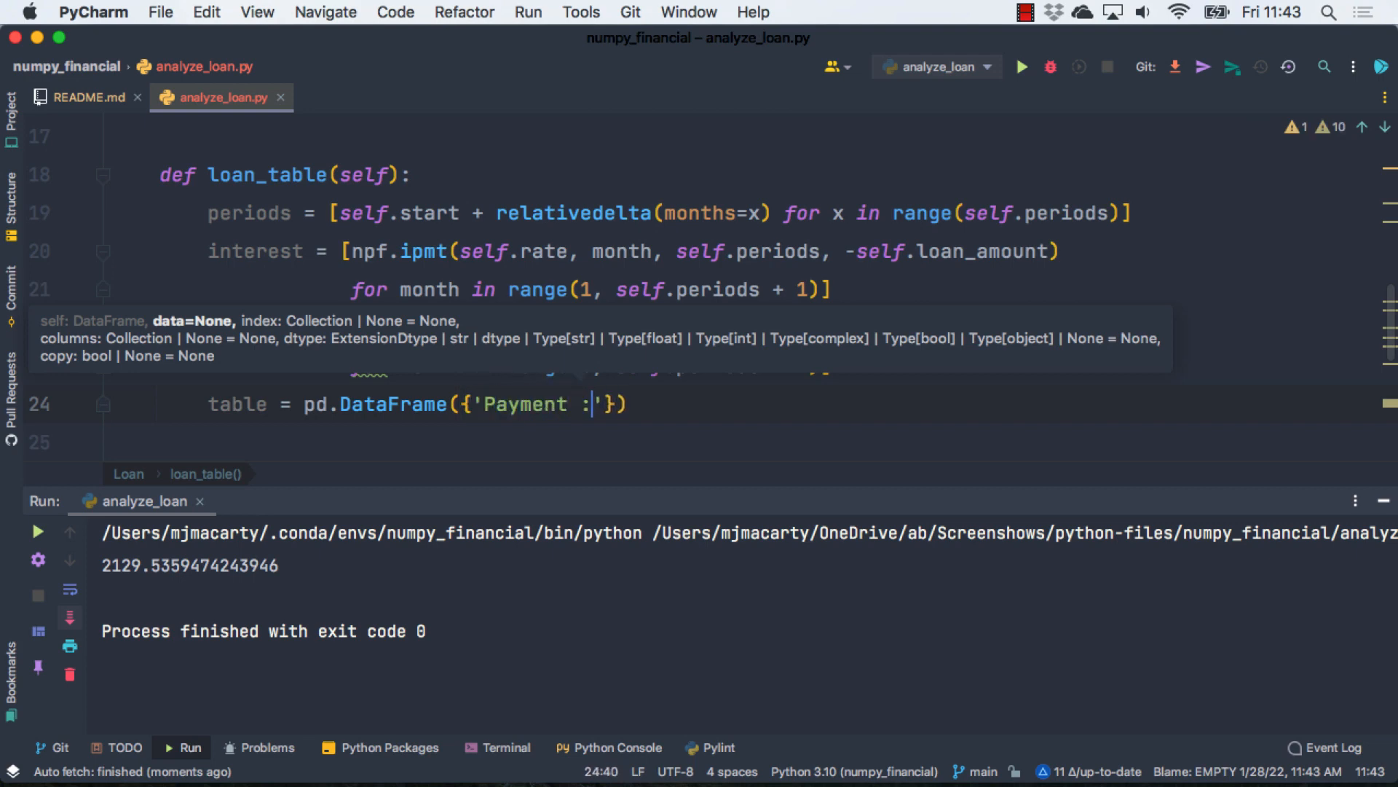
type("self.pmt,")
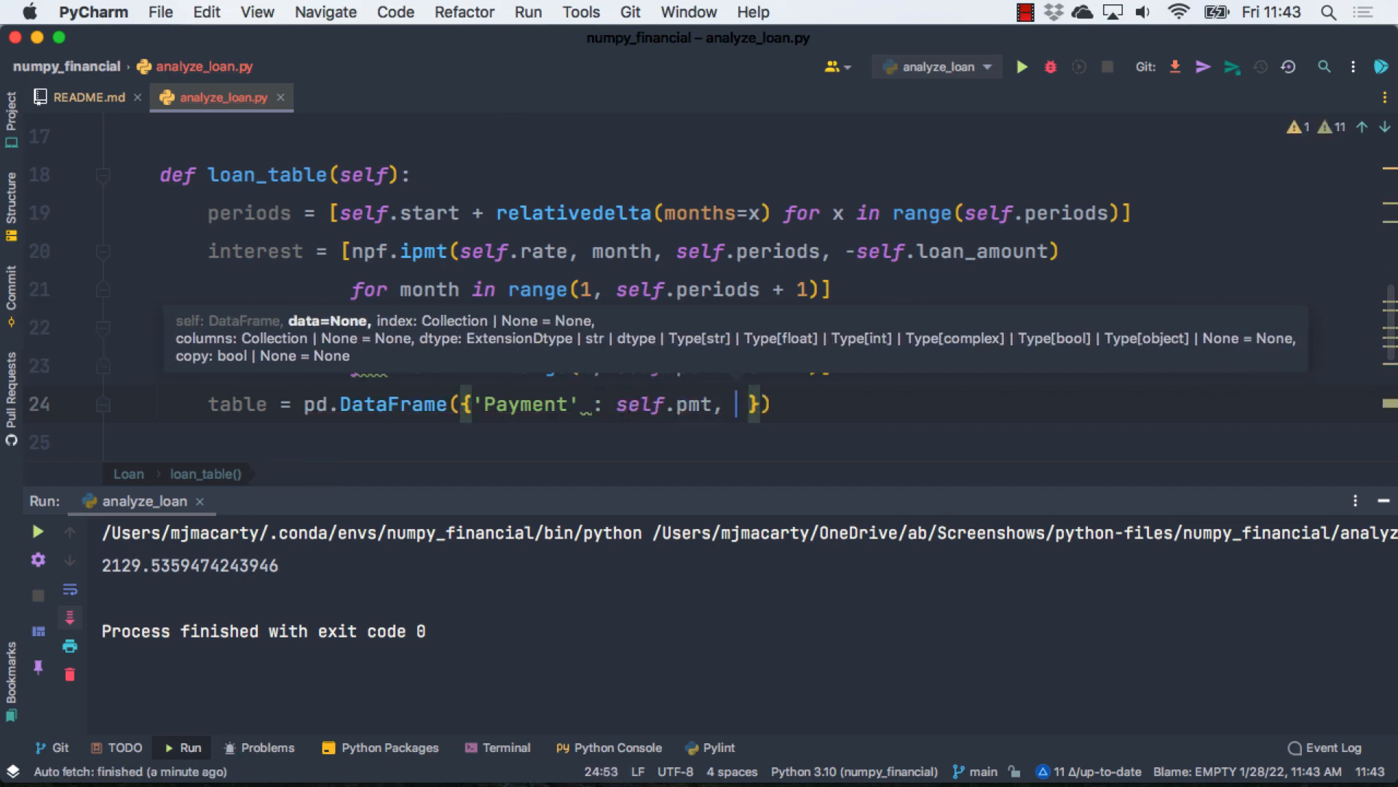
type("'Interest")
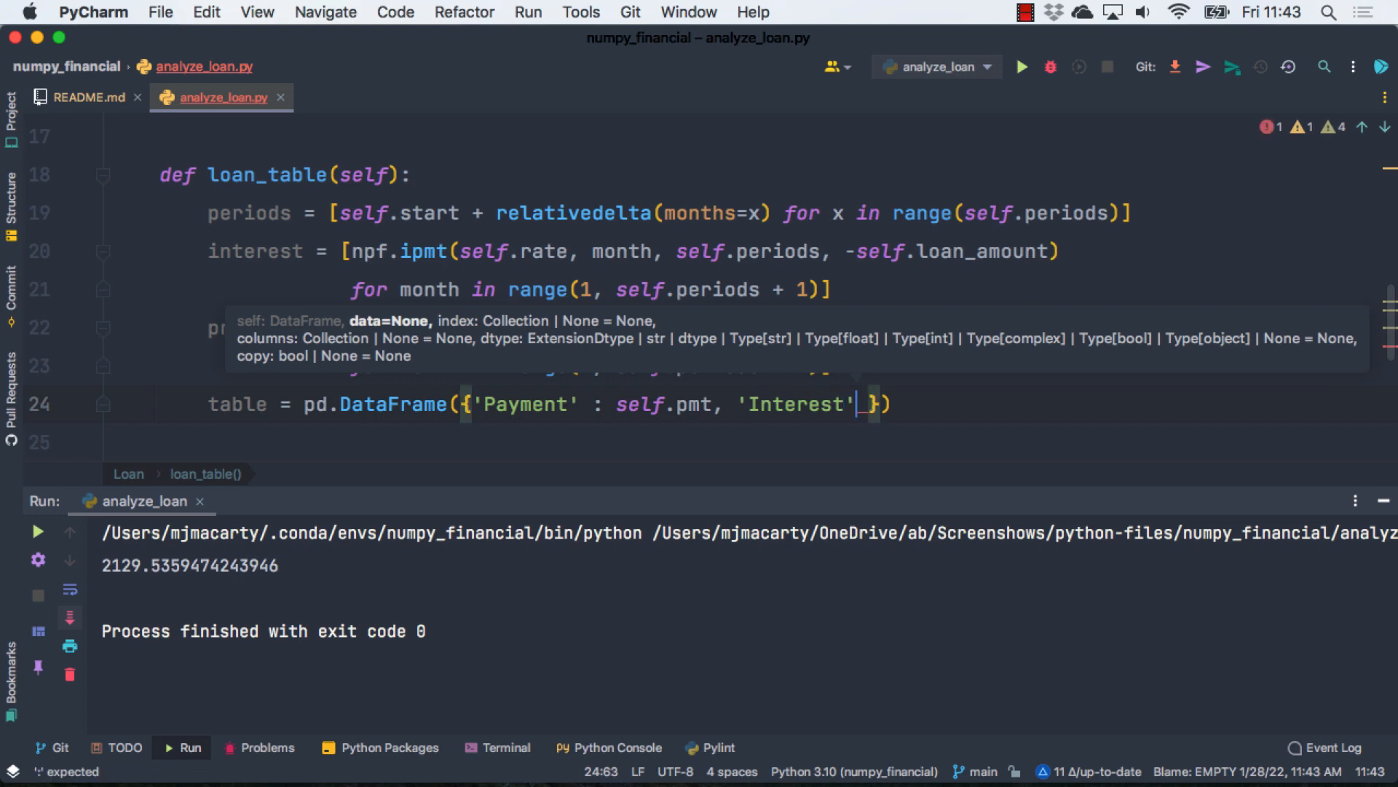
type(":_interest,")
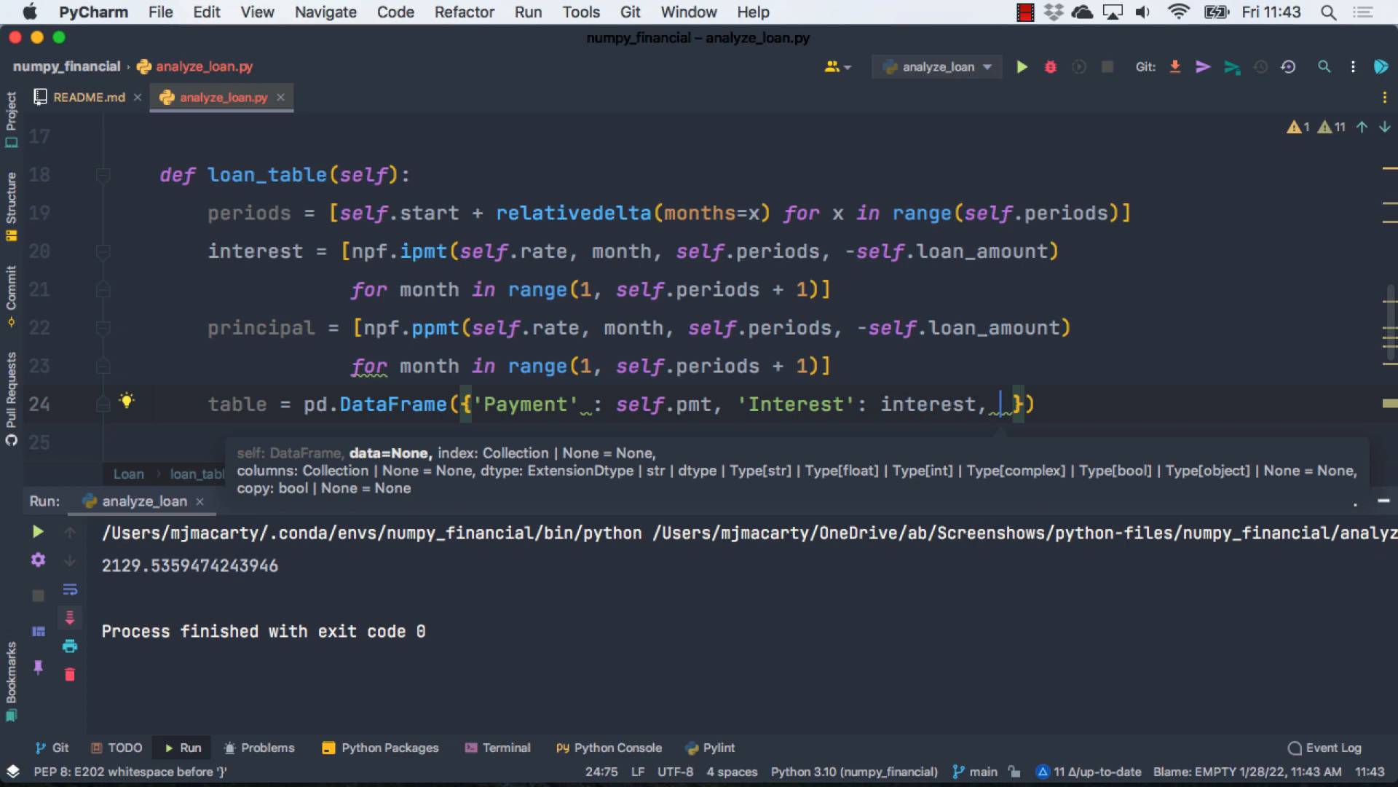
type("'Principal'")
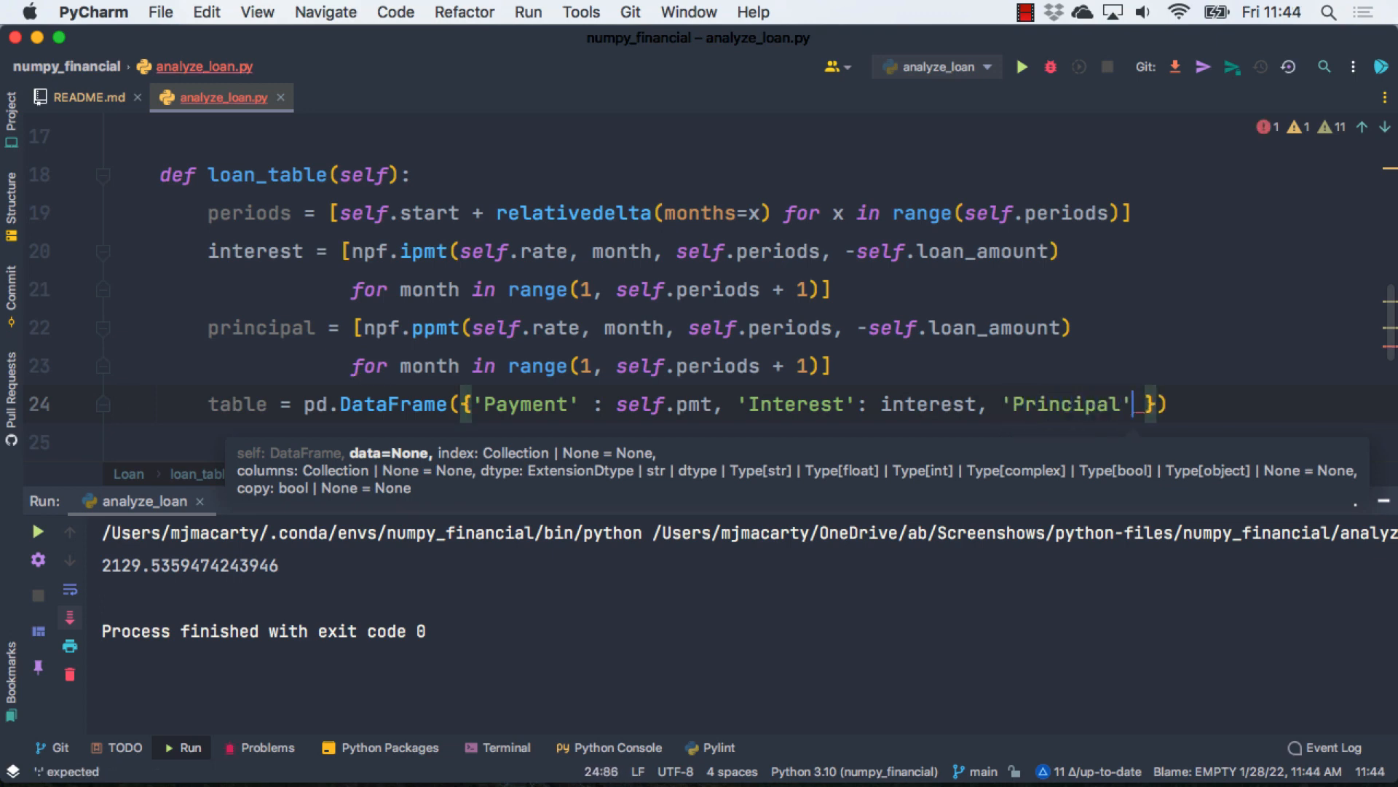
type(":_p")
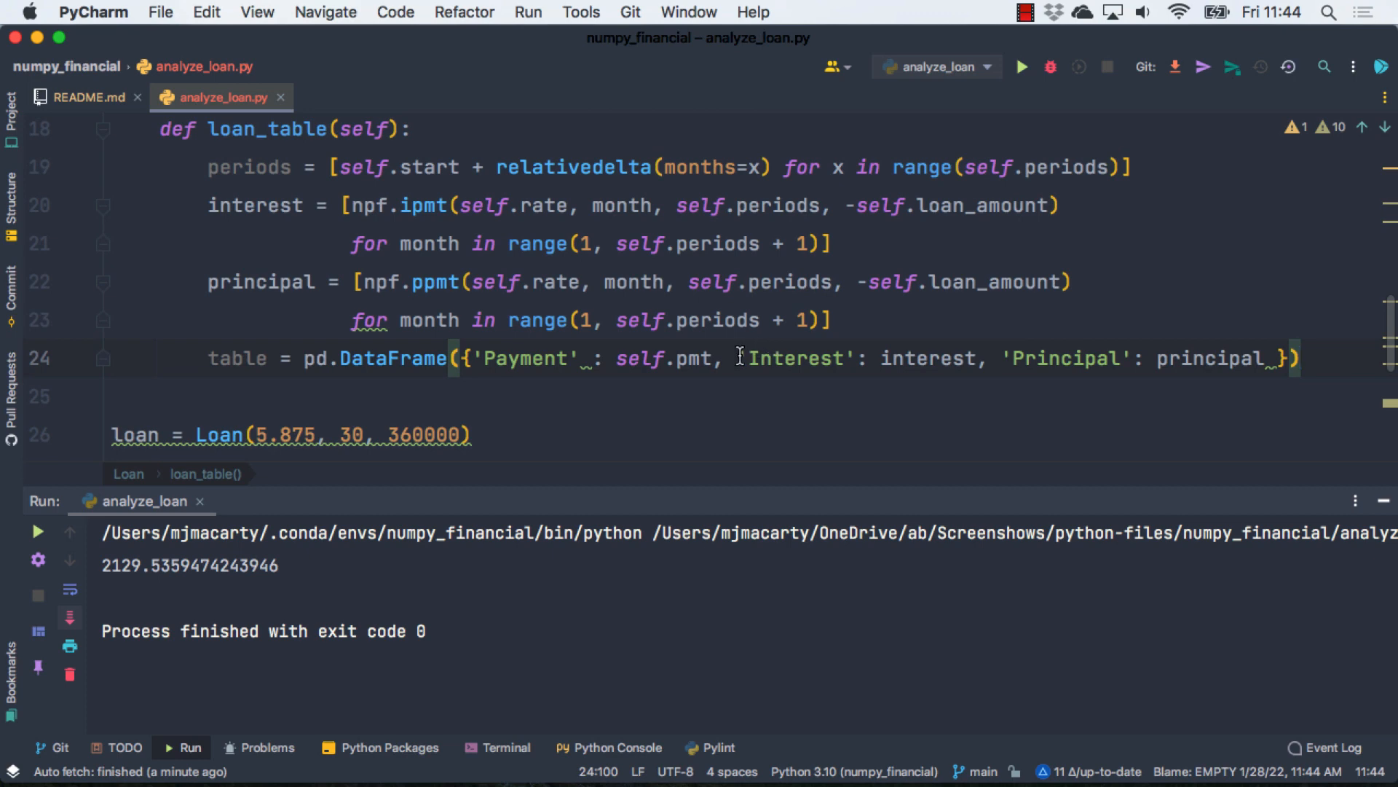
Step: Index the DataFrame by pd.to_datetime(periods) and leave an empty line below it
key("enter")
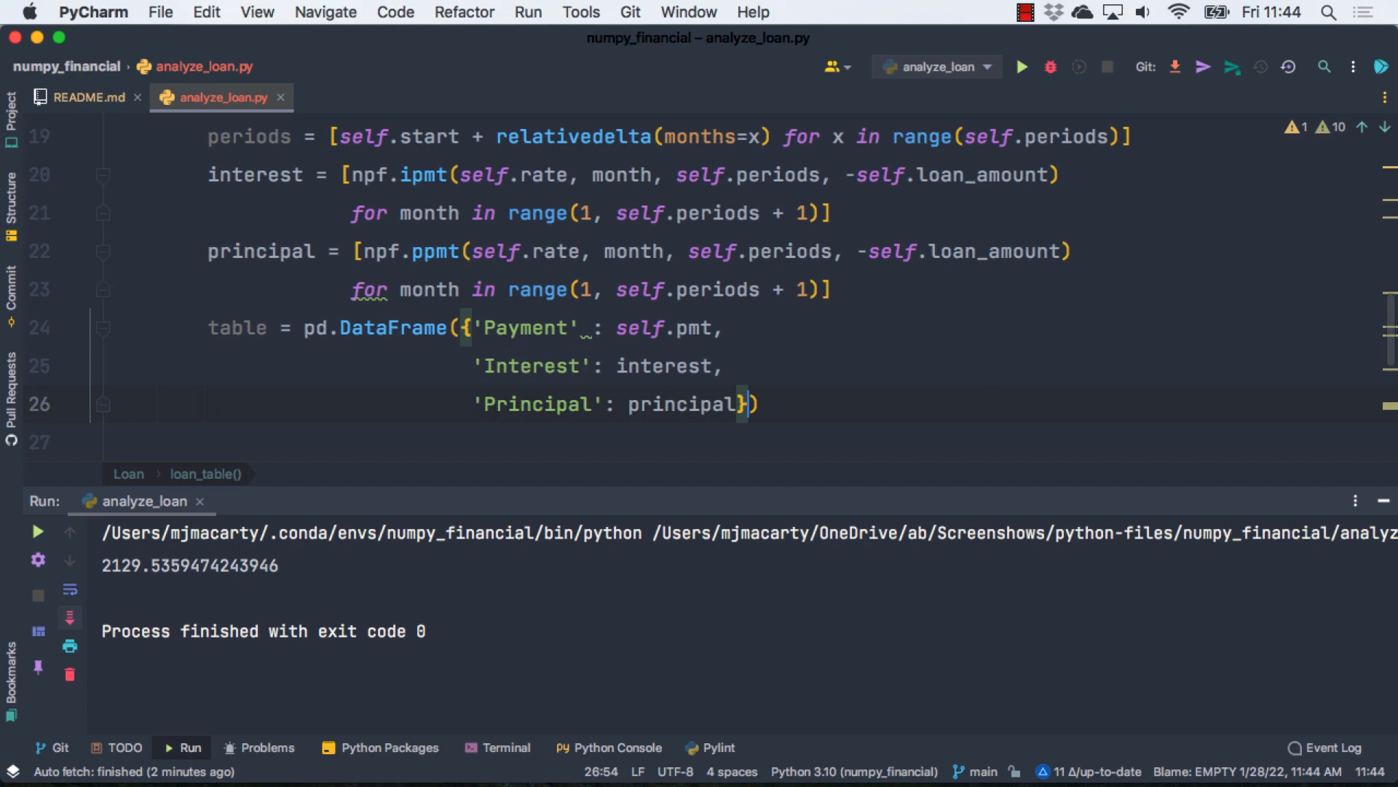
type(", index")
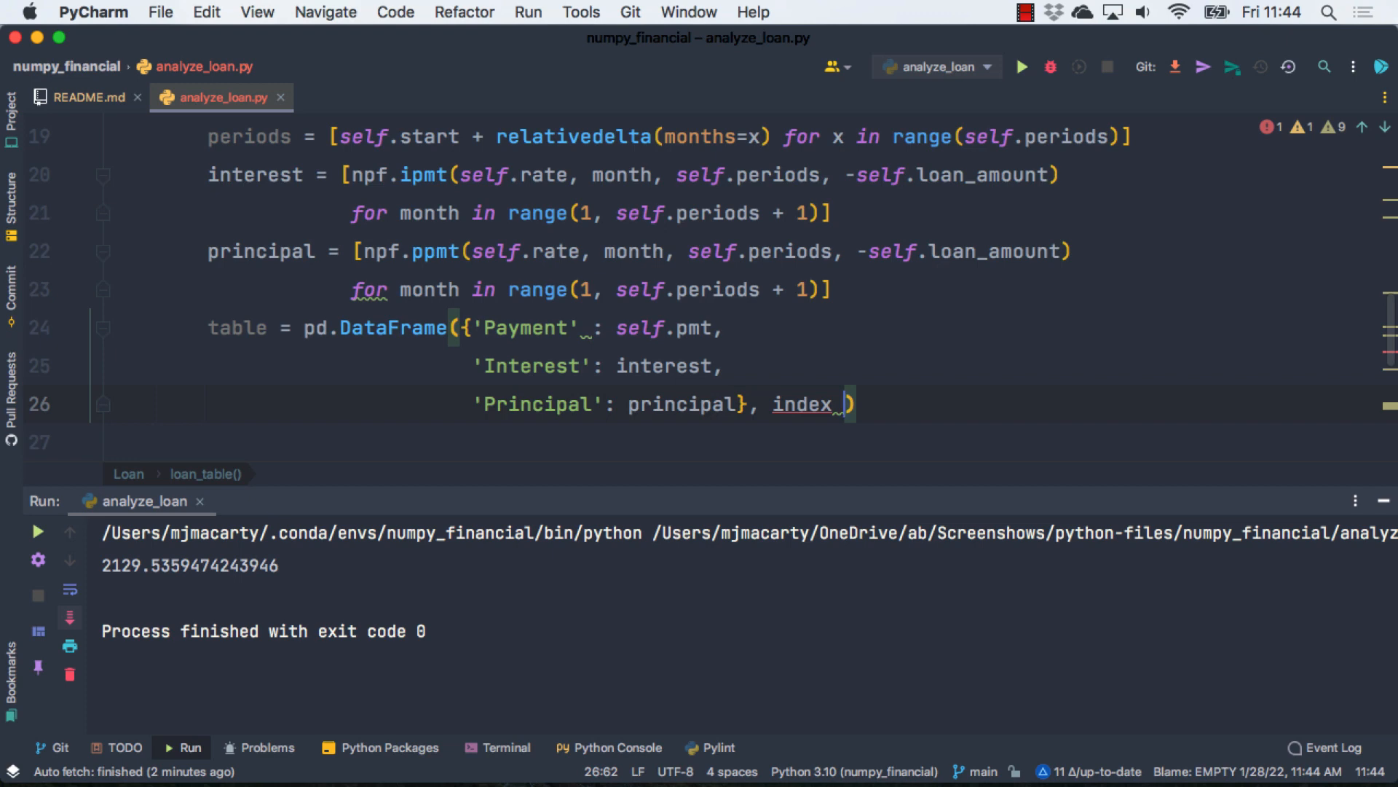
type("=pd")
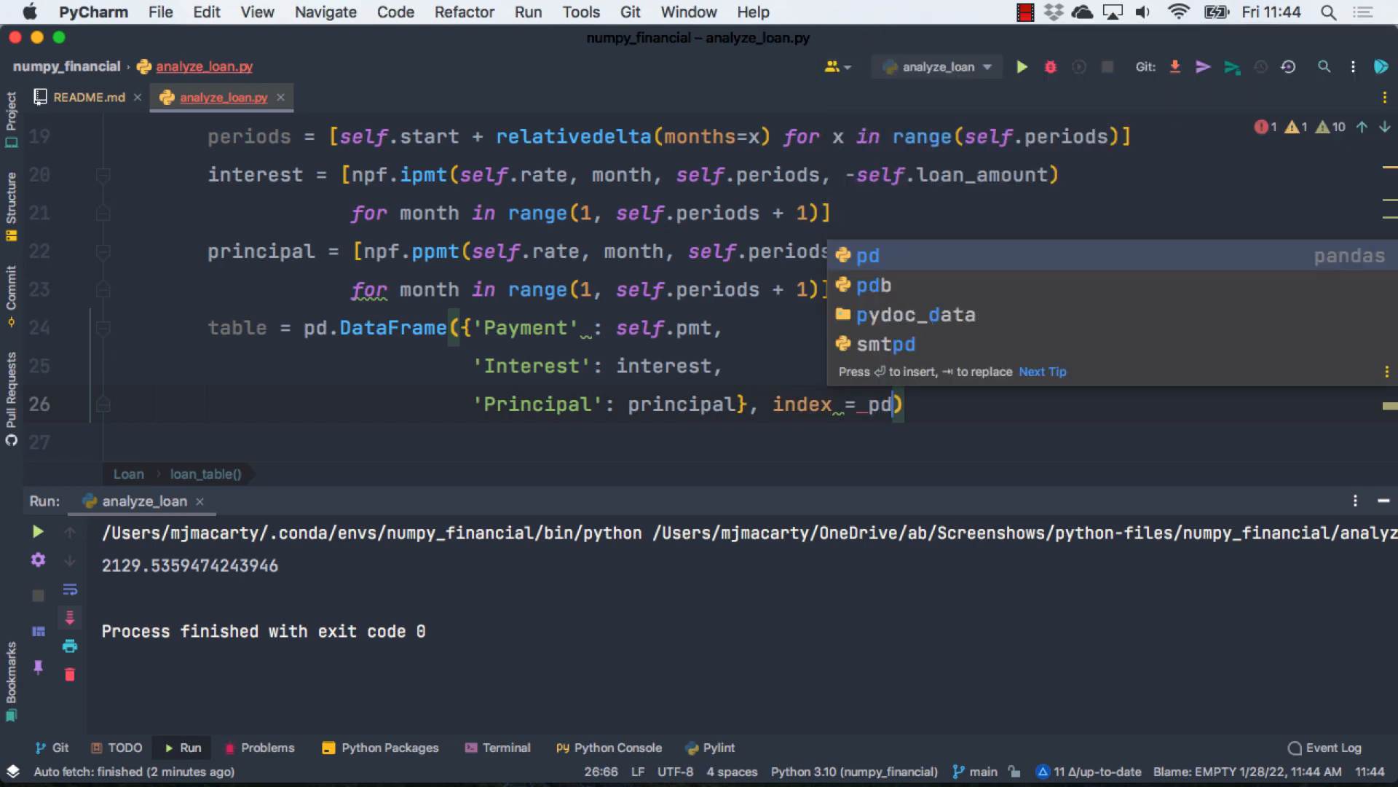
type(".to_datetime(periods")
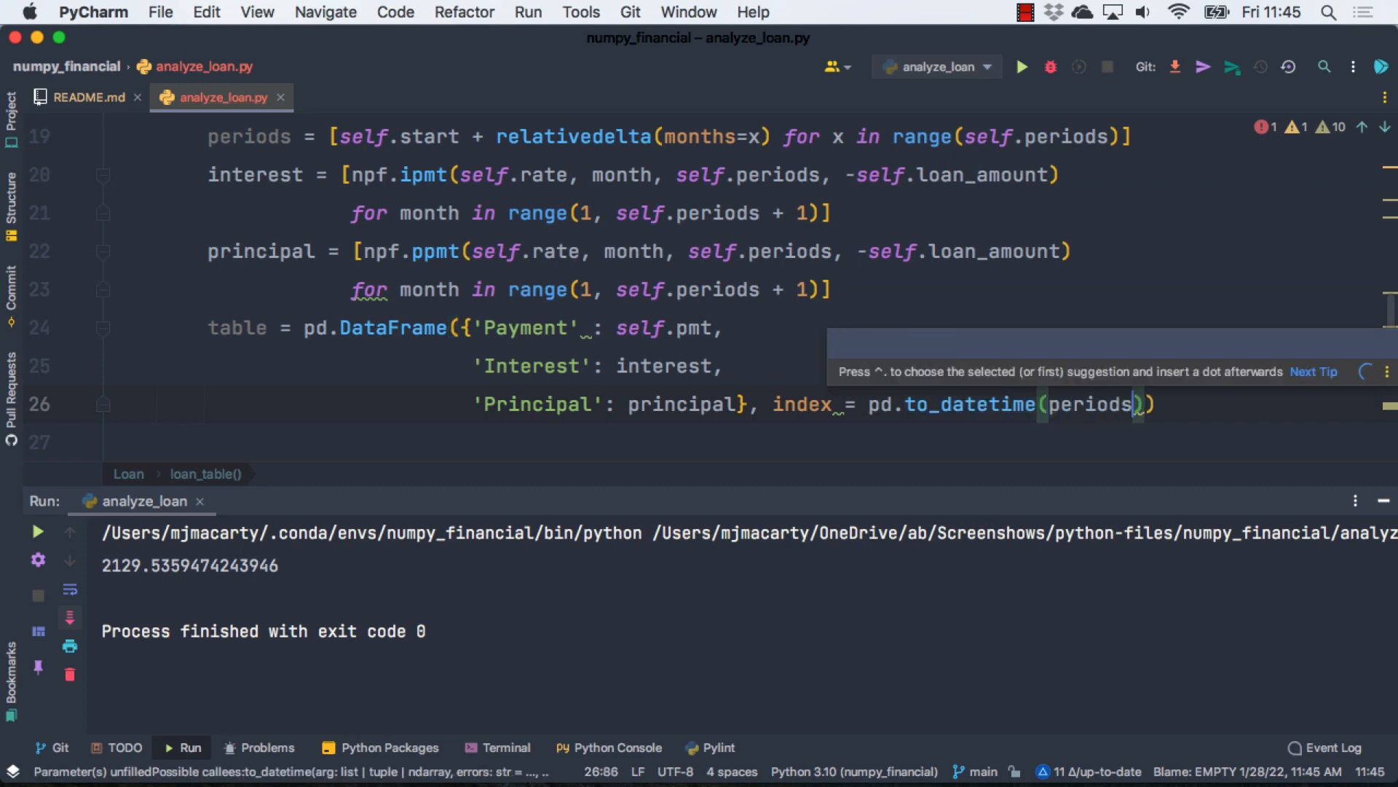
key("Return")
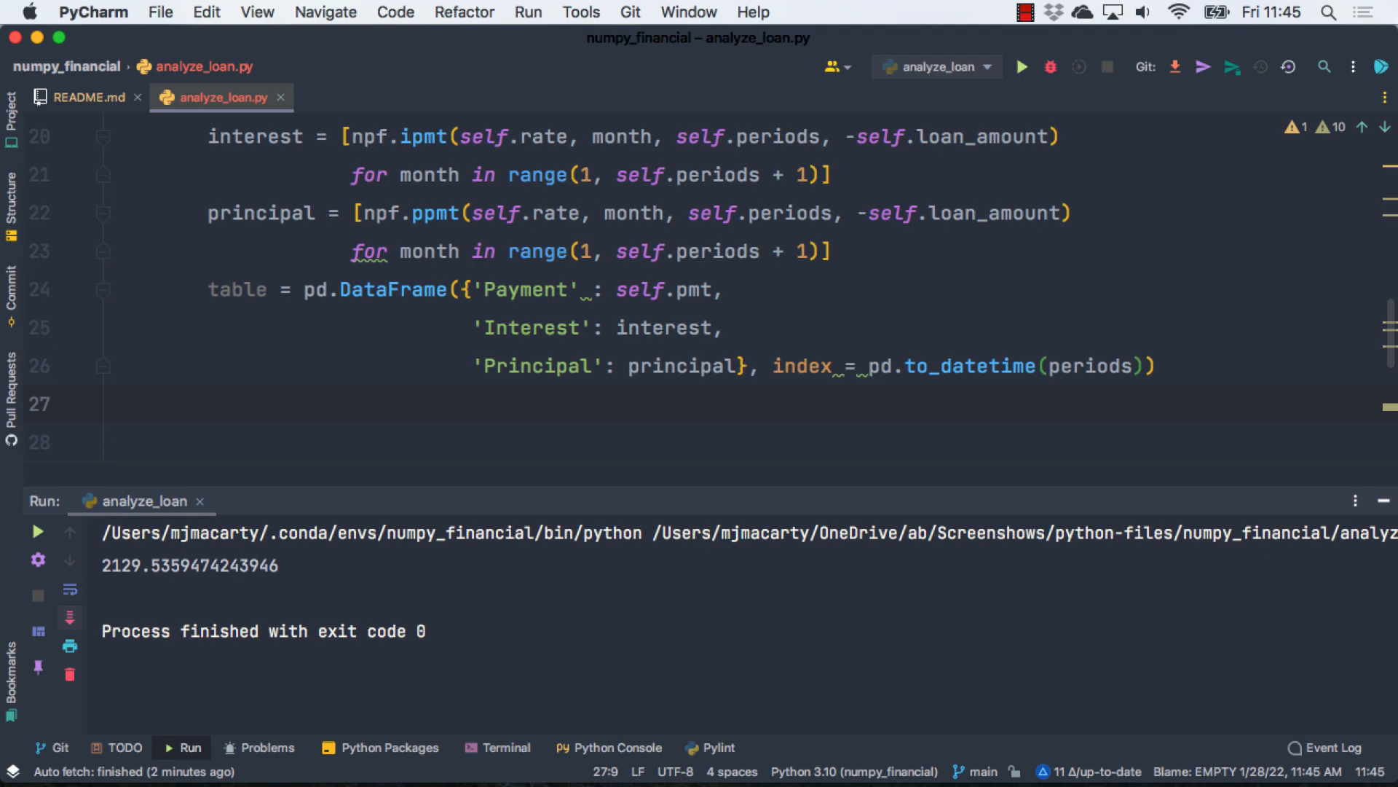
Step: Add table['Balance'] = self.loan_amount - table['Principal'].cumsum()
type("table['Bal")
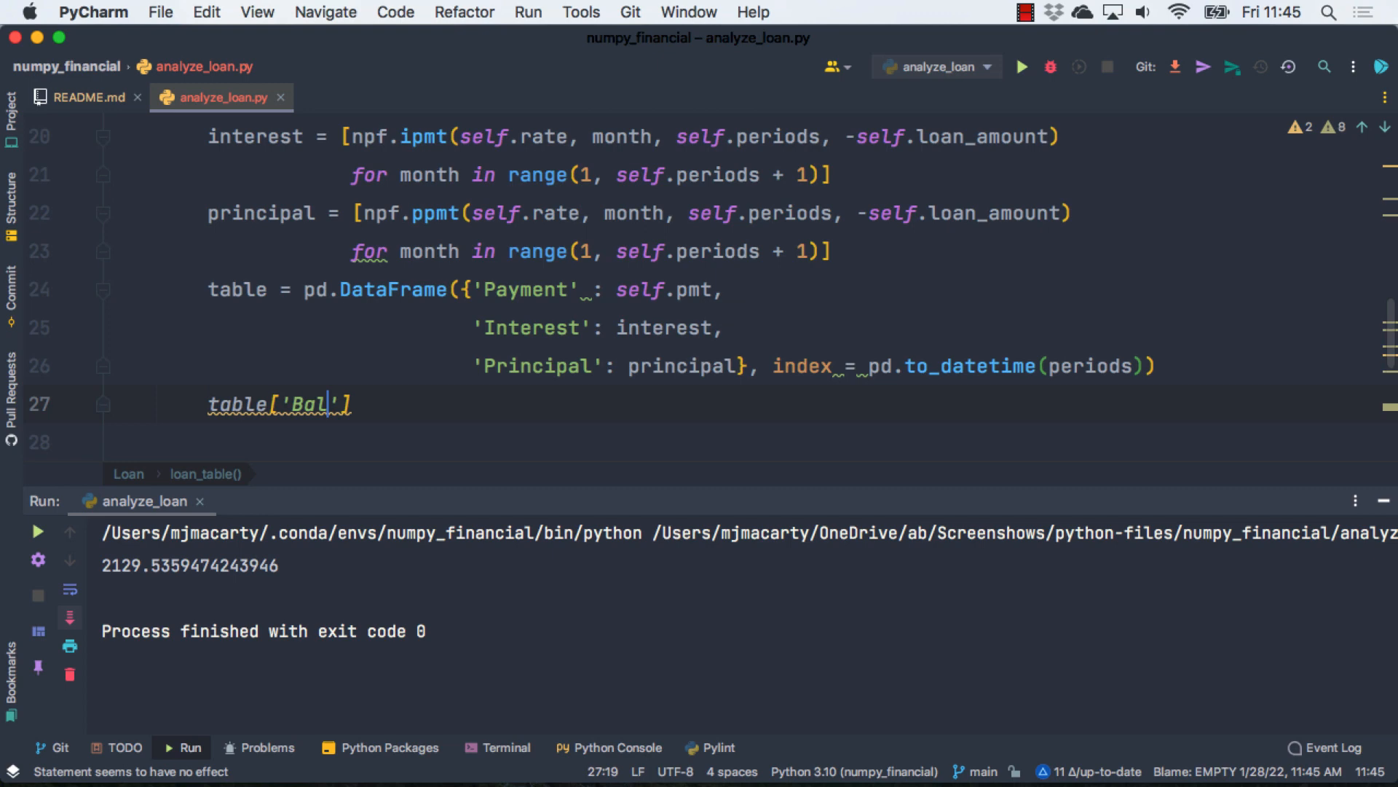
type("ance'] =")
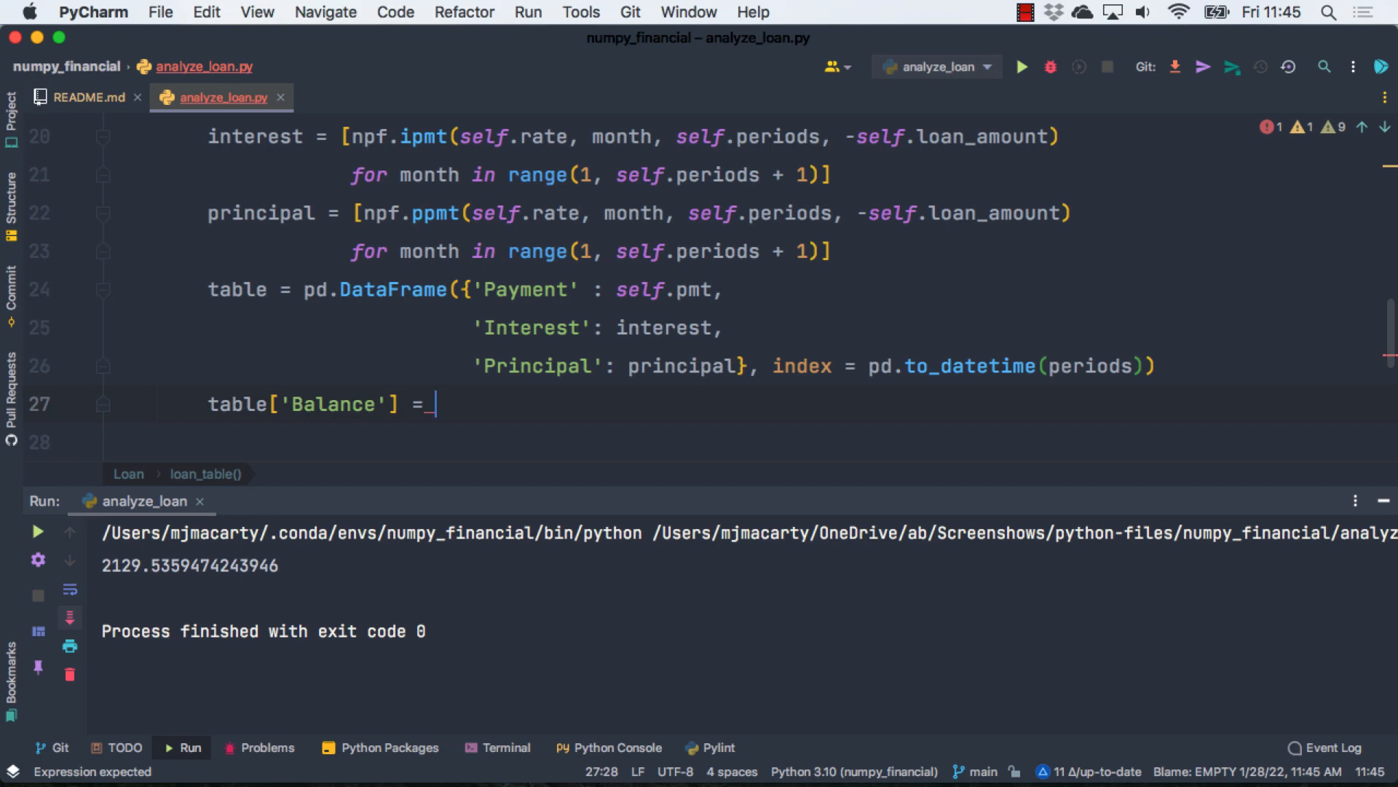
type("self")
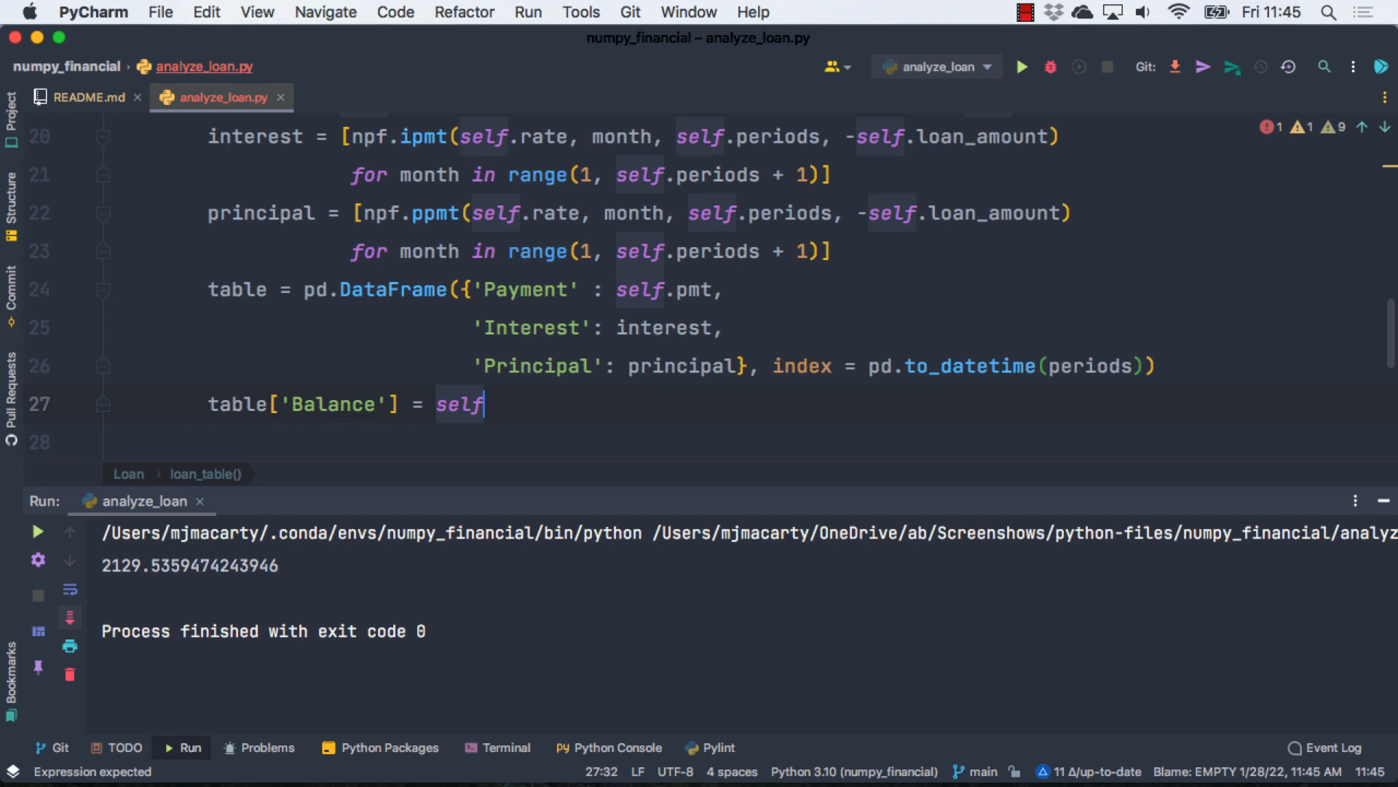
type(".loan_amount -")
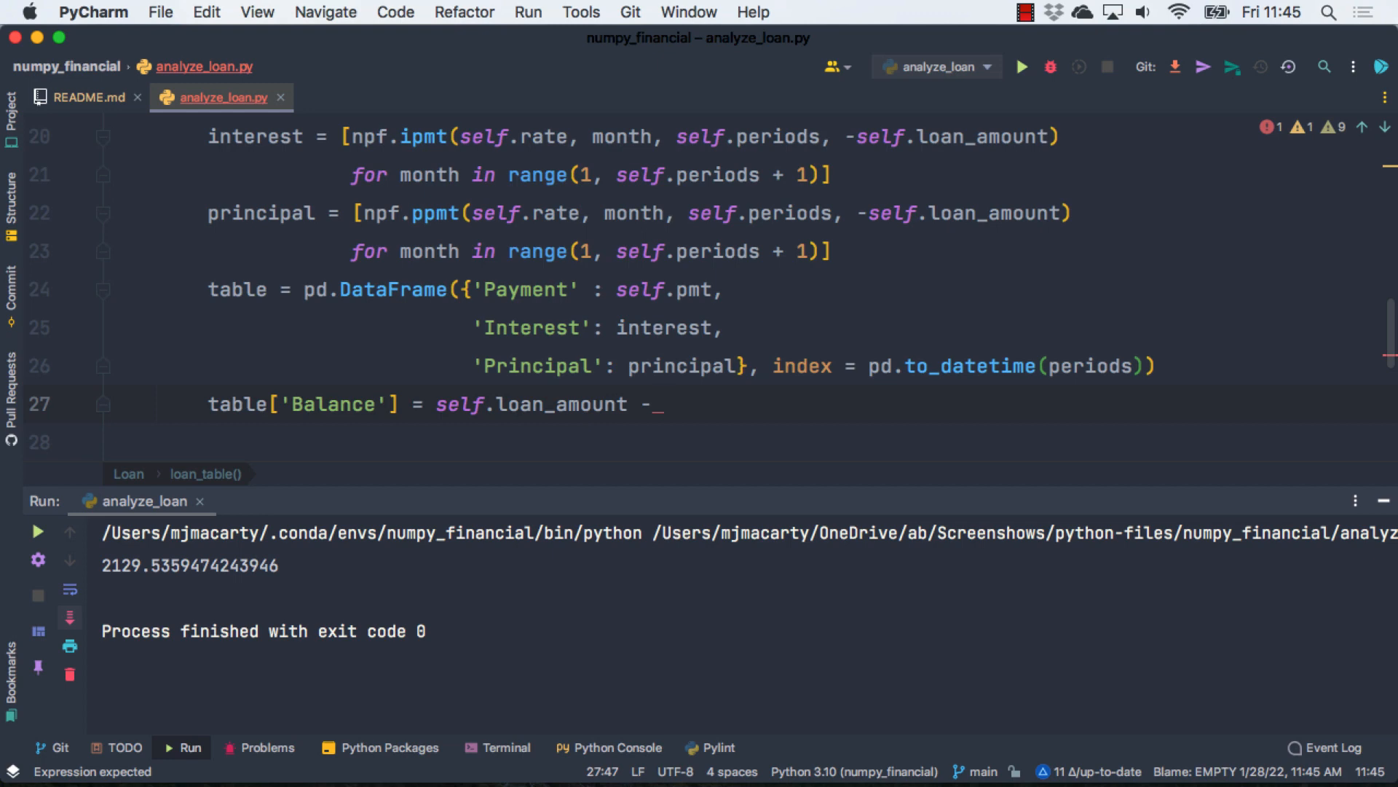
type("table")
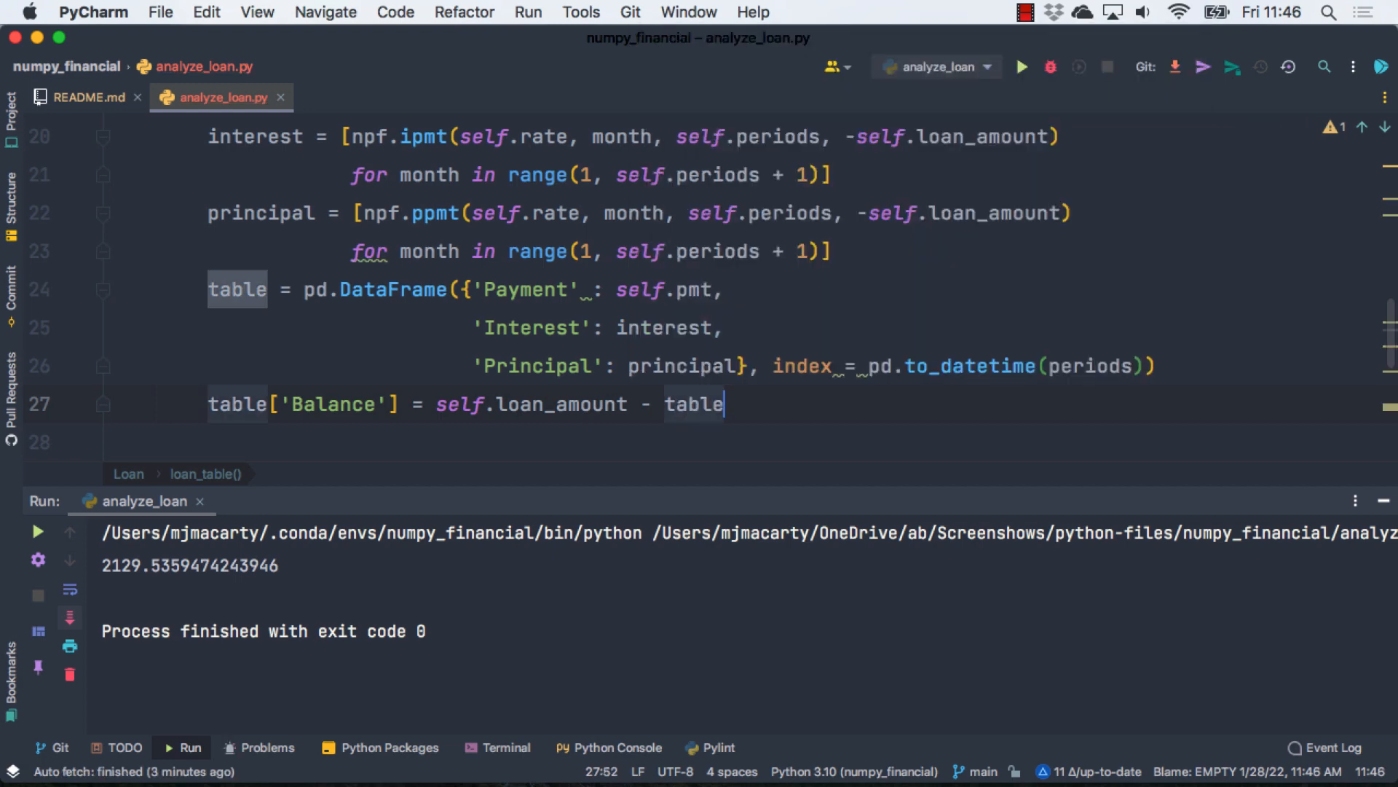
type("['Principal'].cumsum(")
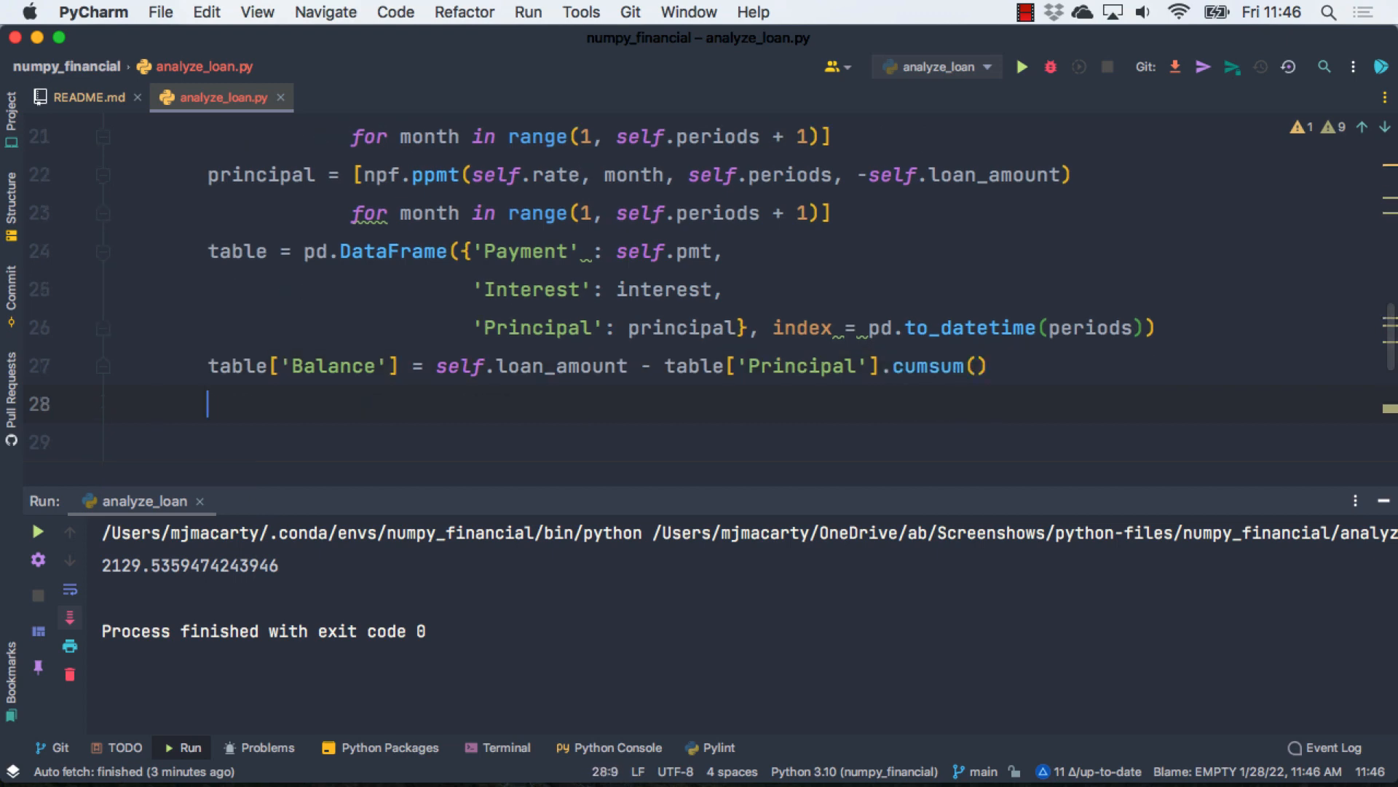
Step: Return table.round(2) from loan_table
type("retu")
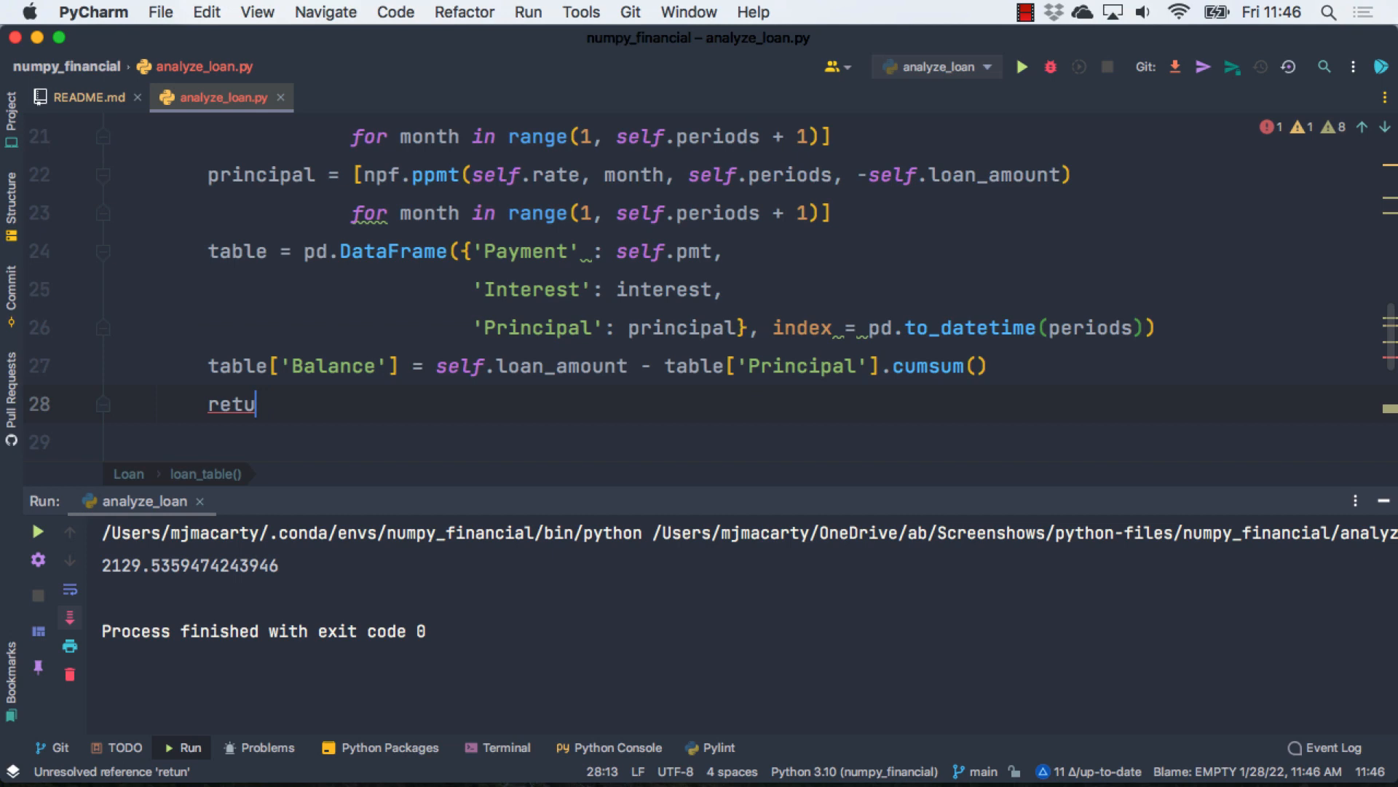
type("rn table")
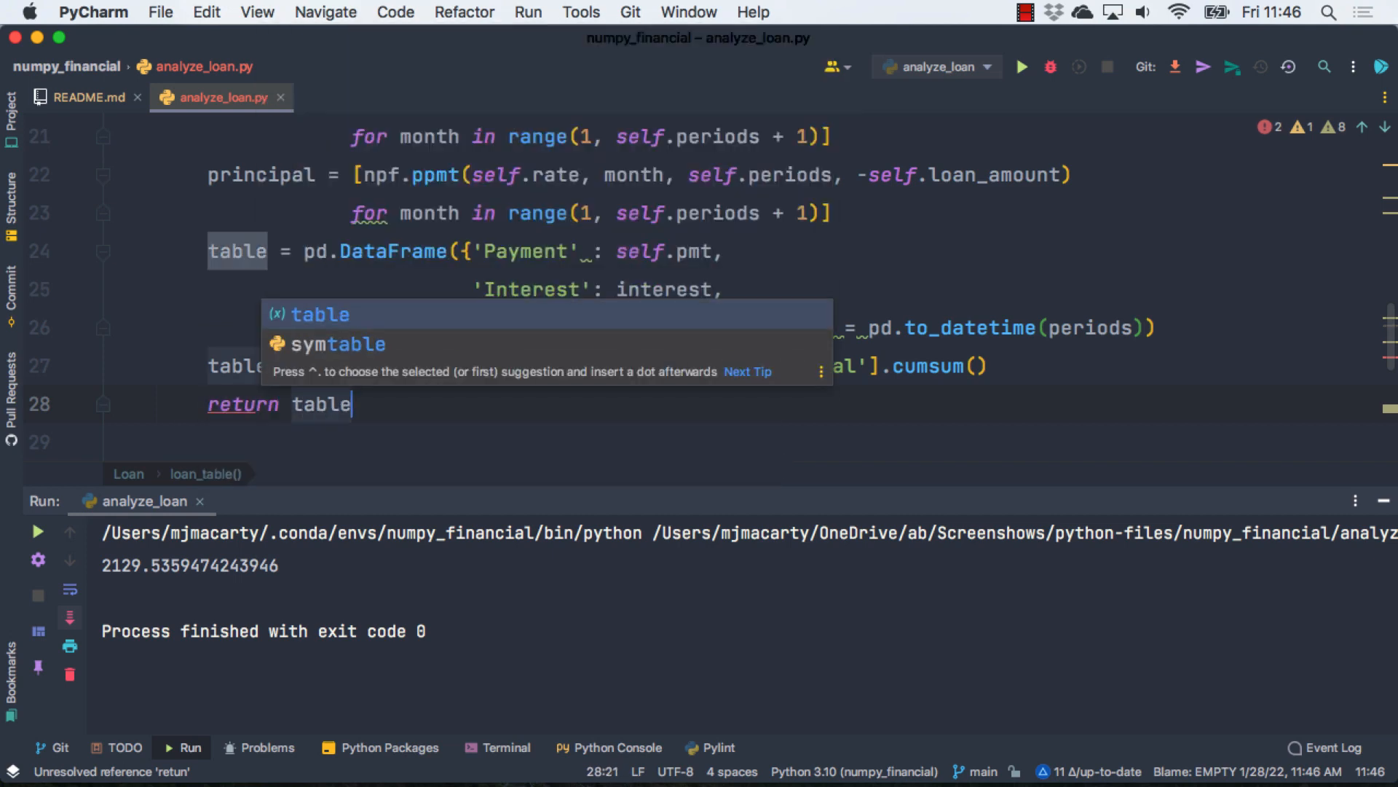
type(".round")
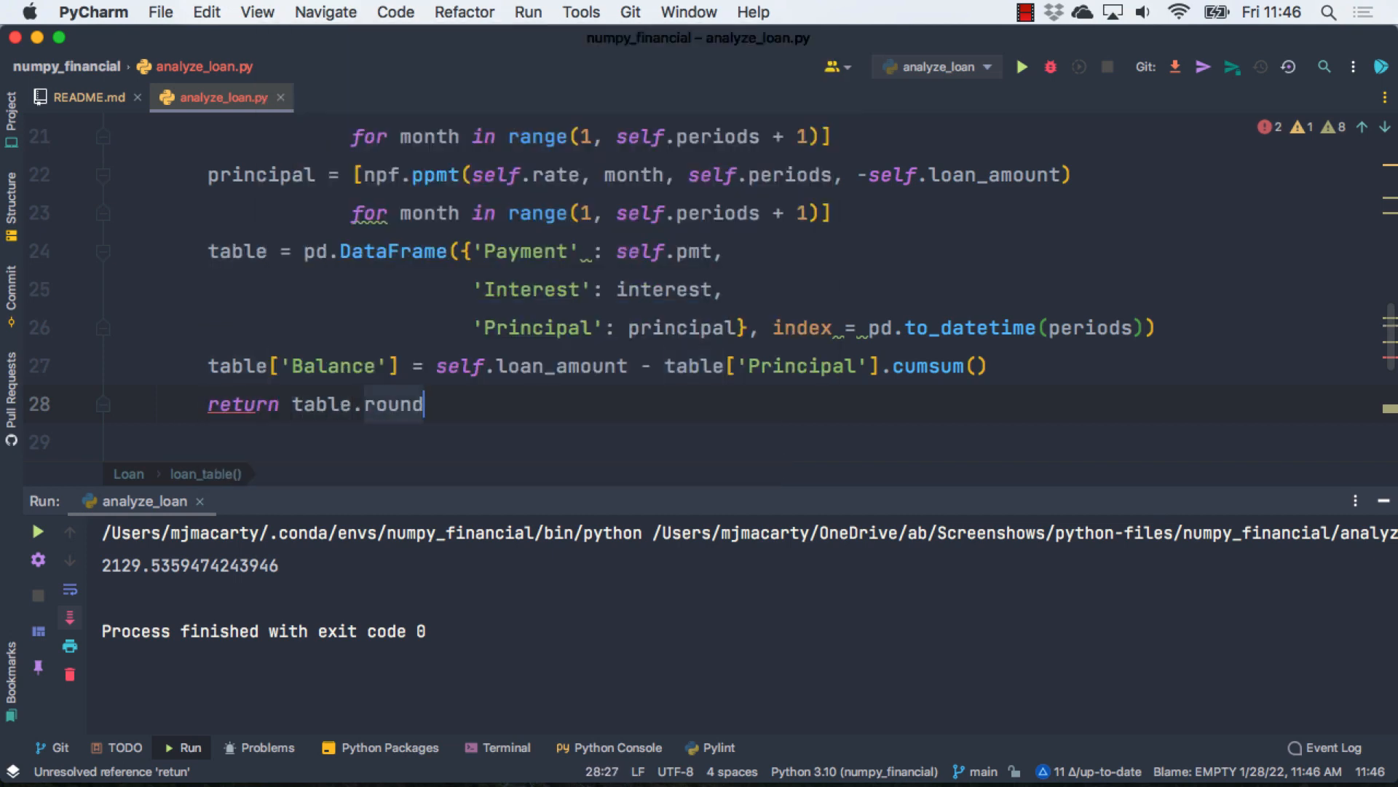
type("(2)")
type("self")
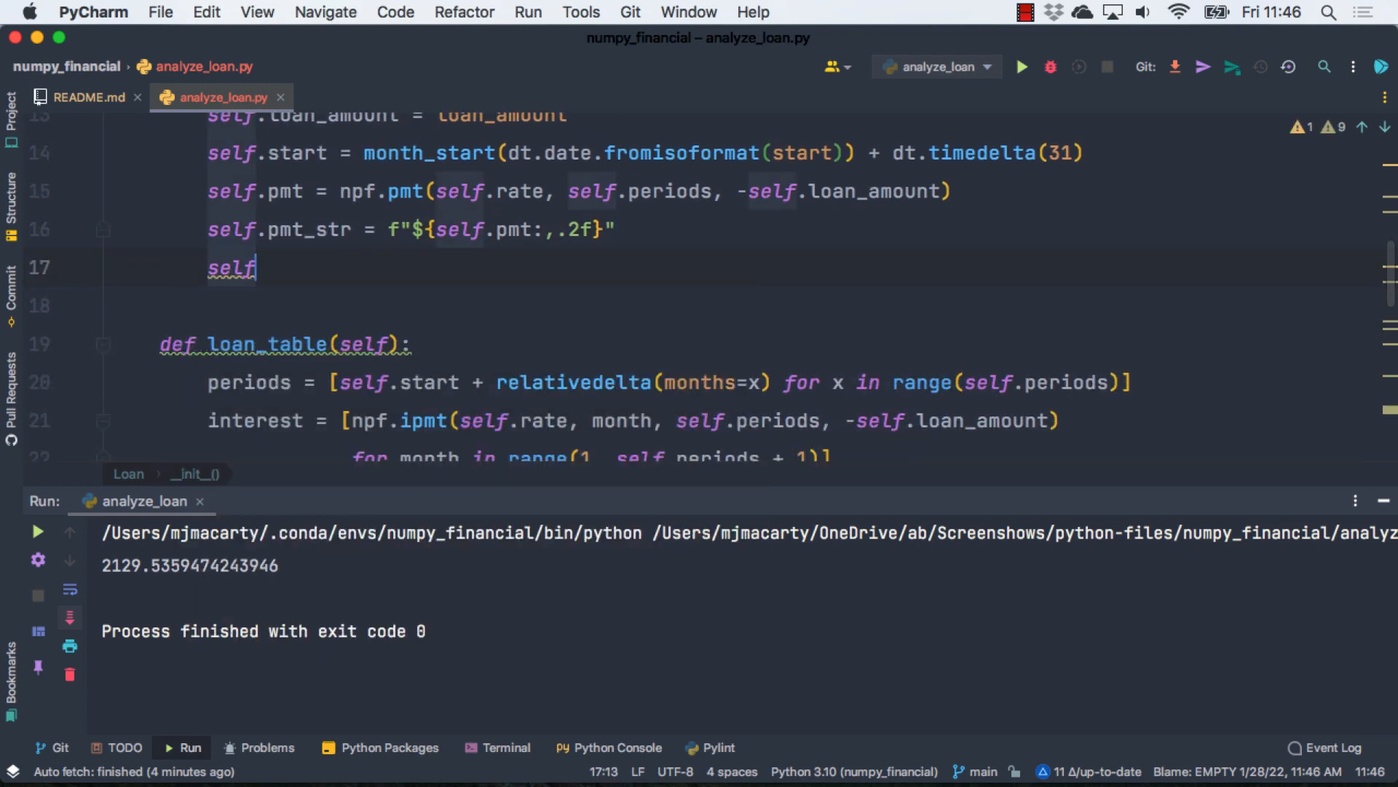
Step: Store self.table = self.loan_table() in __init__ and print loan.table instead of loan.pmt
type(".table")
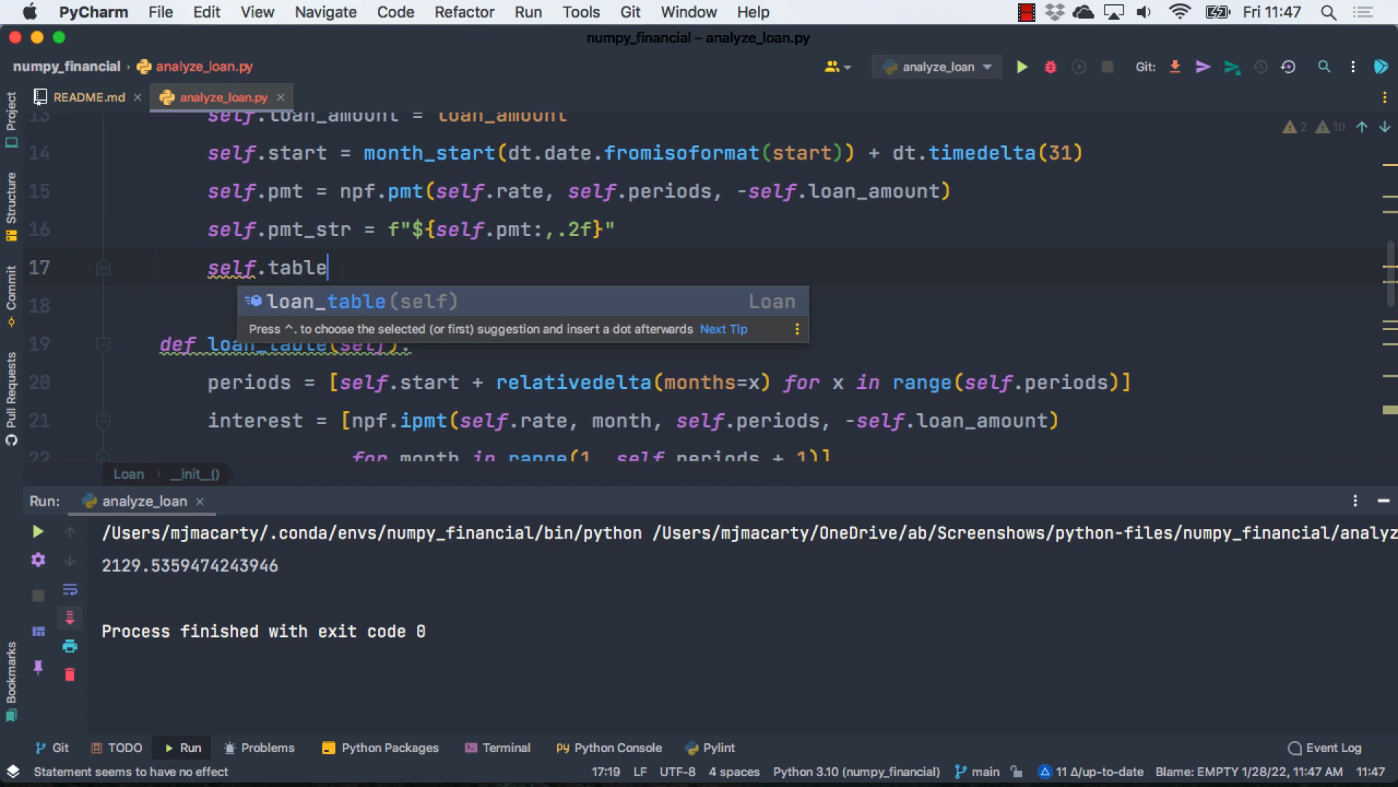
type("=_loan")
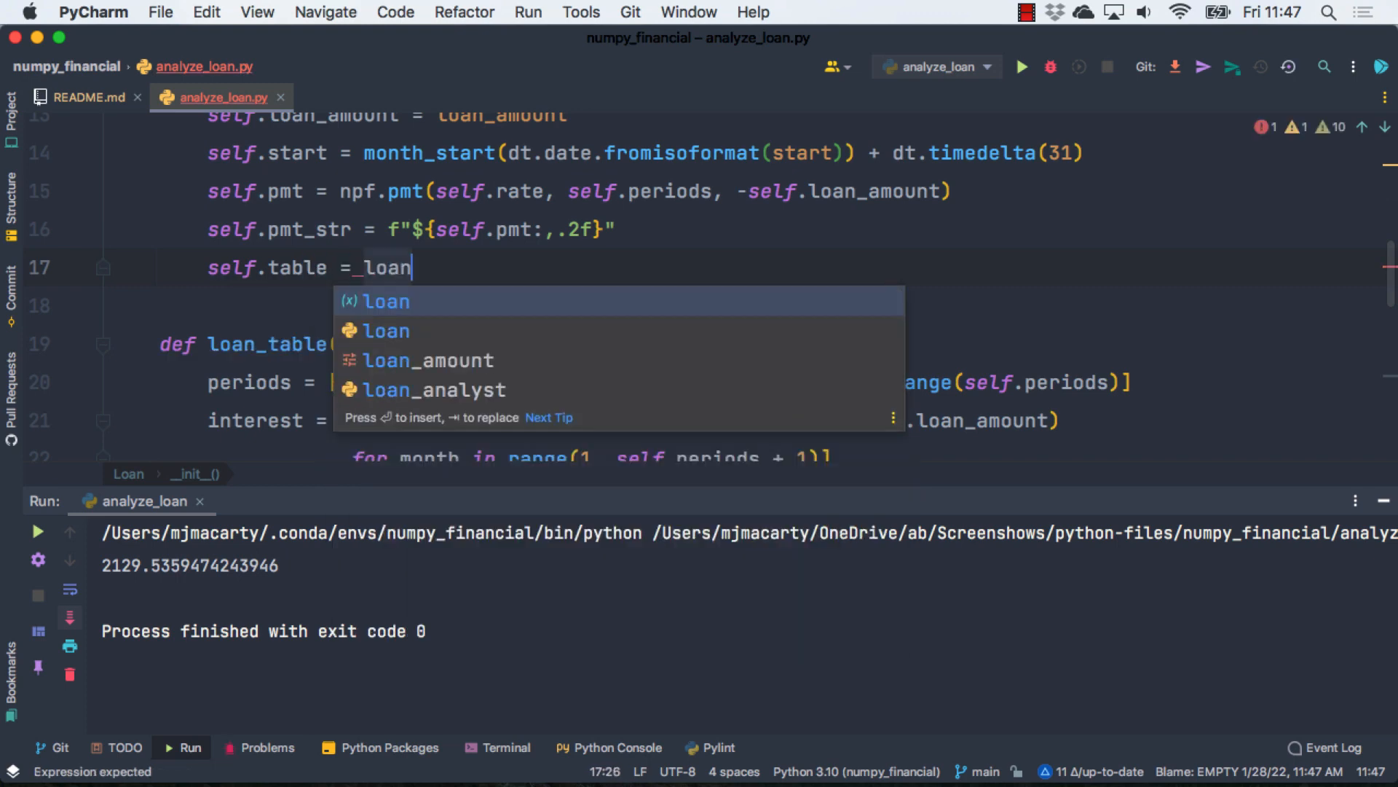
type("self.loan_table()")
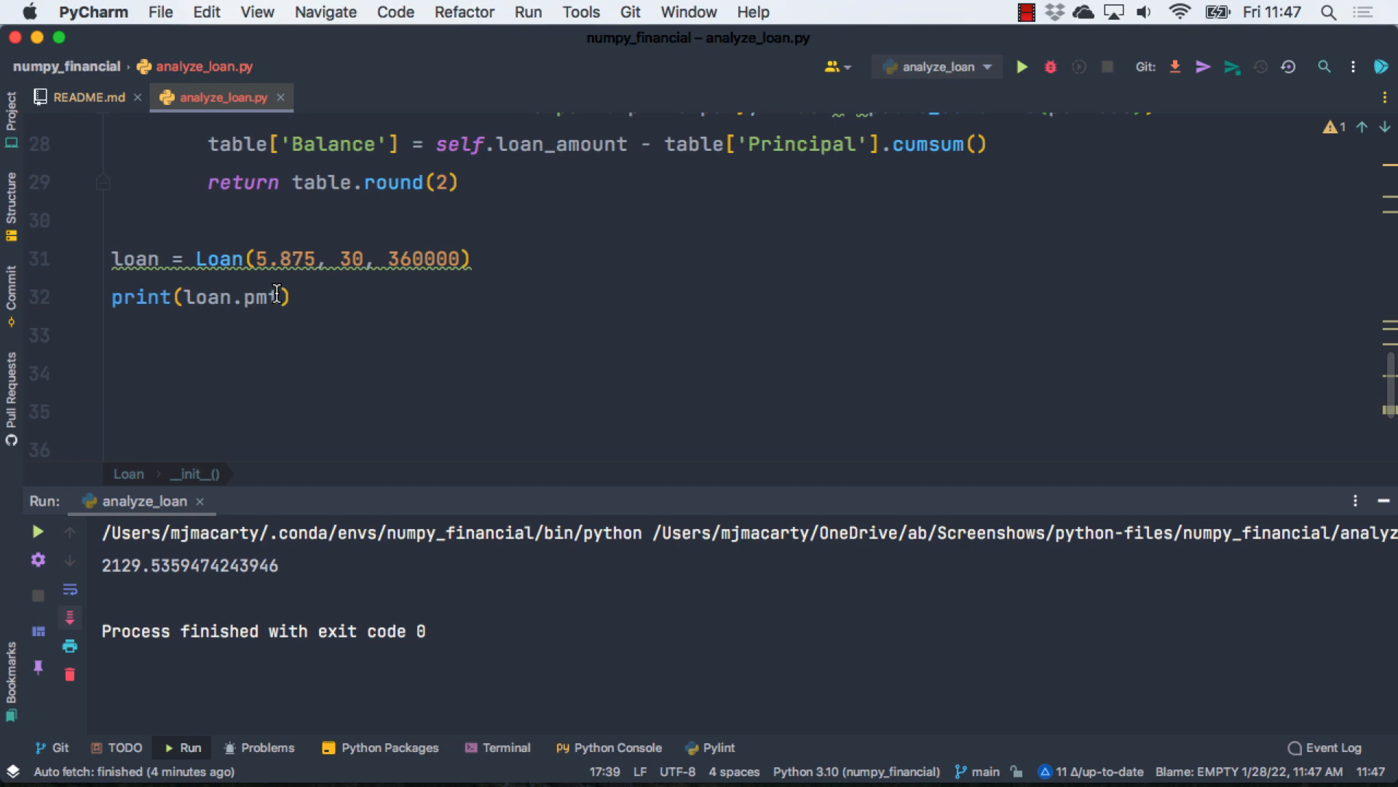
key("backspace")
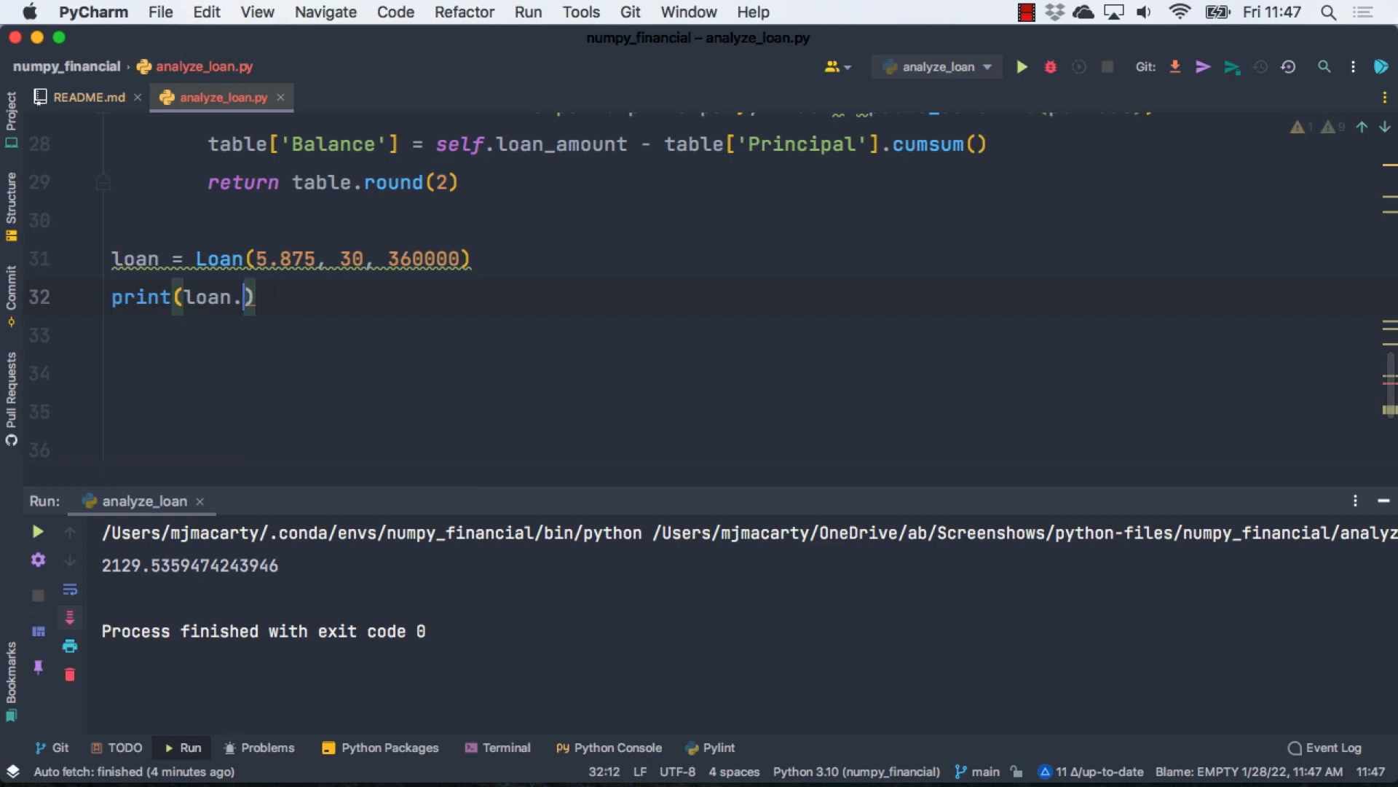
type("table")
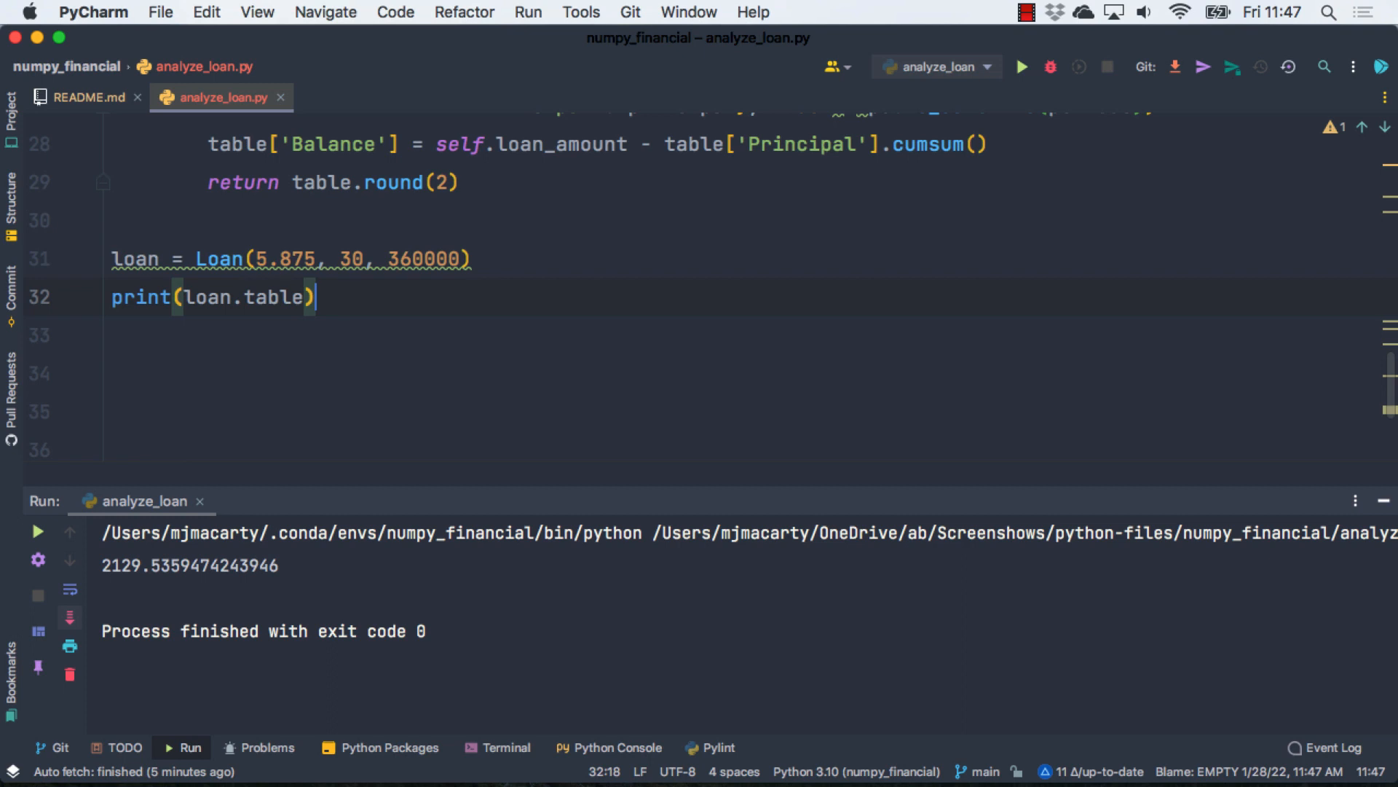
Step: Run analyze_loan.py and scroll through the Payment, Interest, Principal and Balance schedule
left_click(1022, 67)
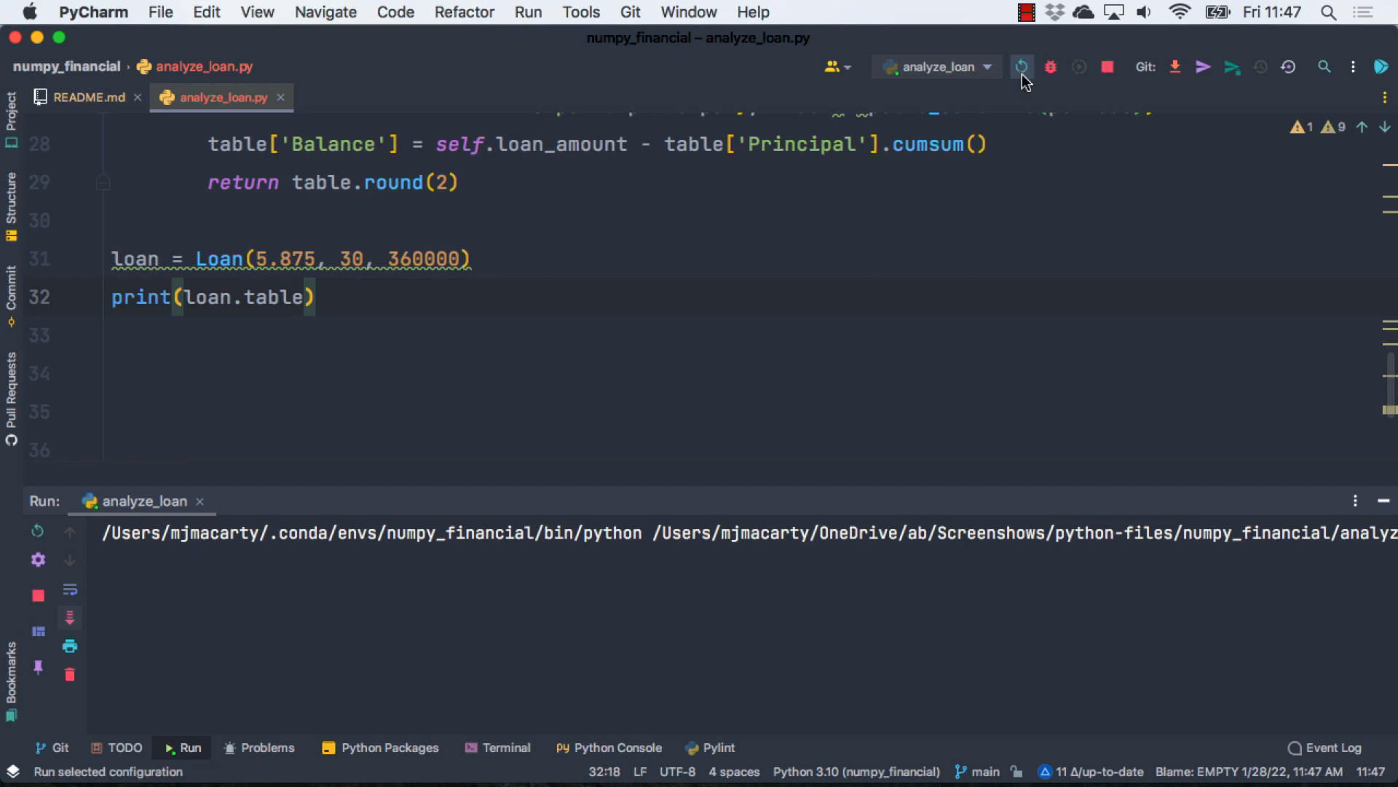
left_click(1021, 66)
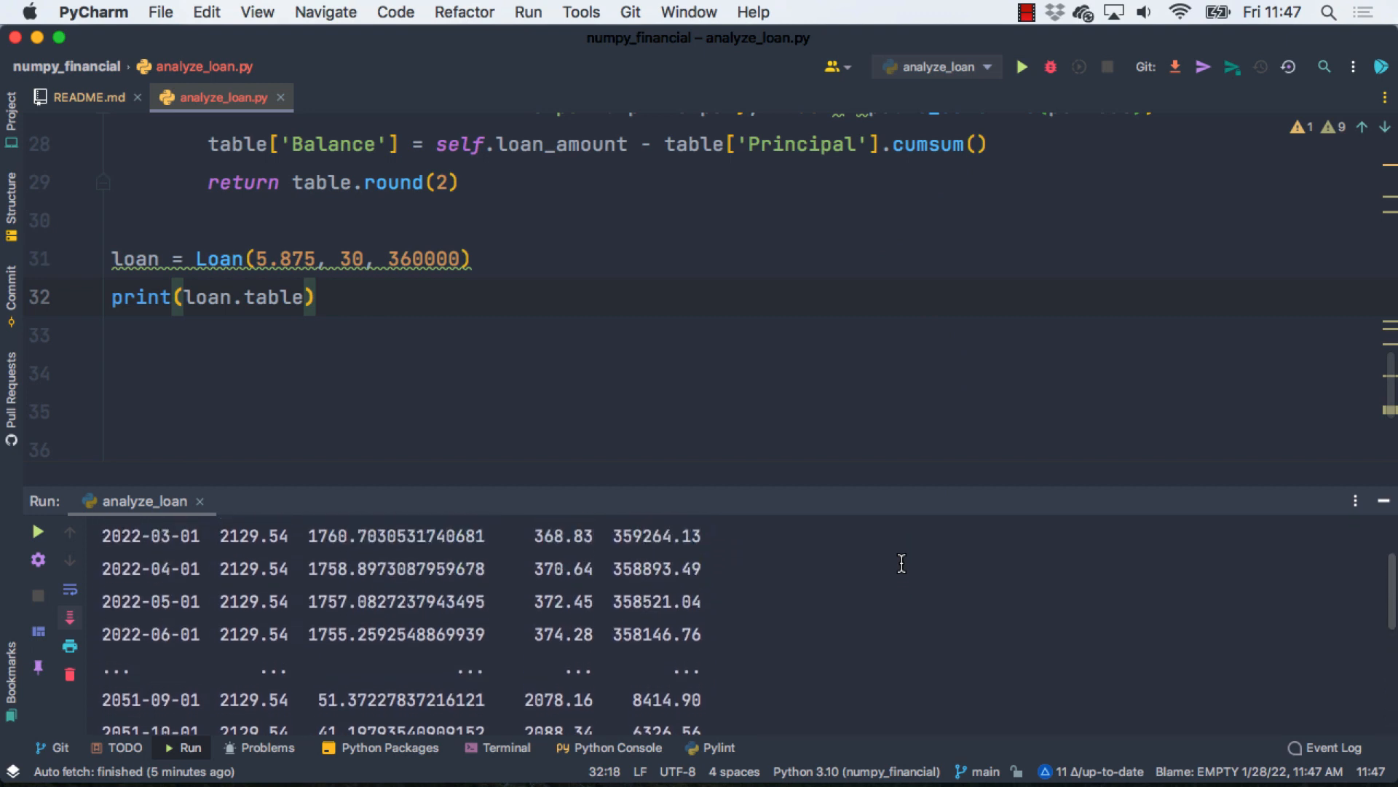
scroll("up", 3)
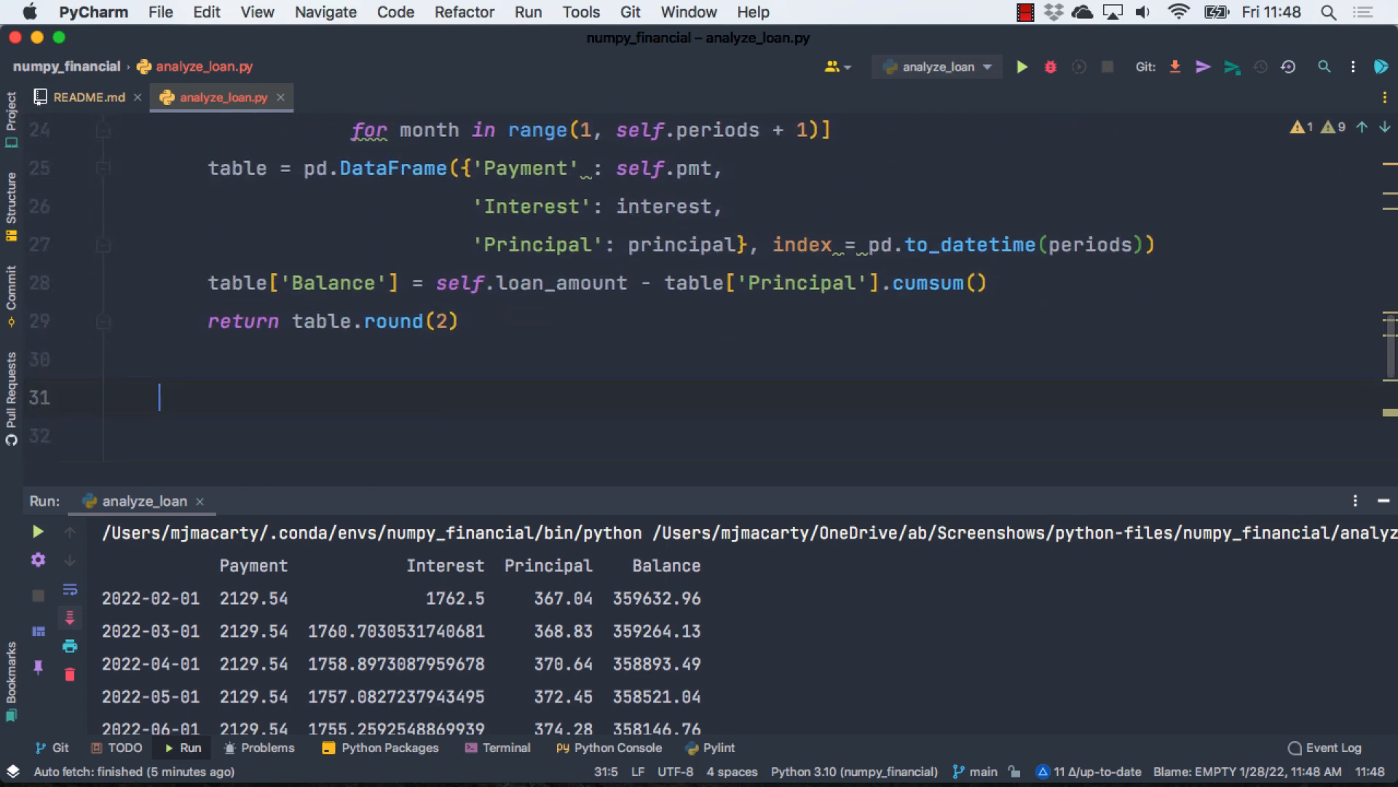
scroll("down", 3)
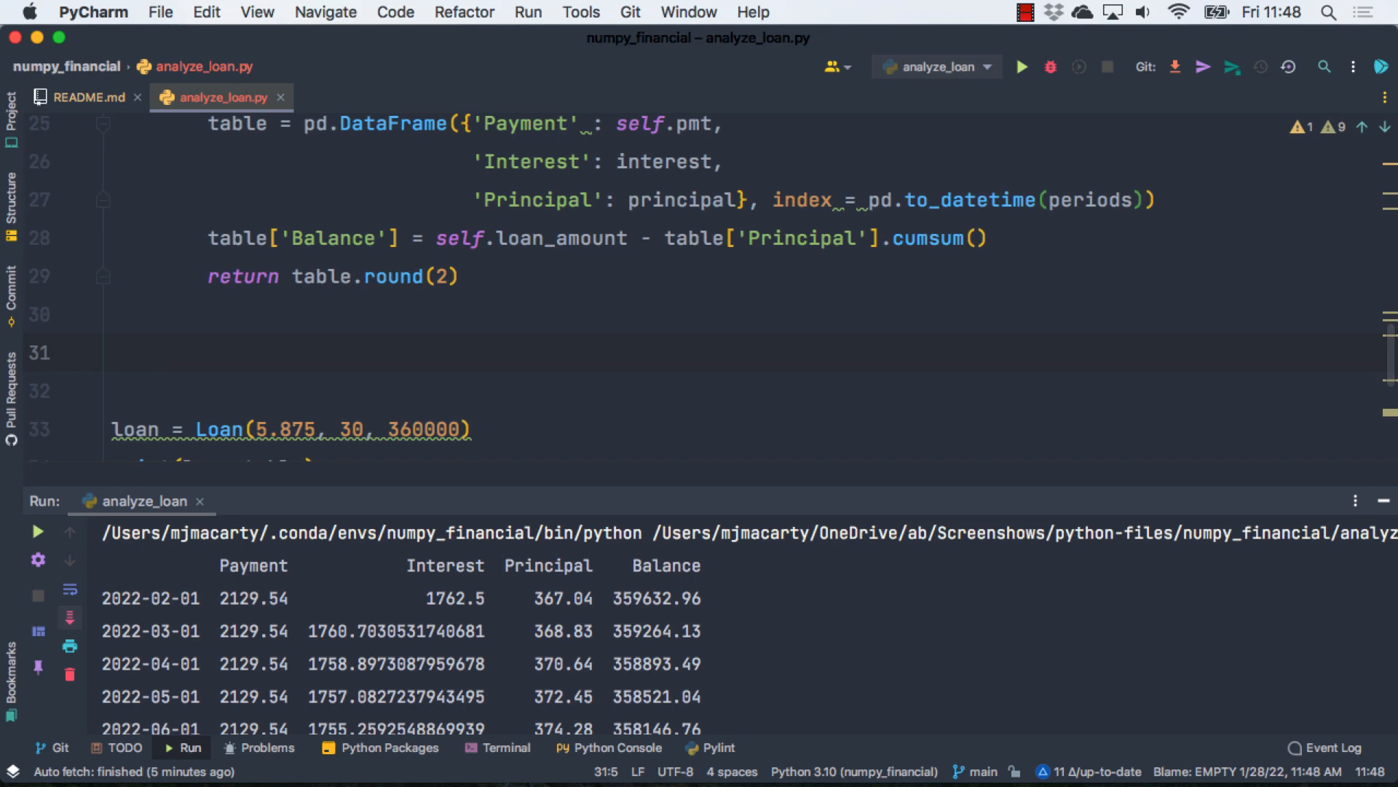
Step: Define a plot_balances(self) method below loan_table
left_click(158, 352)
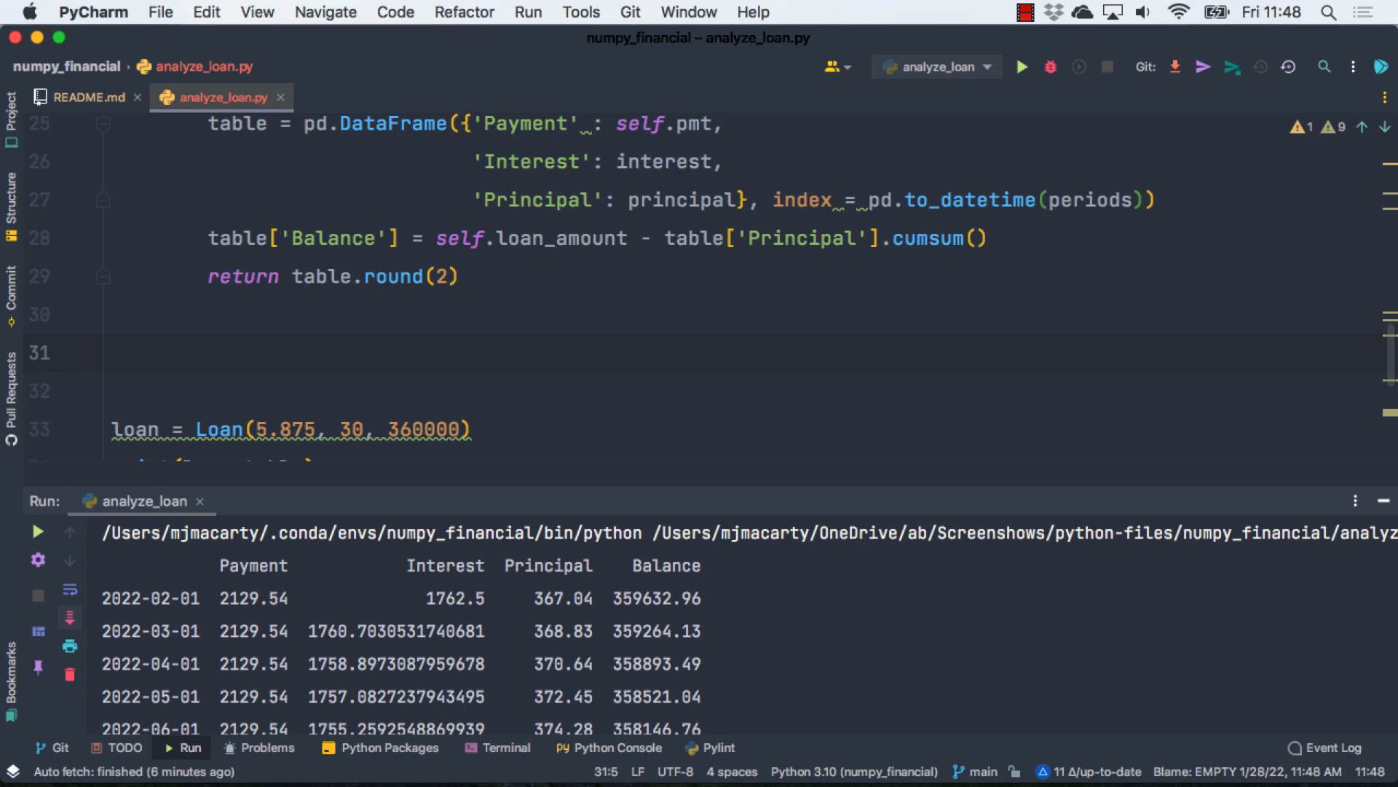
type("def")
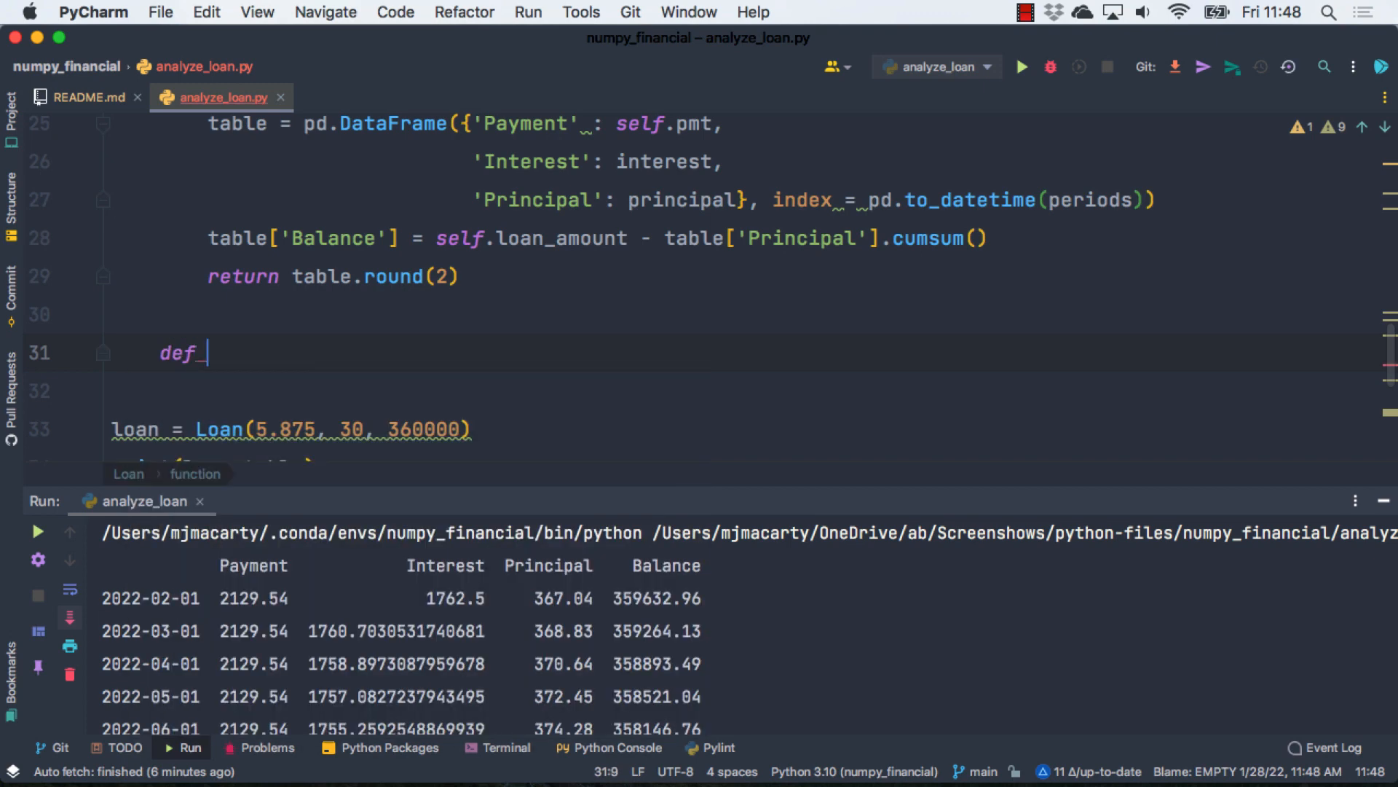
type("plot")
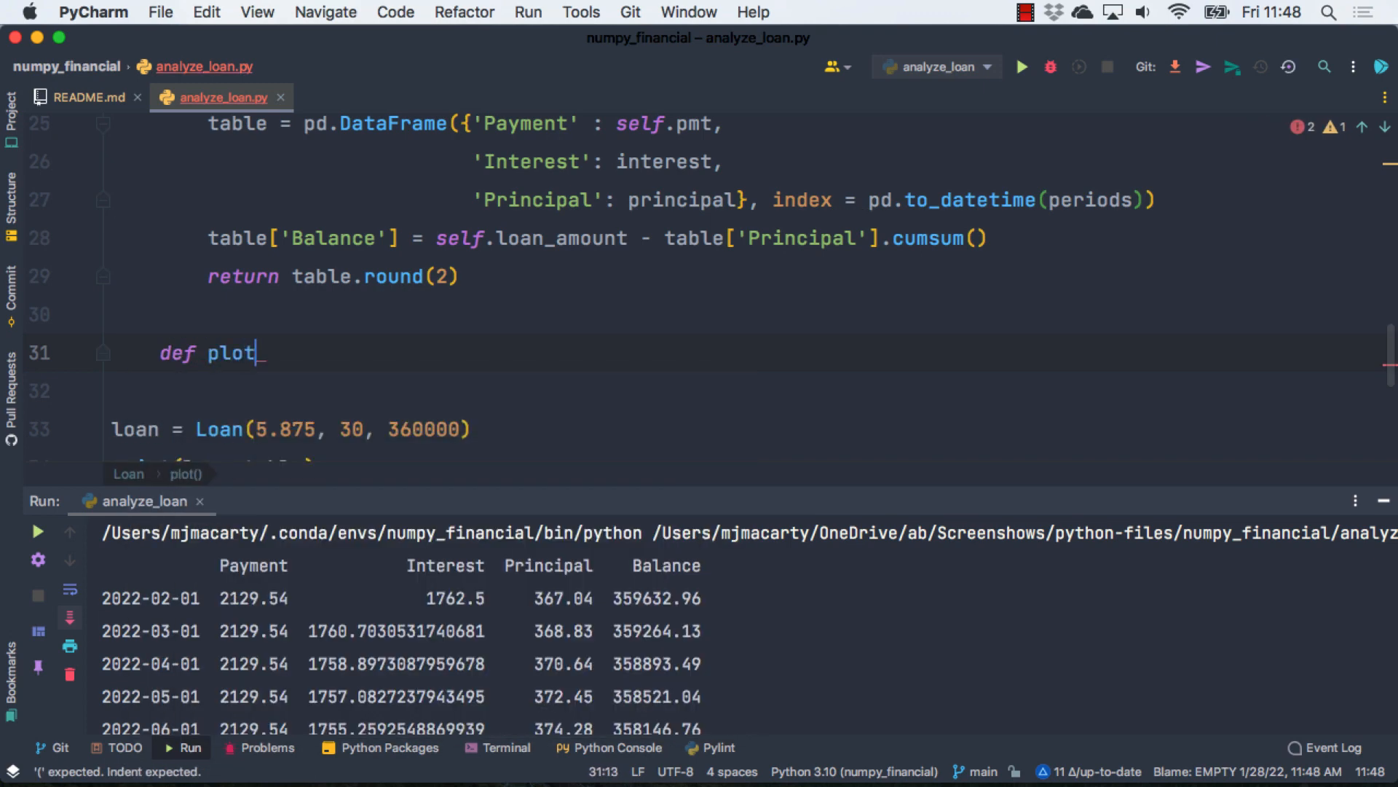
type("_b")
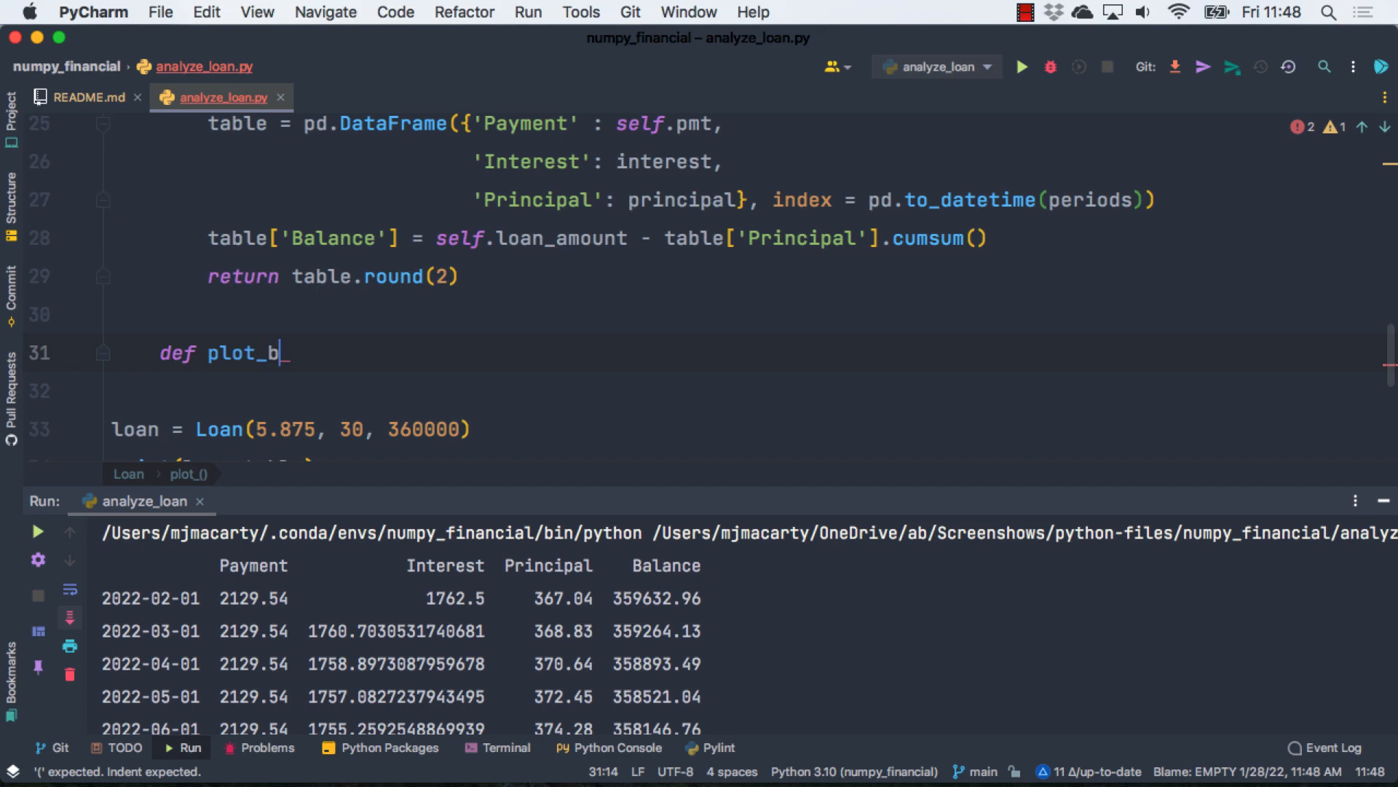
type("alances(self):")
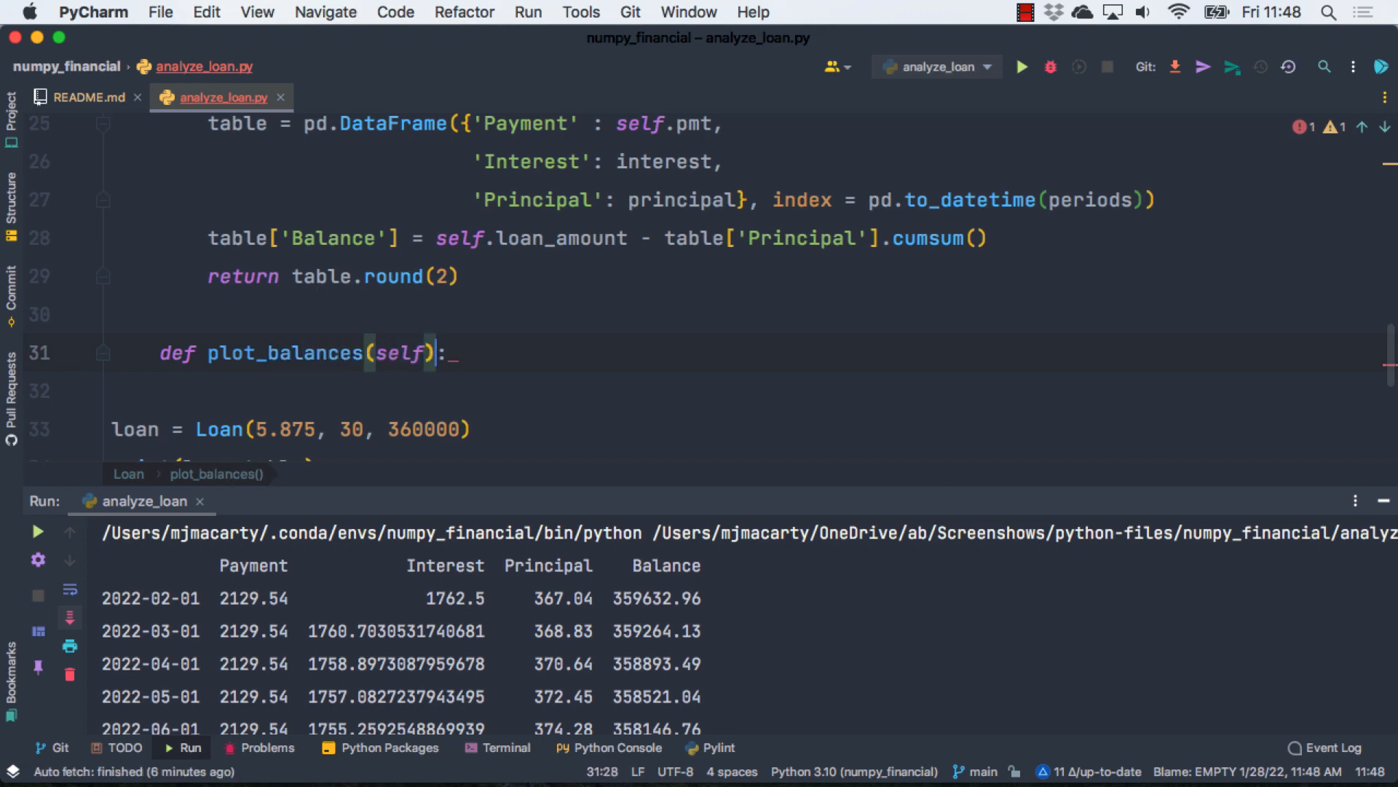
key("enter")
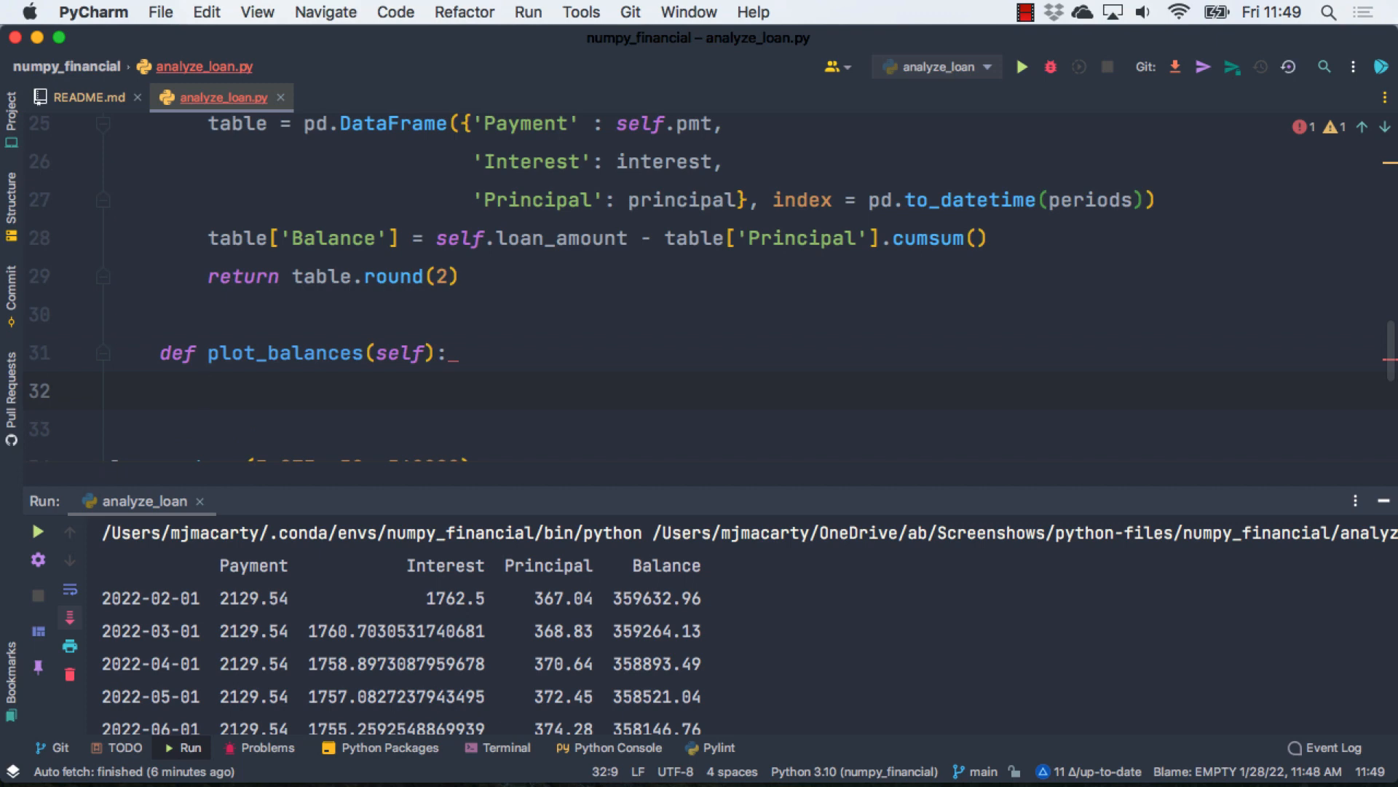
Step: Plot Balance and cumulative Interest with y-axis grid (alpha .5), legend, show; call loan.plot_balances()
type("amort")
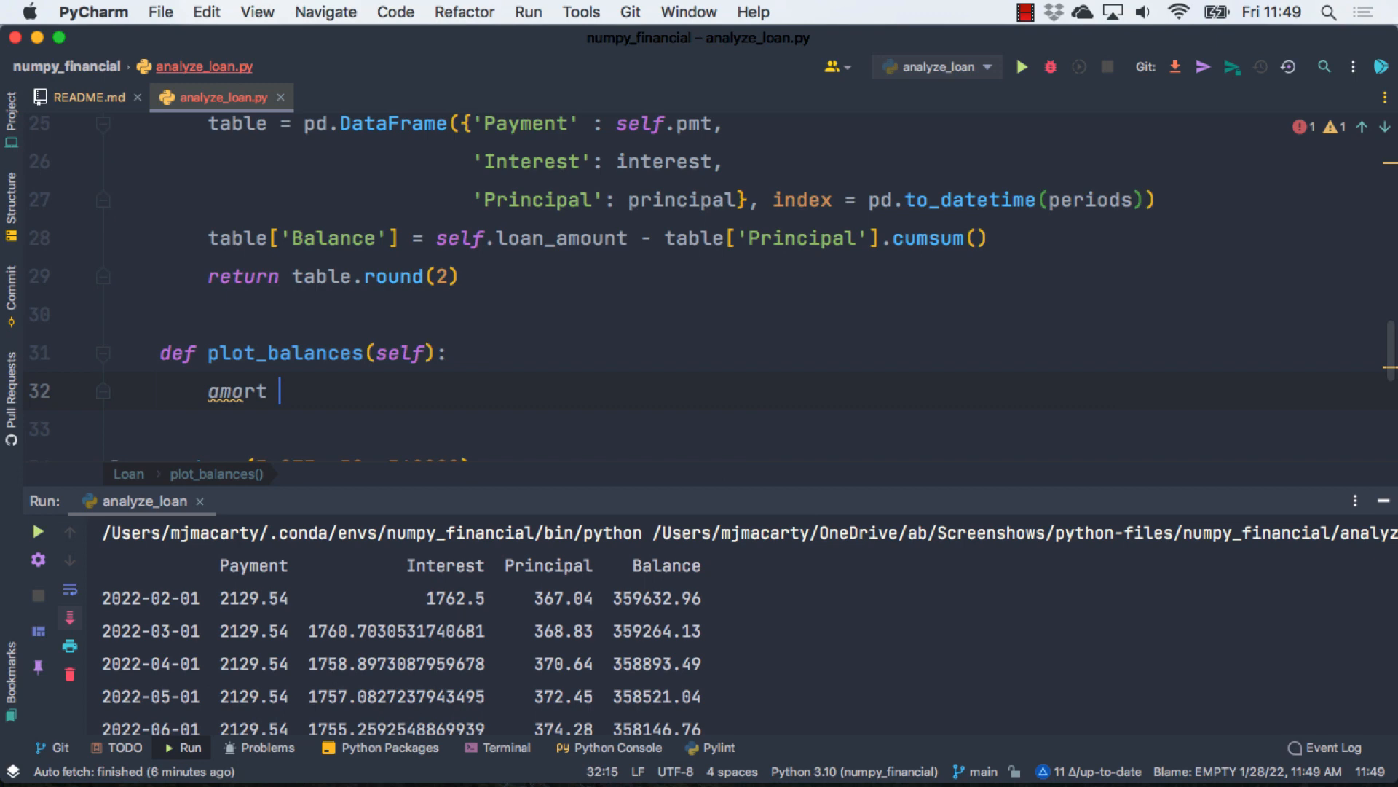
type("=")
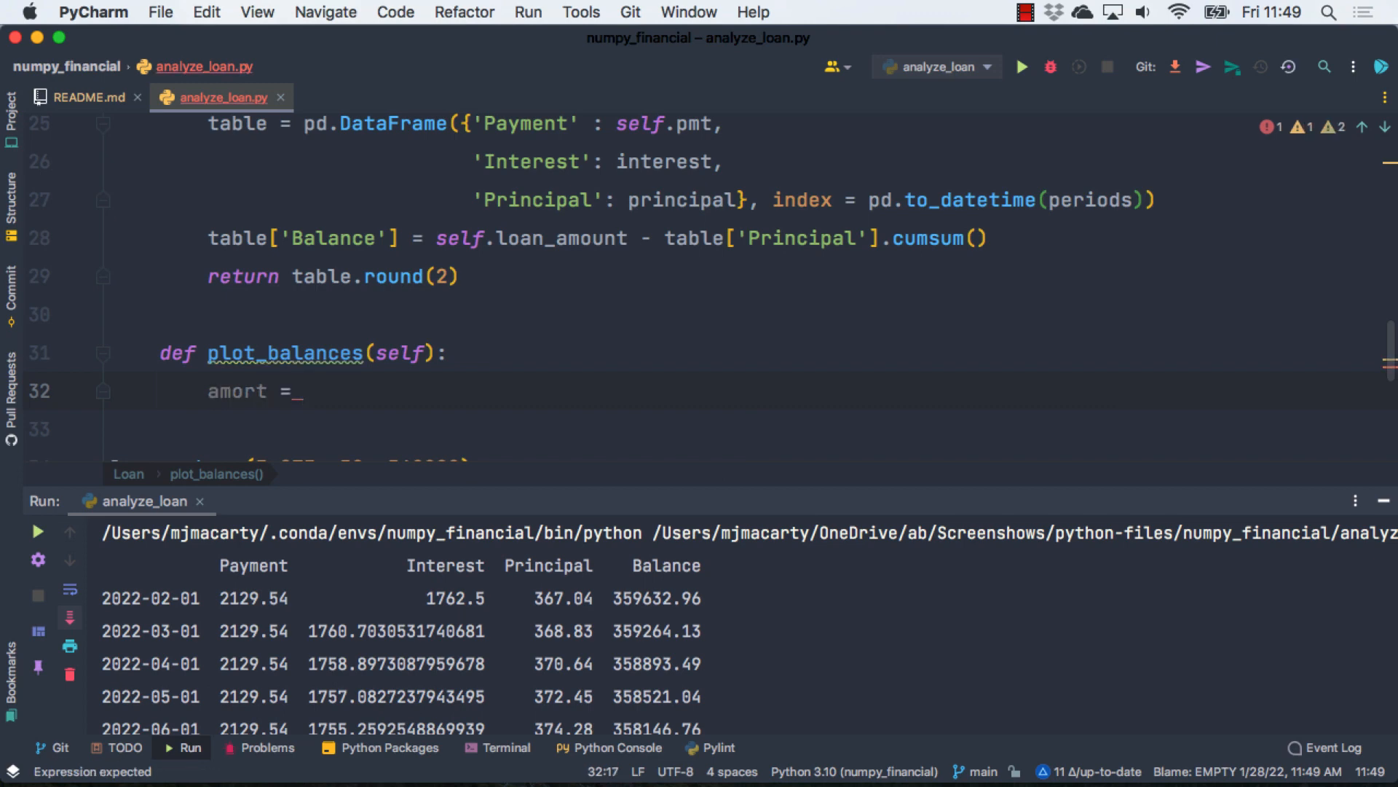
type("self.table")
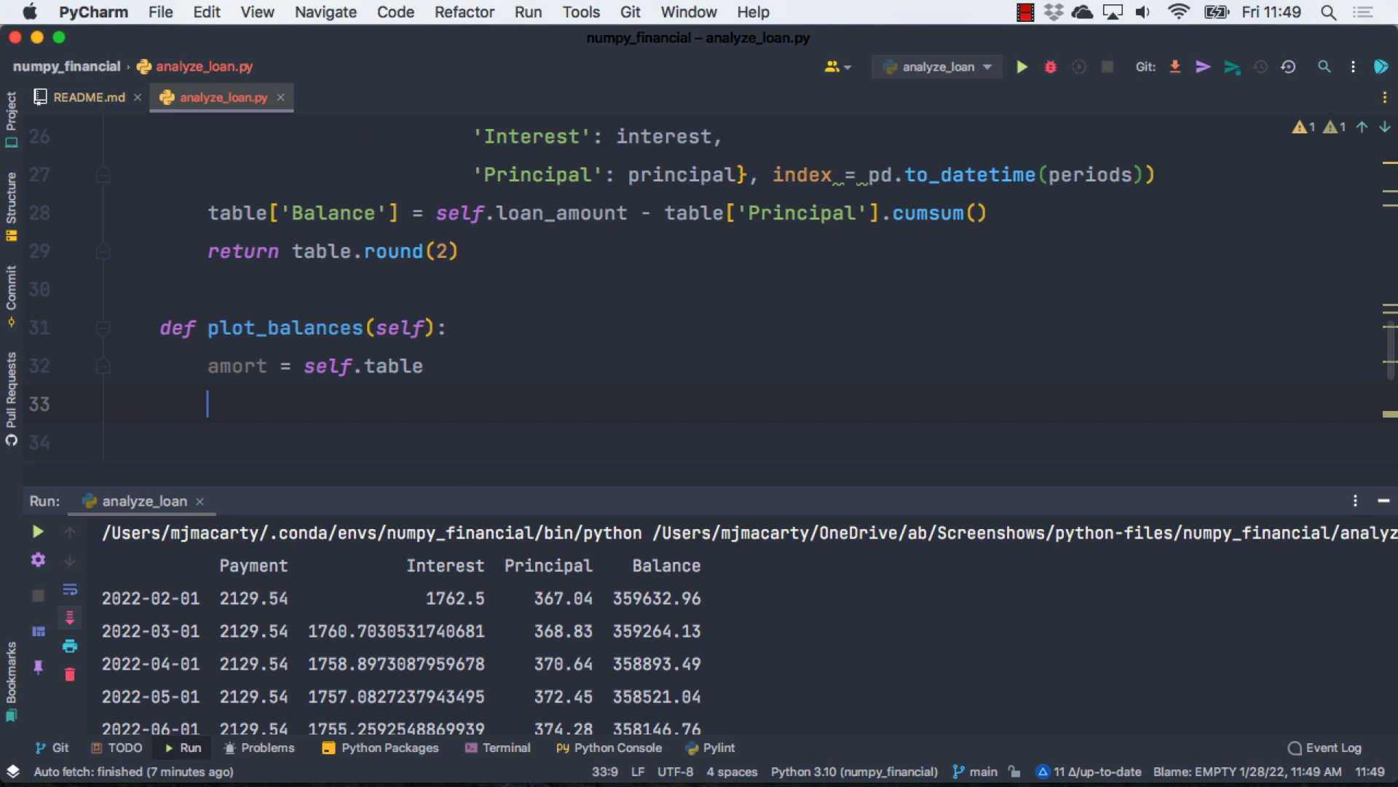
type("plot(amort.")
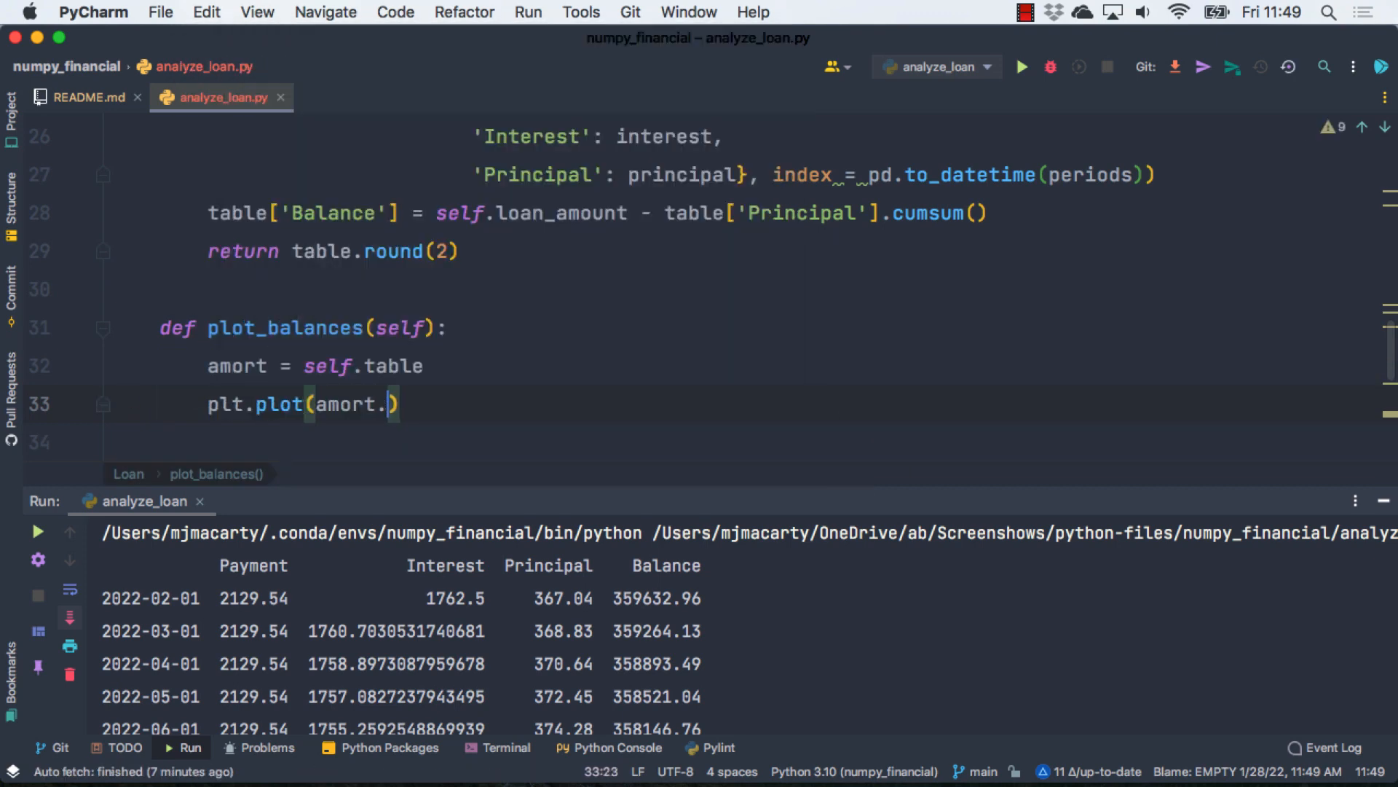
type("Balance, label='Balanc")
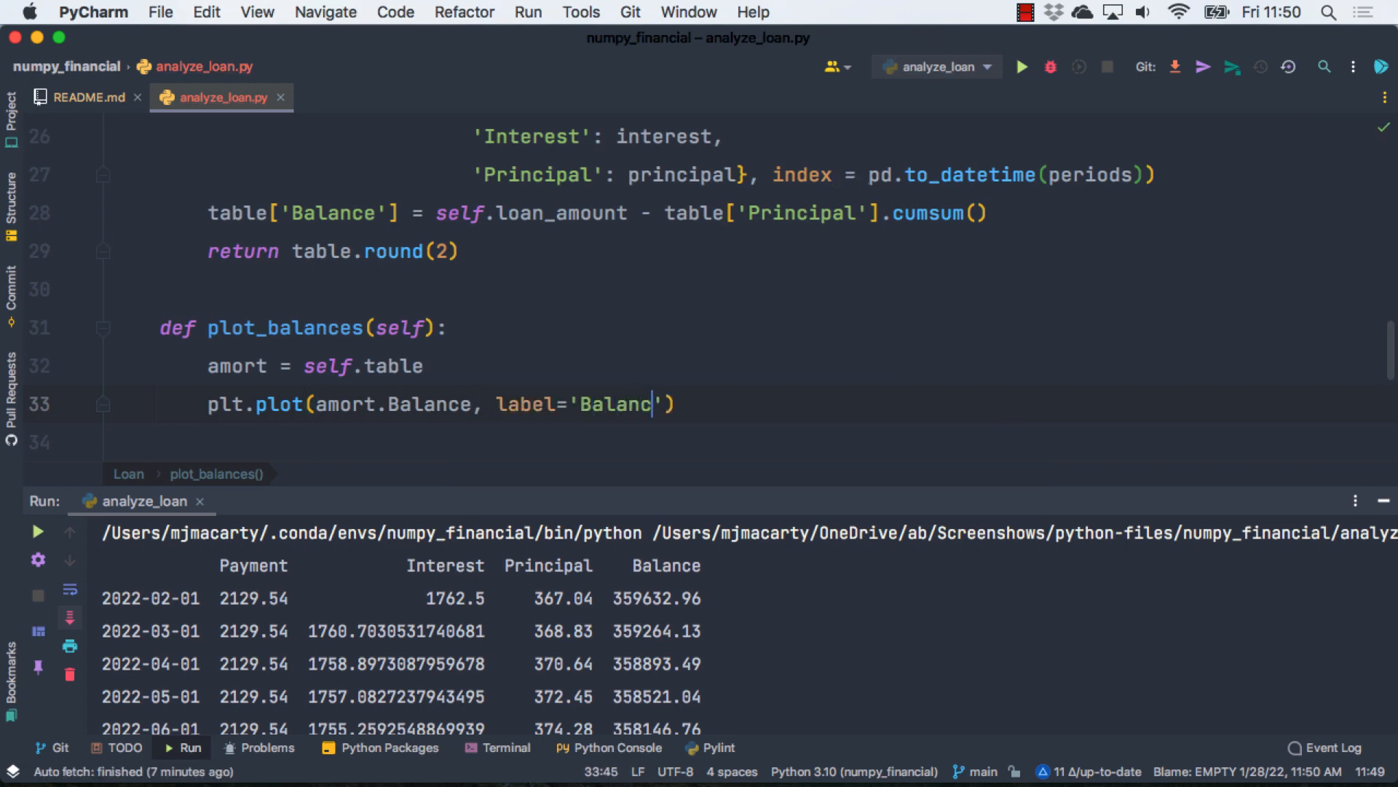
type("e")
type("plt.grid(")
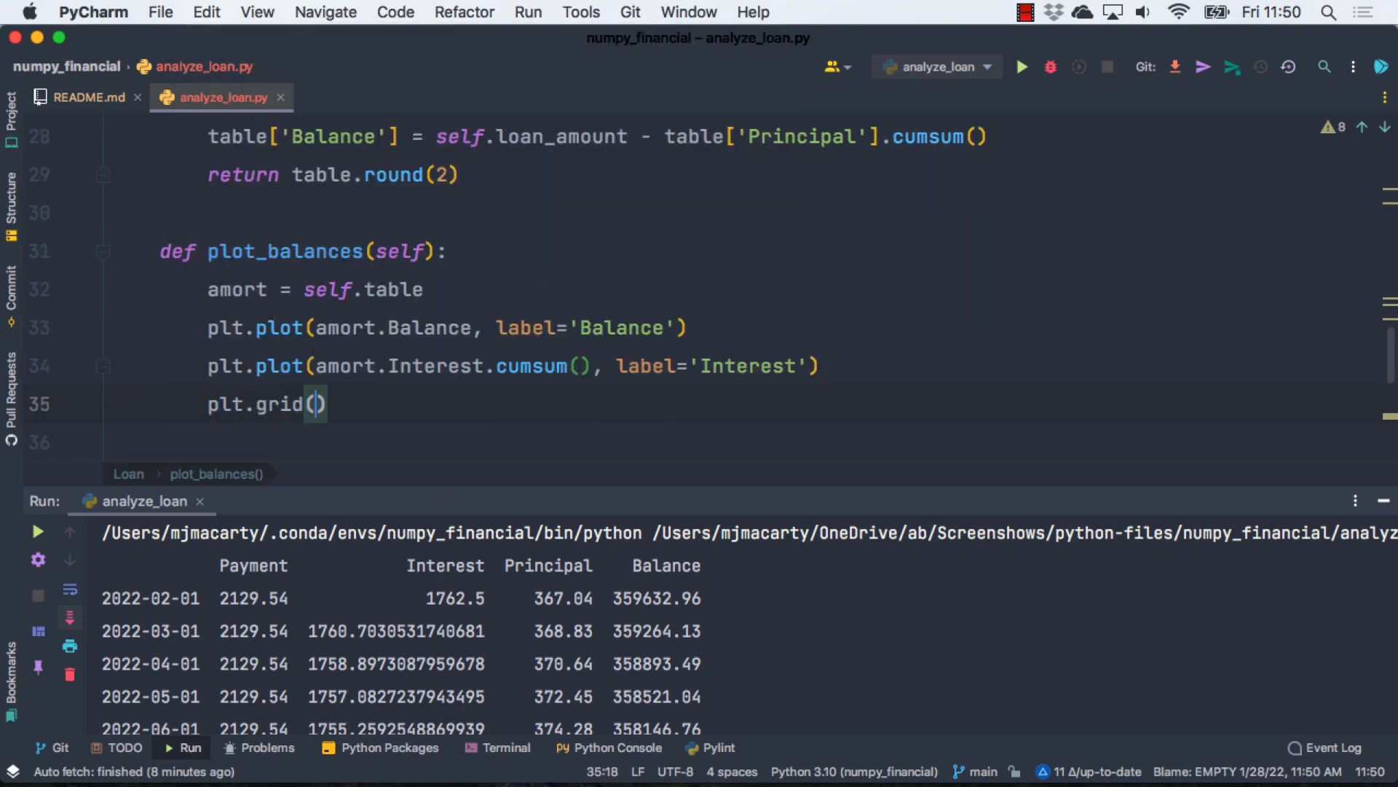
type("axis='y', alpha")
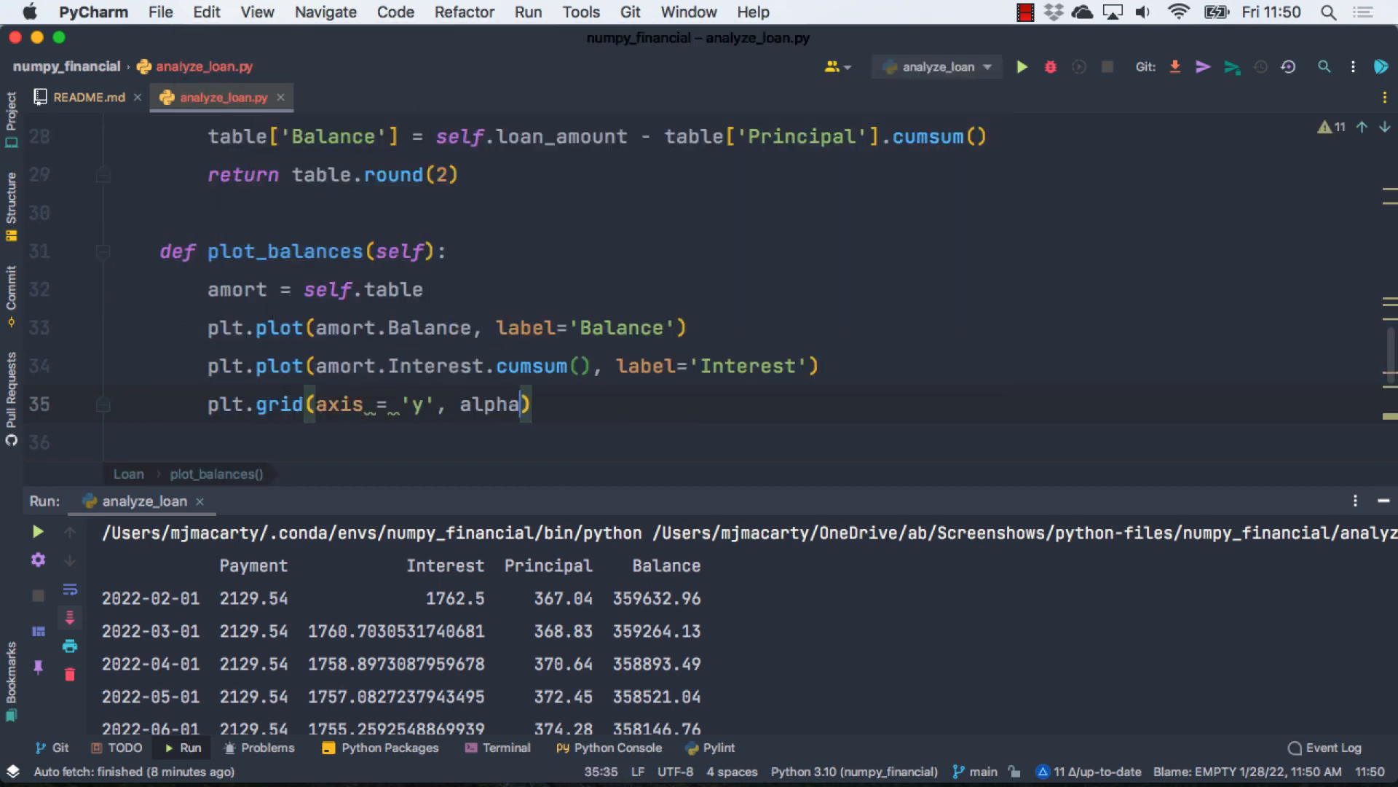
type("=.5)")
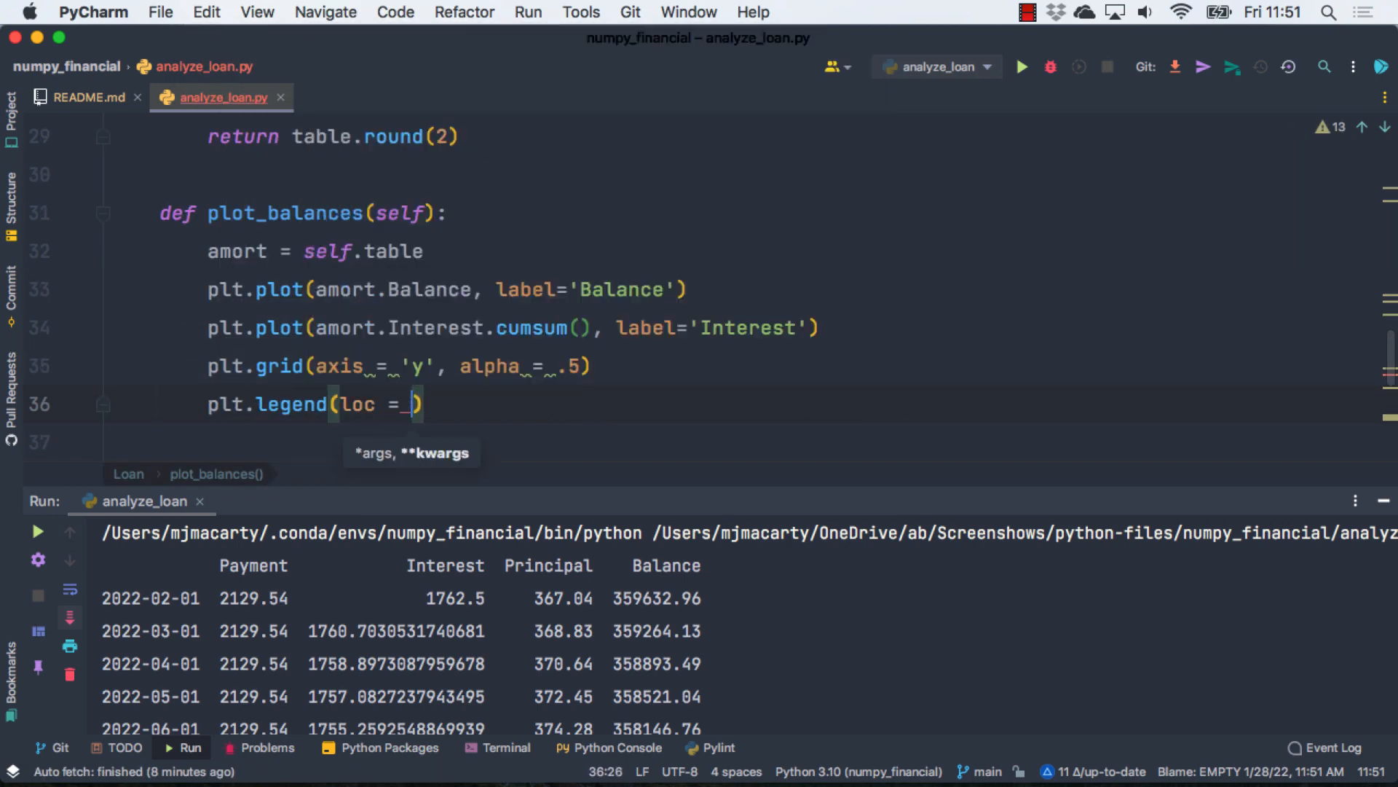
type("plt.show()")
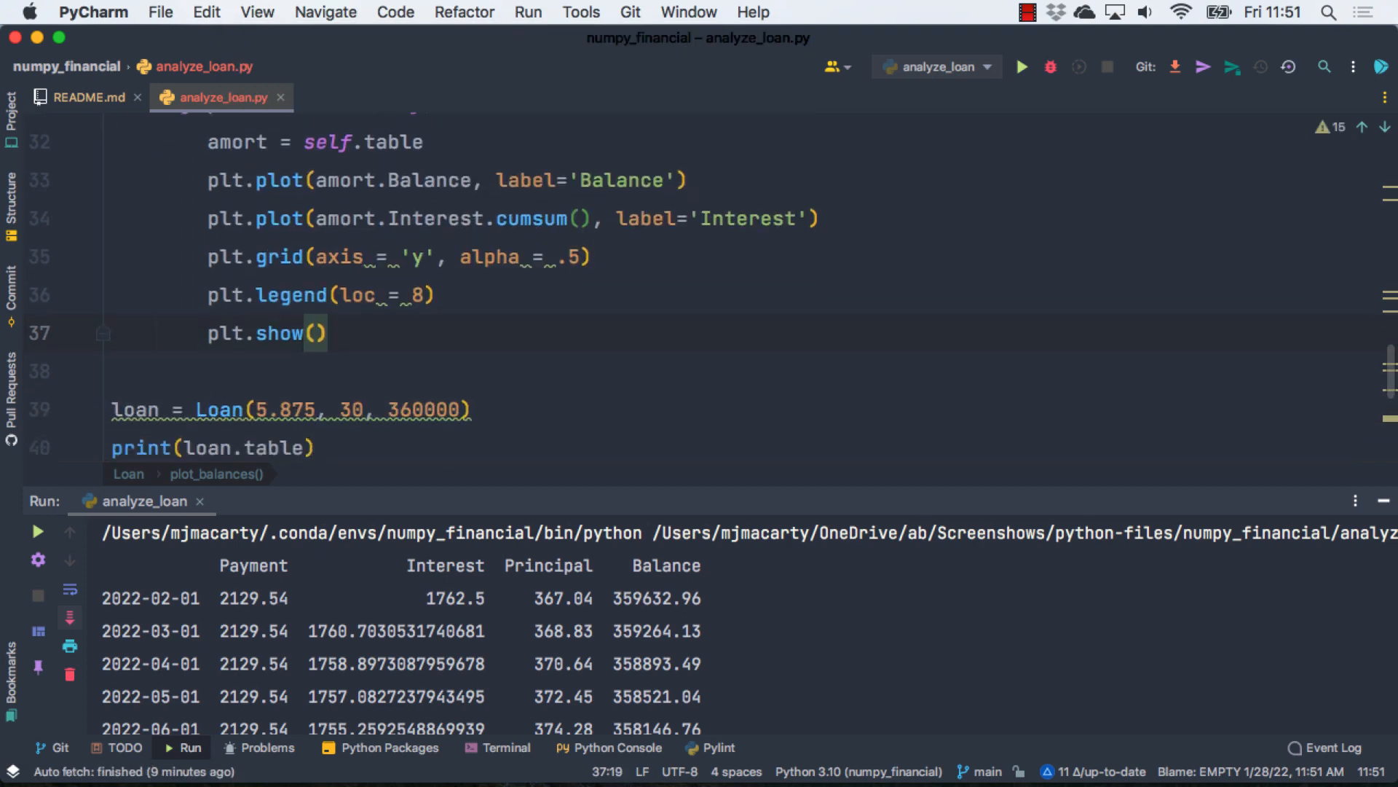
type("loan.plot_balances()")
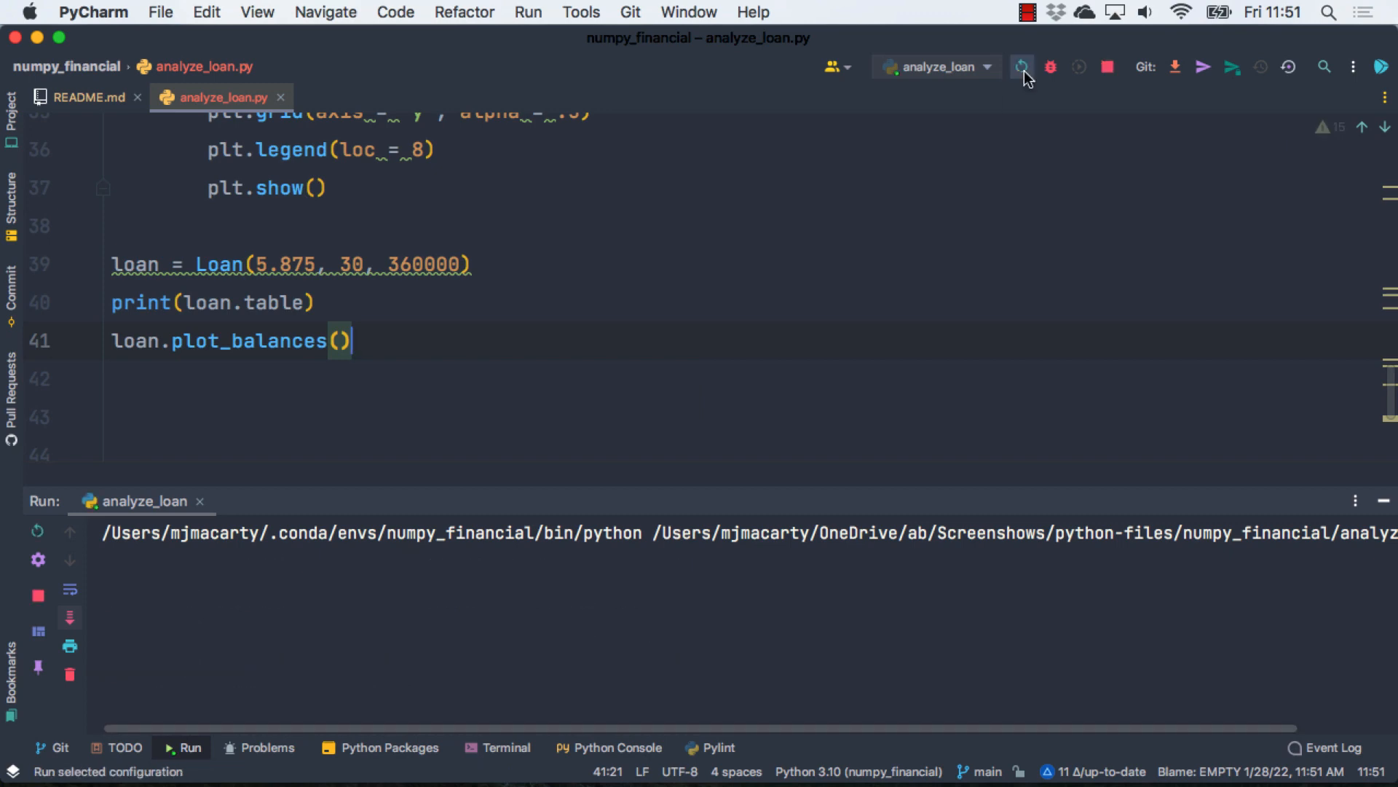
Step: Run the script to display the Balance and cumulative Interest chart
left_click(1022, 66)
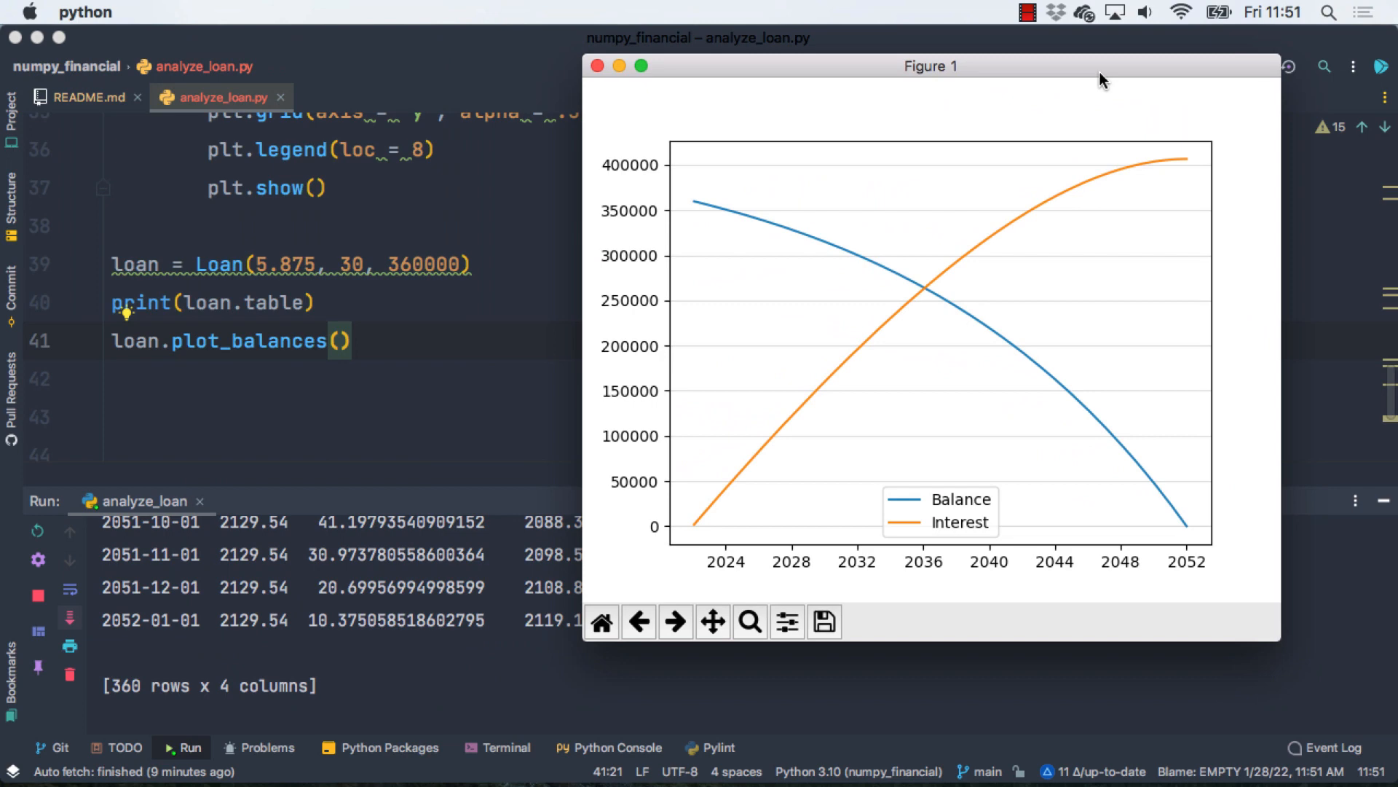
mouse_move(1200, 524)
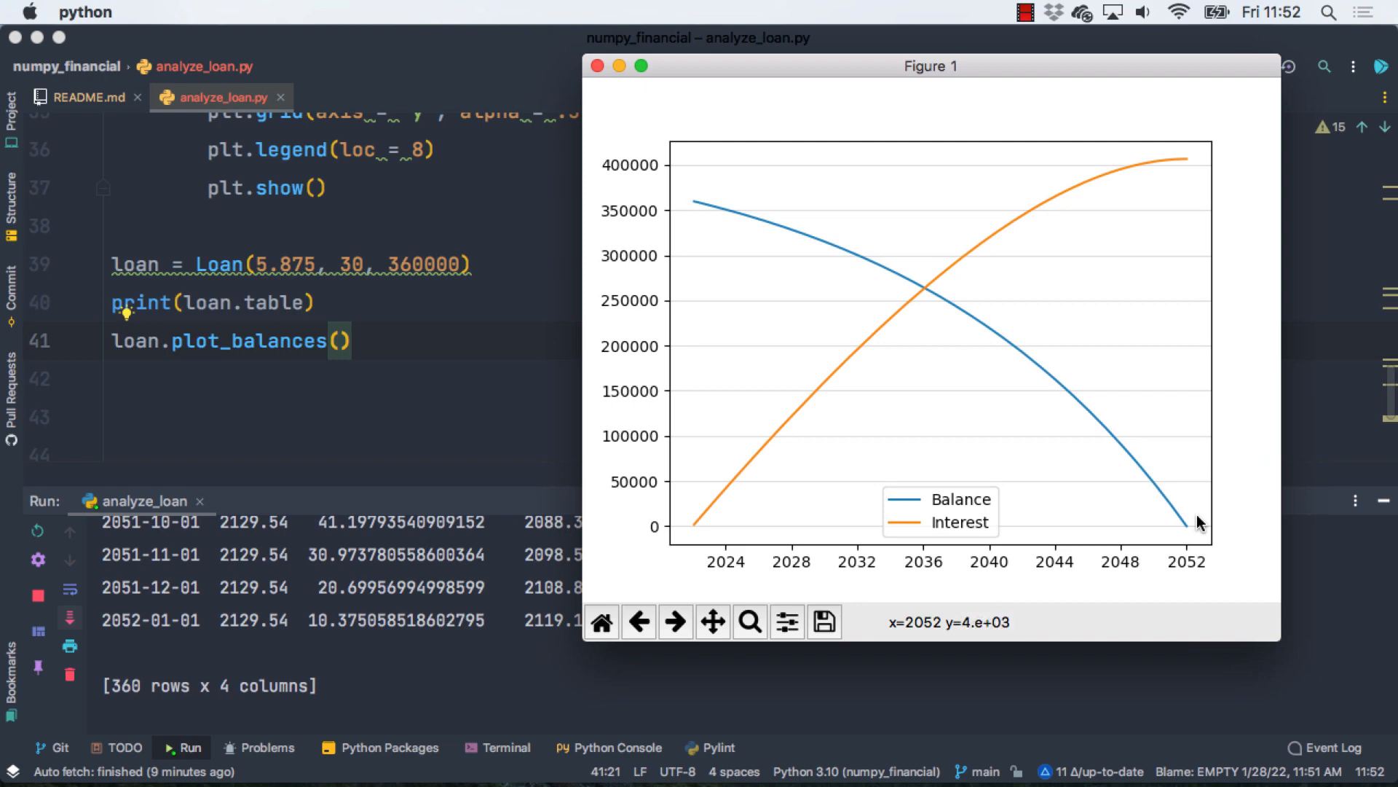
mouse_move(1184, 540)
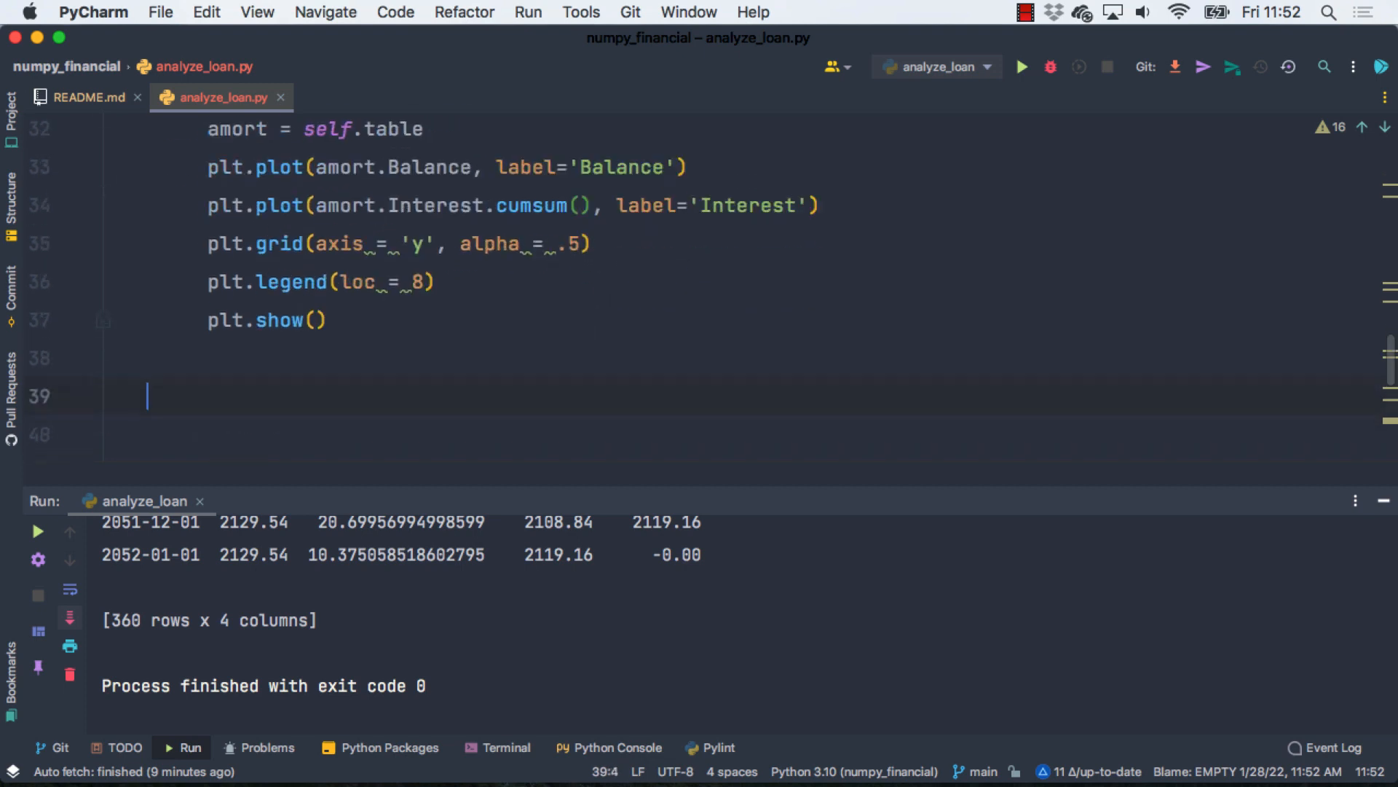
Step: Define a summary(self) method in the Loan class
type("def summary")
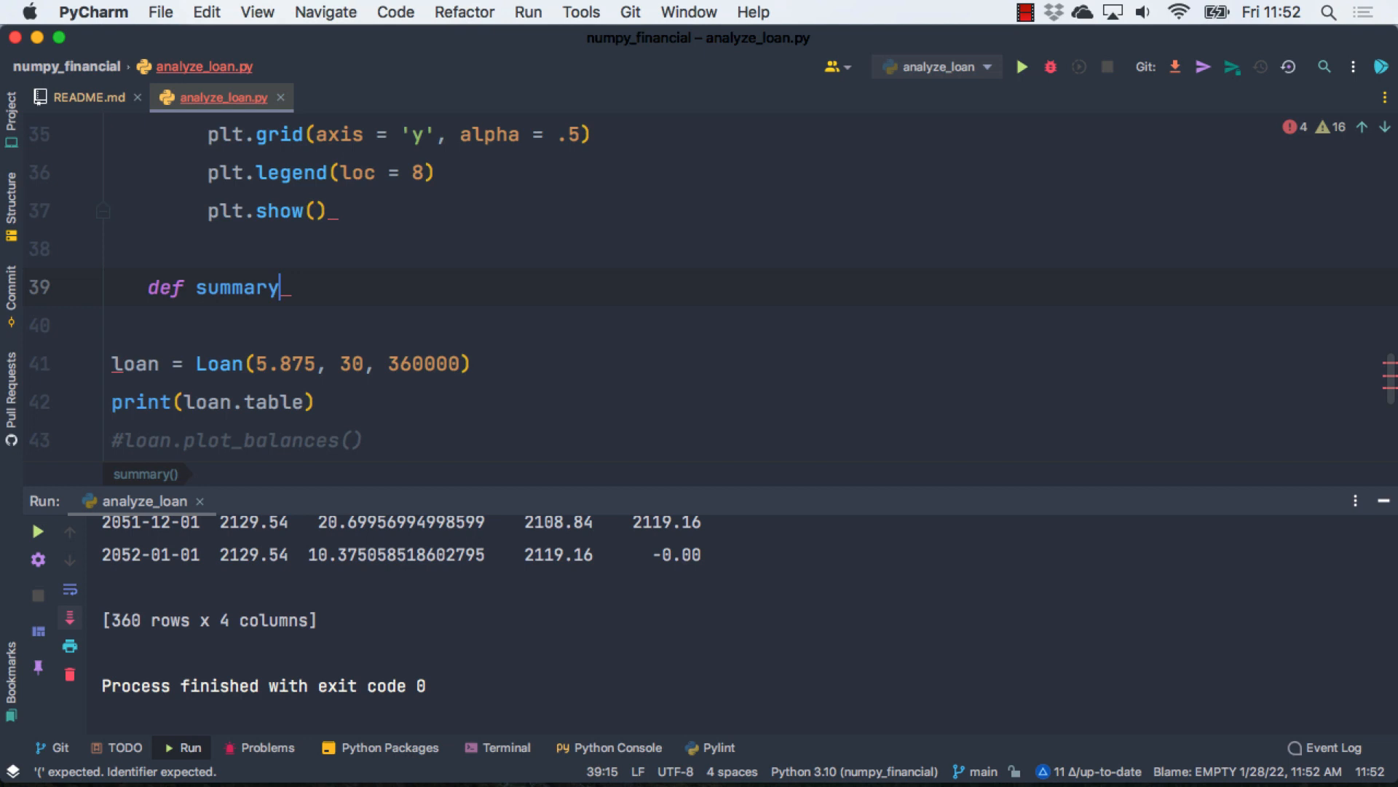
type("(self):")
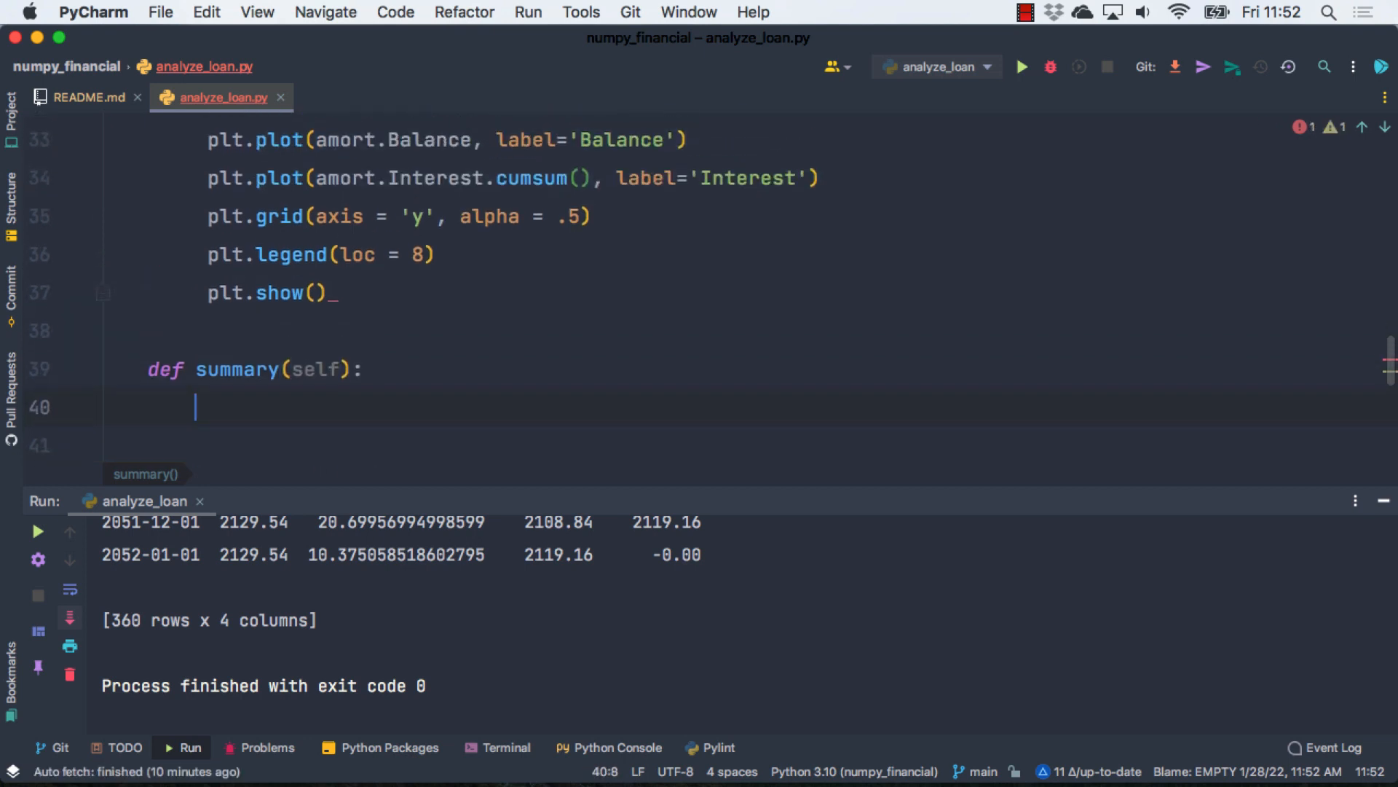
scroll("down", 3)
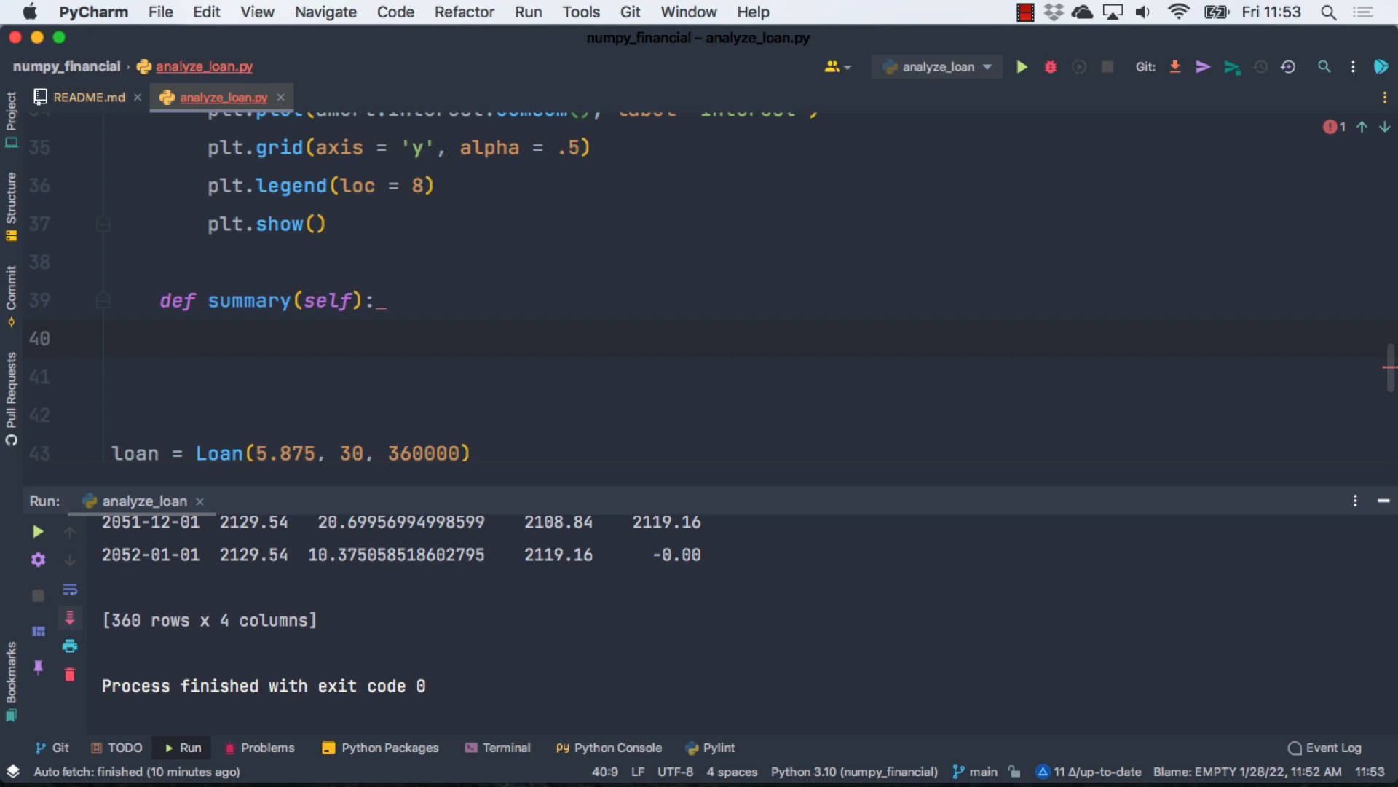
left_click(206, 339)
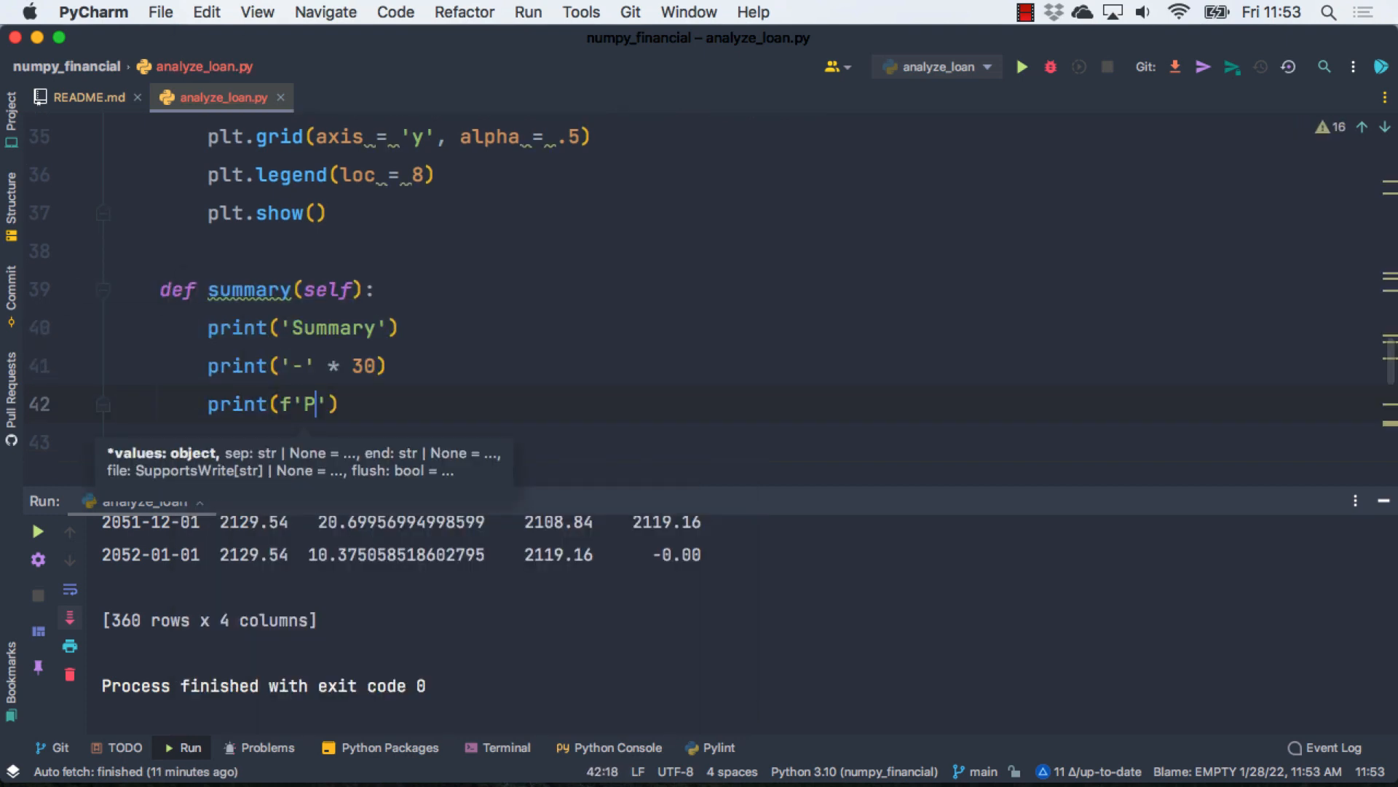
Step: Print the right-aligned payment (self.pmt_str) and the payoff date from amort.index[-1]
type("ayment: {self.pmt_str}")
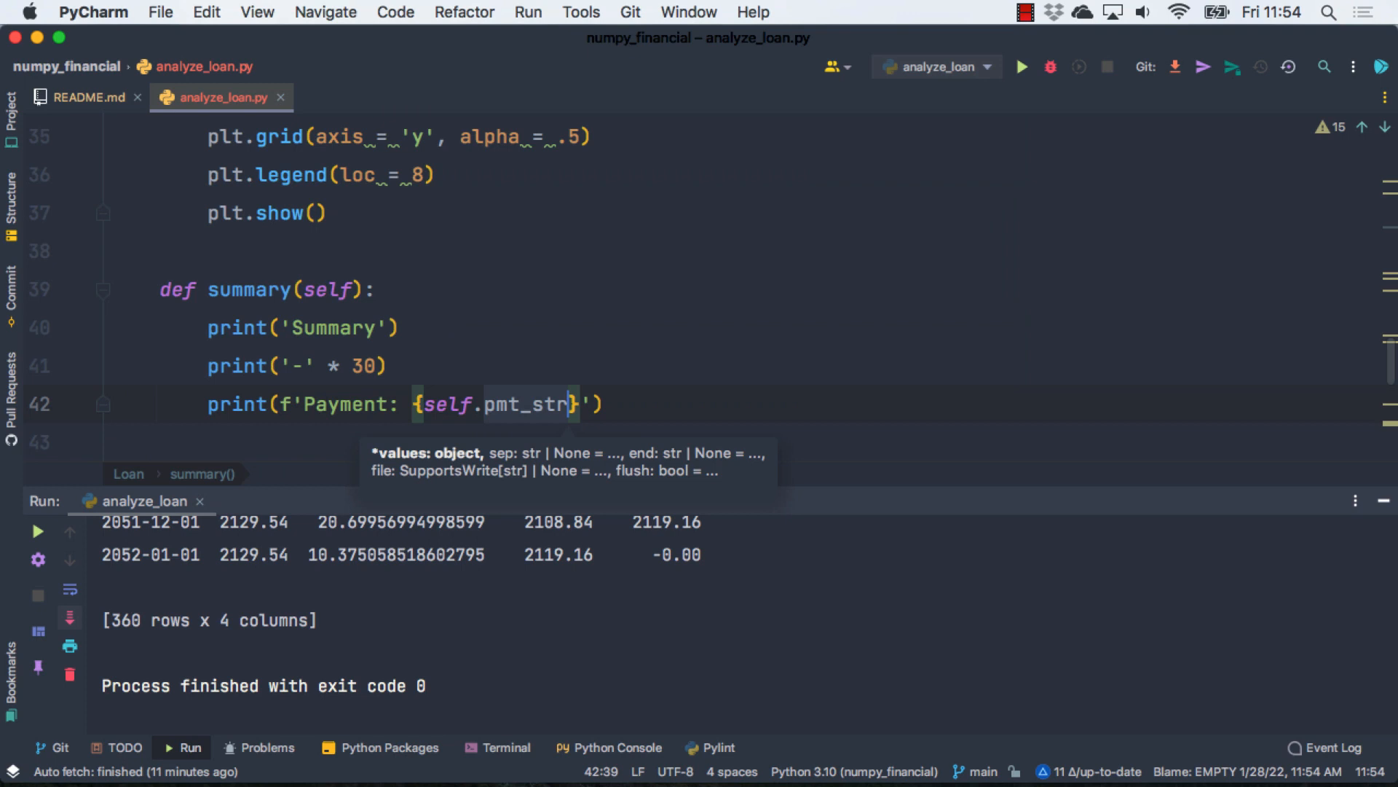
type(":>21")
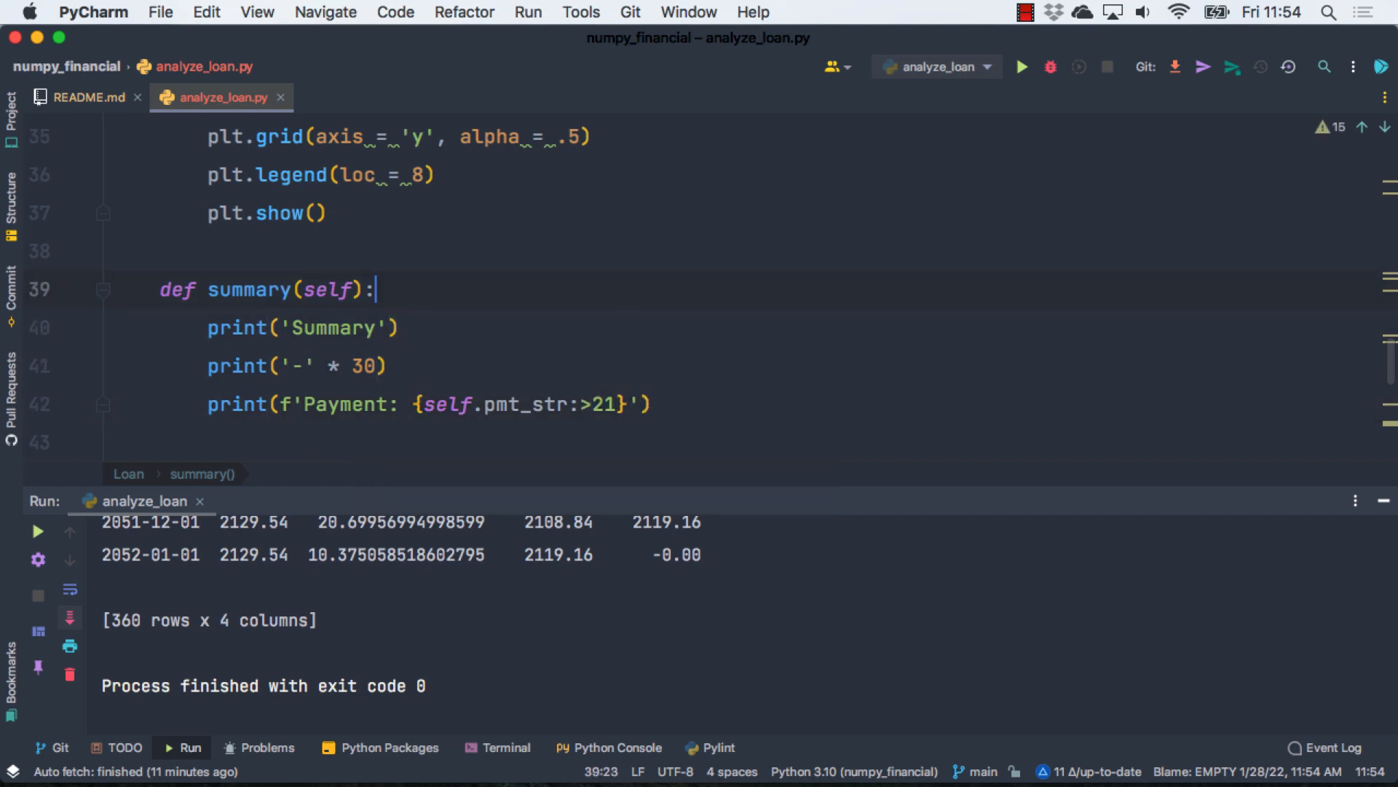
type("amort = self.table")
left_click(458, 442)
type("print(f'Payoff Date: ")
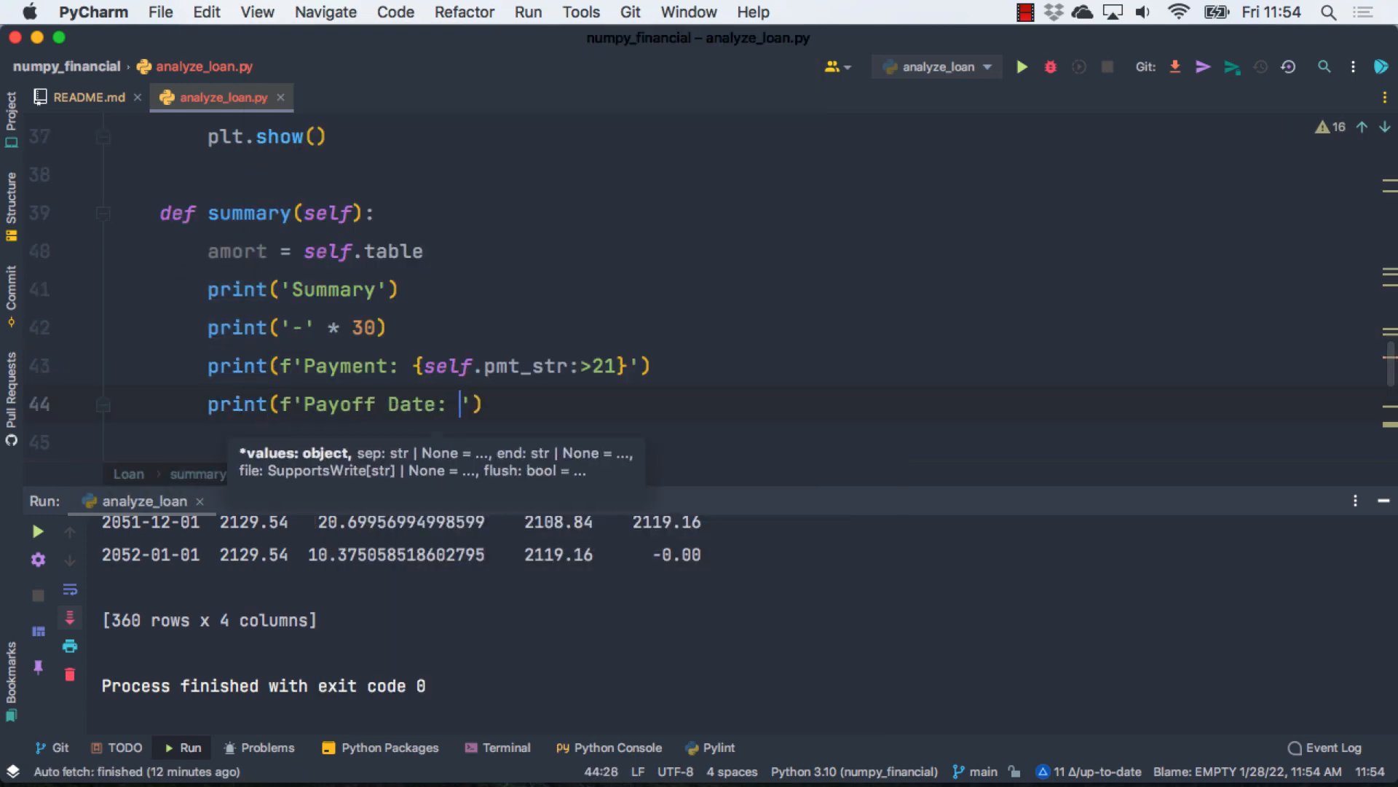
type("amort.index[-1]}")
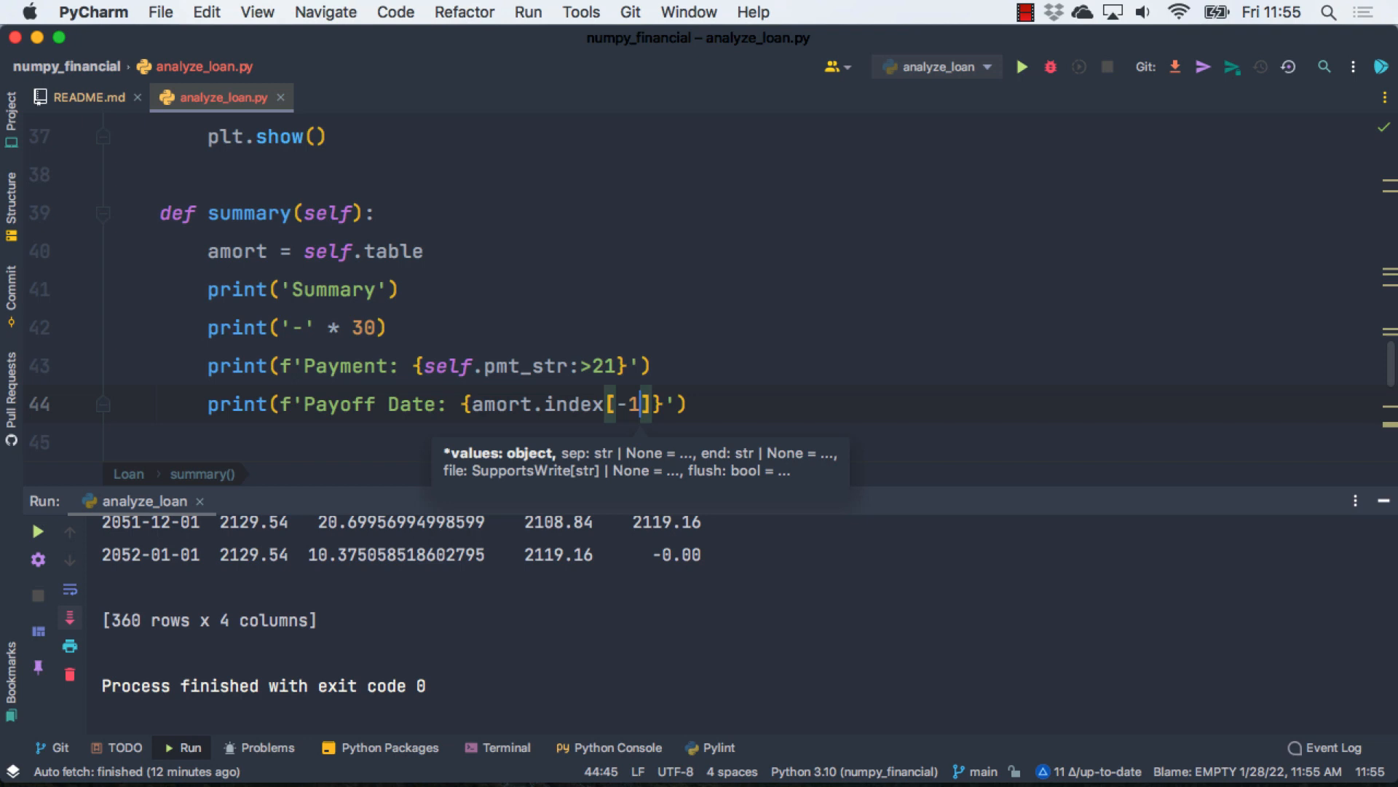
type(".date")
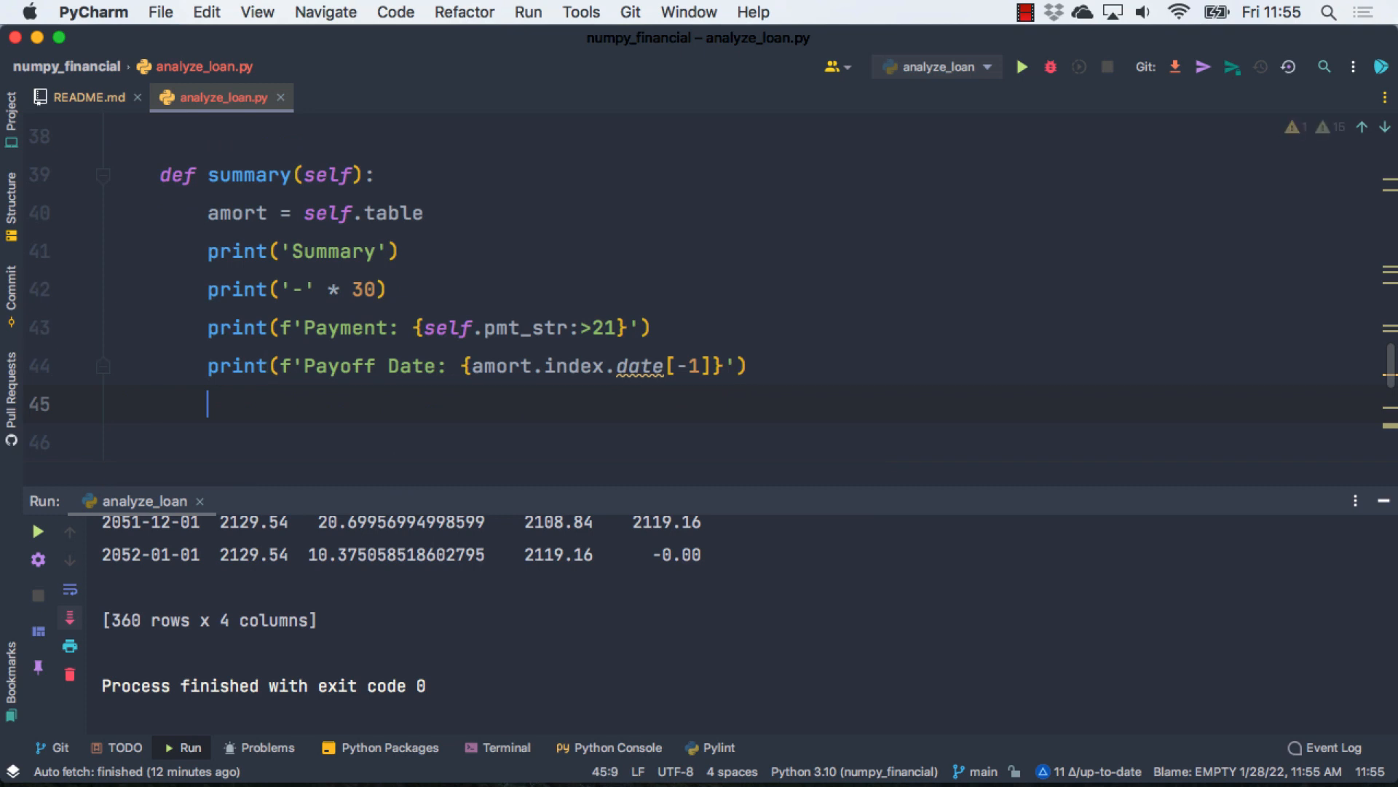
Step: Print Total Interest as amort.Interest.cumsum()[-1] formatted with comma and .2f
type("print(f'Total")
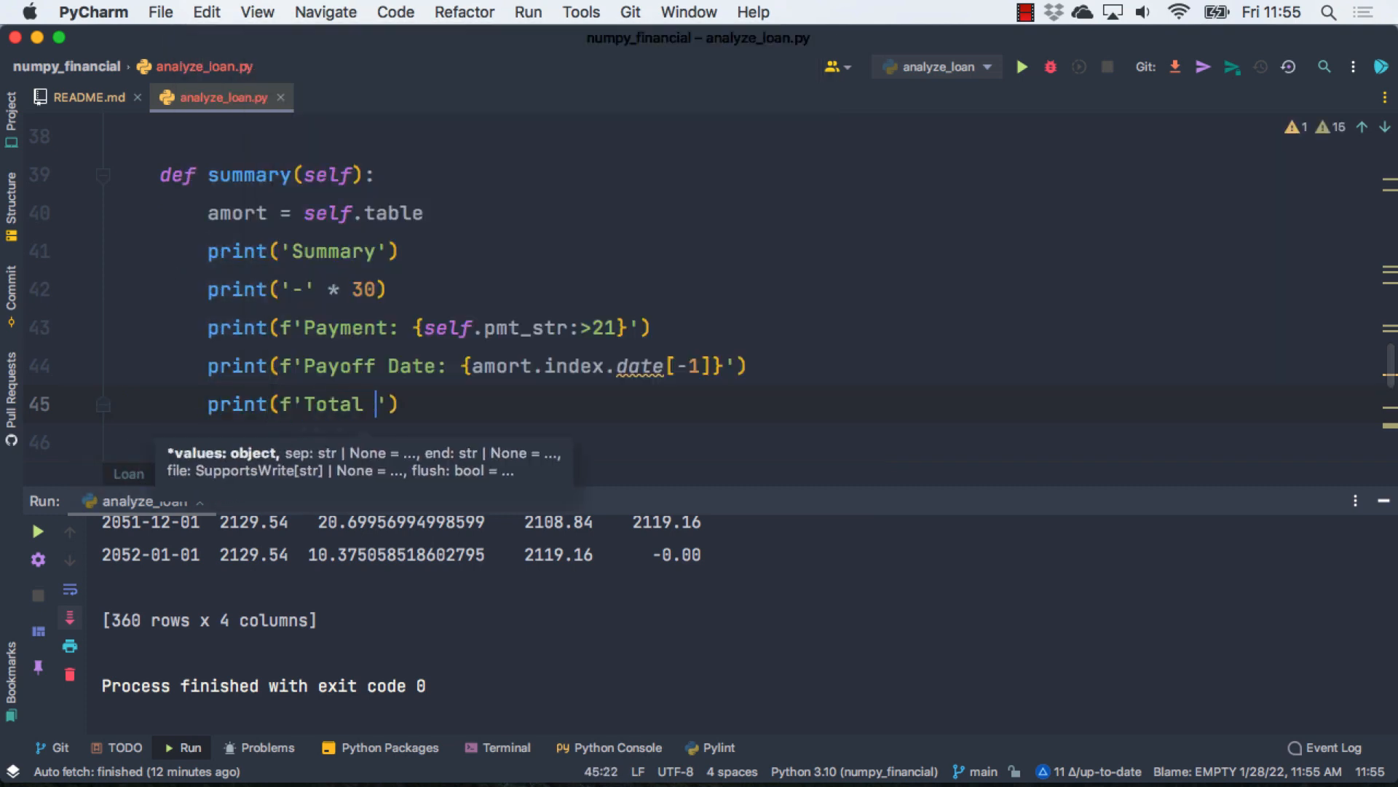
type("Interest: {amort.Interest.cumsum()[-1]")
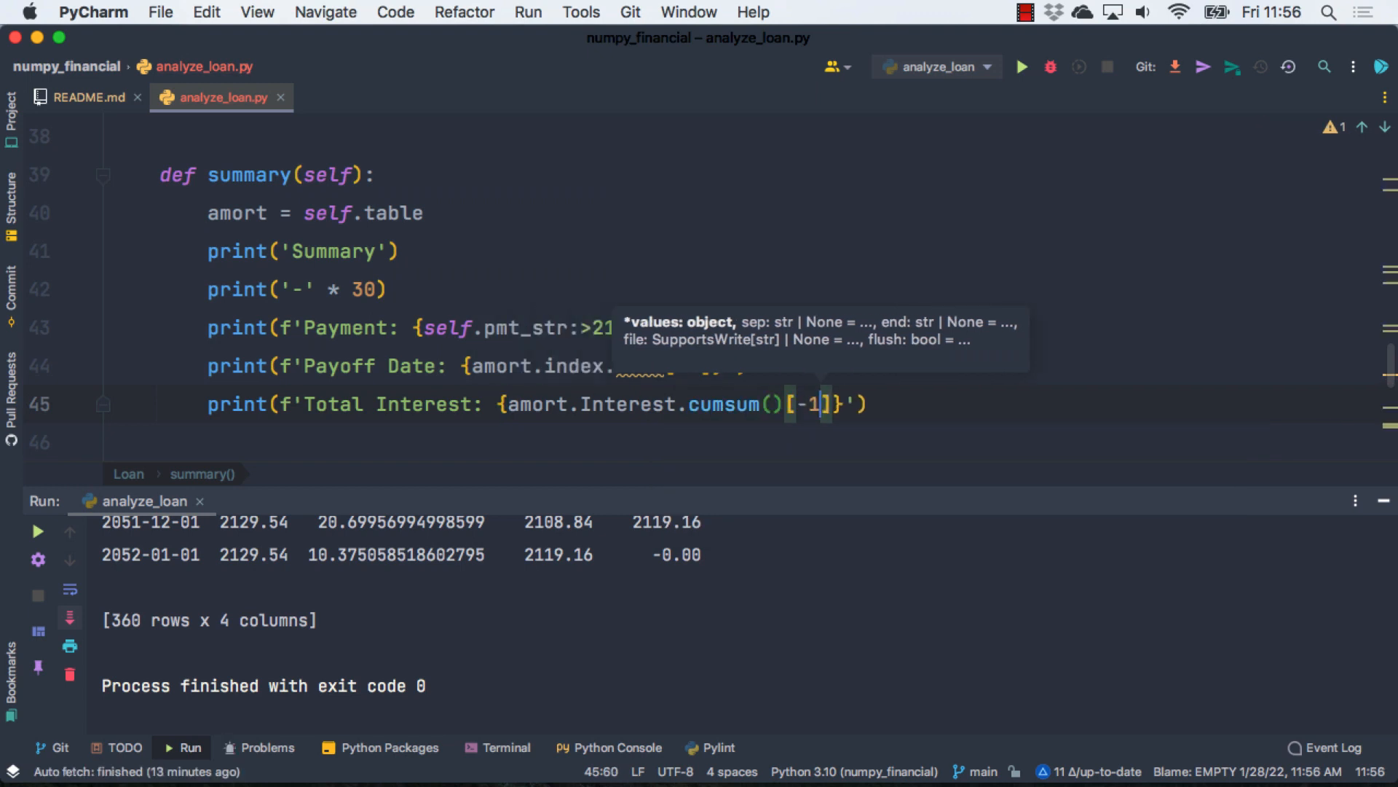
type(":15")
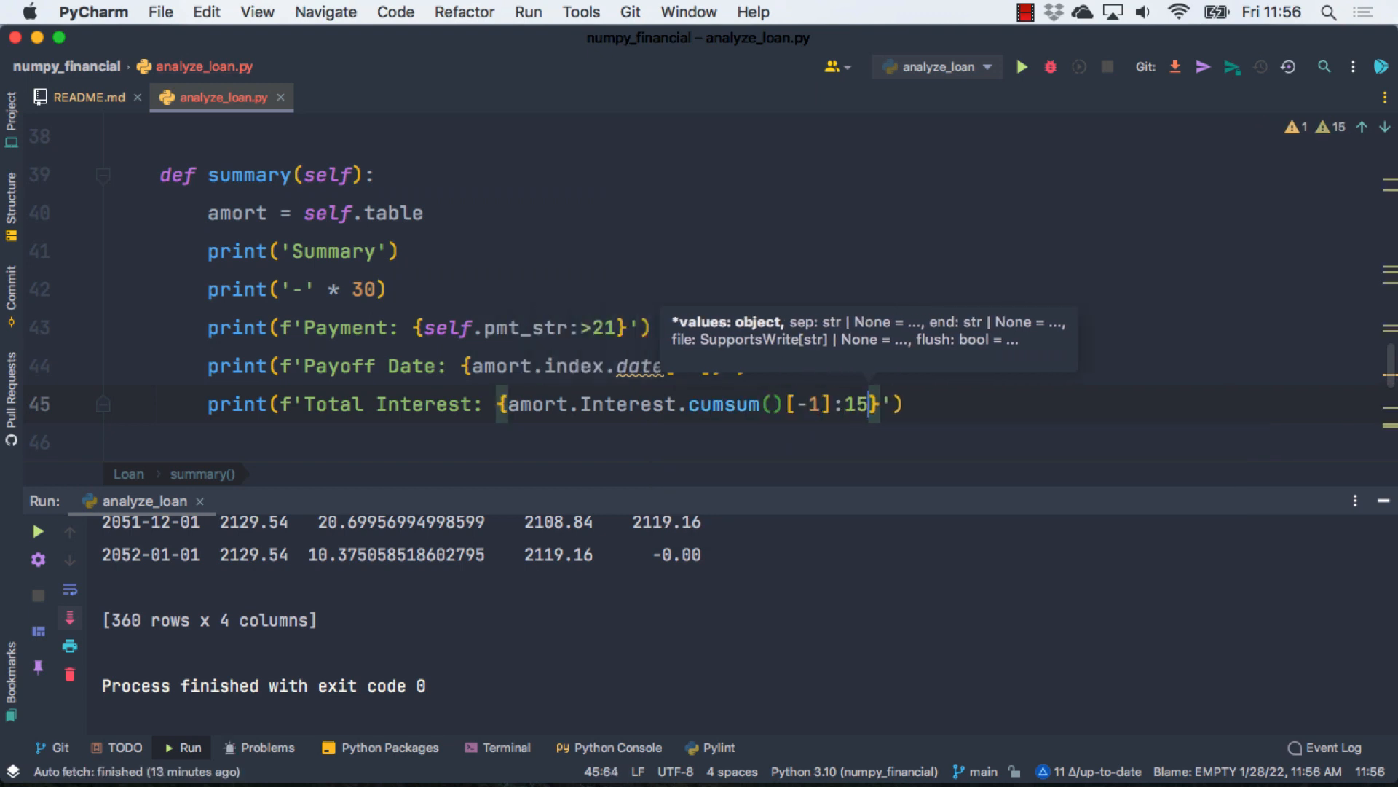
type(",")
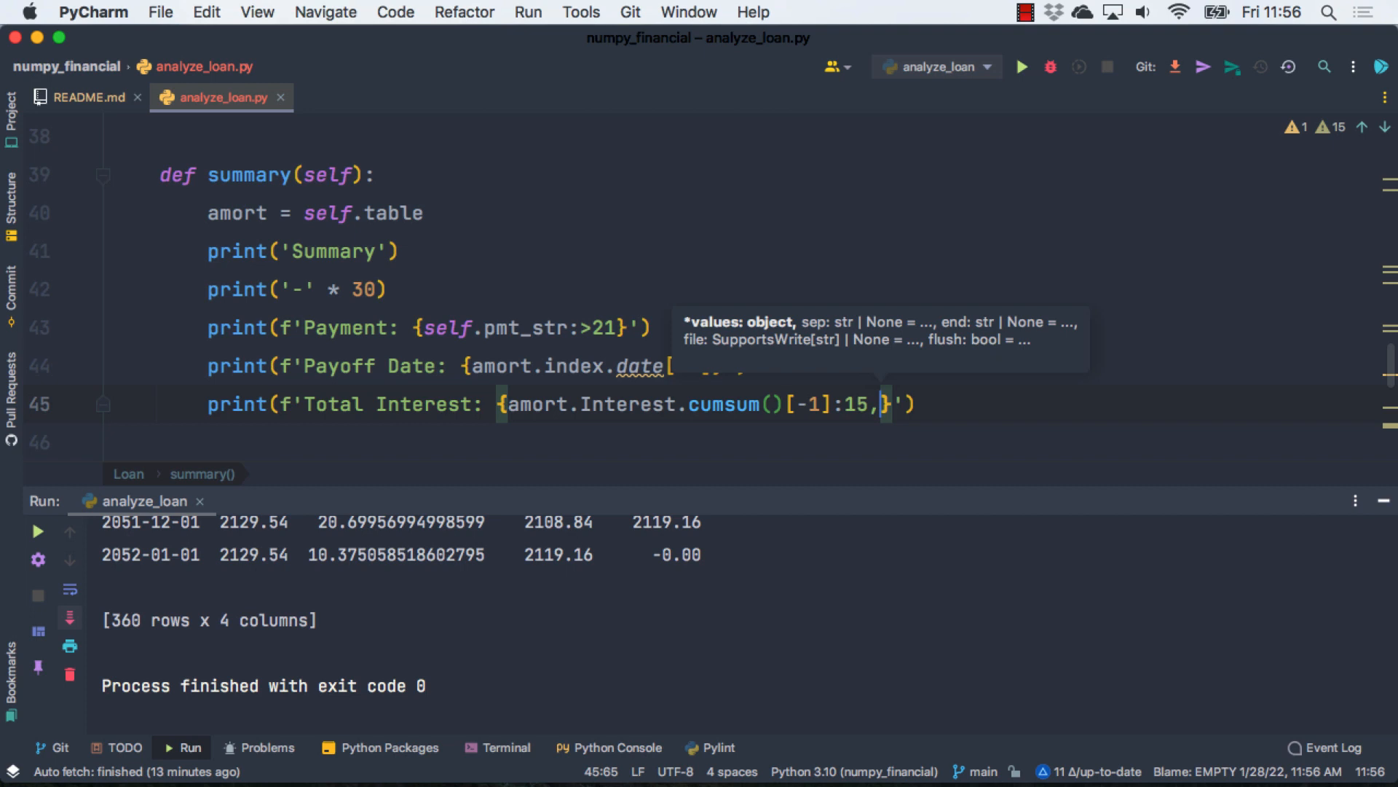
type(".2f")
left_click(742, 442)
type("print('-' * 30)")
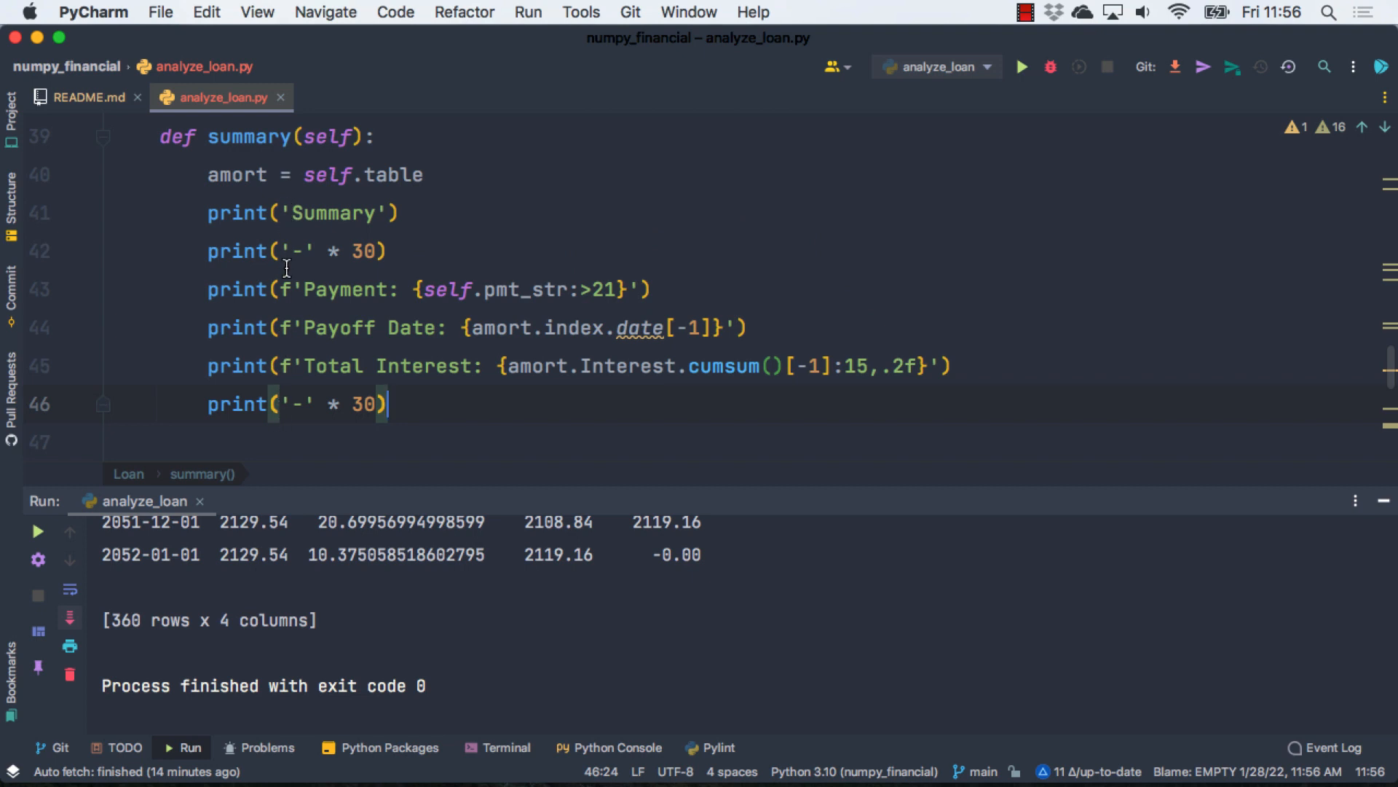
scroll("down", 3)
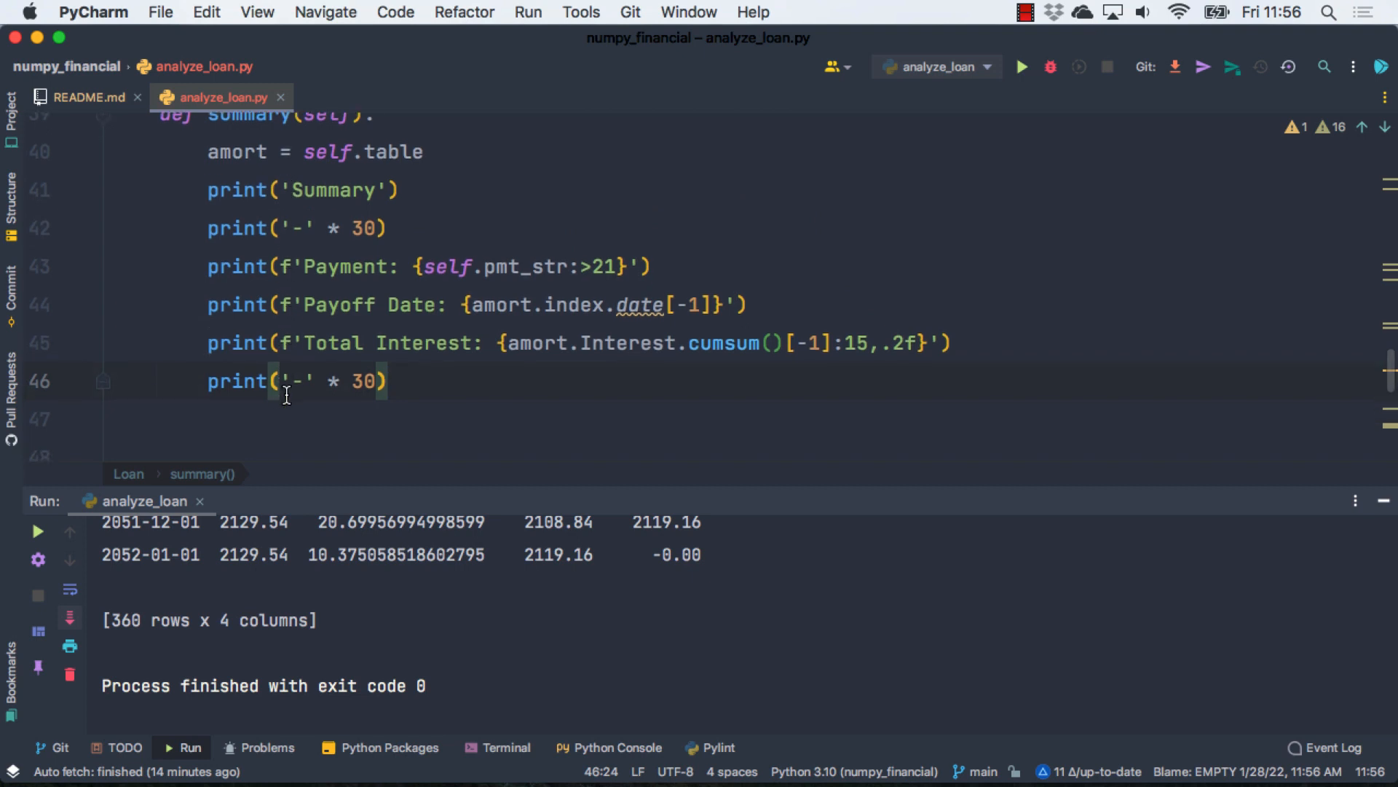
scroll("down", 3)
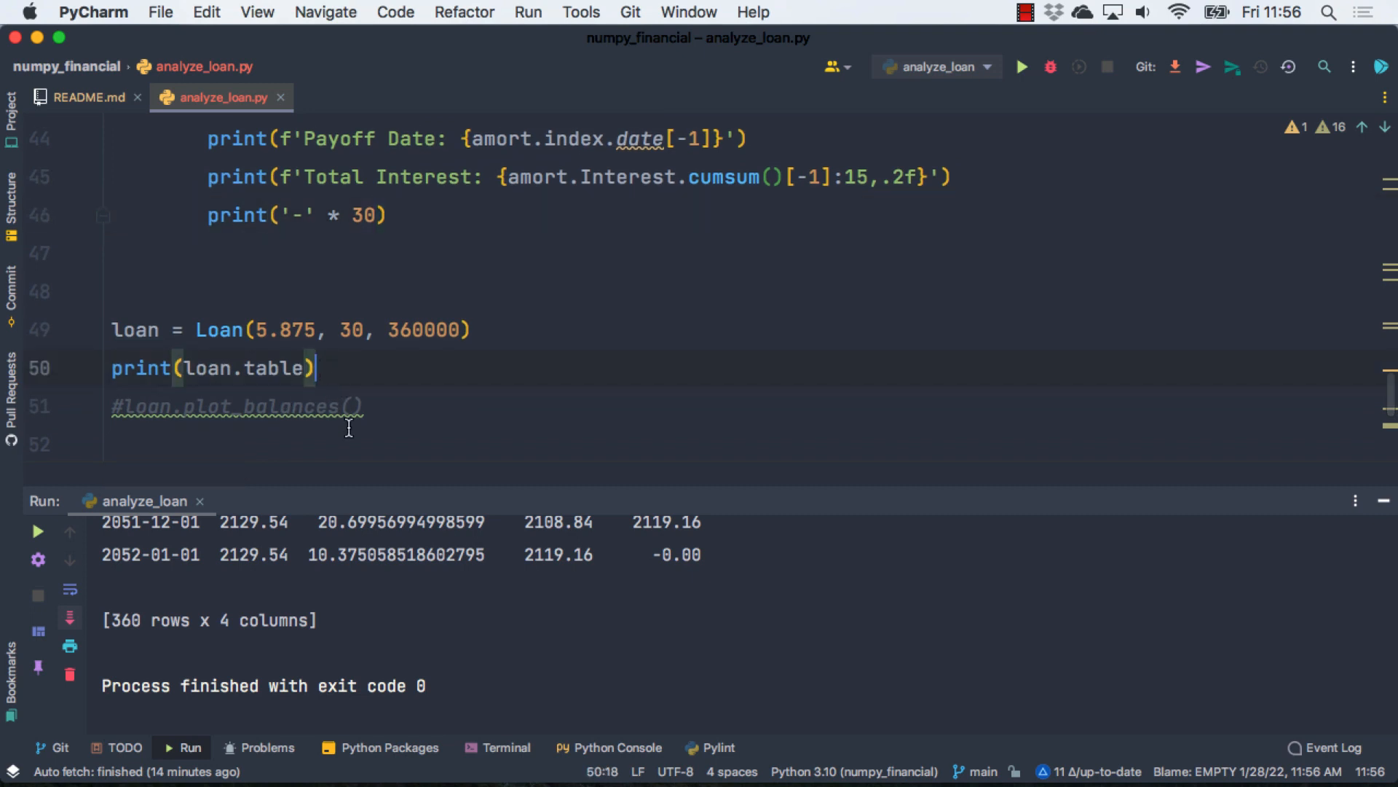
Step: Add a loan.summary() call at the bottom of the script
type("l")
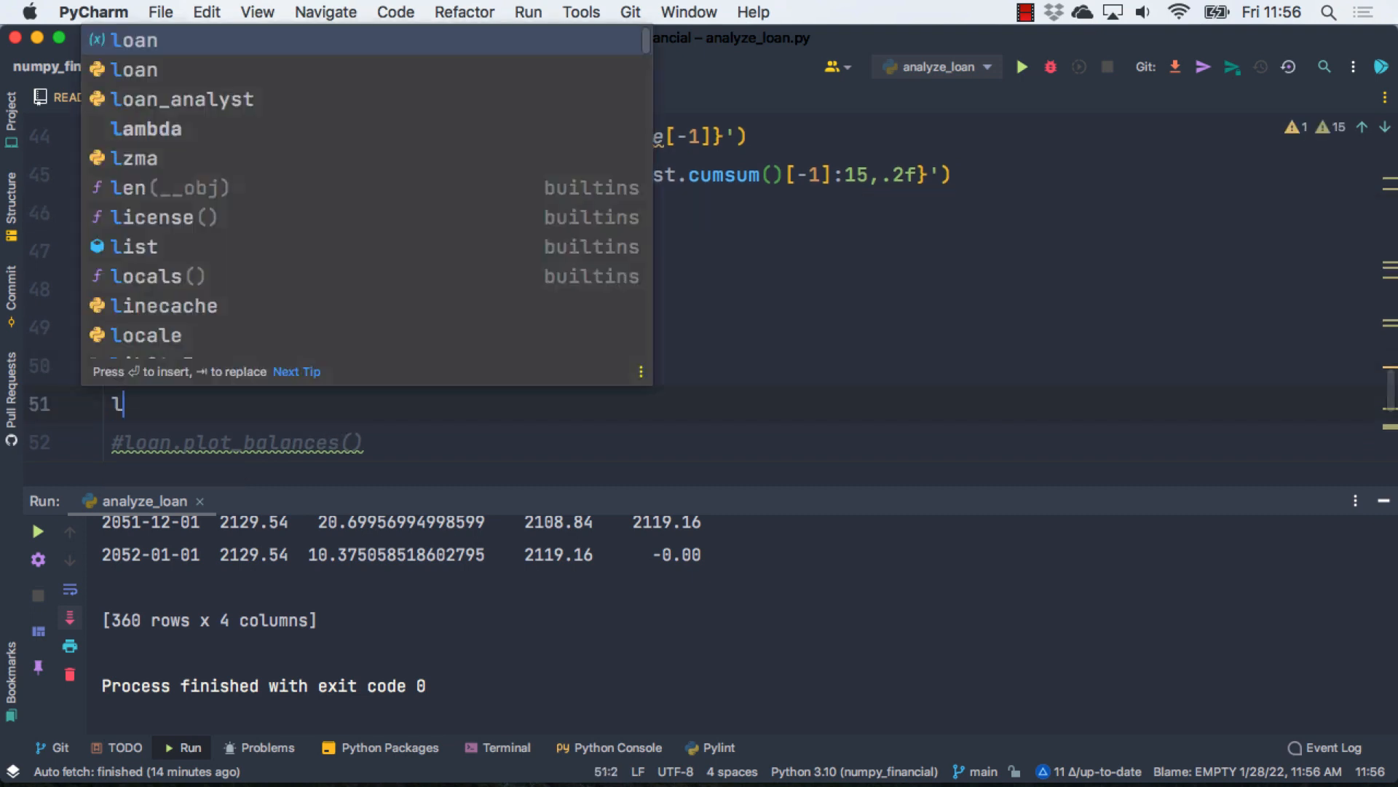
type("o")
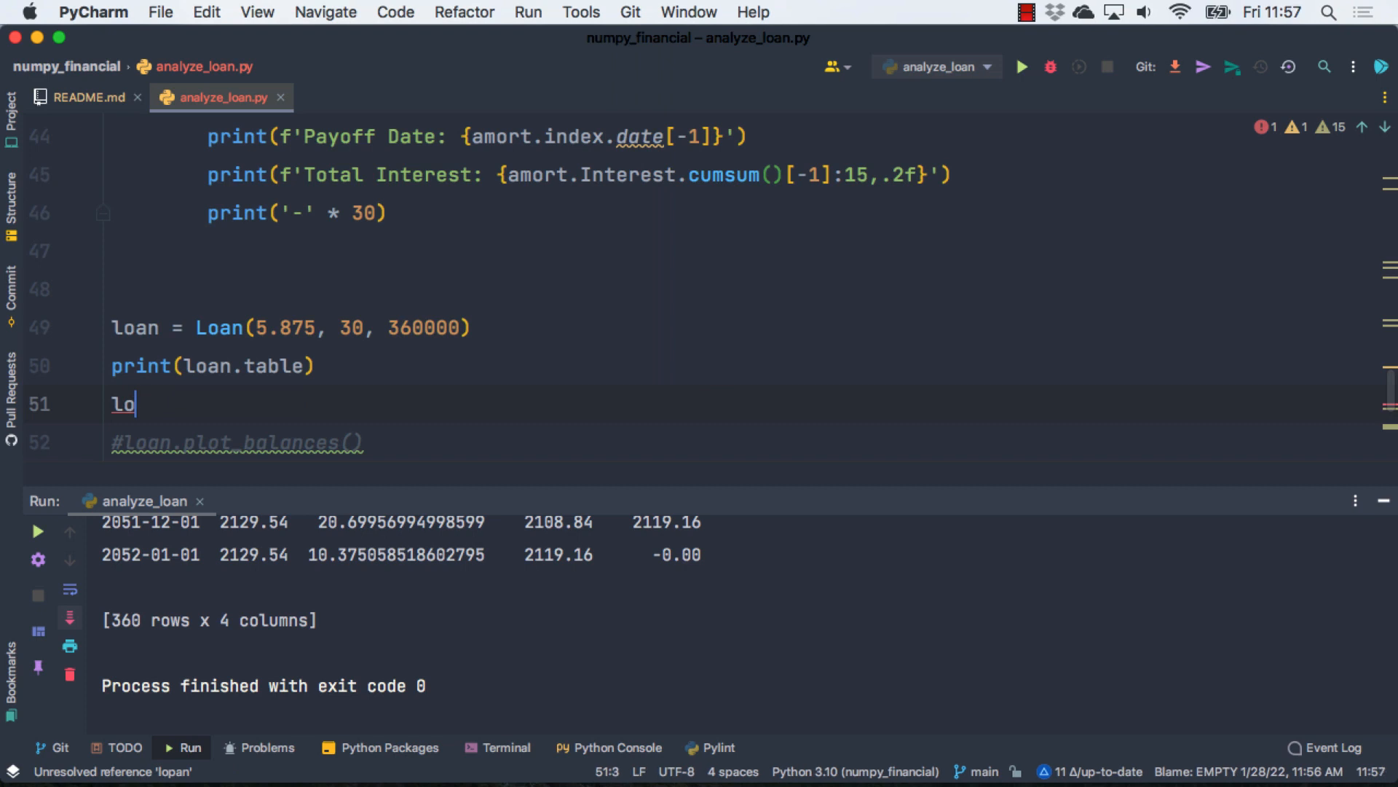
type("an.summary(")
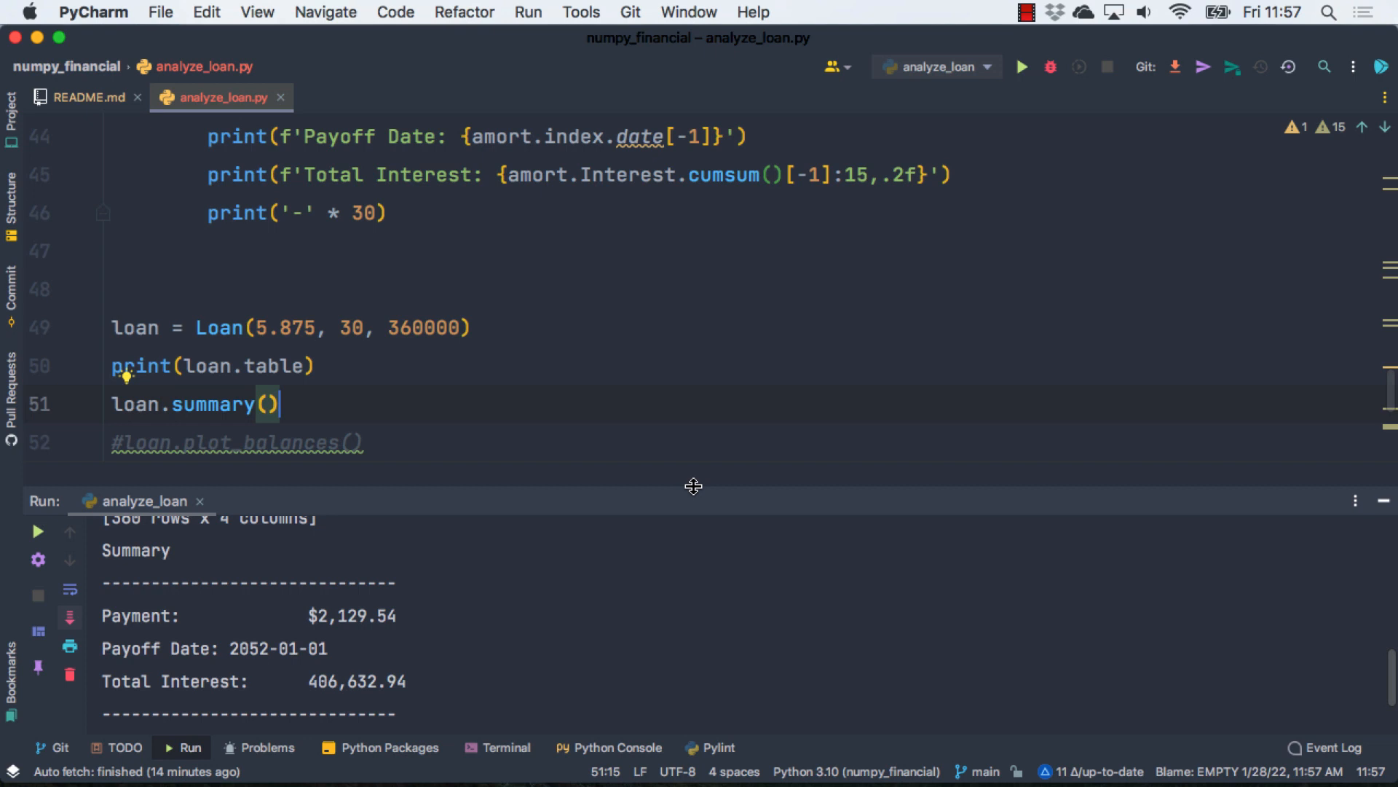
mouse_move(711, 488)
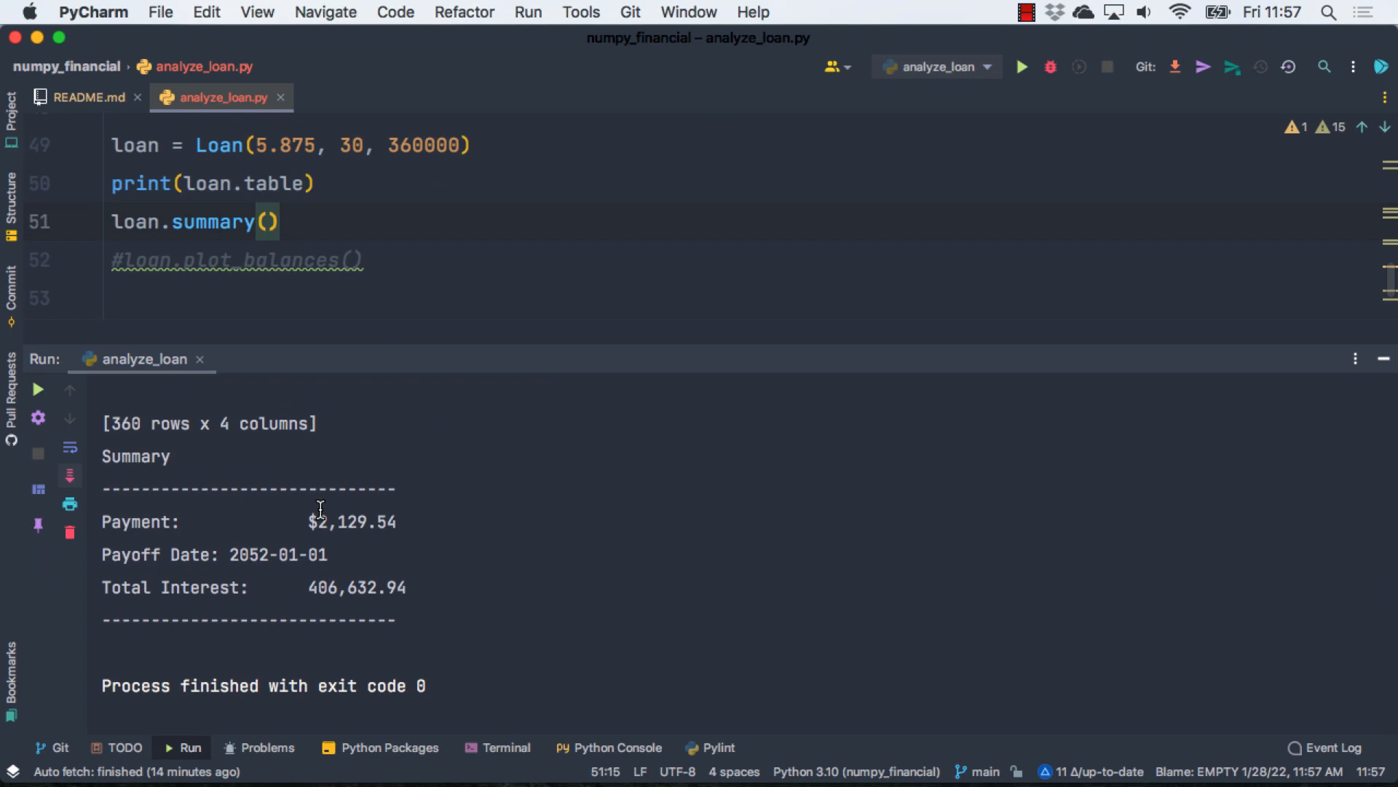
mouse_move(370, 599)
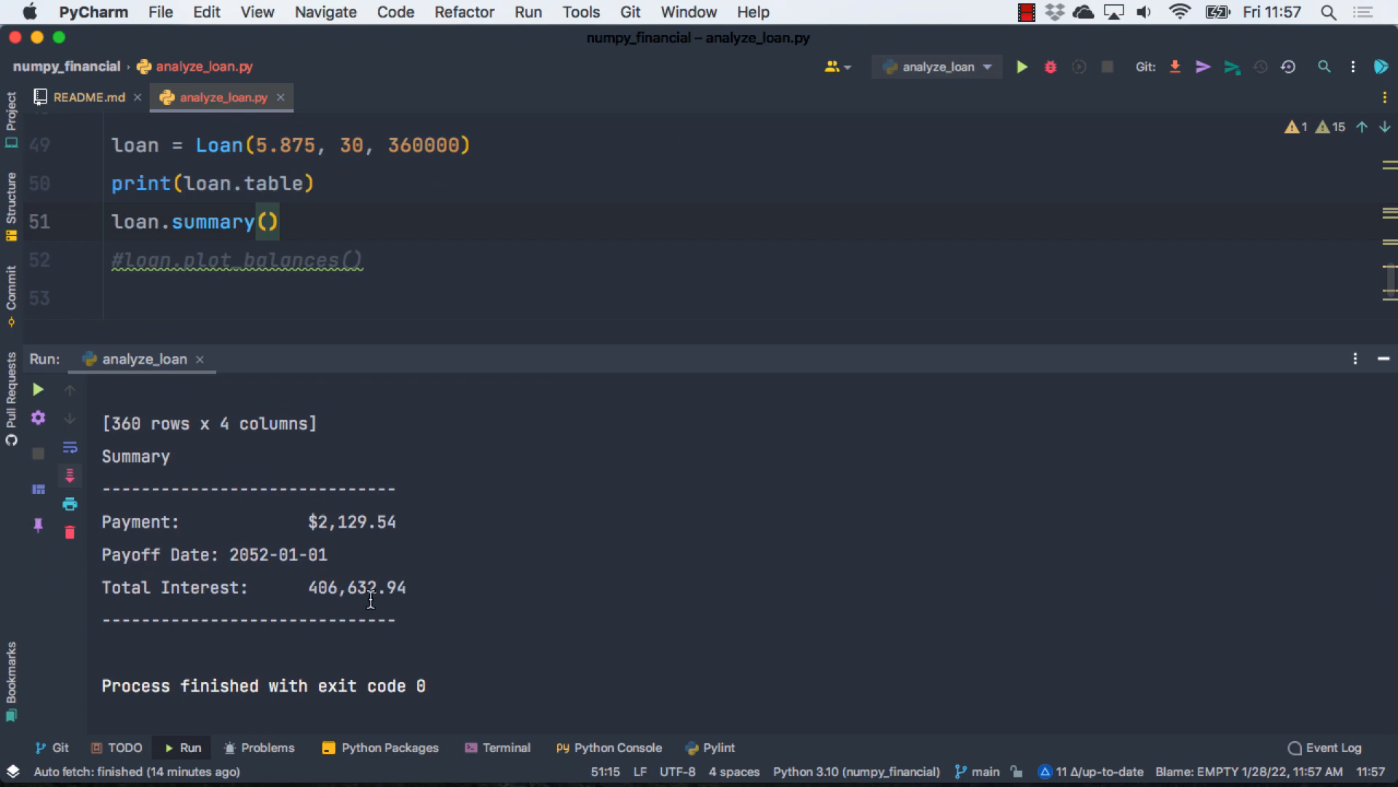
mouse_move(524, 256)
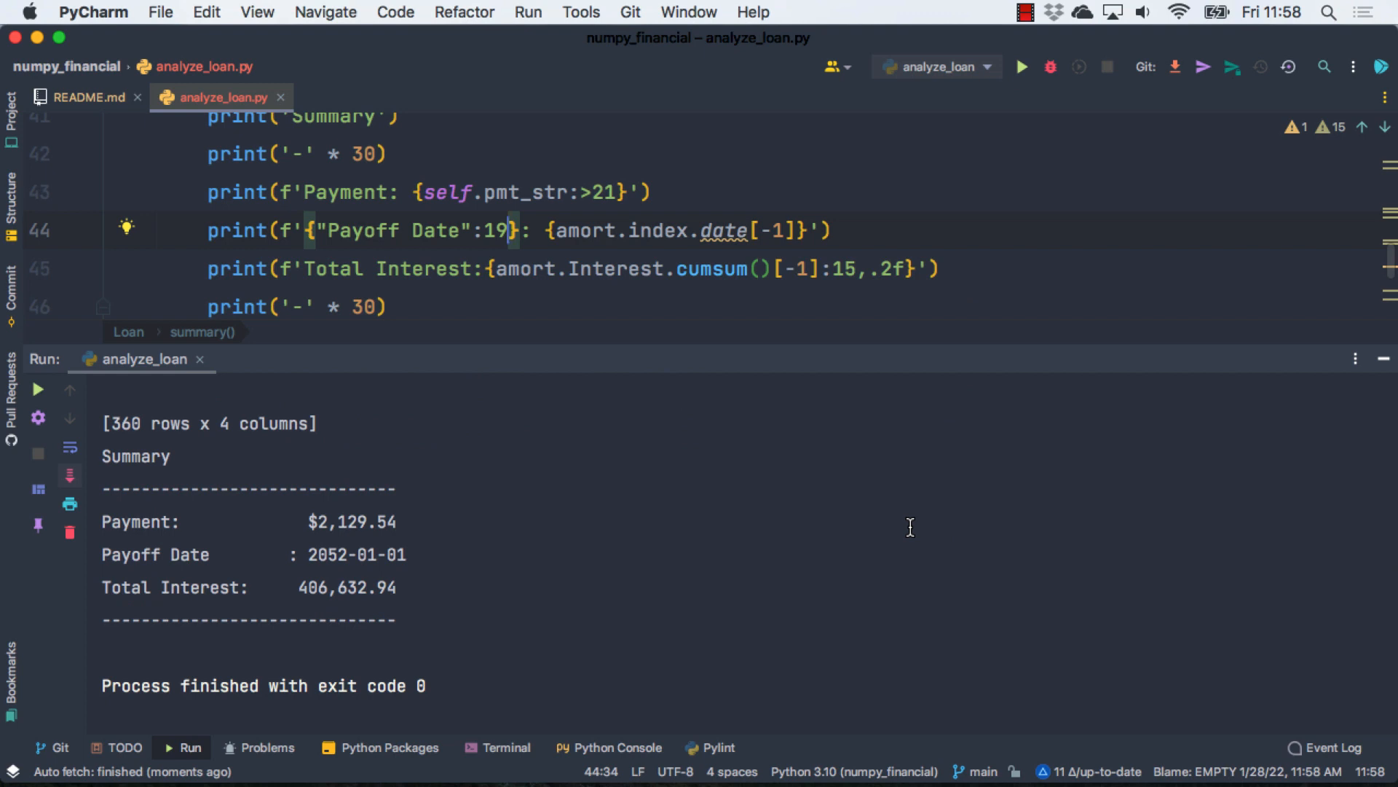
mouse_move(311, 522)
type(":")
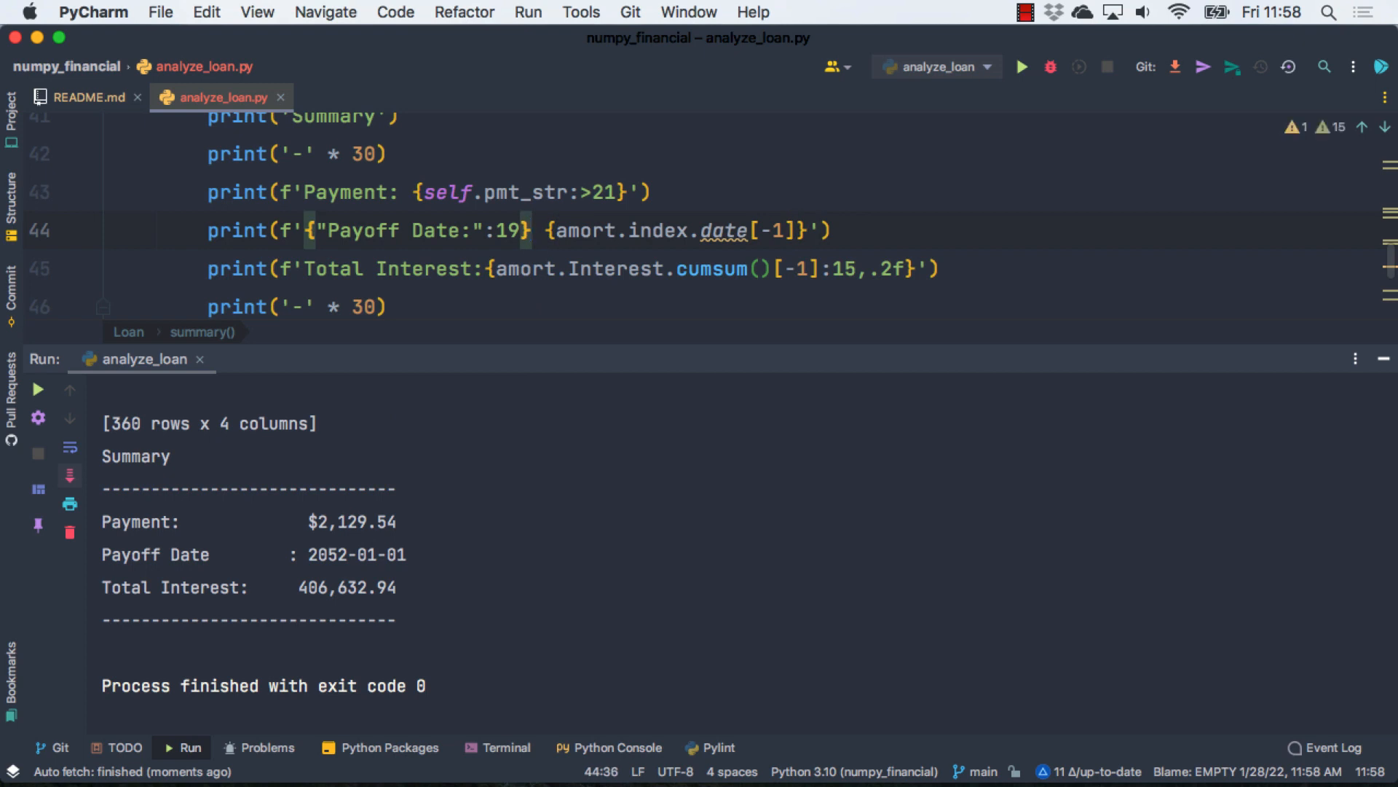
Step: Rerun the script to check the padded Payoff Date, then position below the summary method
left_click(1021, 66)
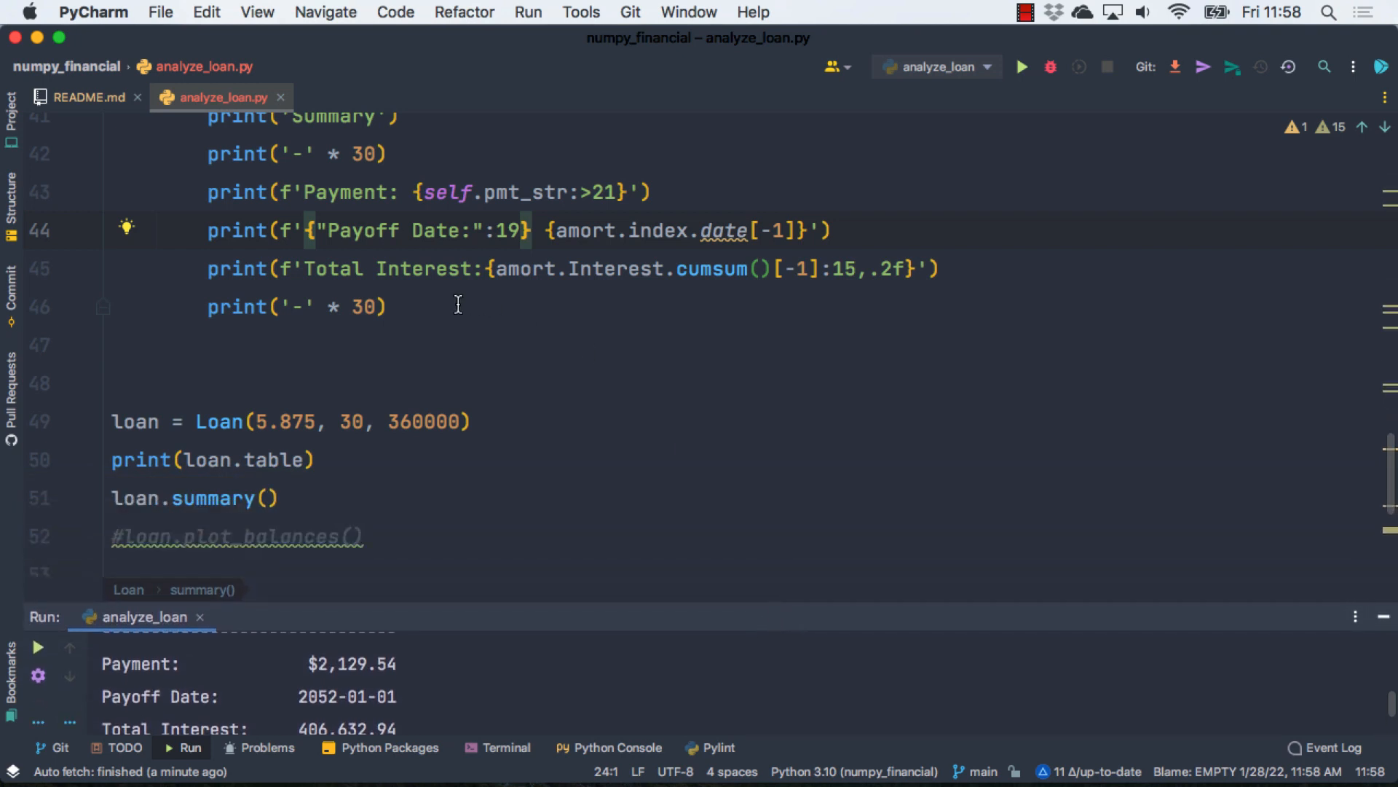
left_click(385, 306)
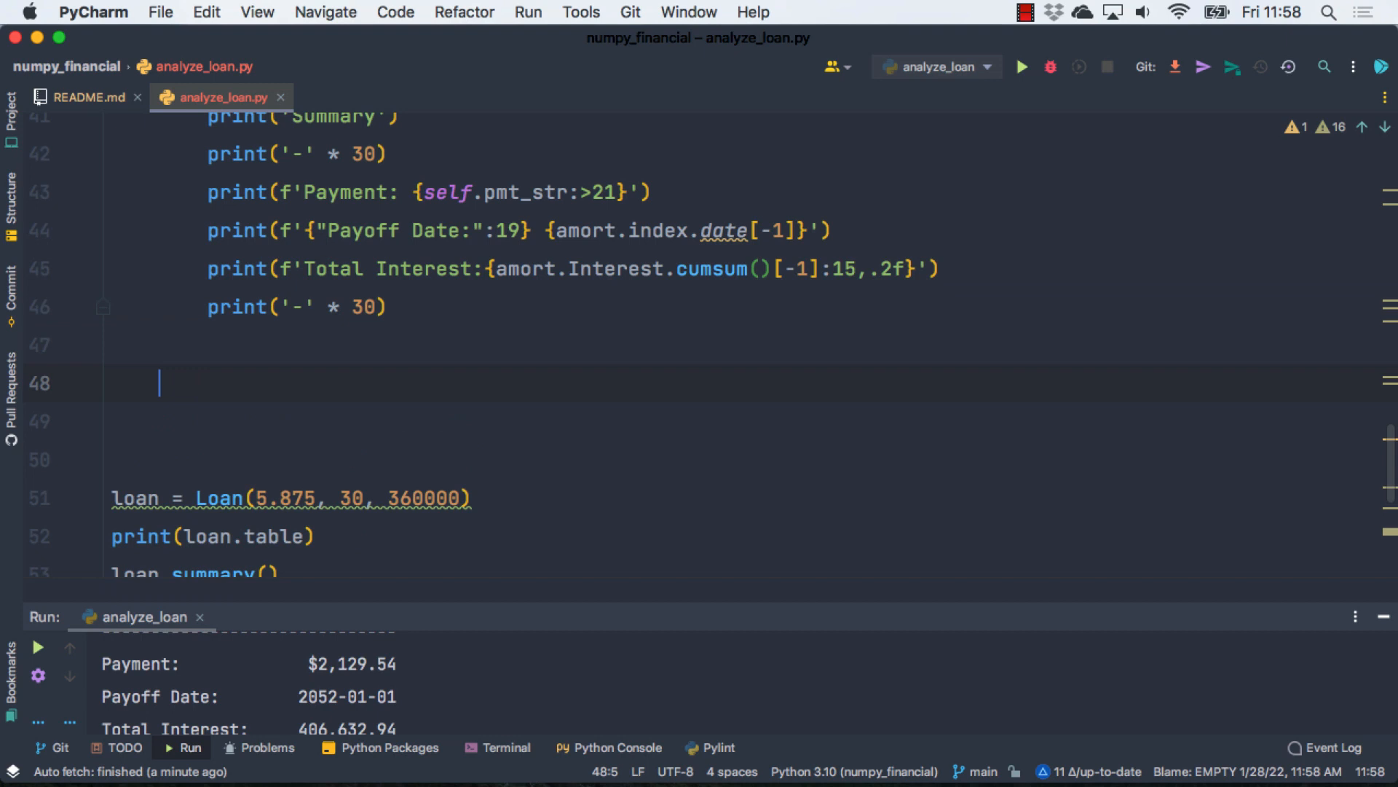
Step: Write the method signature def extra_pmt(self, extra_amt):
type("def_ext")
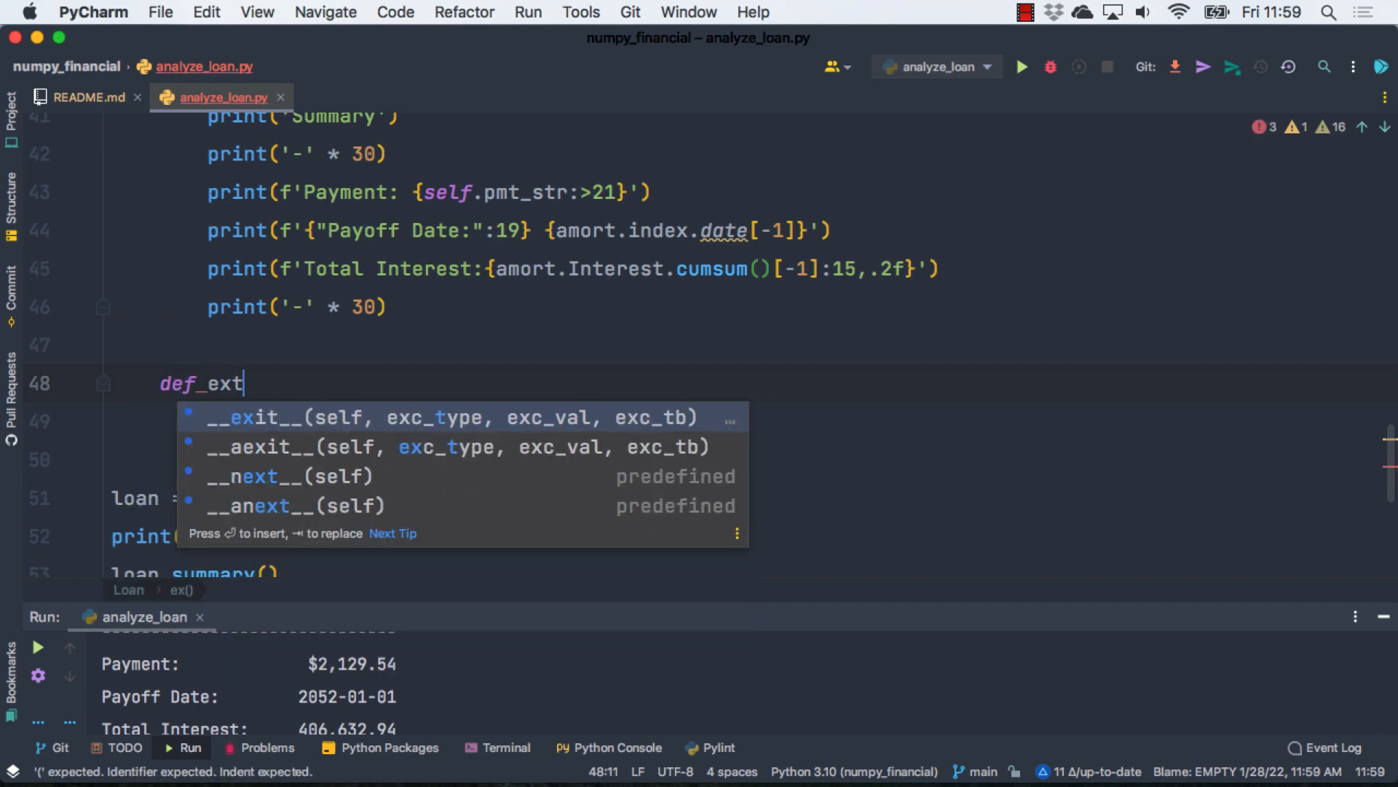
type("ra_mpt")
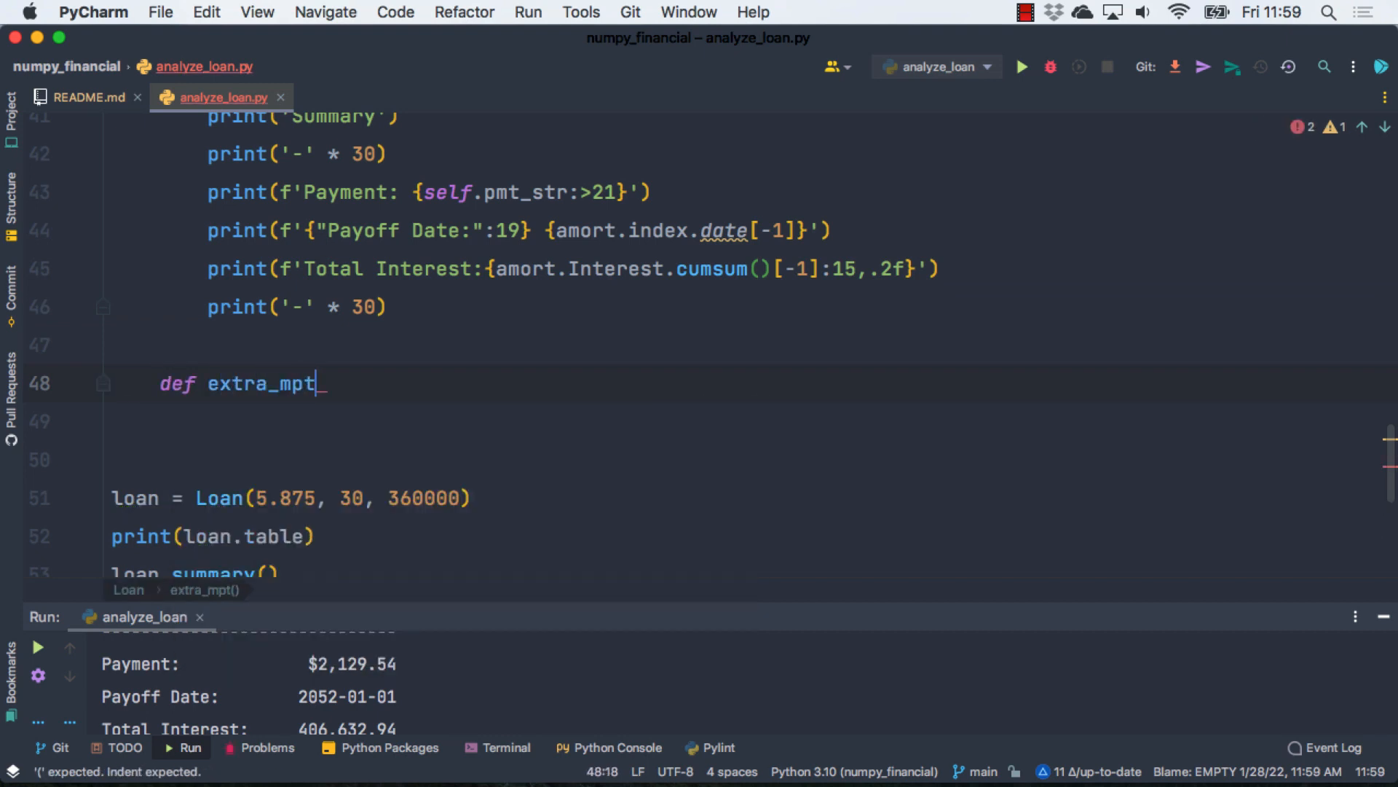
type("(self):")
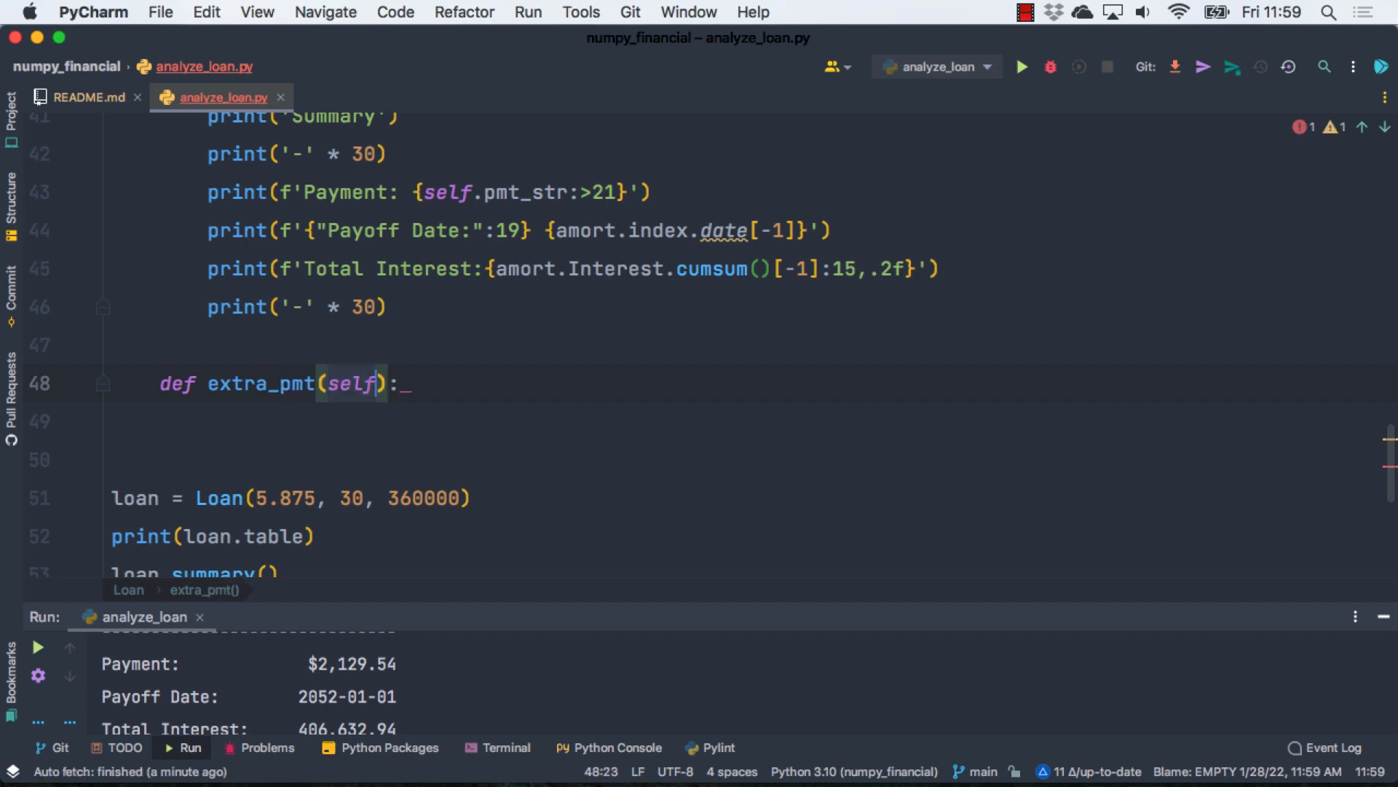
type(",")
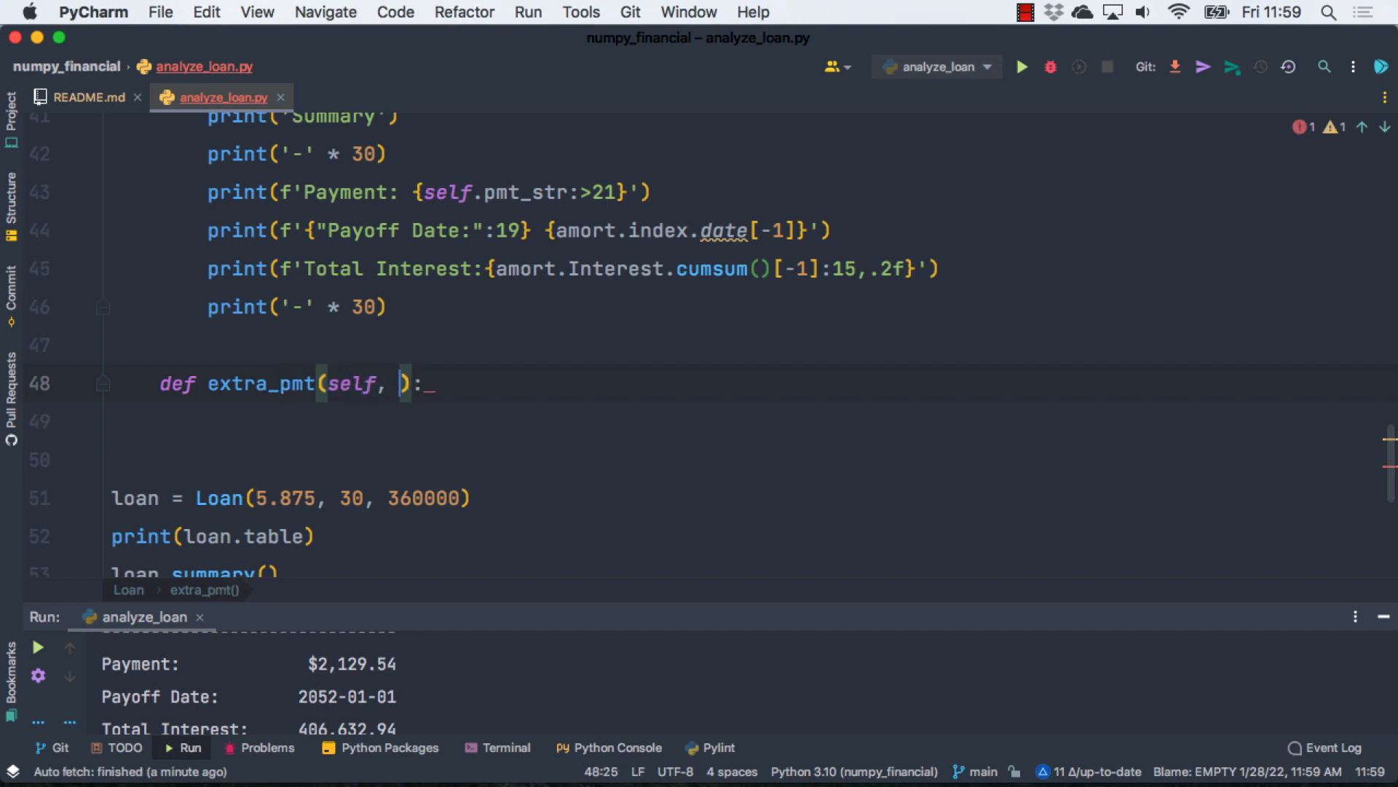
type("e")
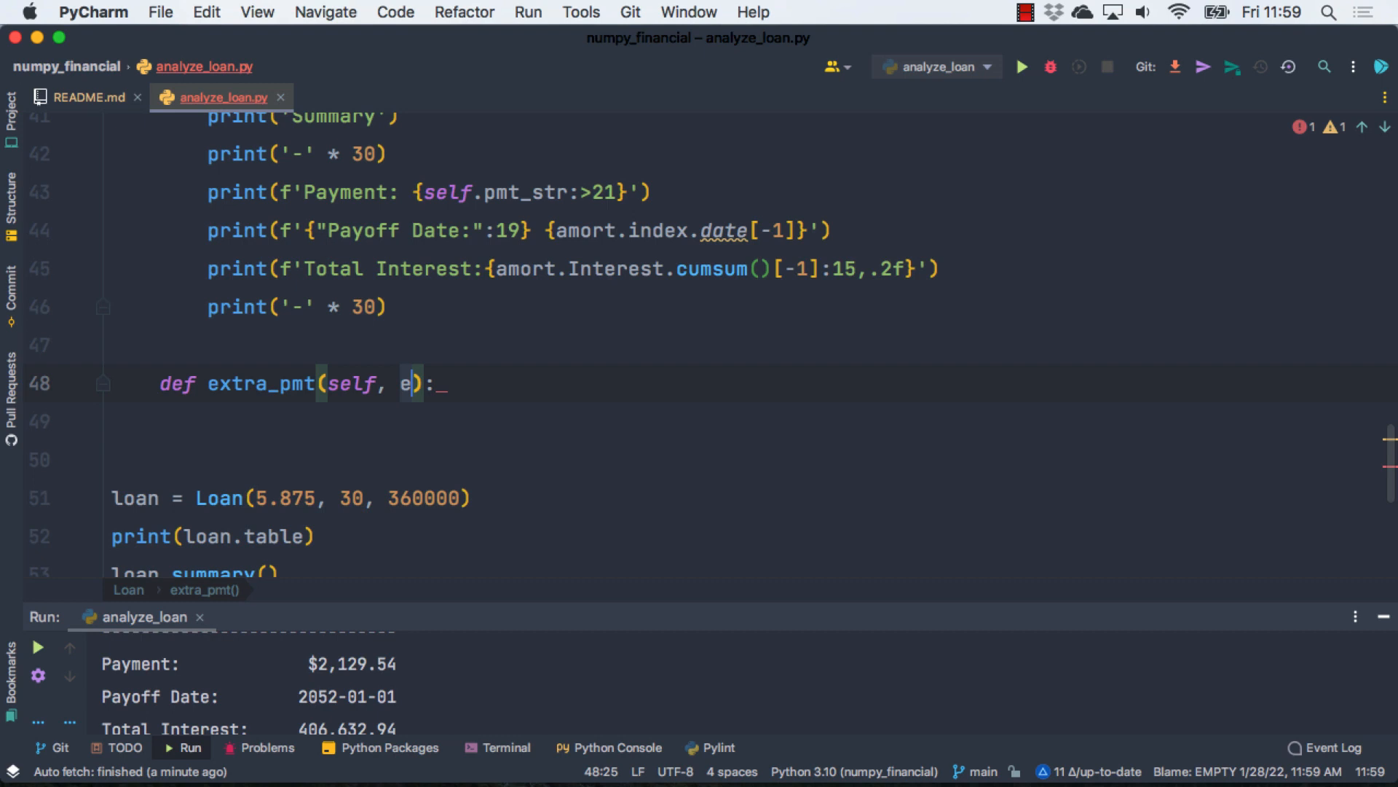
type("xtra+")
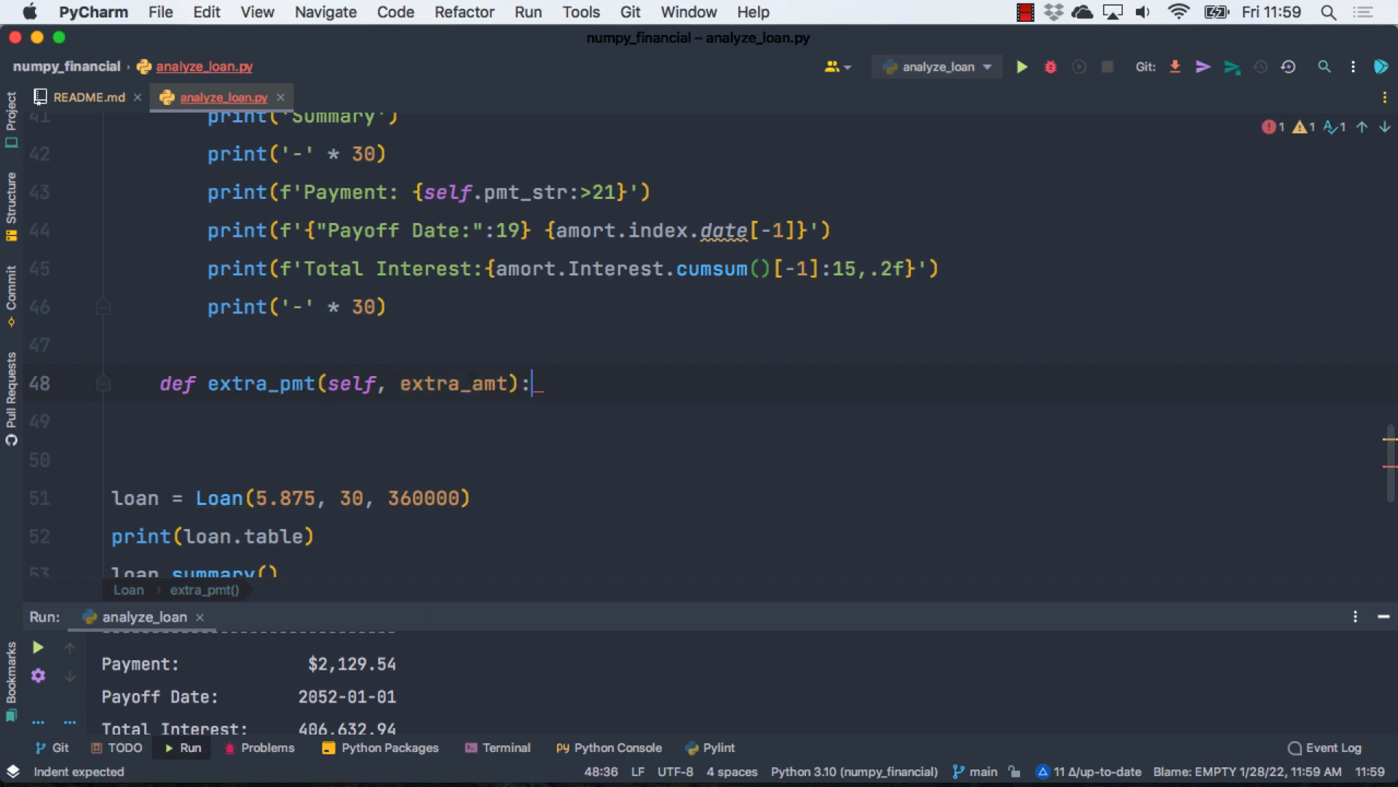
Step: Make the body return npf.nper(self.rate, self.pmt + extra_amt, -self.loan_amount).round(2) / 12
key("enter")
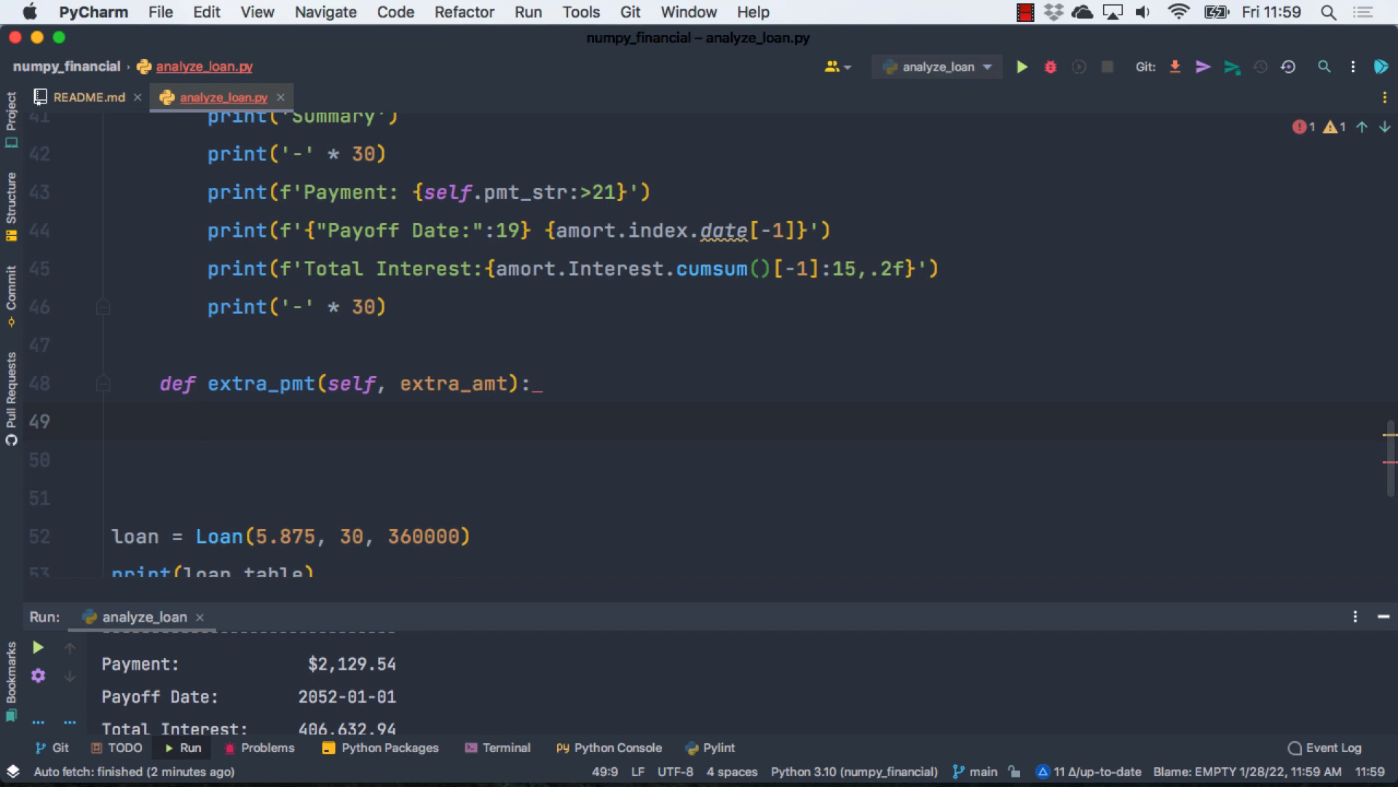
type("return")
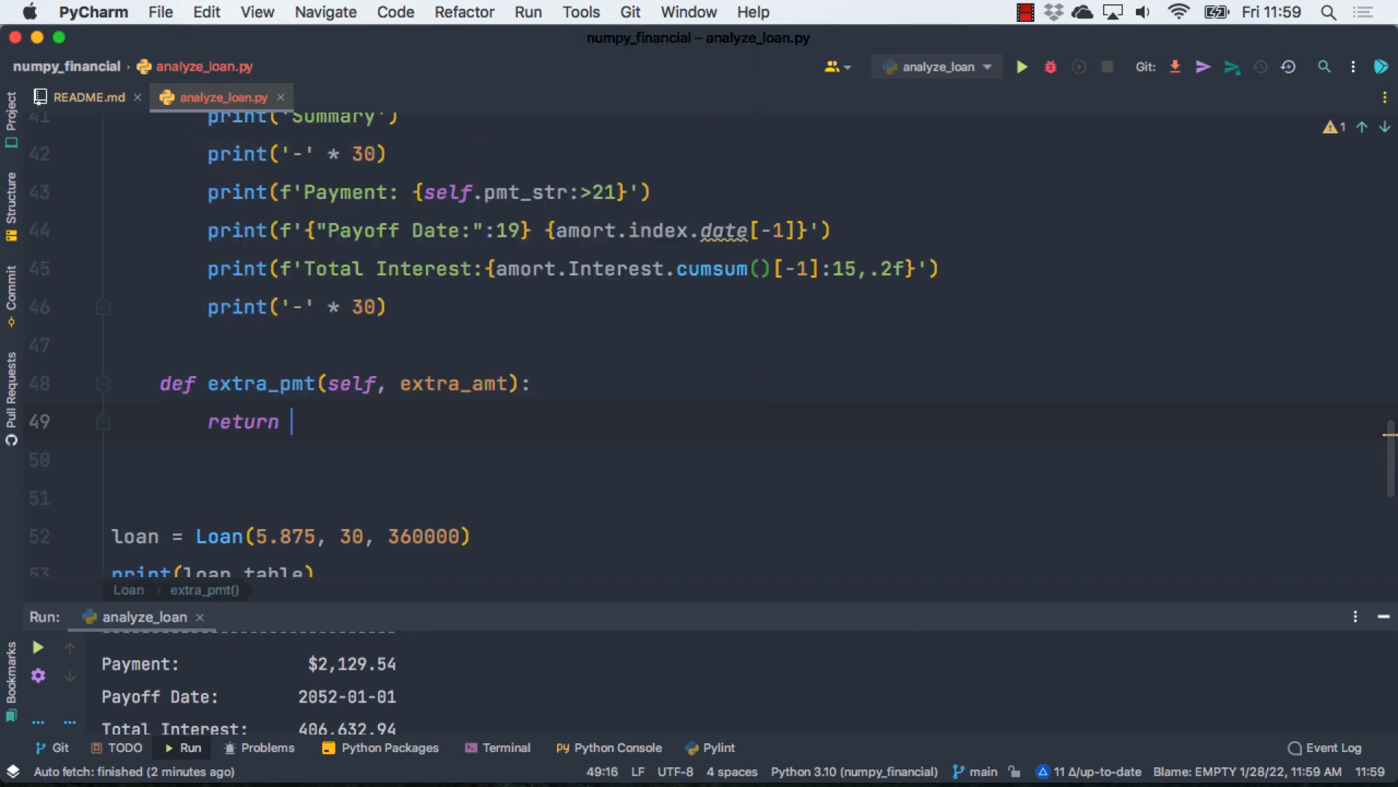
type("npf.nper(")
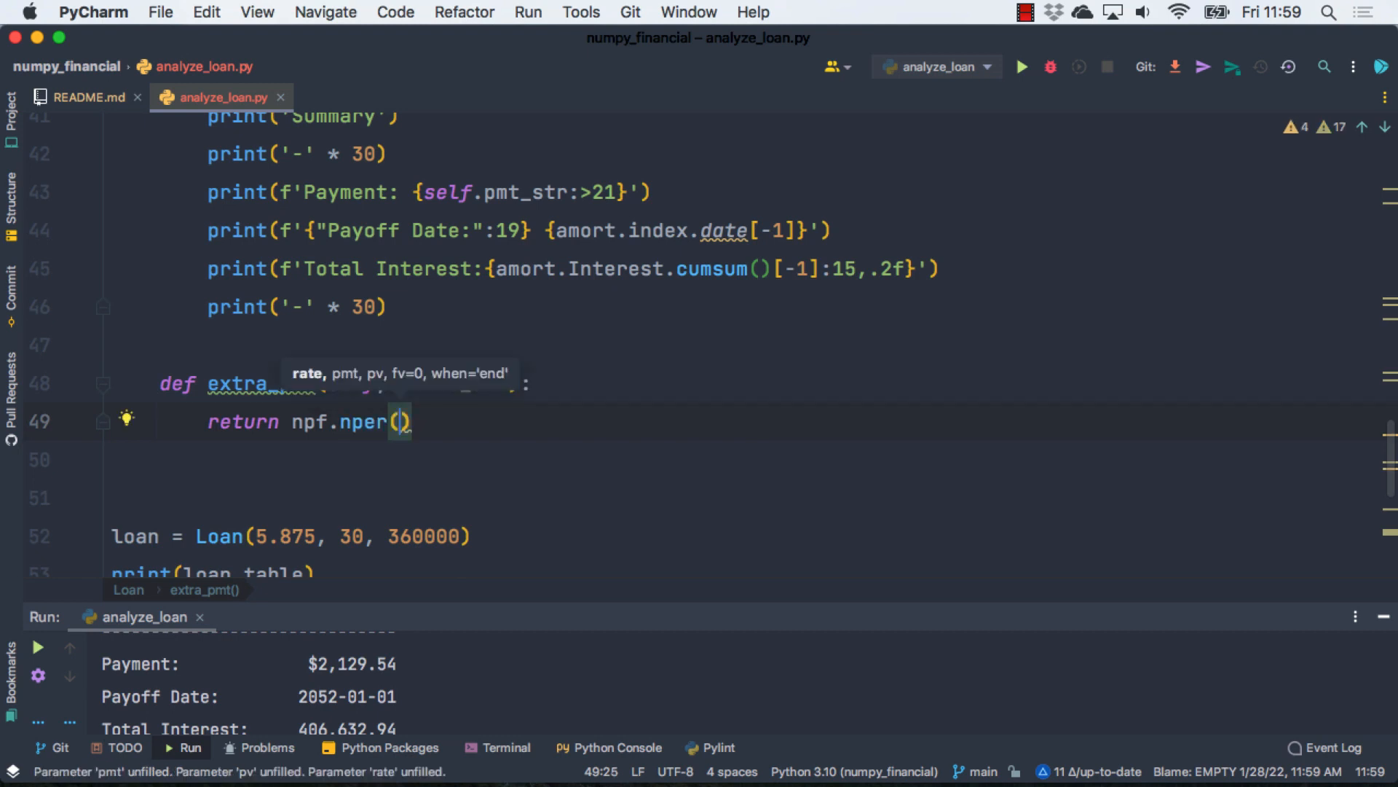
type("self.rate")
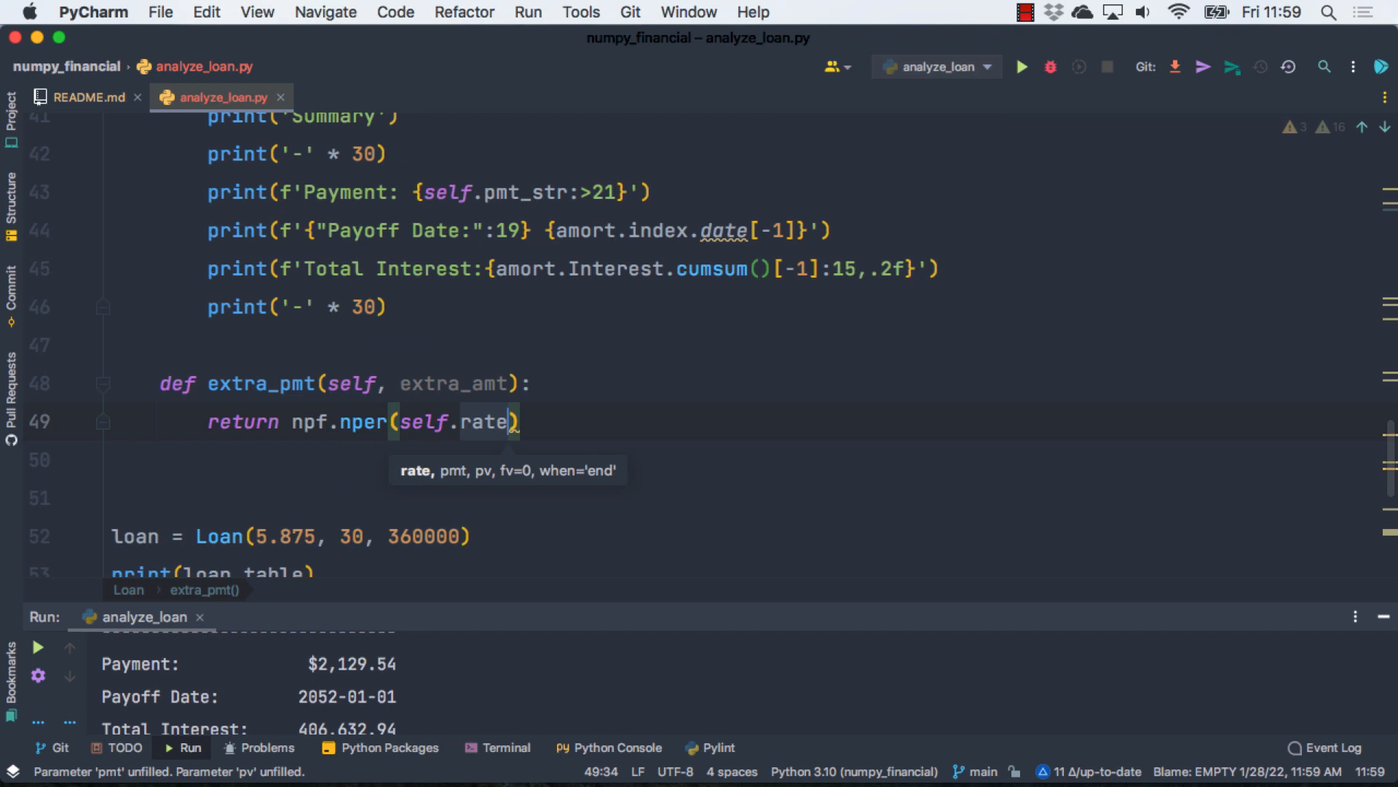
type(", term")
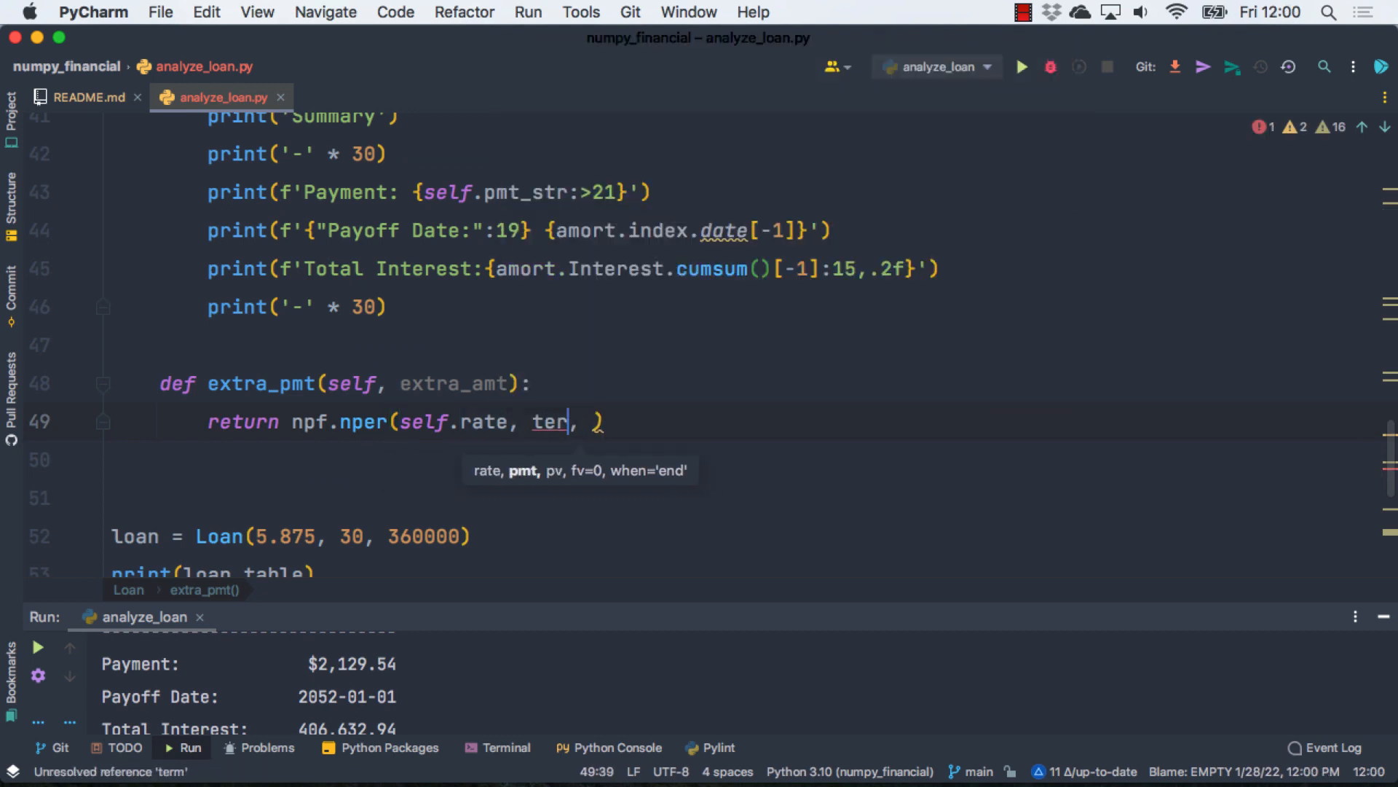
type("self.pm")
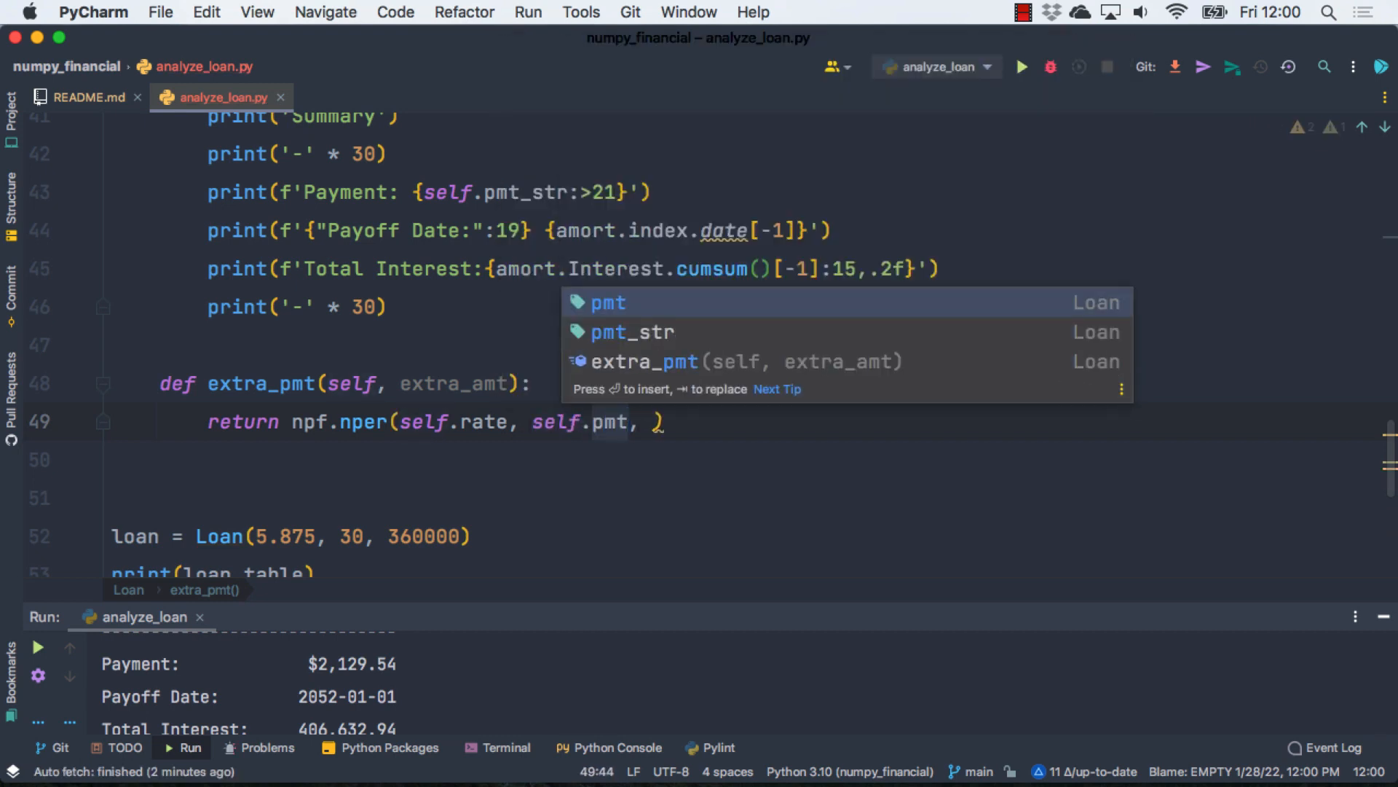
type("+extra_amt")
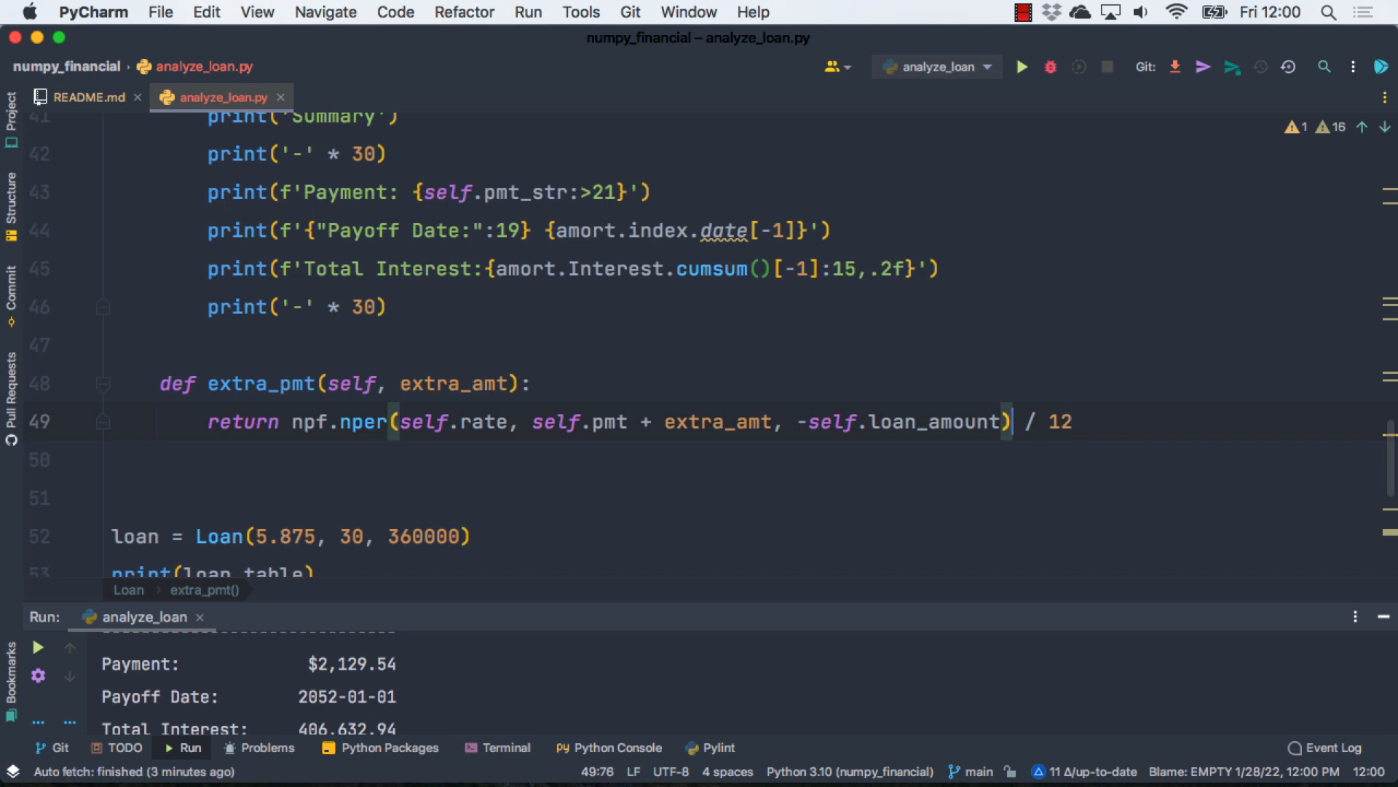
type(".round")
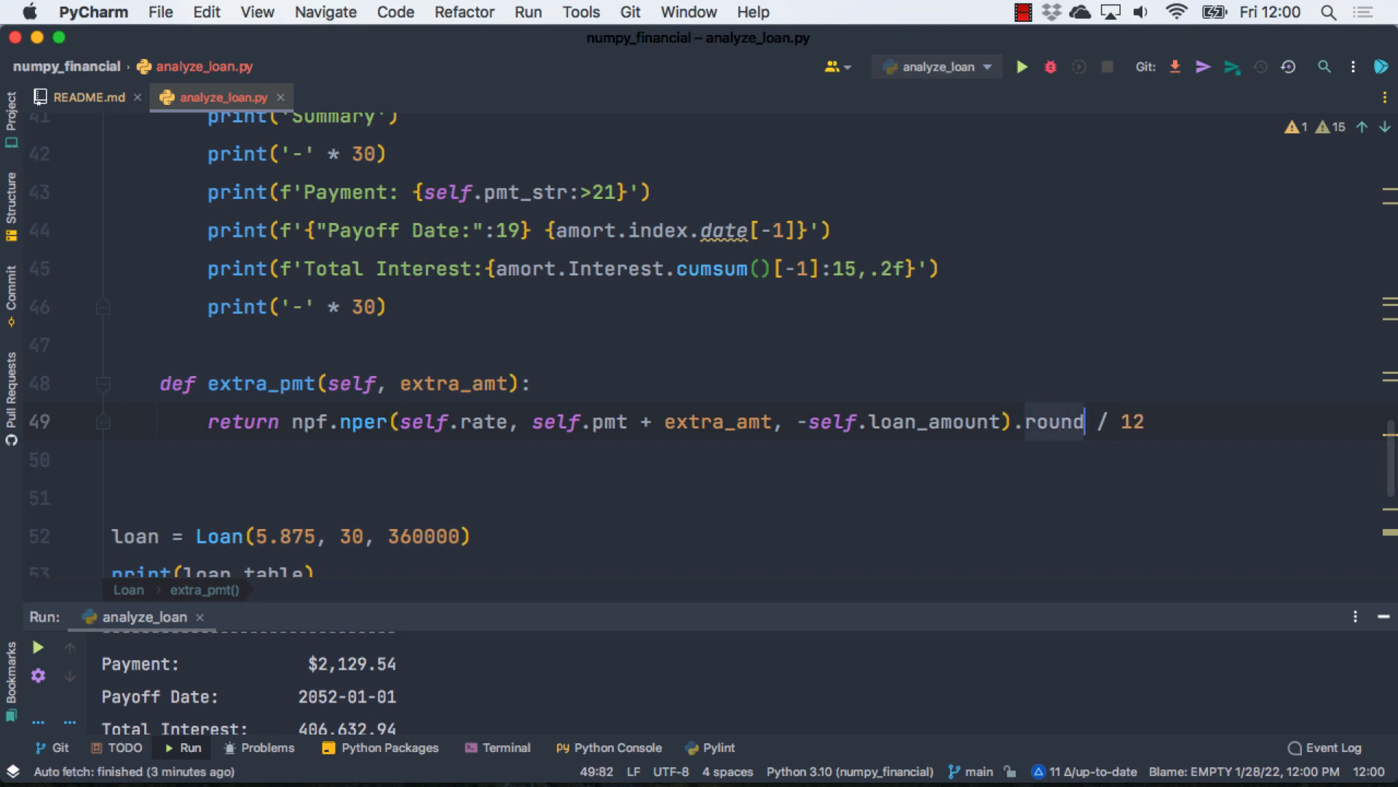
type("(2)")
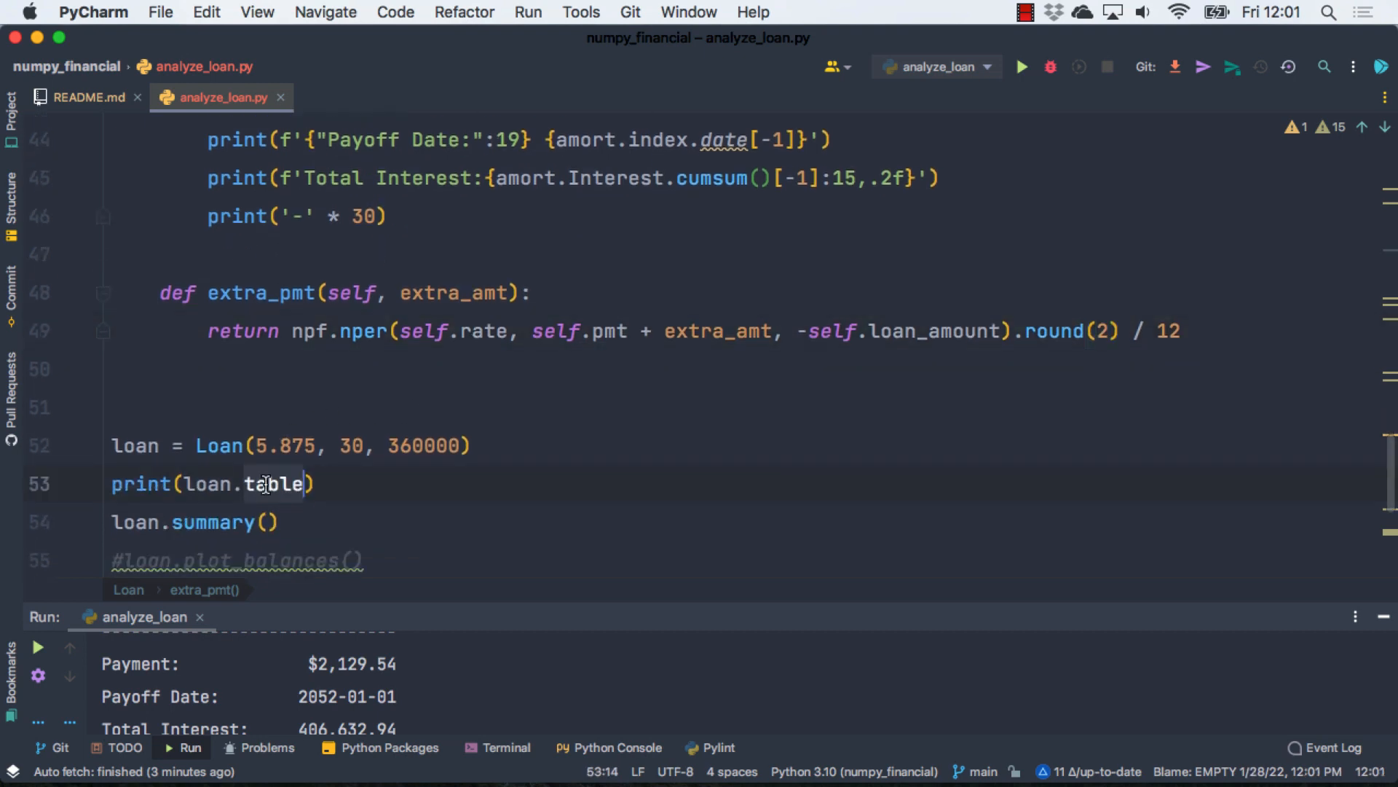
Step: Print loan.extra_pmt(100), wrap the result in round(..., 2), and rerun to show 26.67
type("extra")
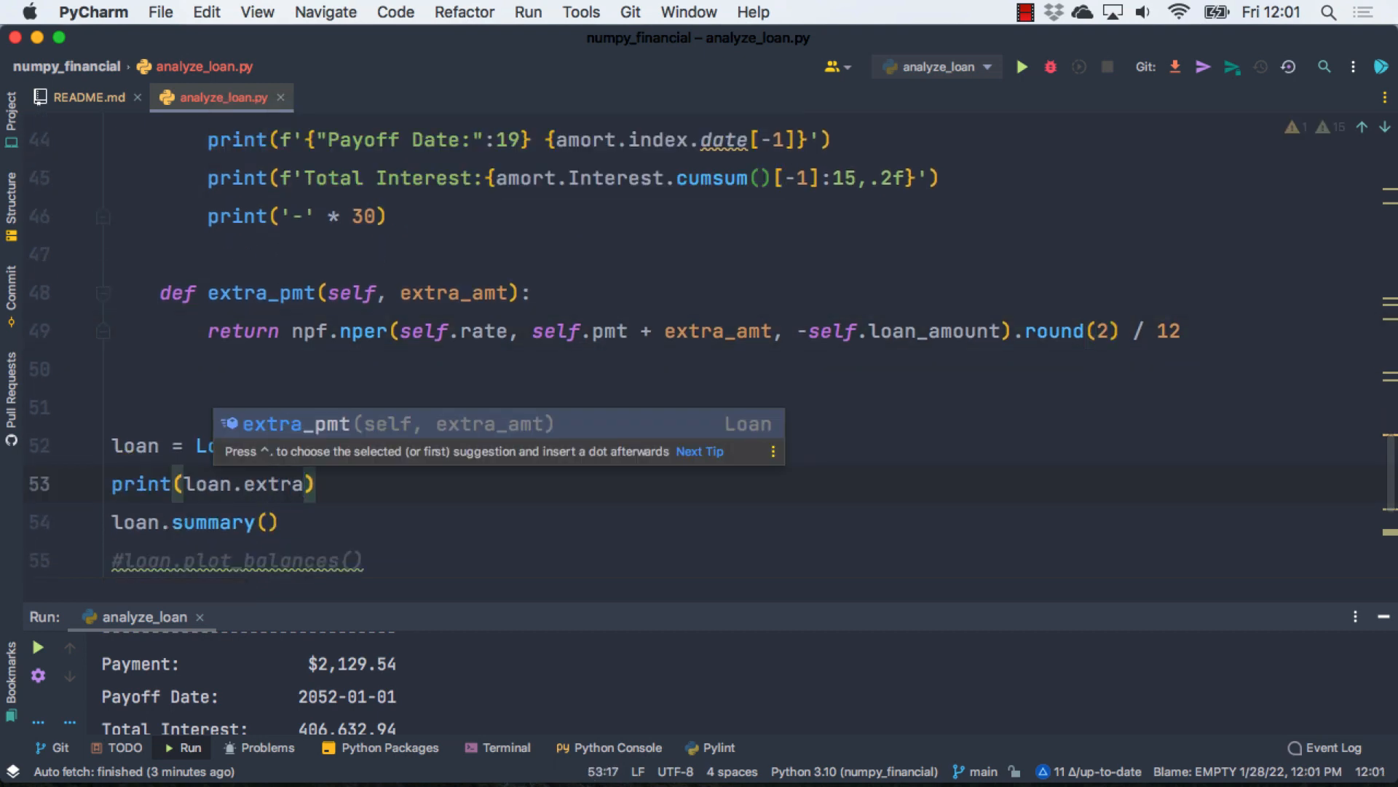
type("_pmt(100")
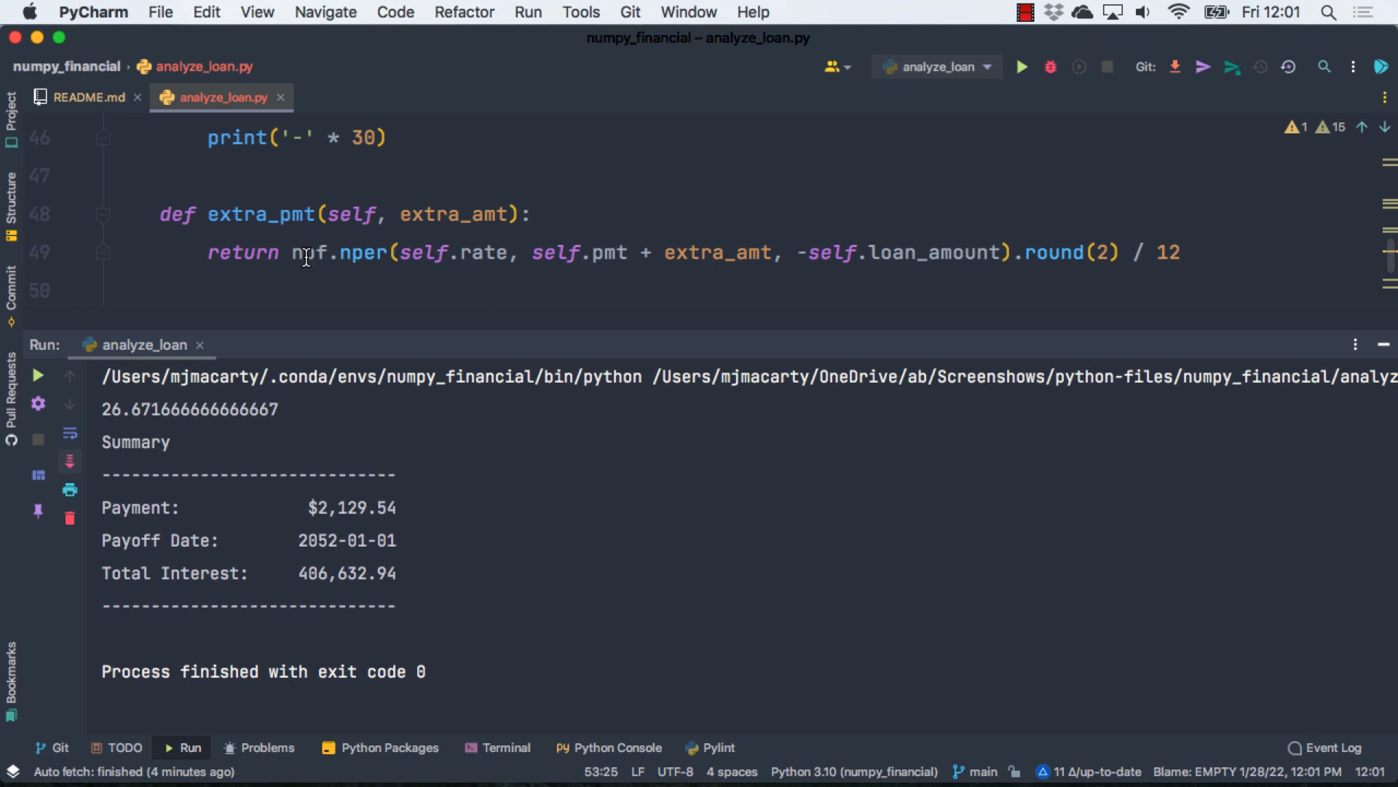
type("round(")
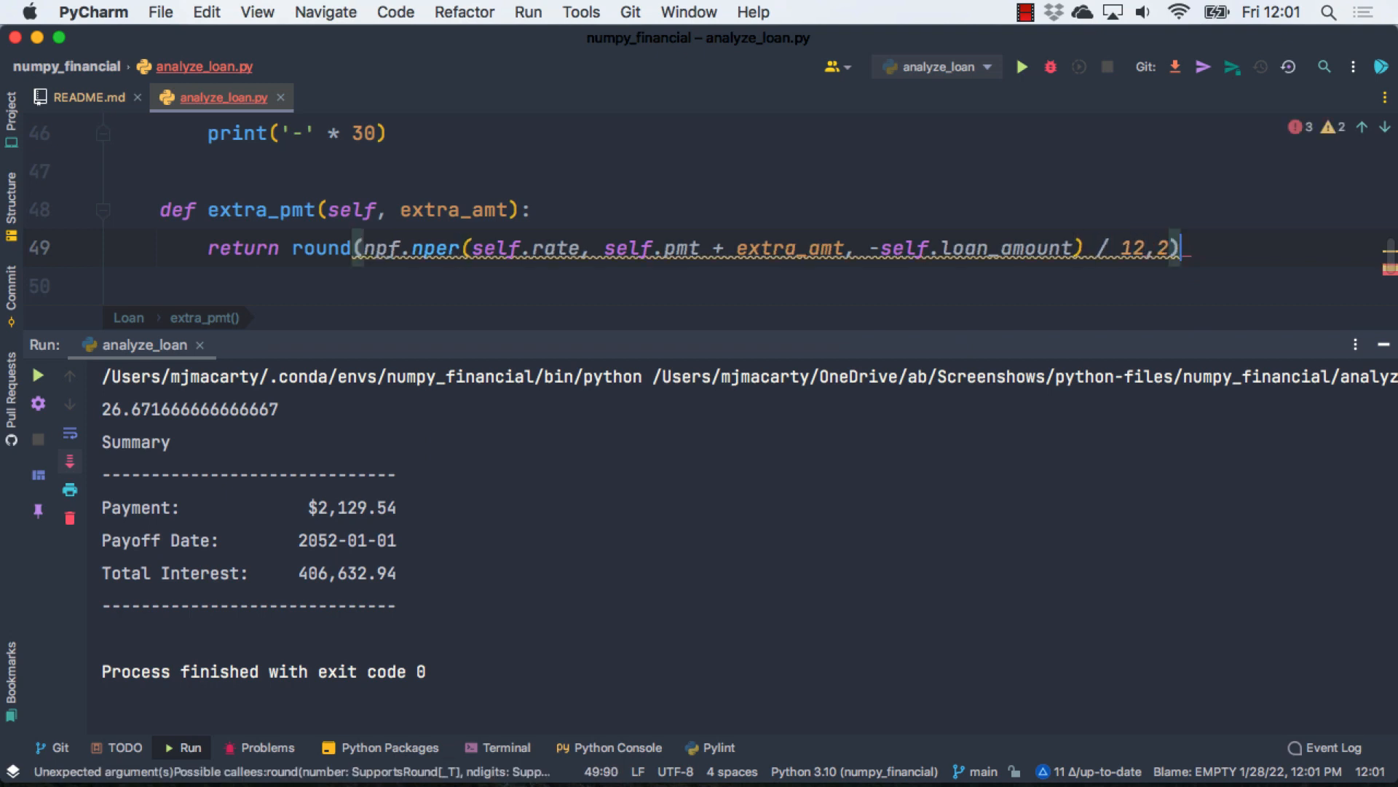
left_click(1022, 67)
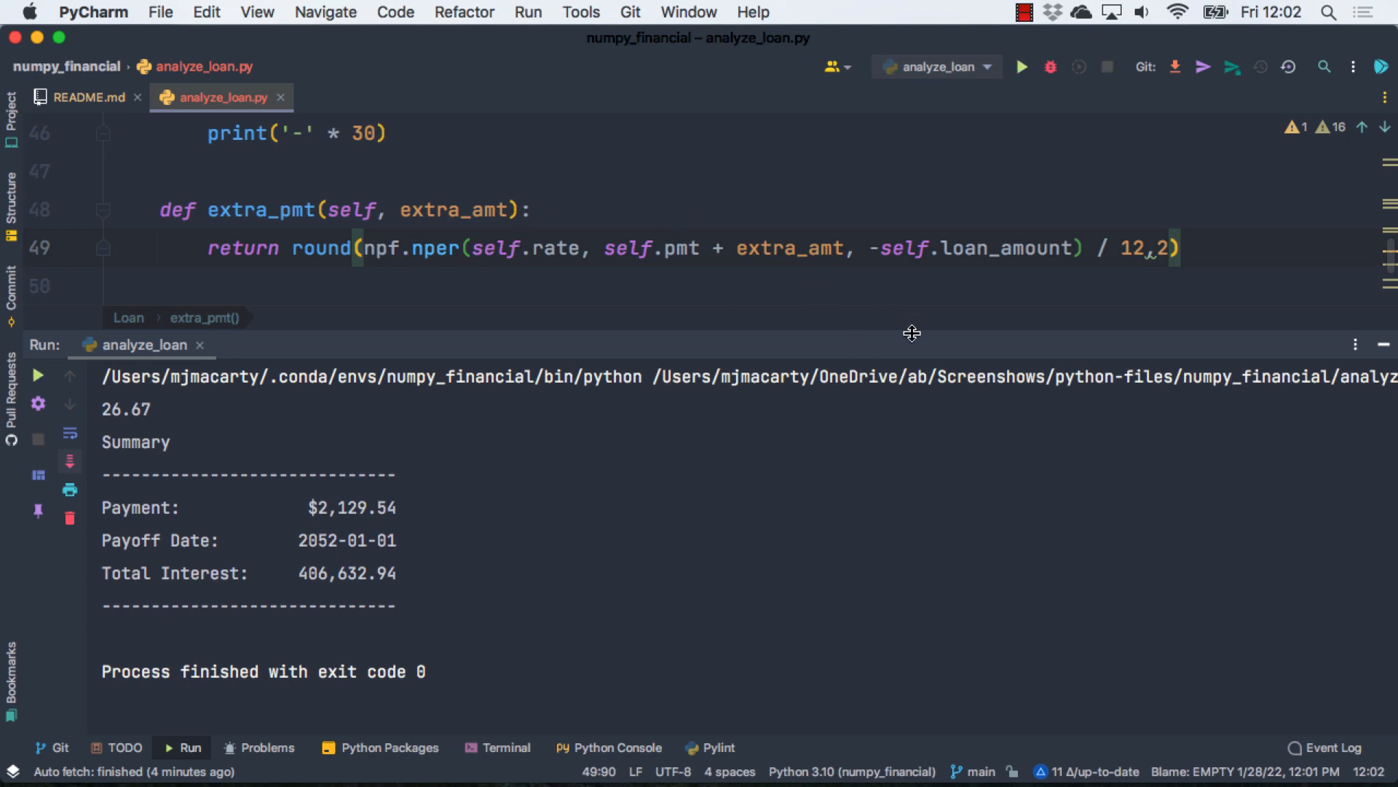
mouse_move(839, 315)
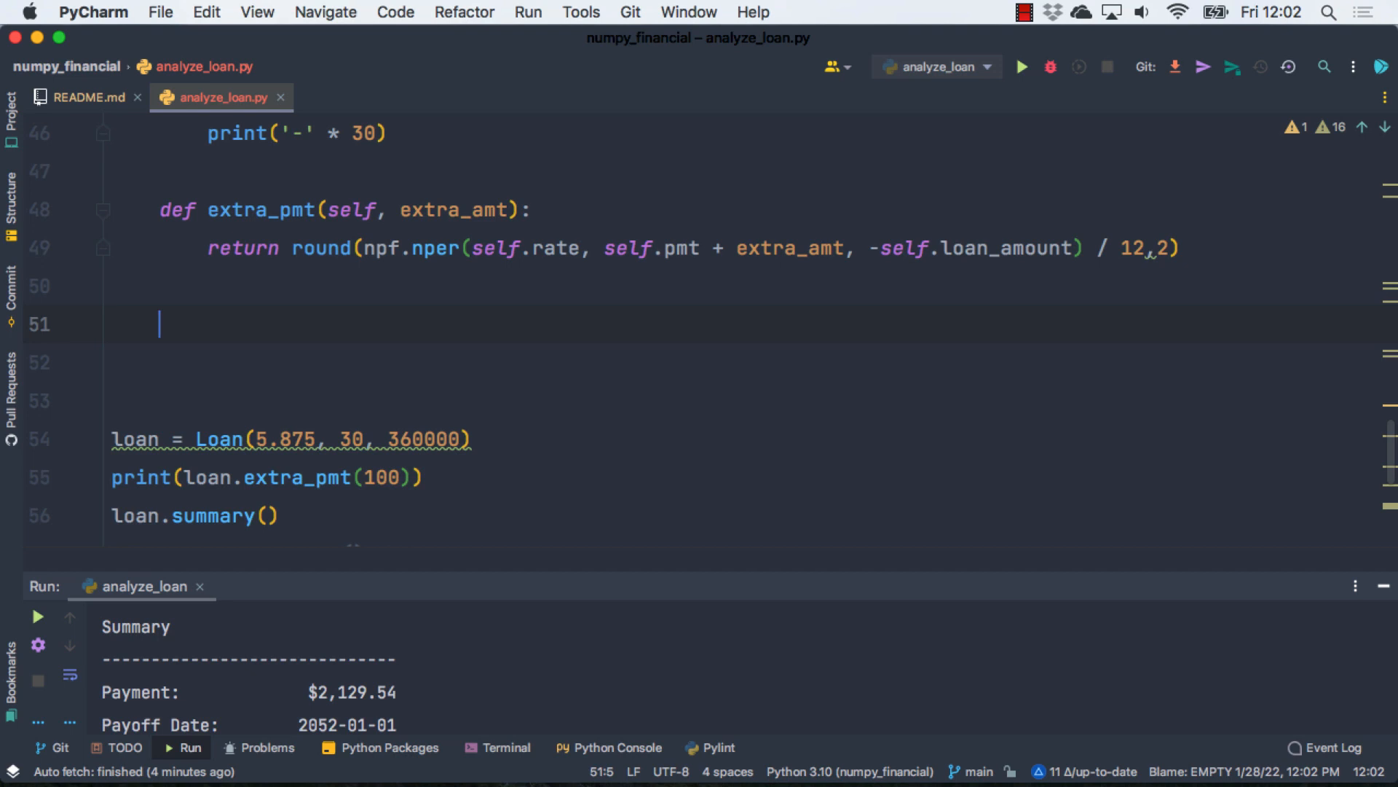
Step: Add def retire_debt(self, years_to_payoff): with extra_pmt = 1 as its first line
type("def")
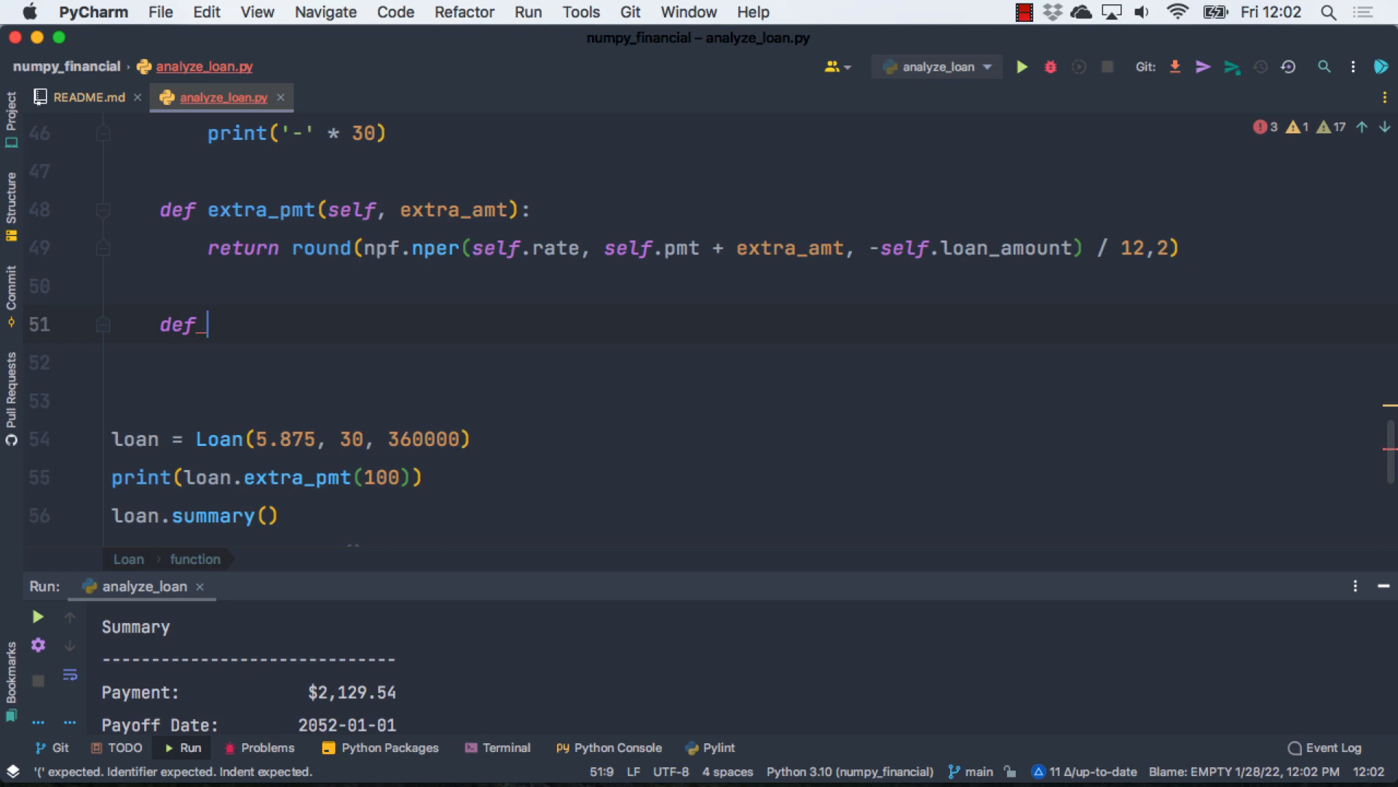
type("retire")
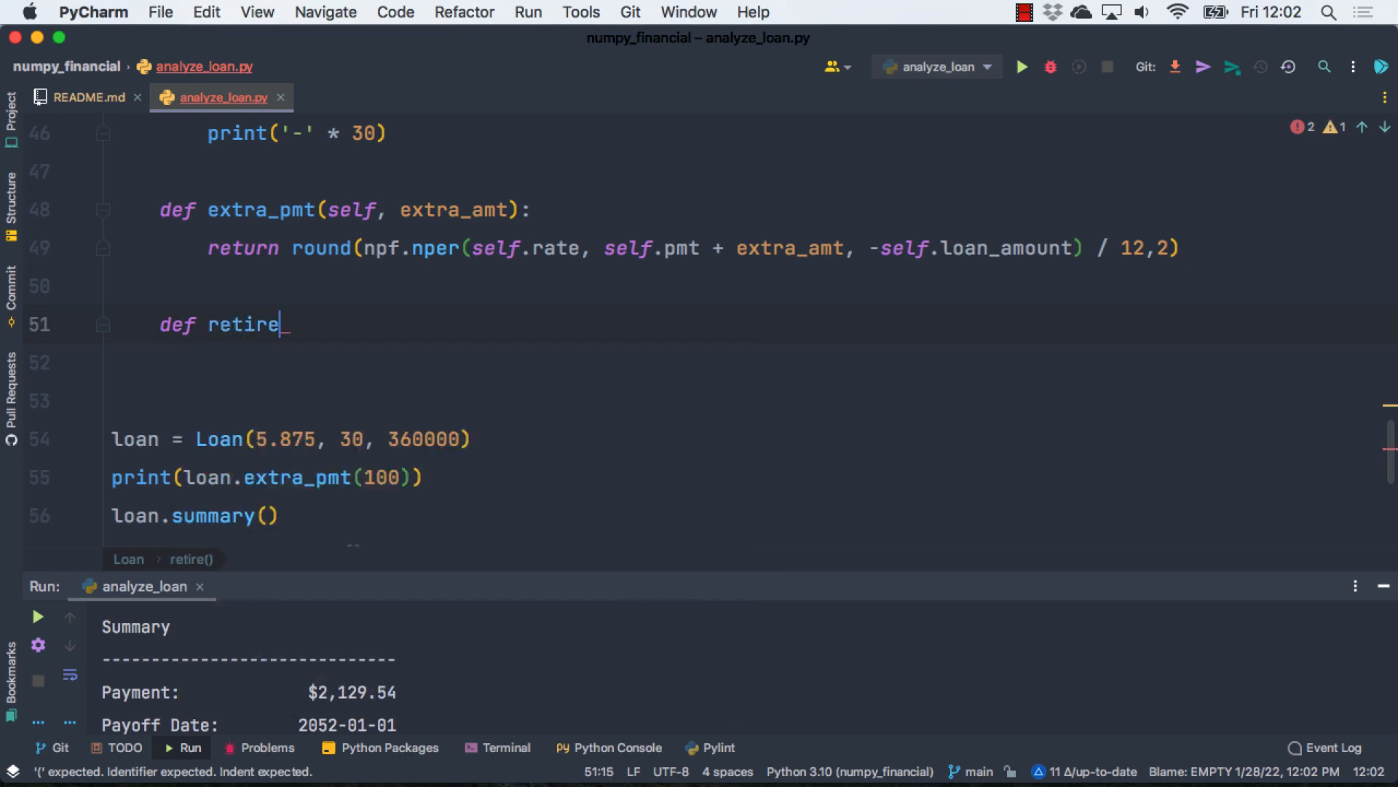
type("_debt(self, ):")
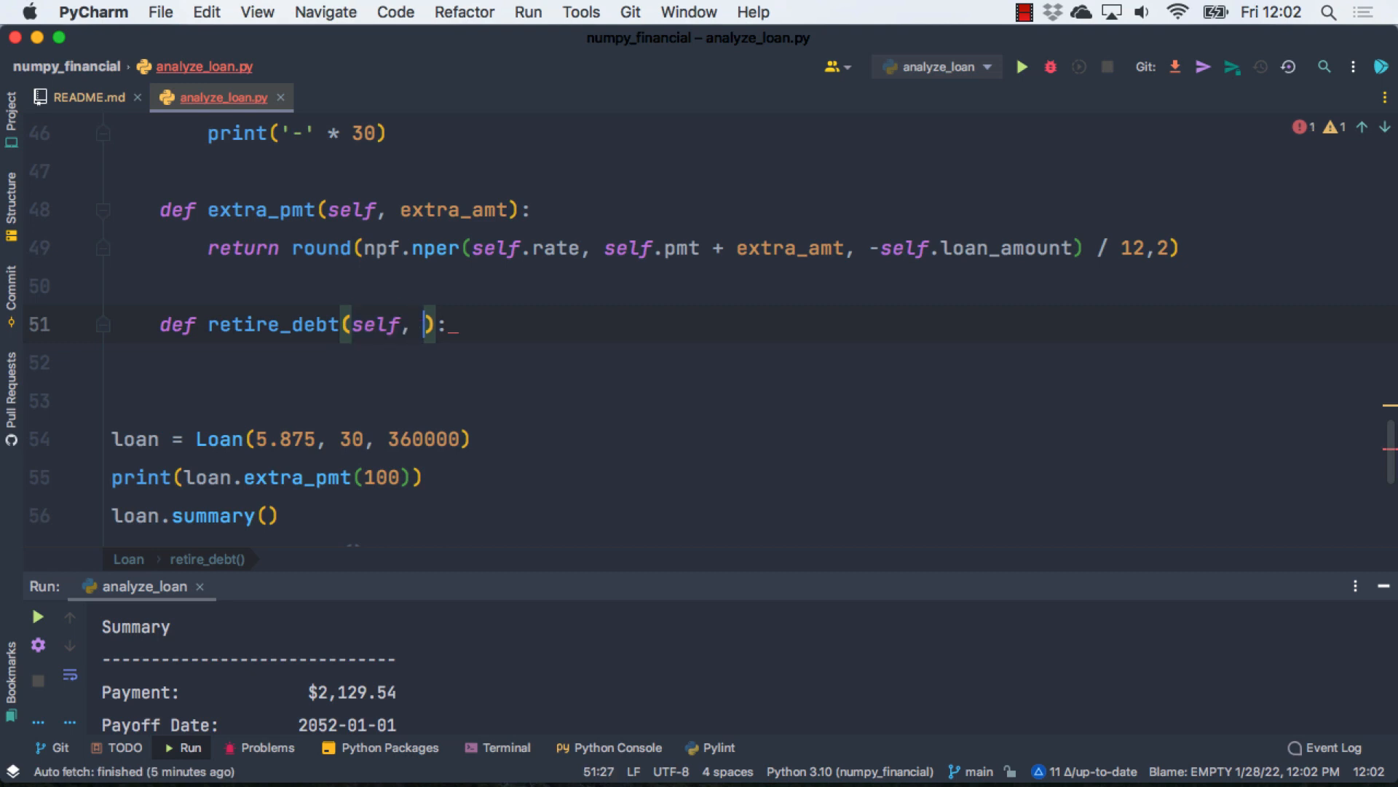
type("years_to_pa")
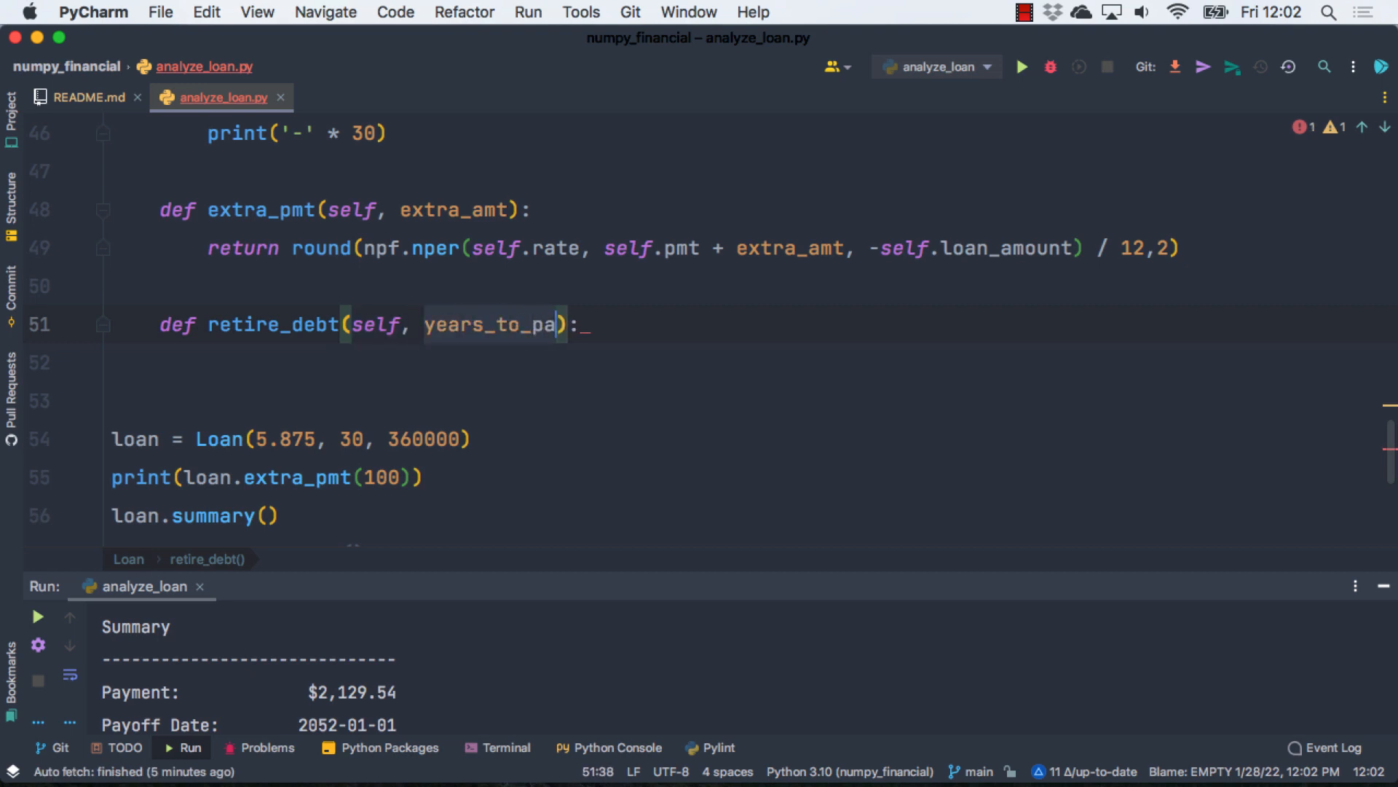
type("yoff")
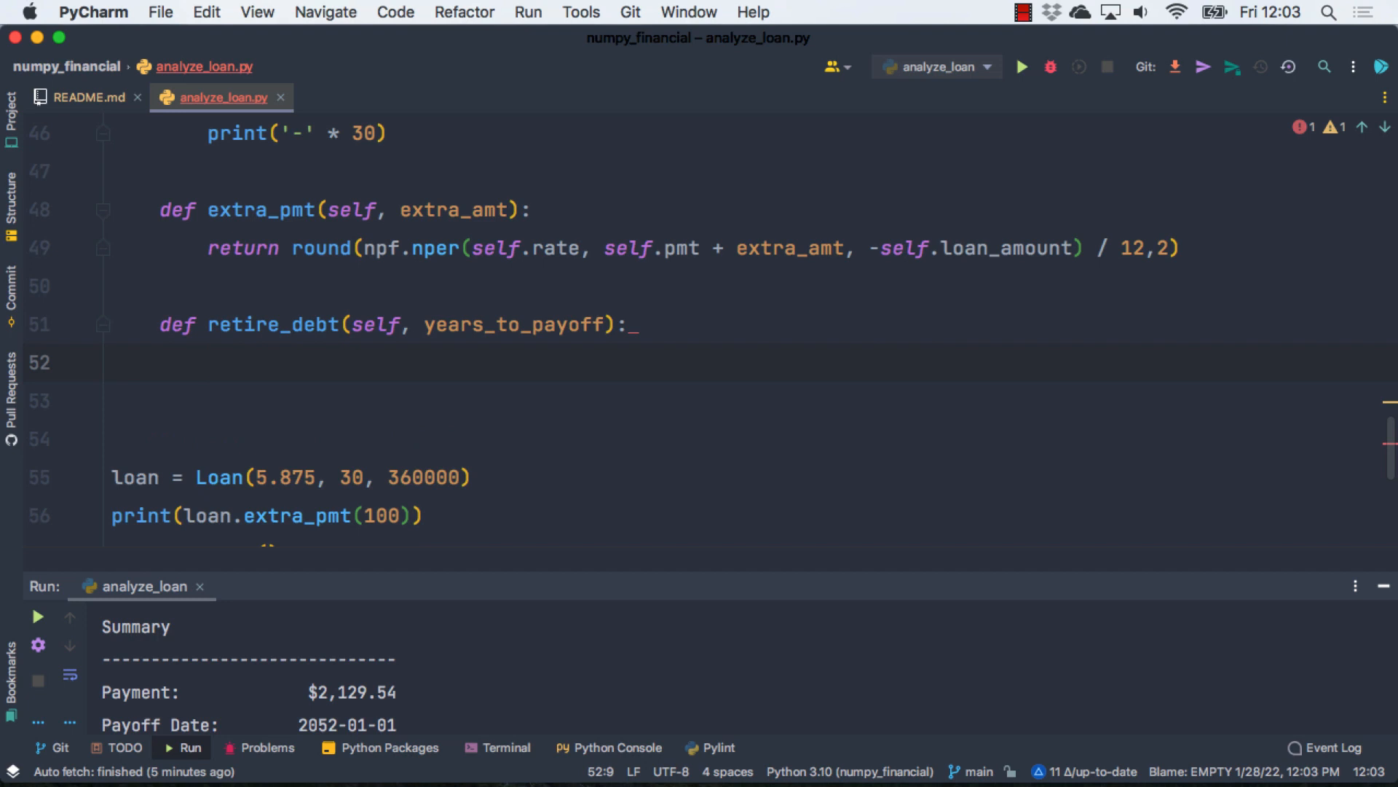
type("extra_pmt")
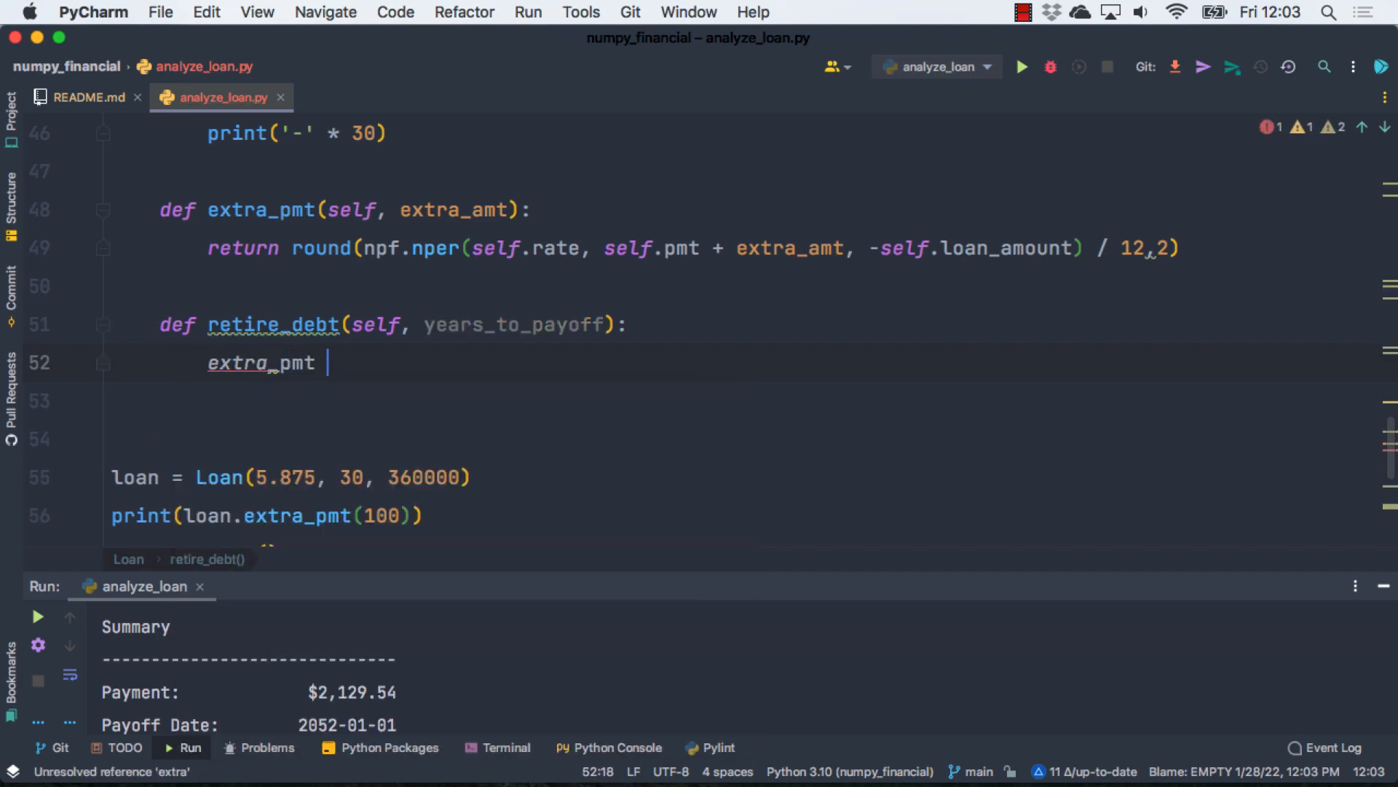
type("= 1")
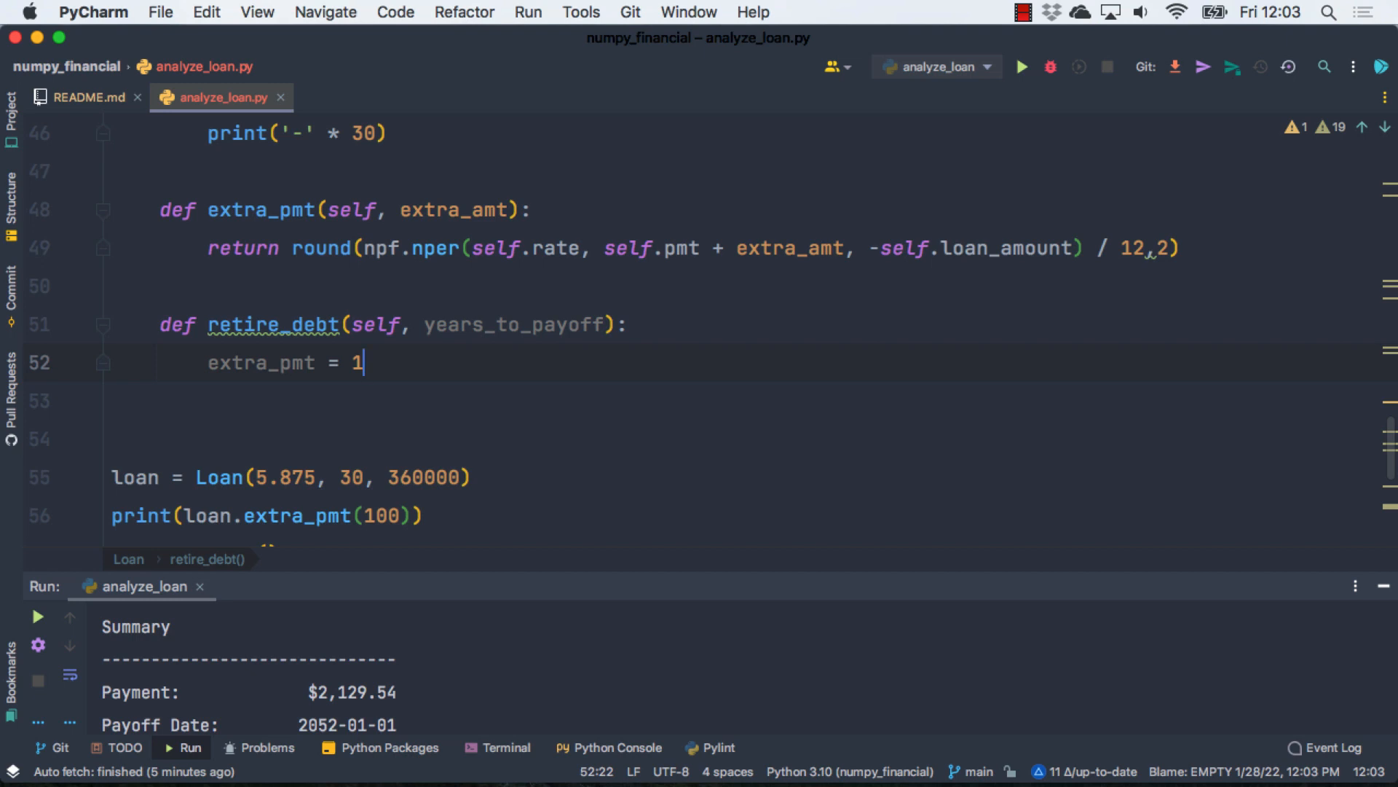
Step: Add a while loop adding 1 to extra_pmt while npf.nper(...)/12 > years_to_payoff
type("whil")
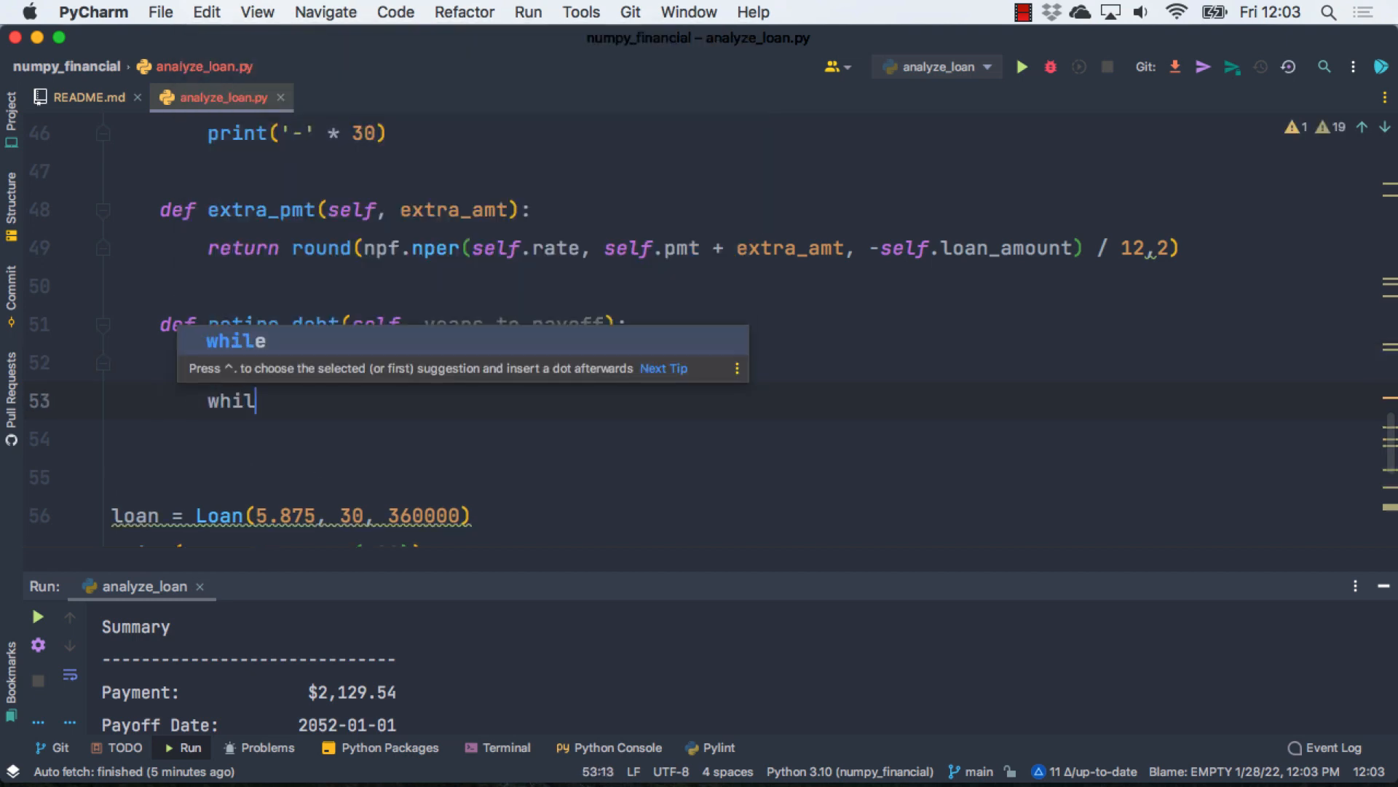
type("e_npf")
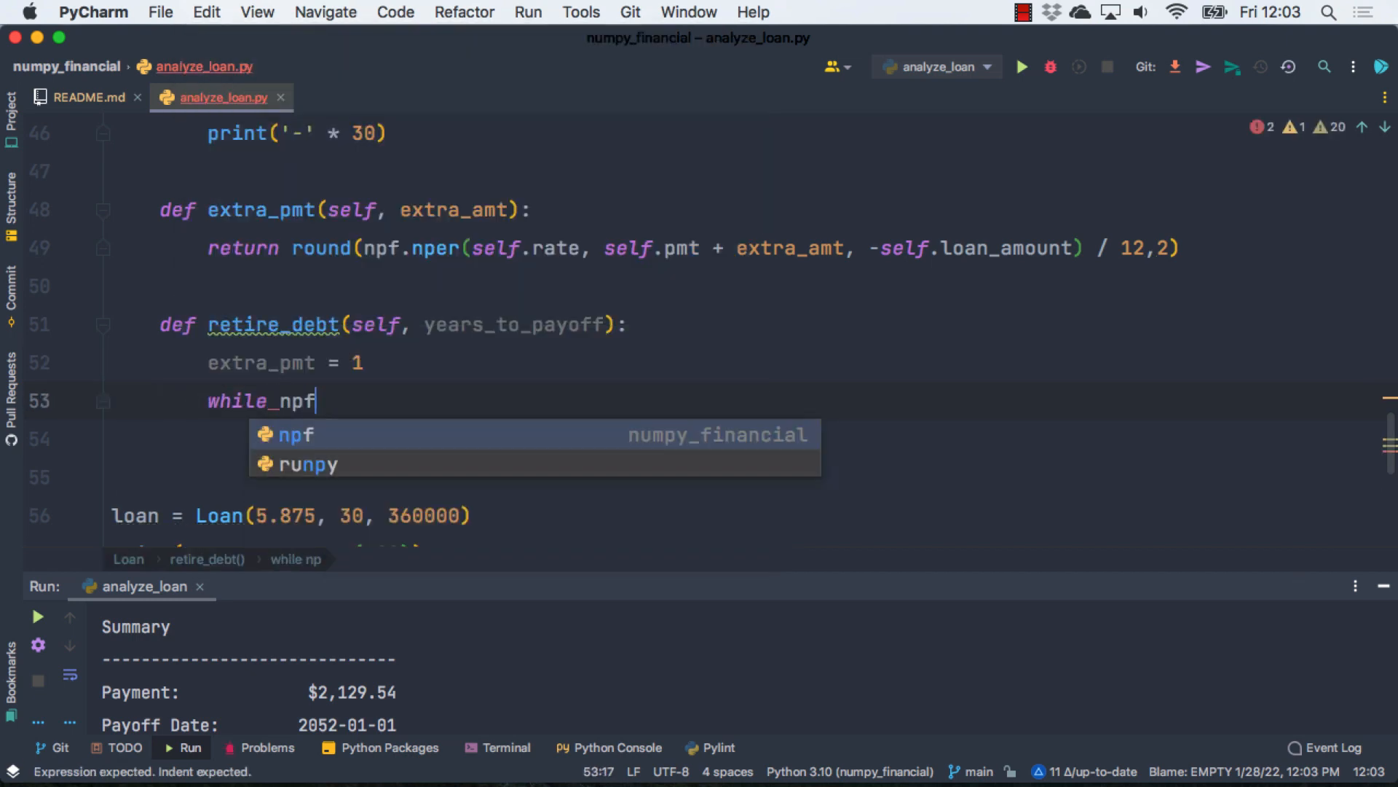
type(".nper(self.r")
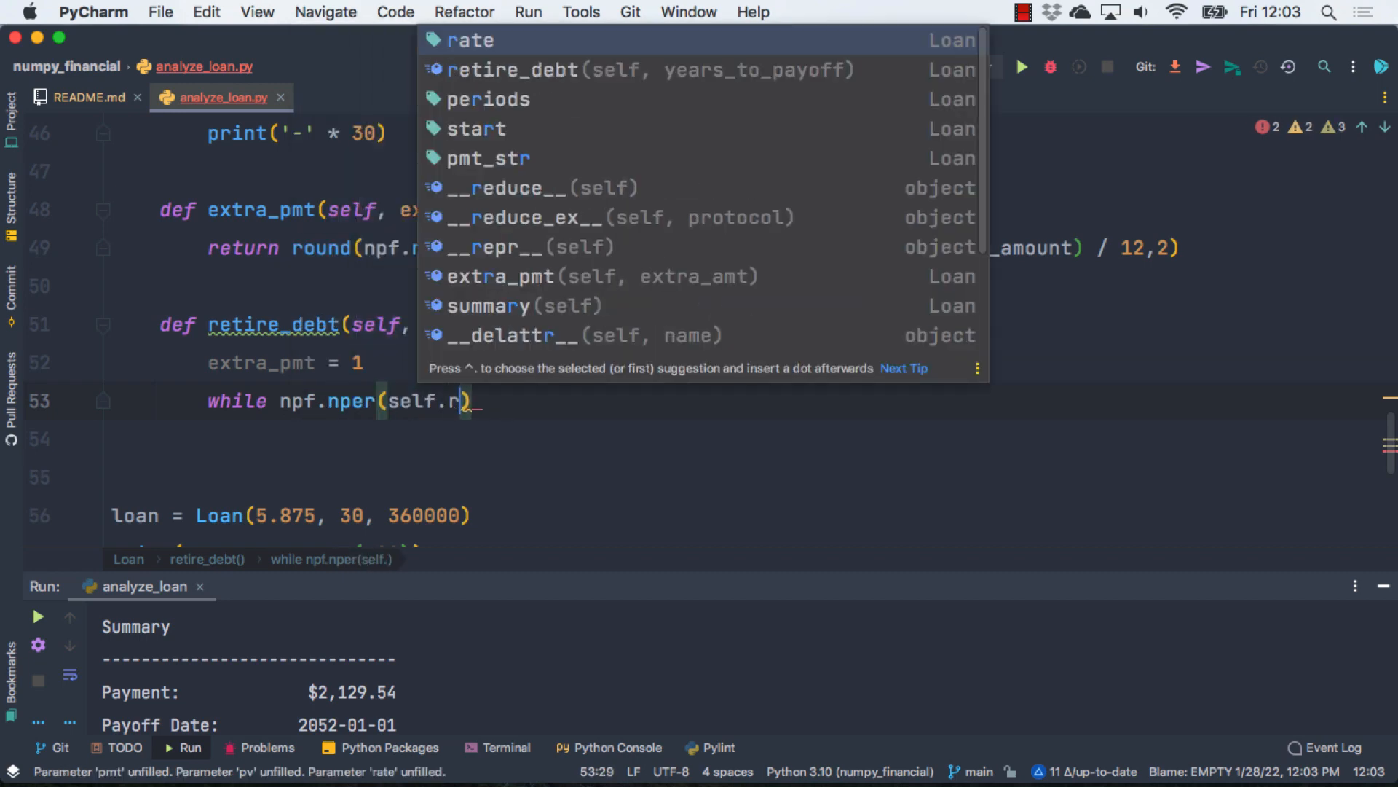
left_click(470, 40)
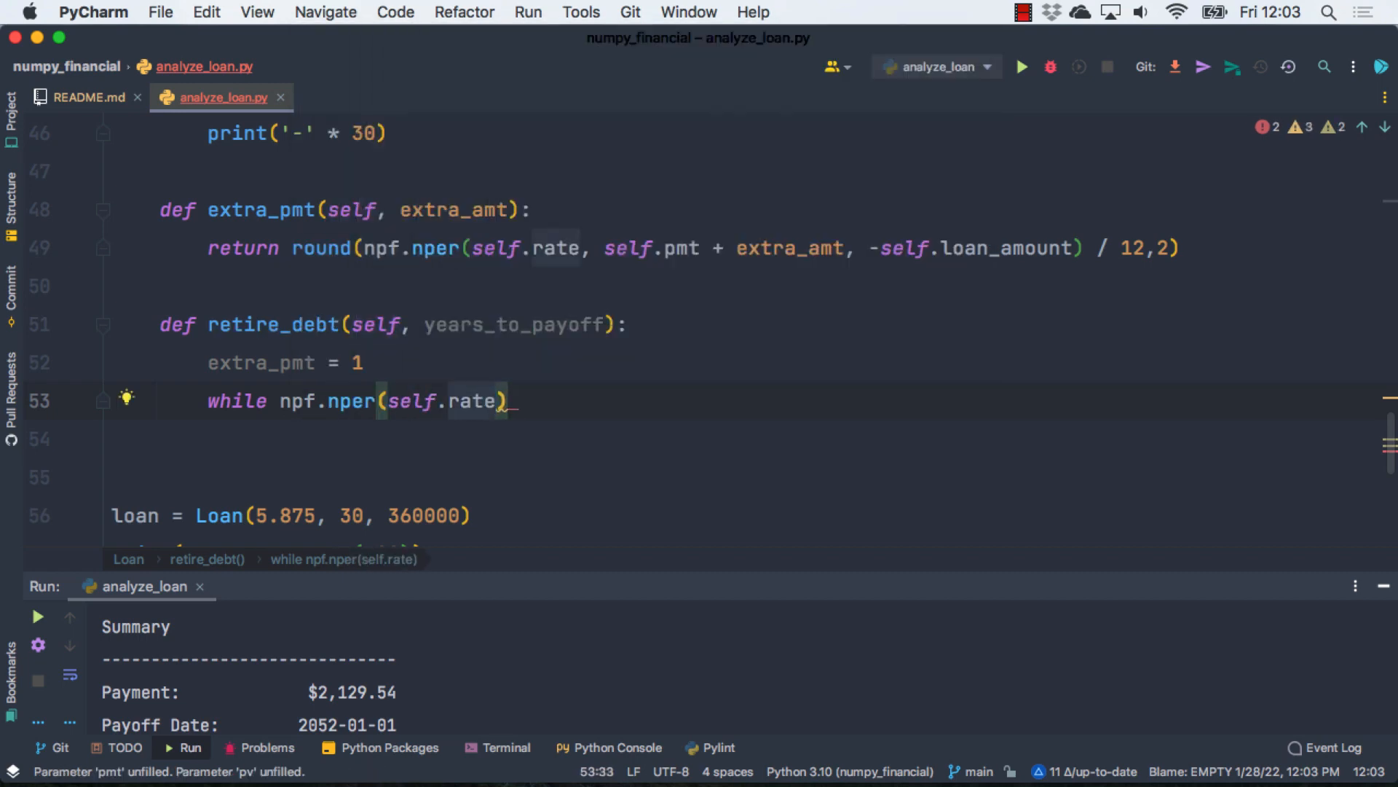
type("self.pmt + extra_pmt, -self")
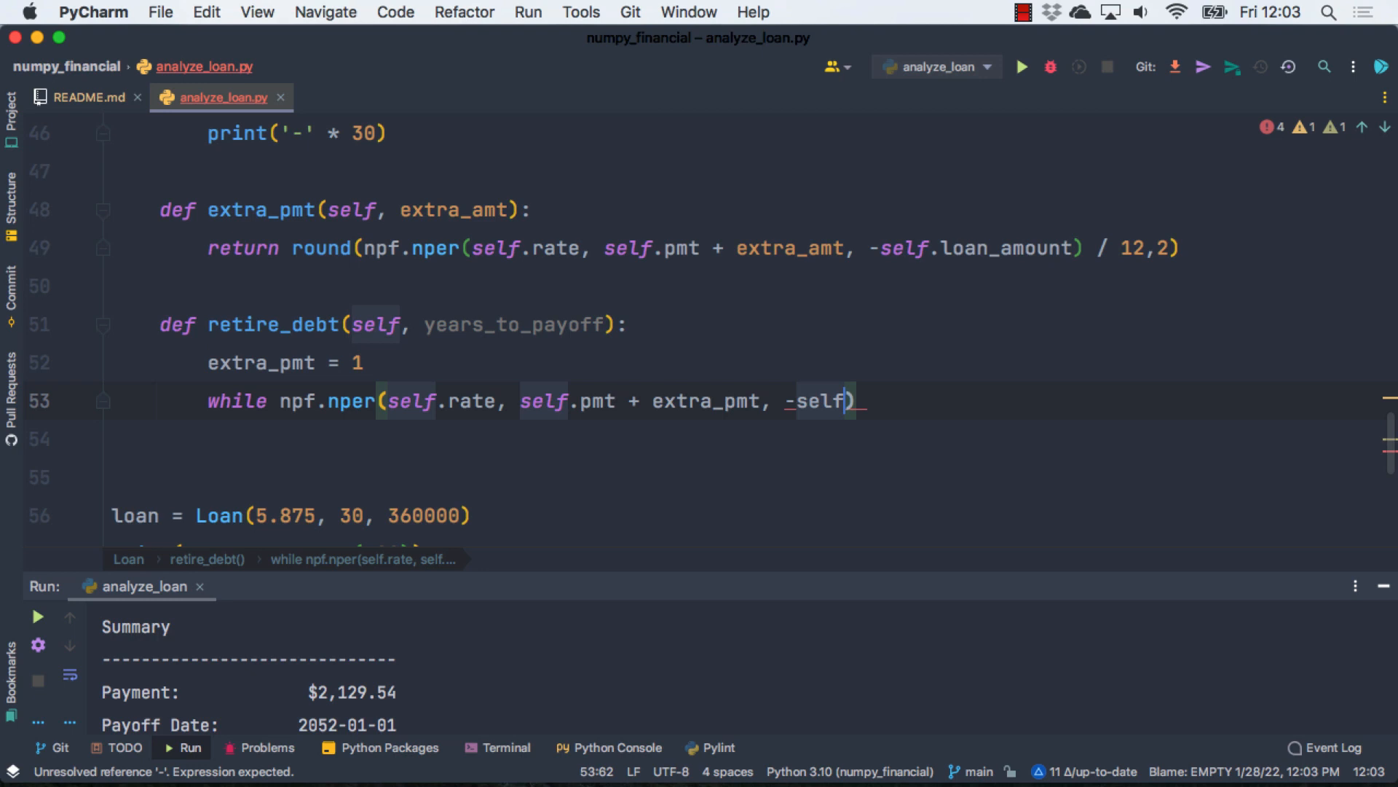
type(".loan_amount) / 12 > years_to_payoff:")
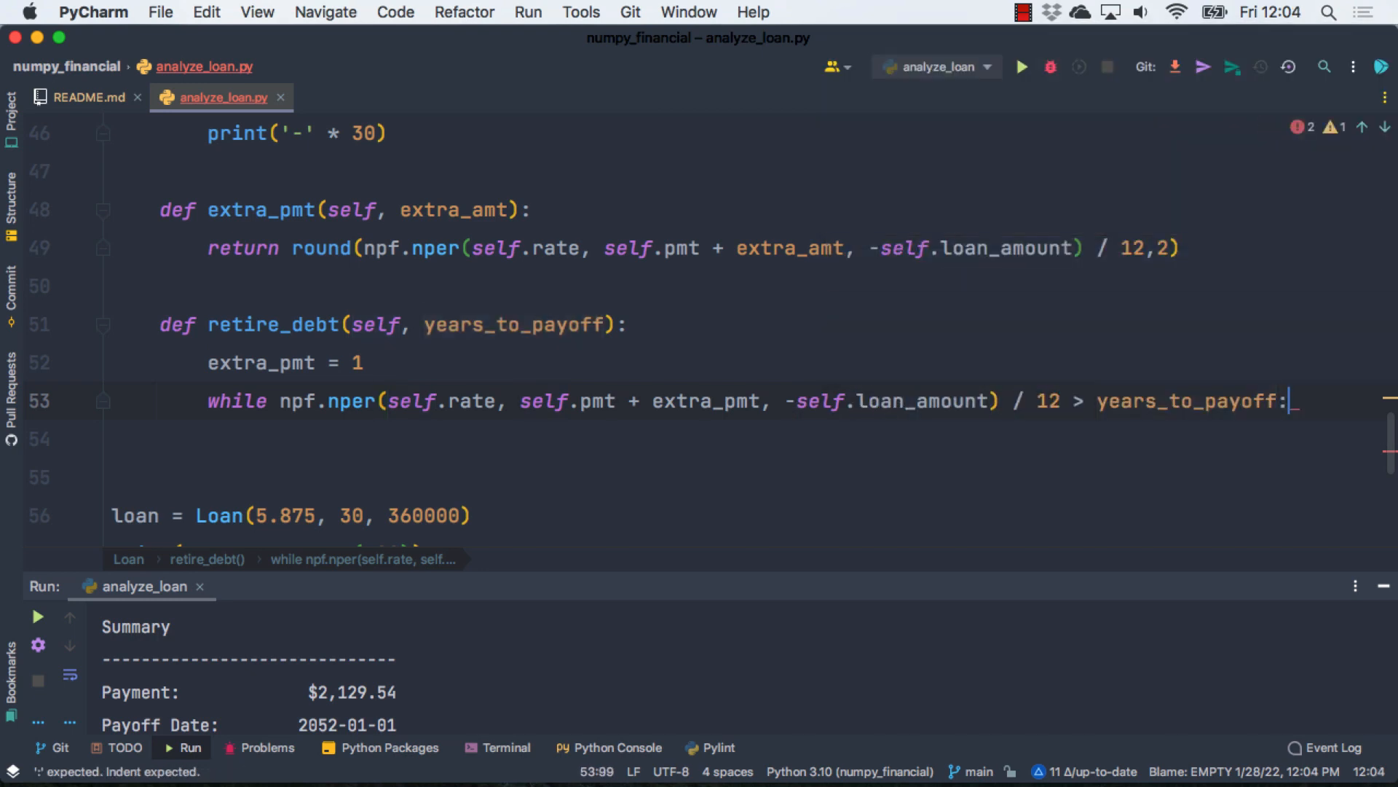
type("extra_pmt += 1")
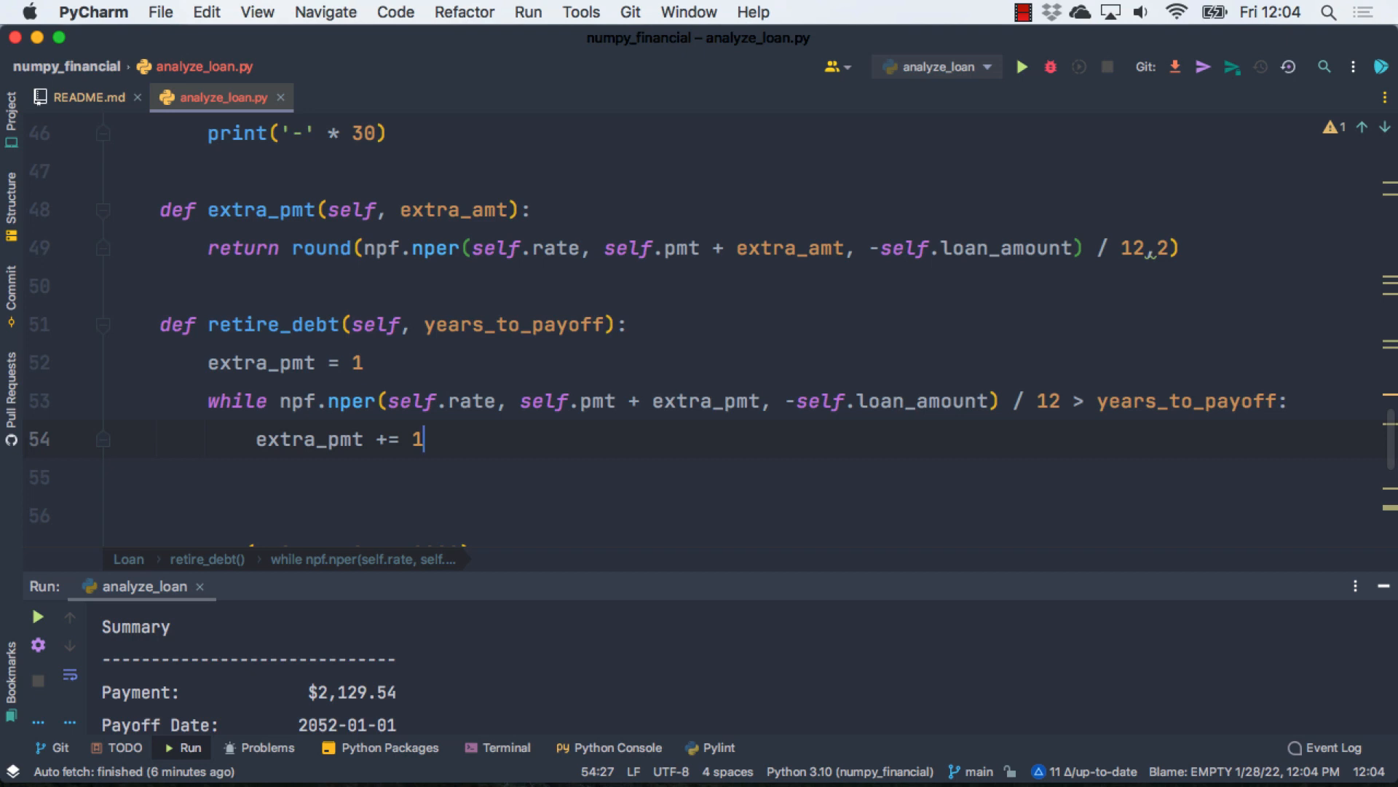
key("enter")
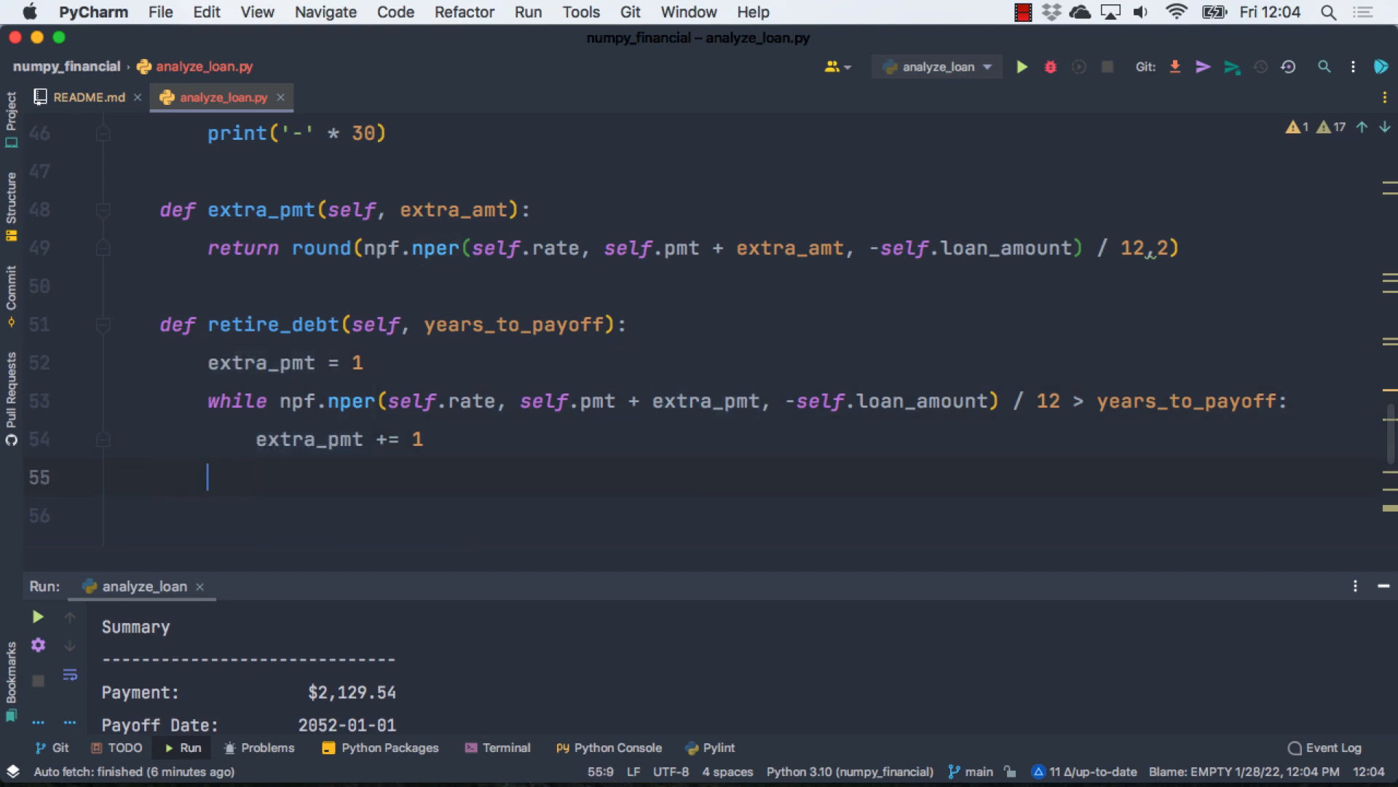
Step: Return extra_pmt, self.pmt + extra_pmt after the loop
type("return")
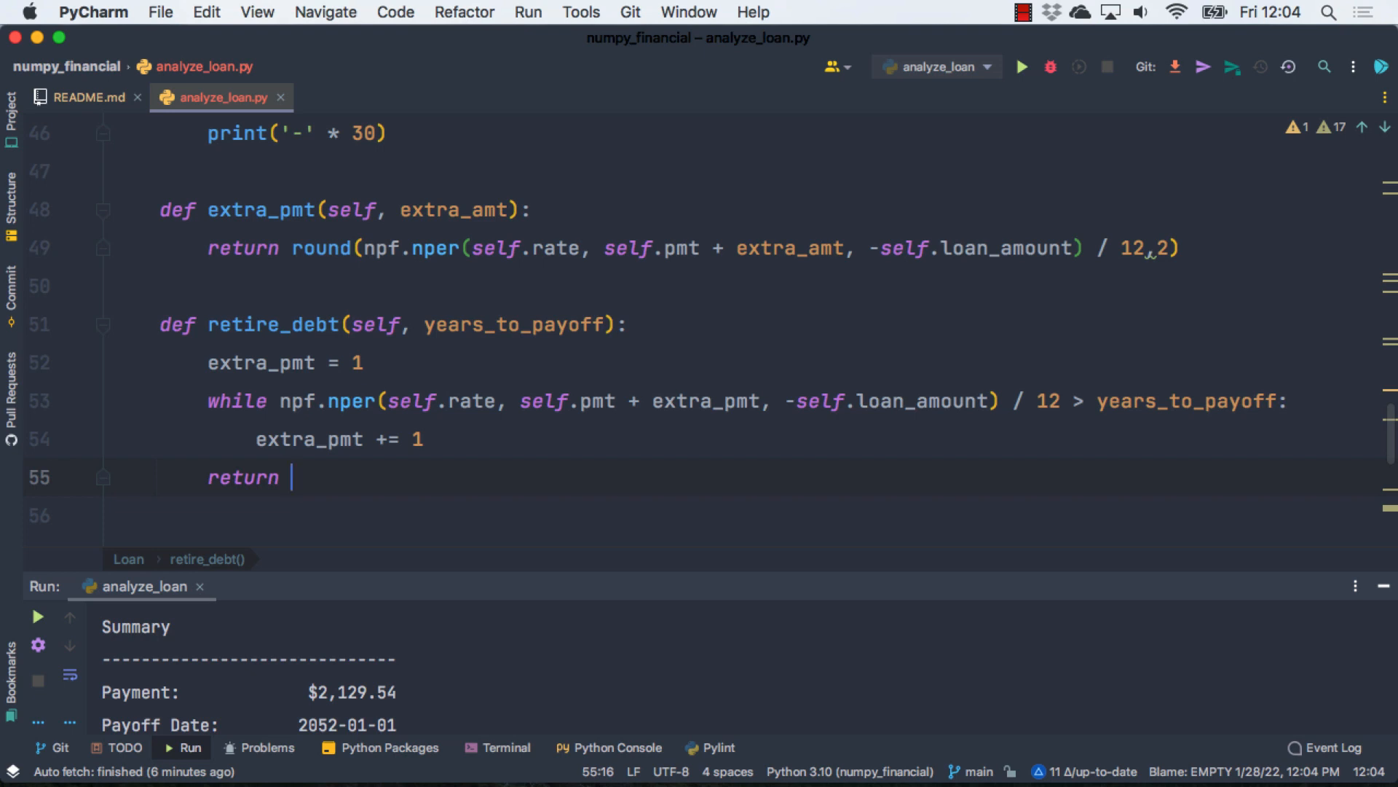
type("extr")
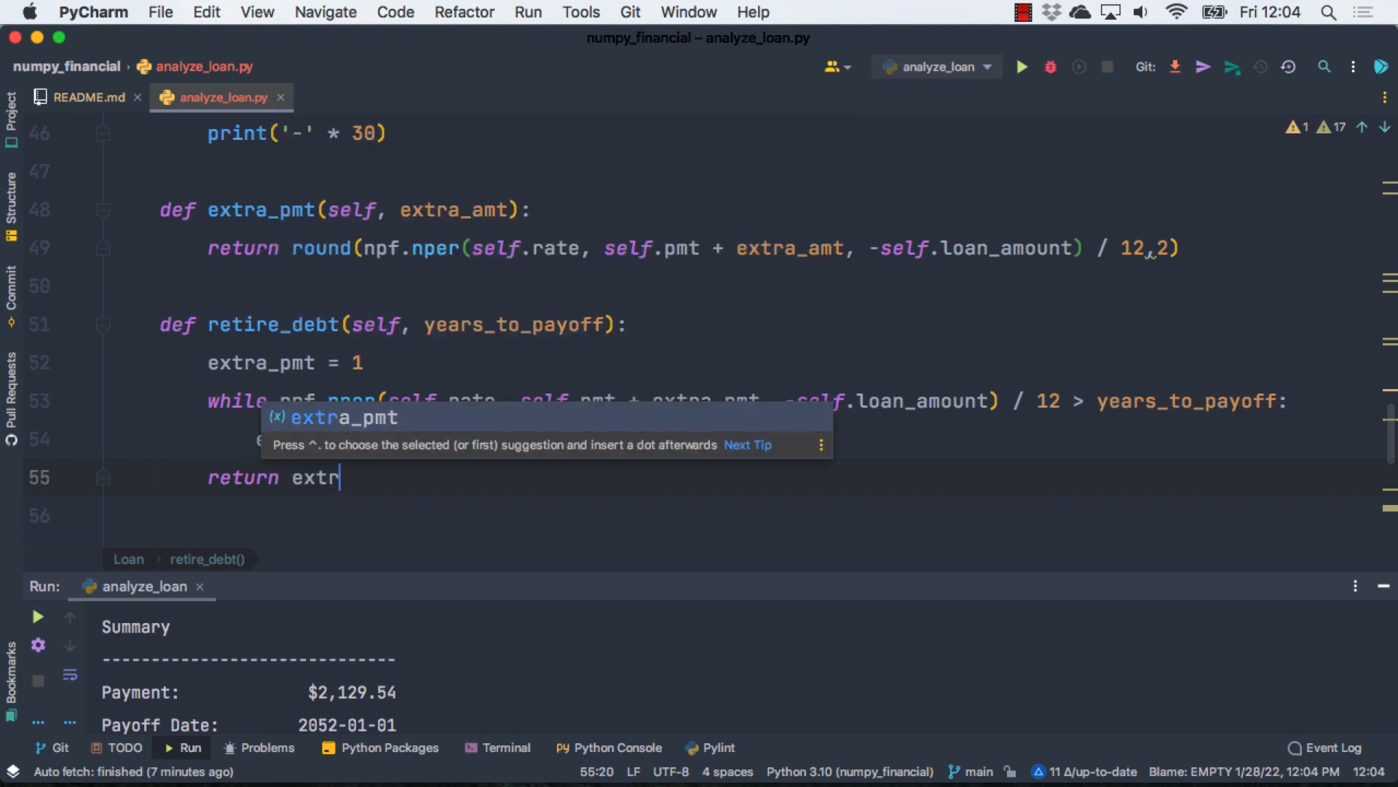
type("a_pm")
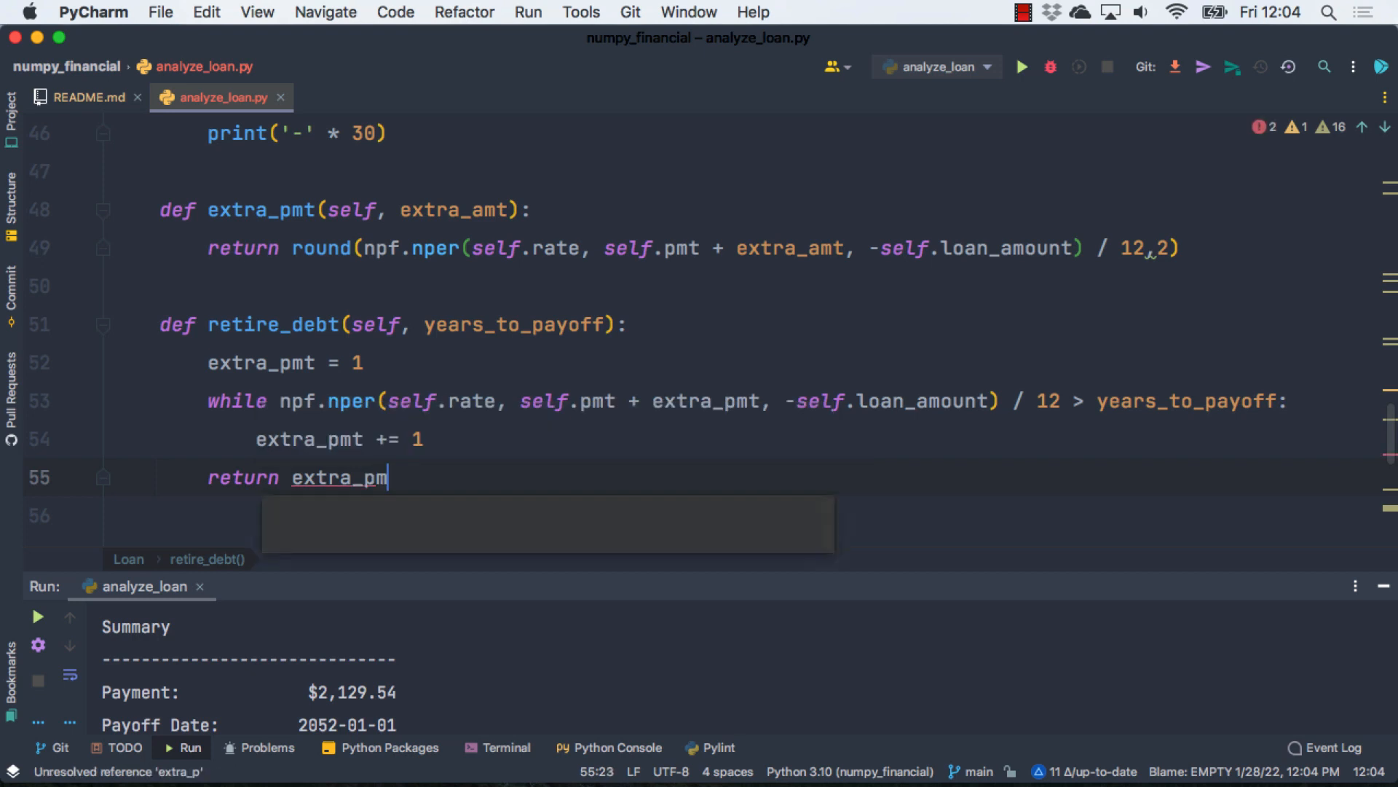
type("t,")
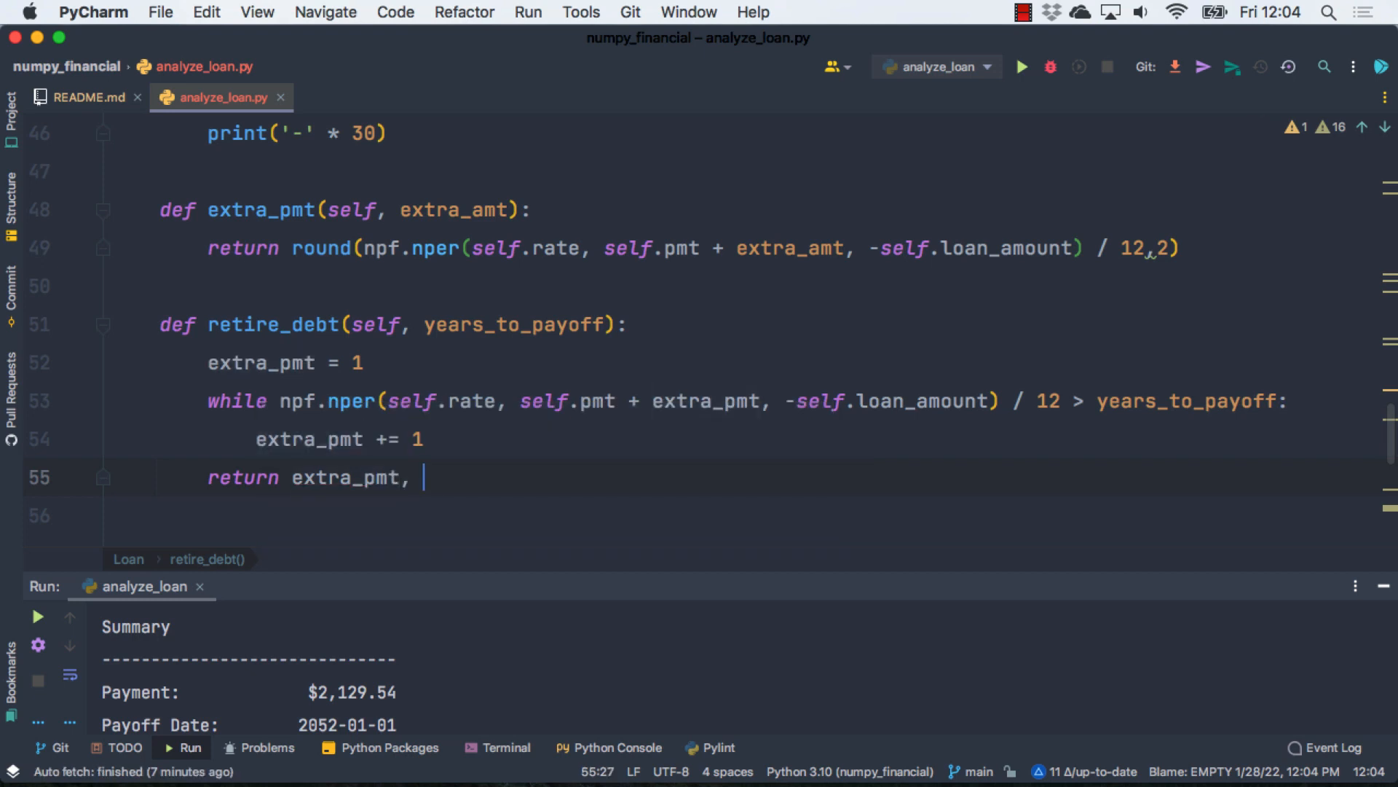
type("self.pmt +")
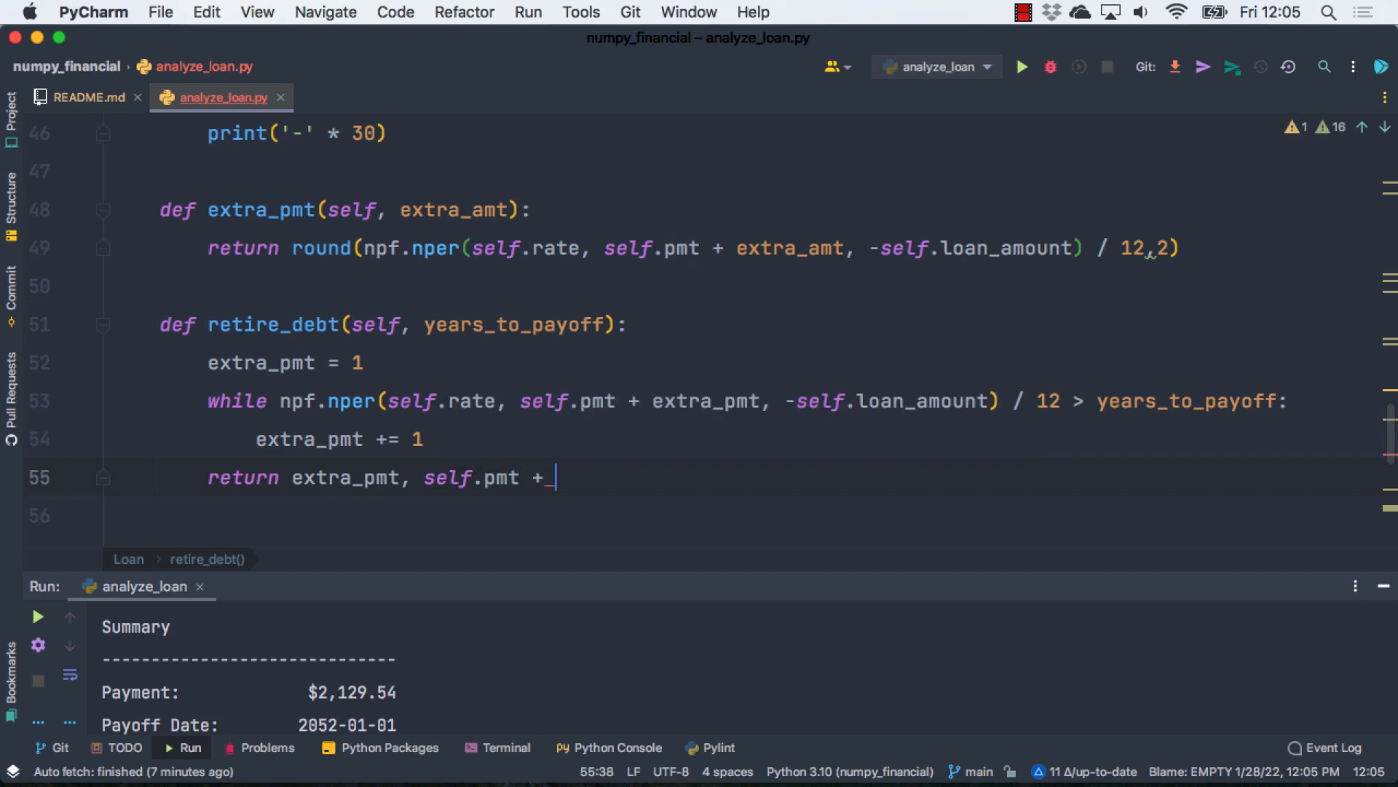
type("extra_pmt")
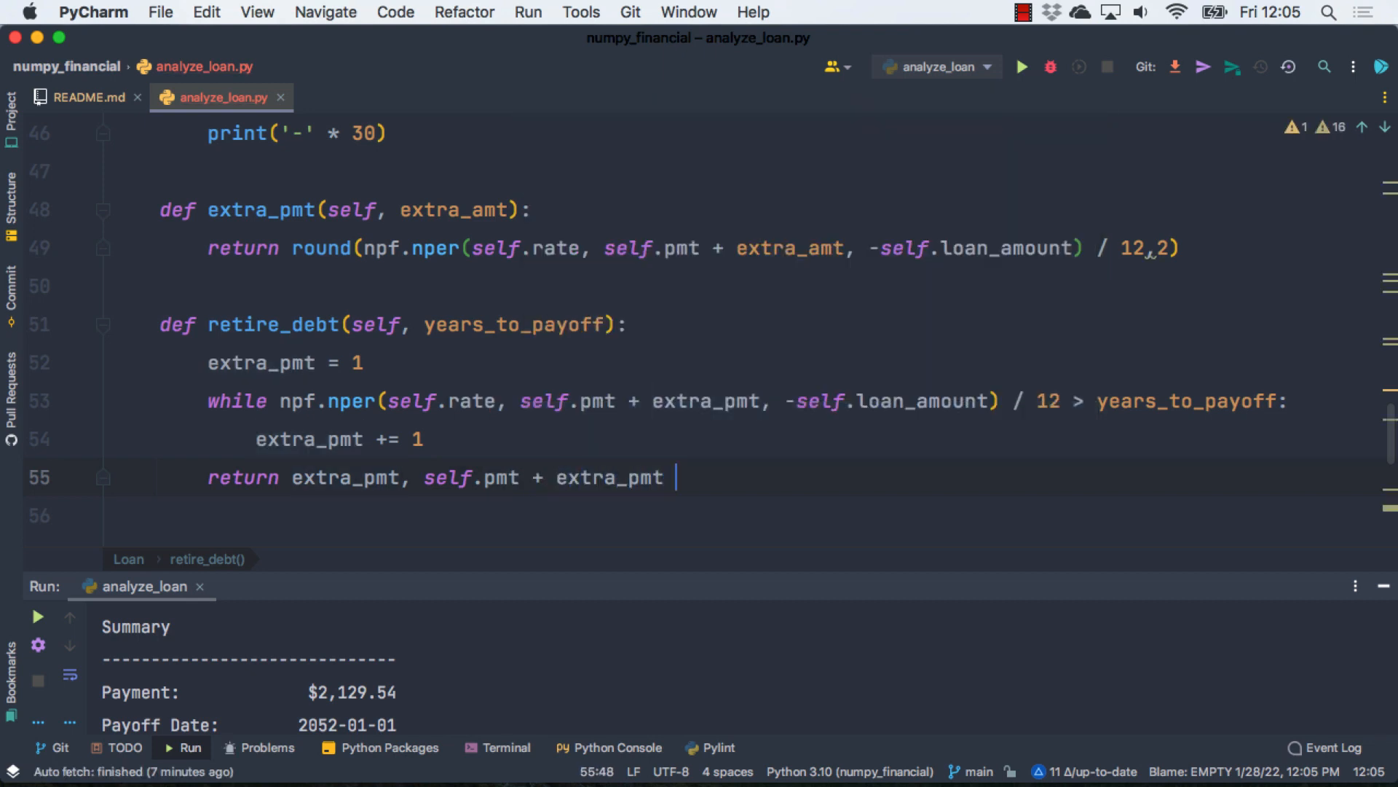
scroll("down", 3)
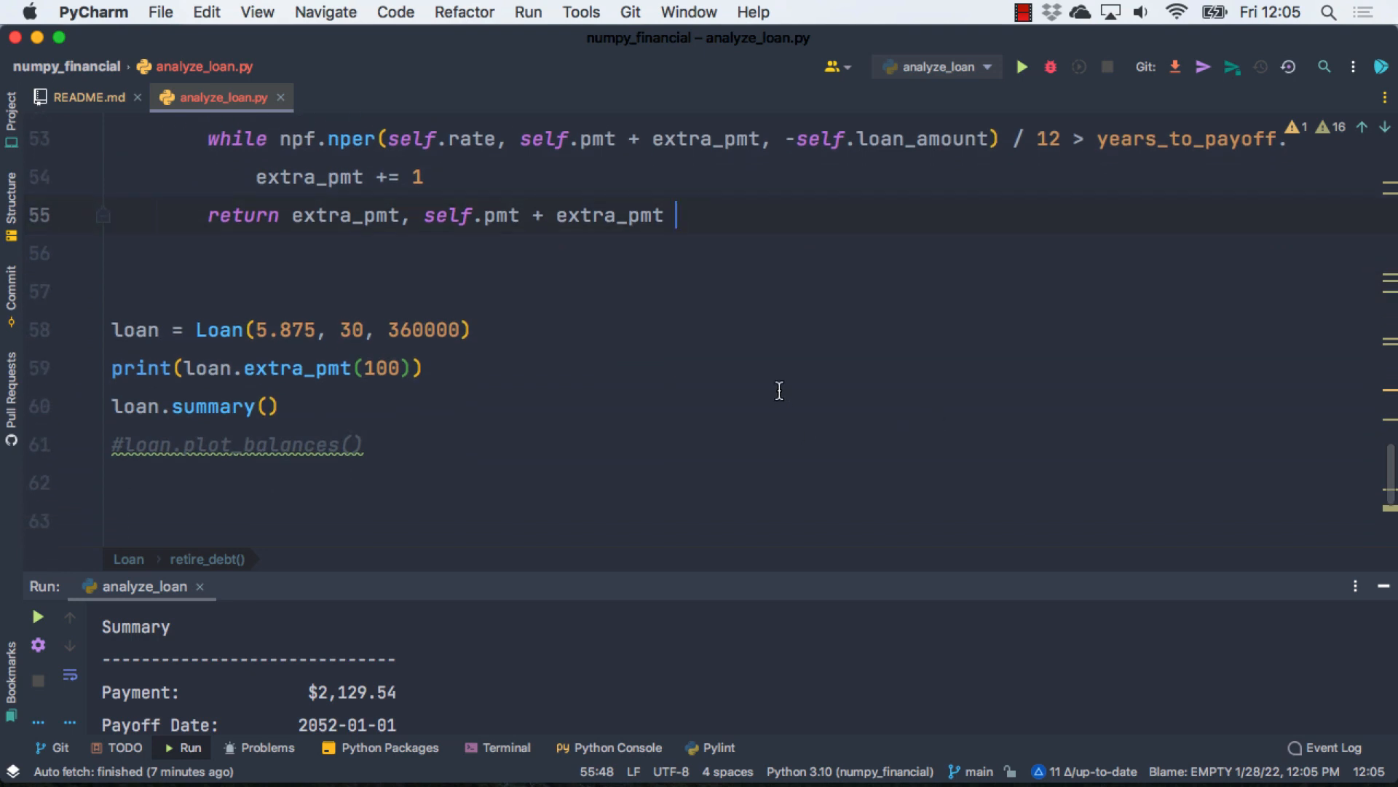
Step: Replace extra_pmt with retire_debt in the print call
double_click(303, 367)
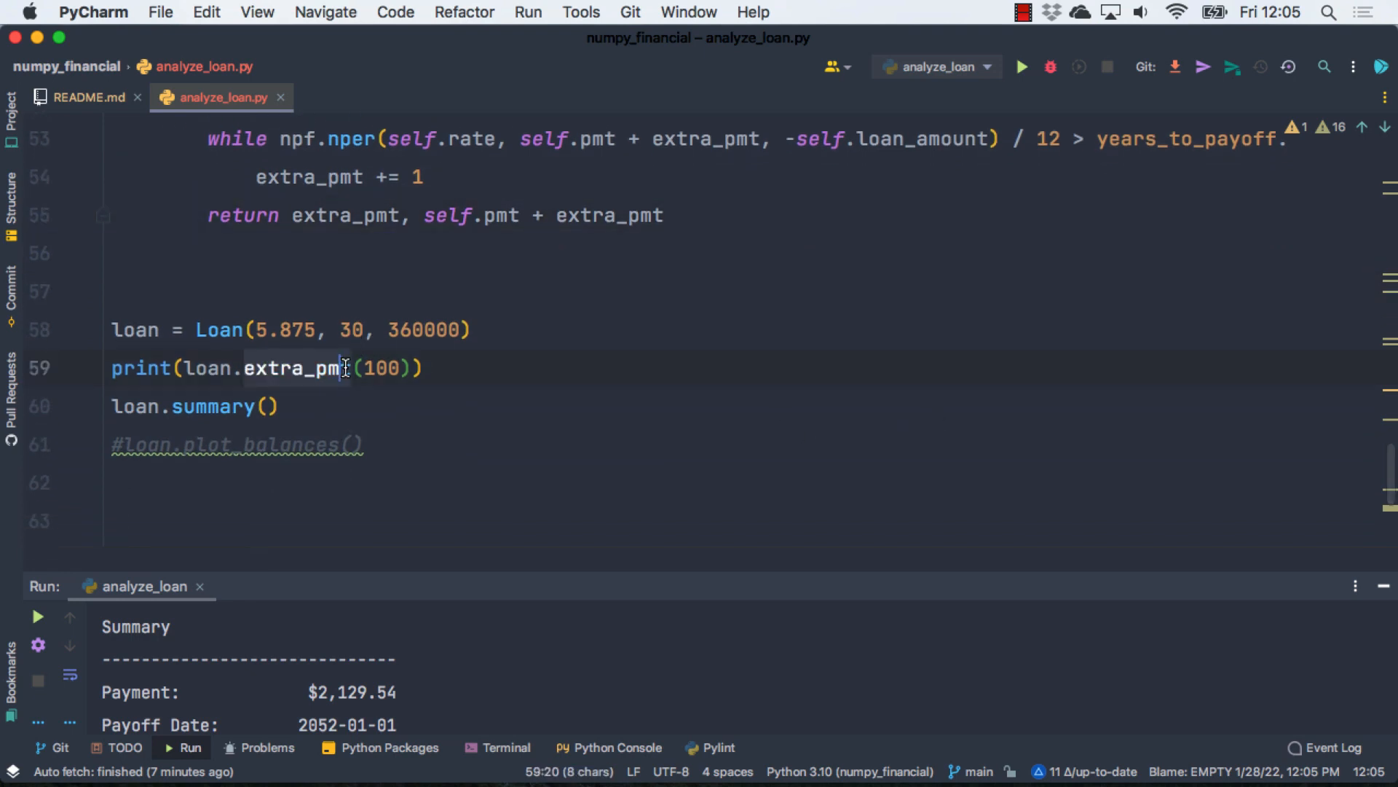
type("retire_debt")
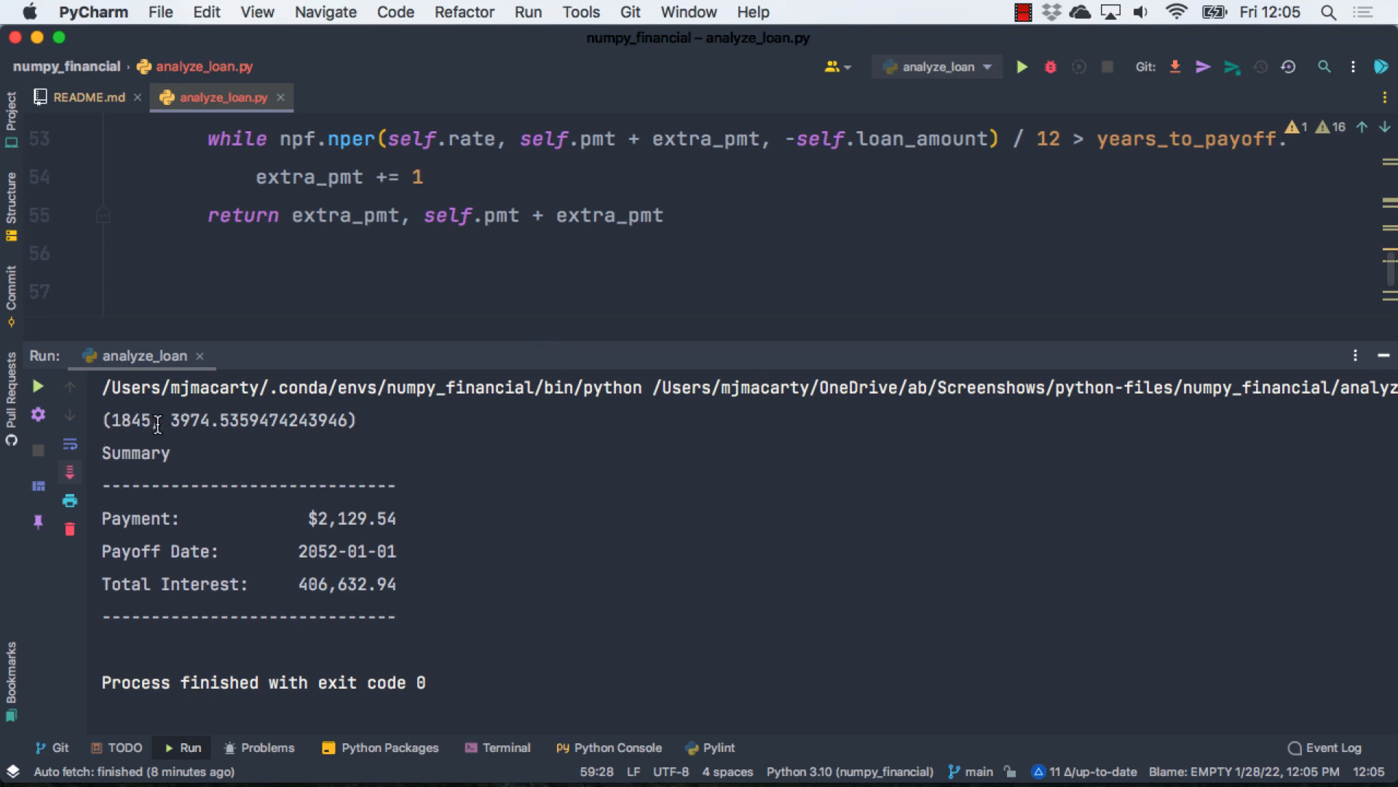
mouse_move(346, 448)
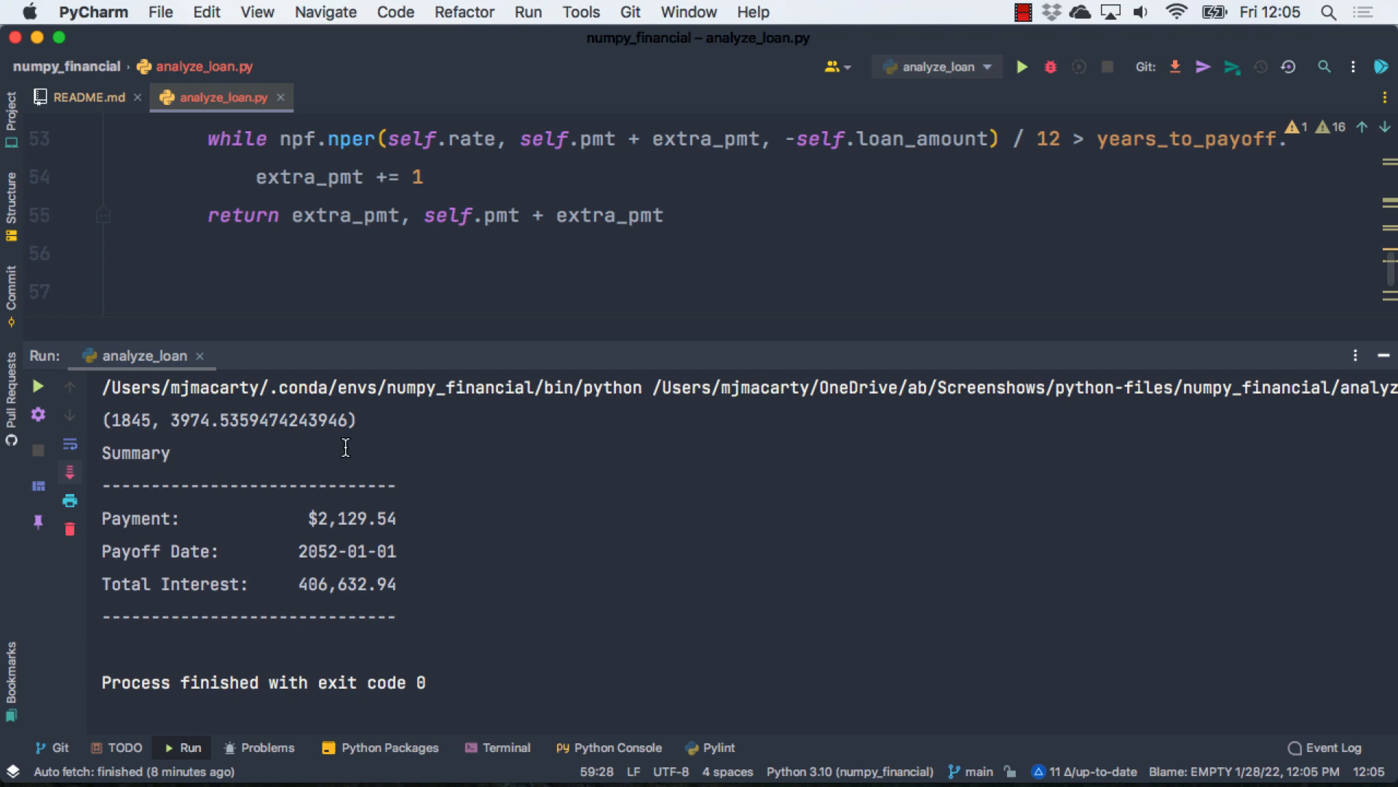